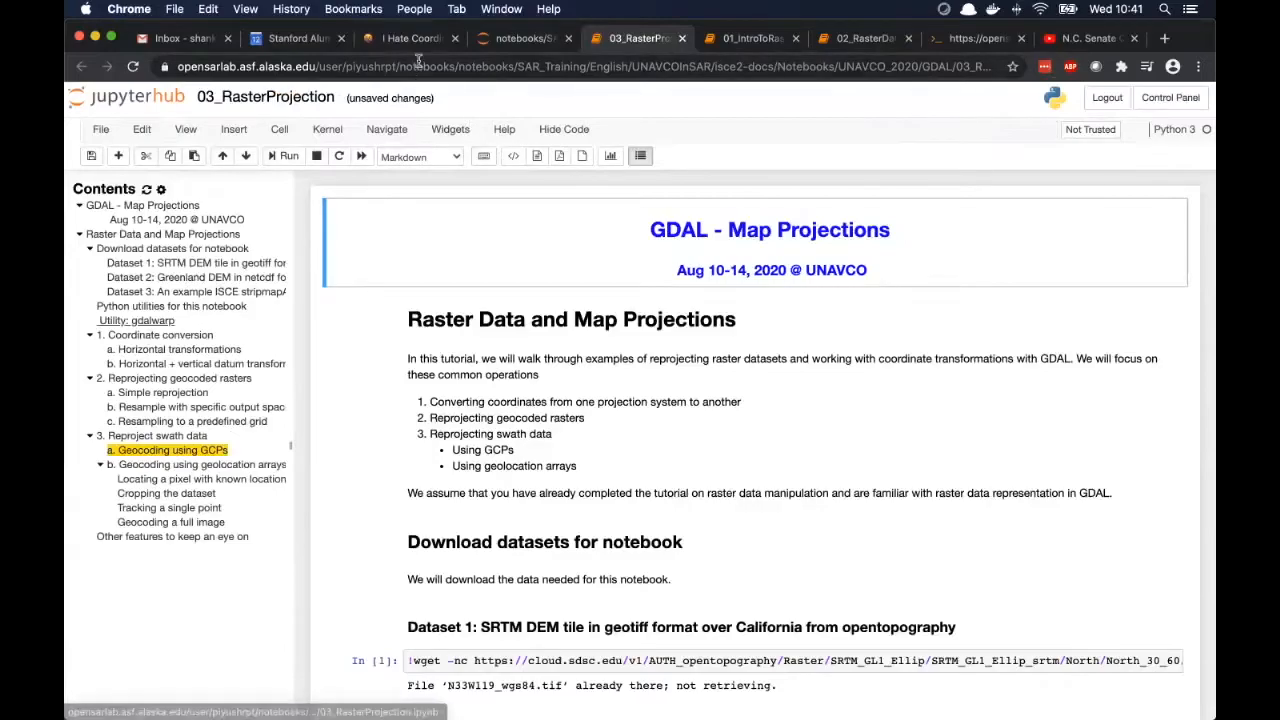
Show the top of the I Hate Coordinate Systems guide listing common coordinate-system problems.
click(410, 38)
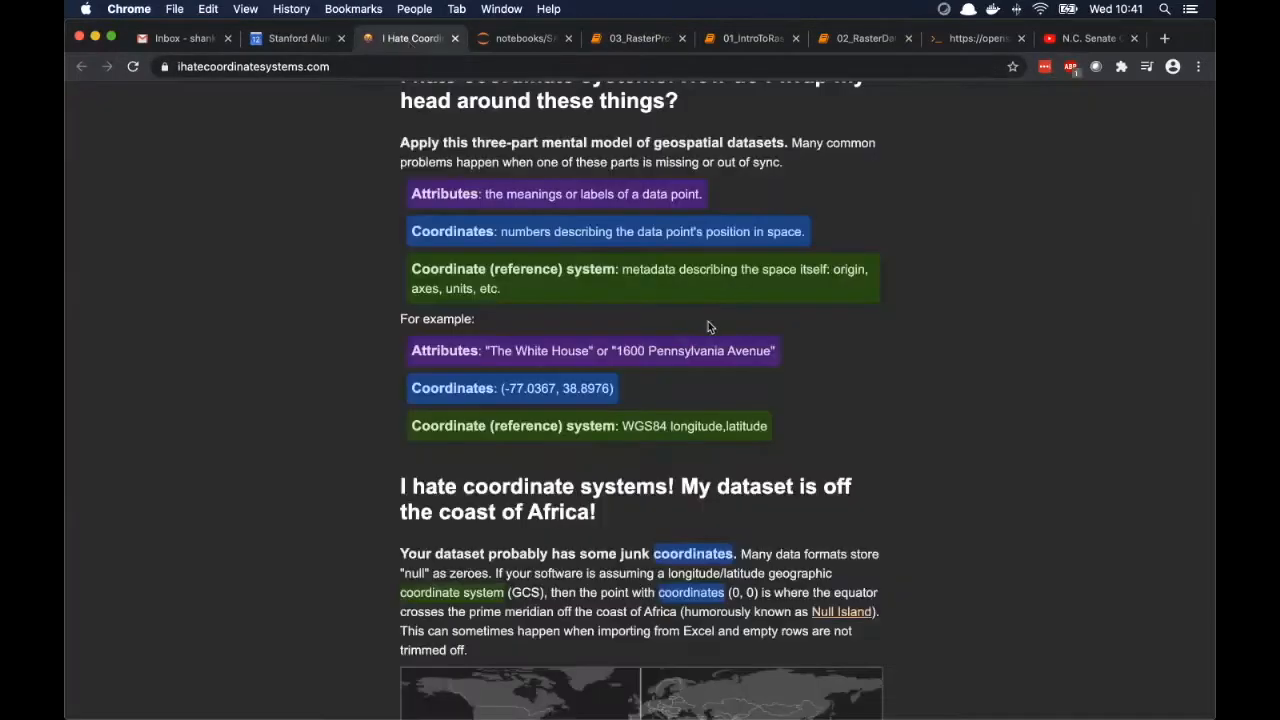
scroll(up, 3)
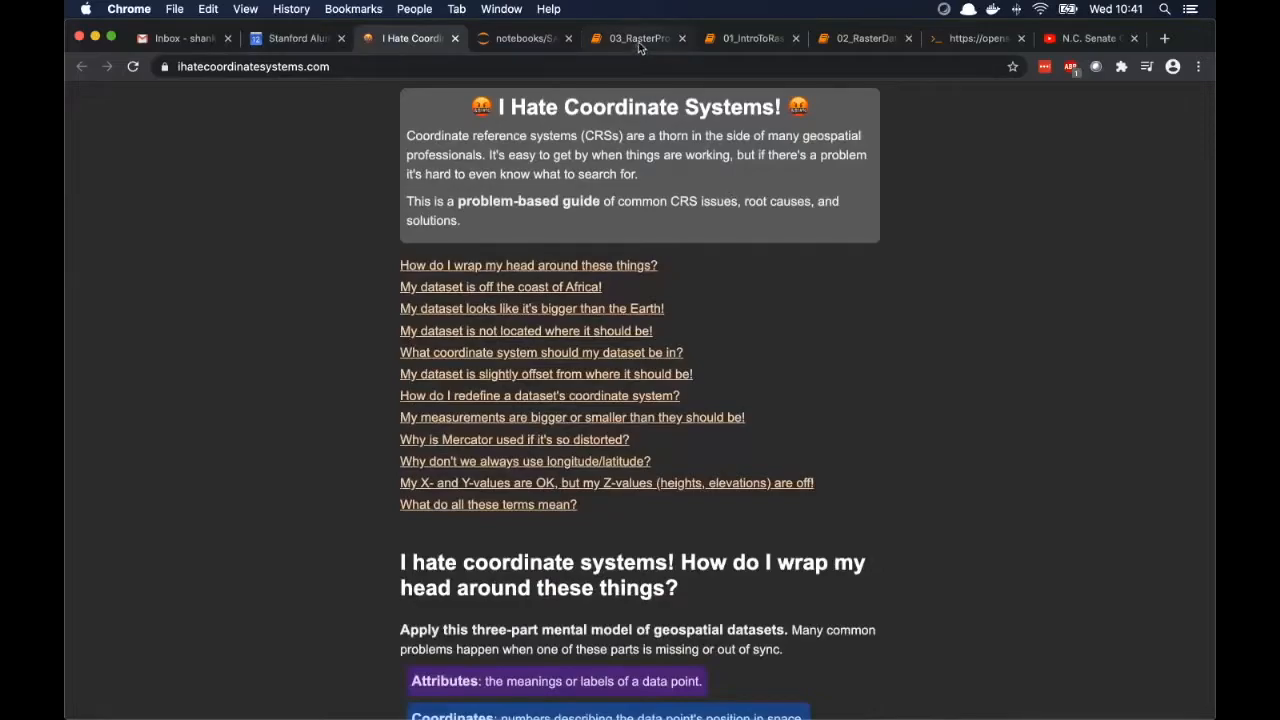
mouse_move(637, 38)
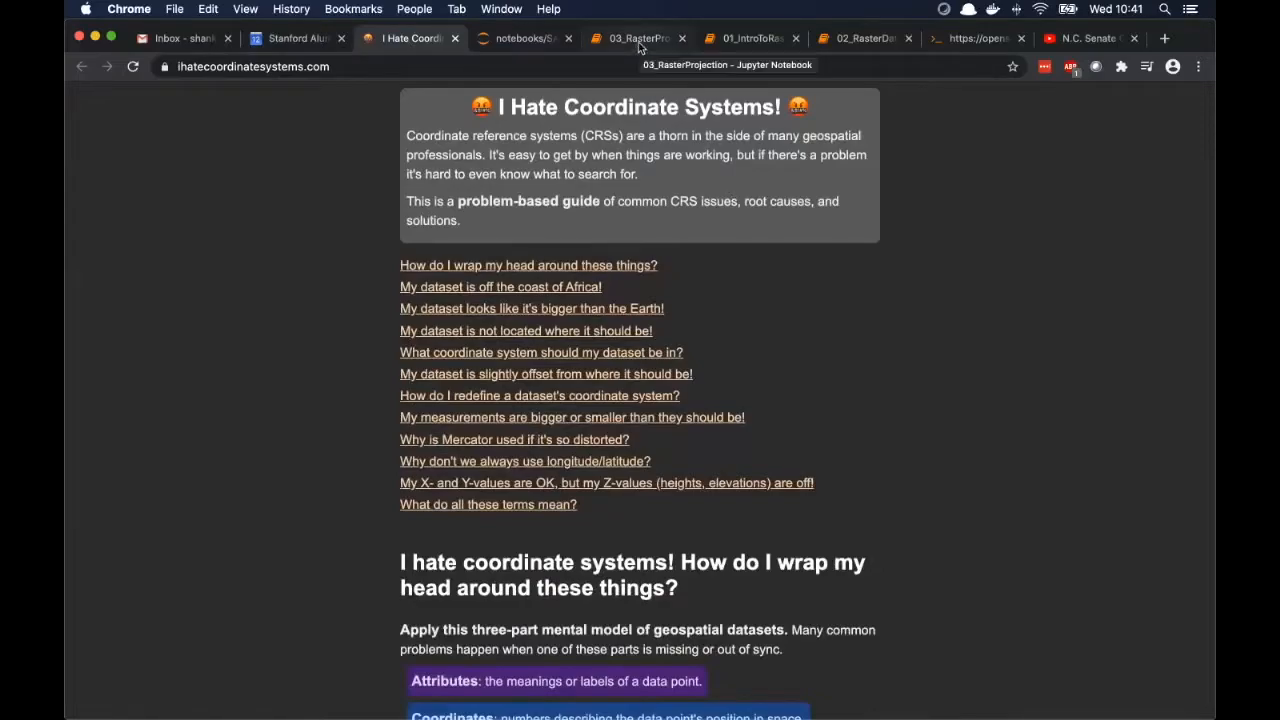
click(635, 38)
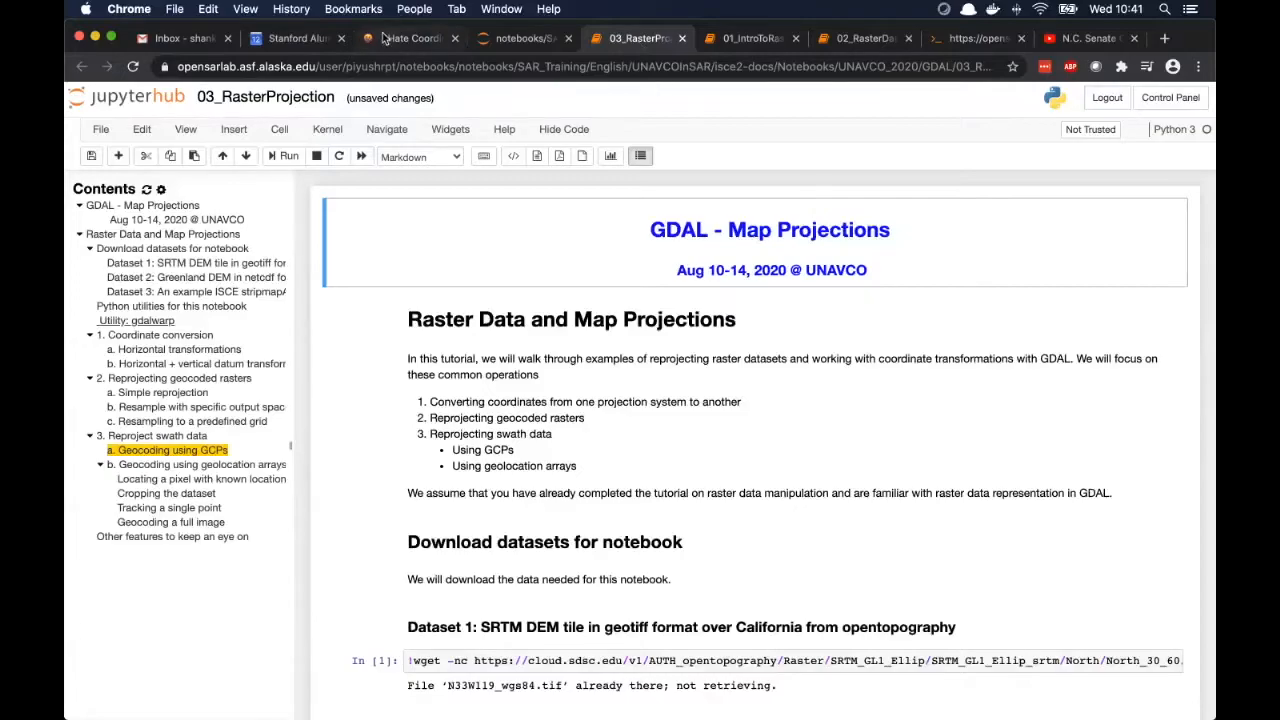
click(410, 38)
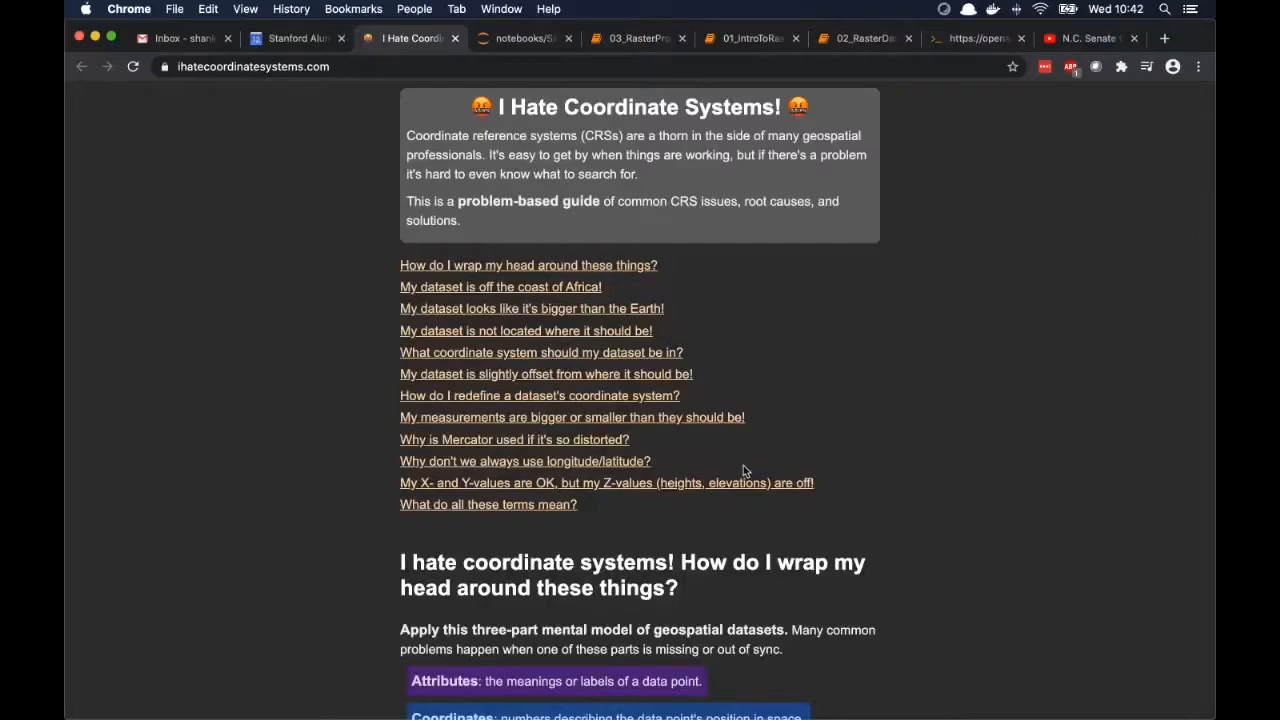
mouse_move(668, 33)
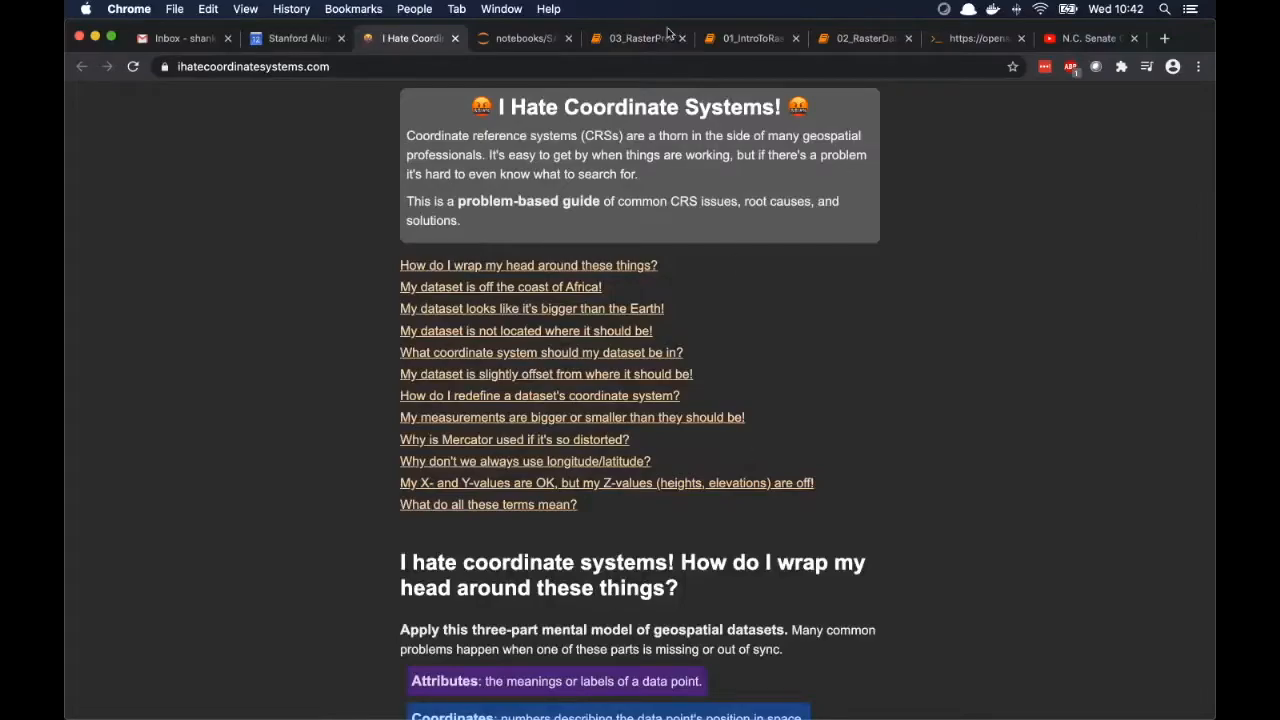
mouse_move(957, 284)
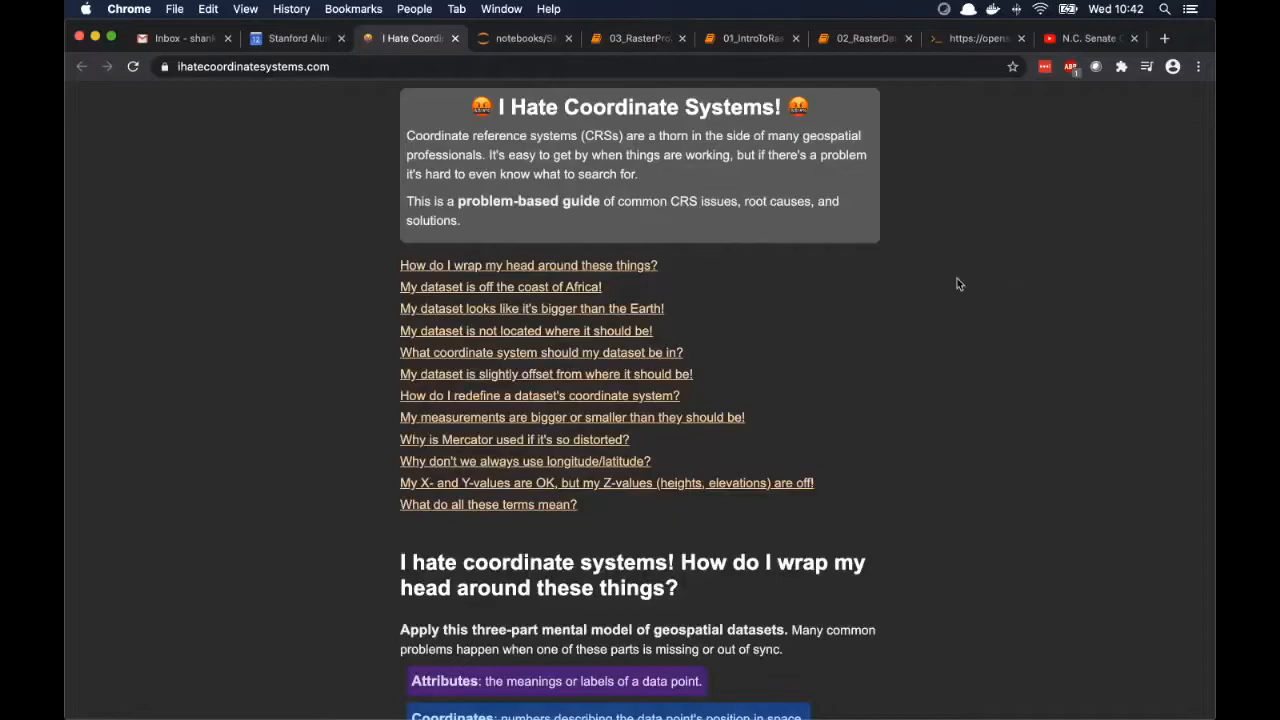
mouse_move(974, 210)
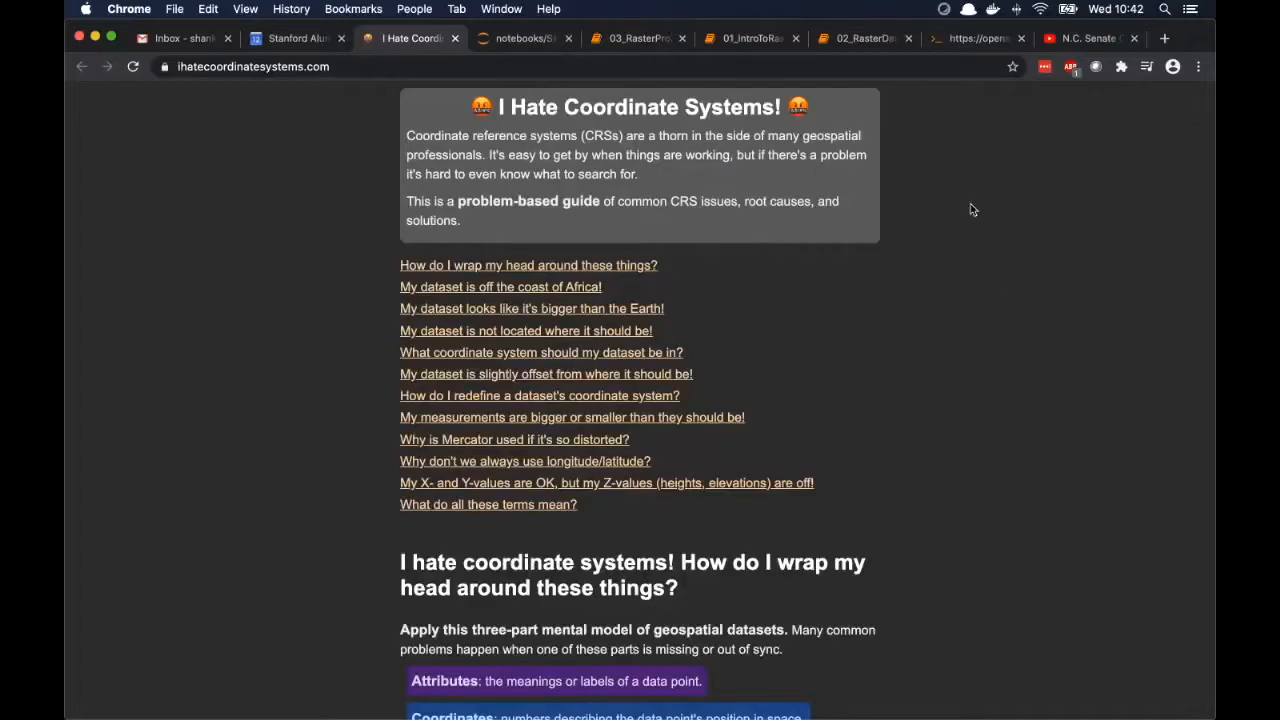
mouse_move(639, 58)
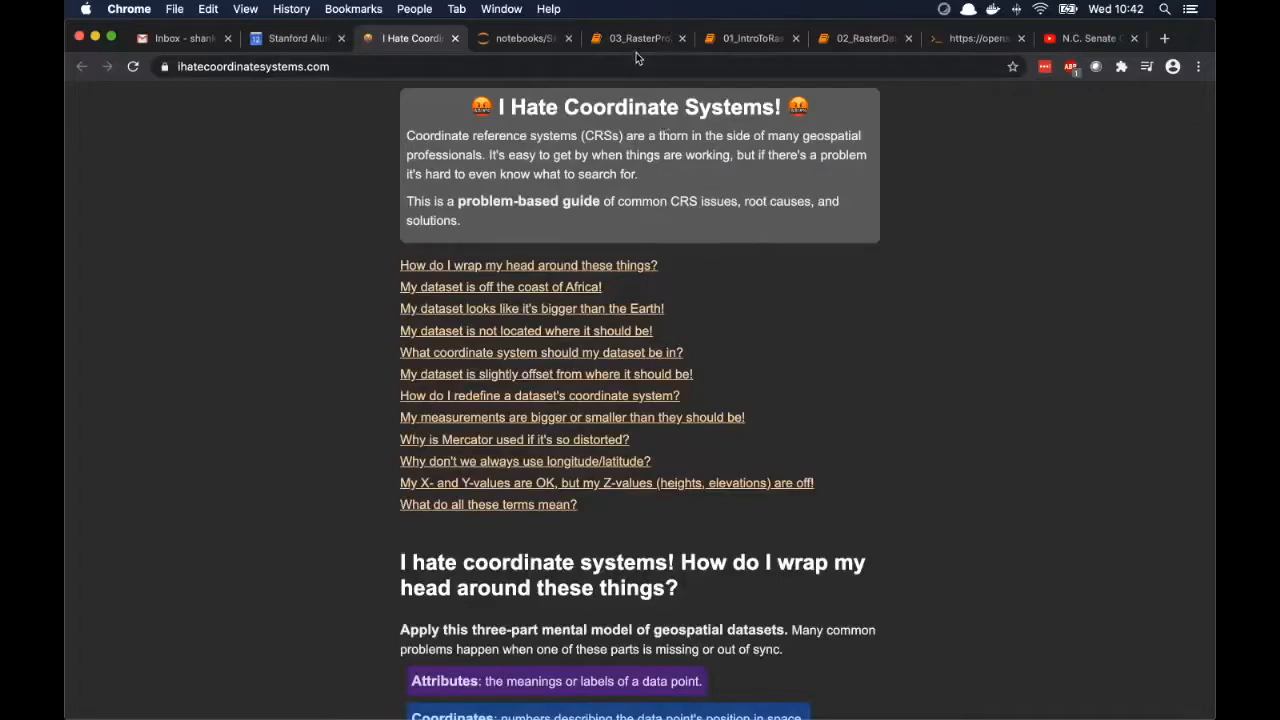
Return to the 03_RasterProjection notebook showing its GDAL Map Projections introduction.
click(636, 38)
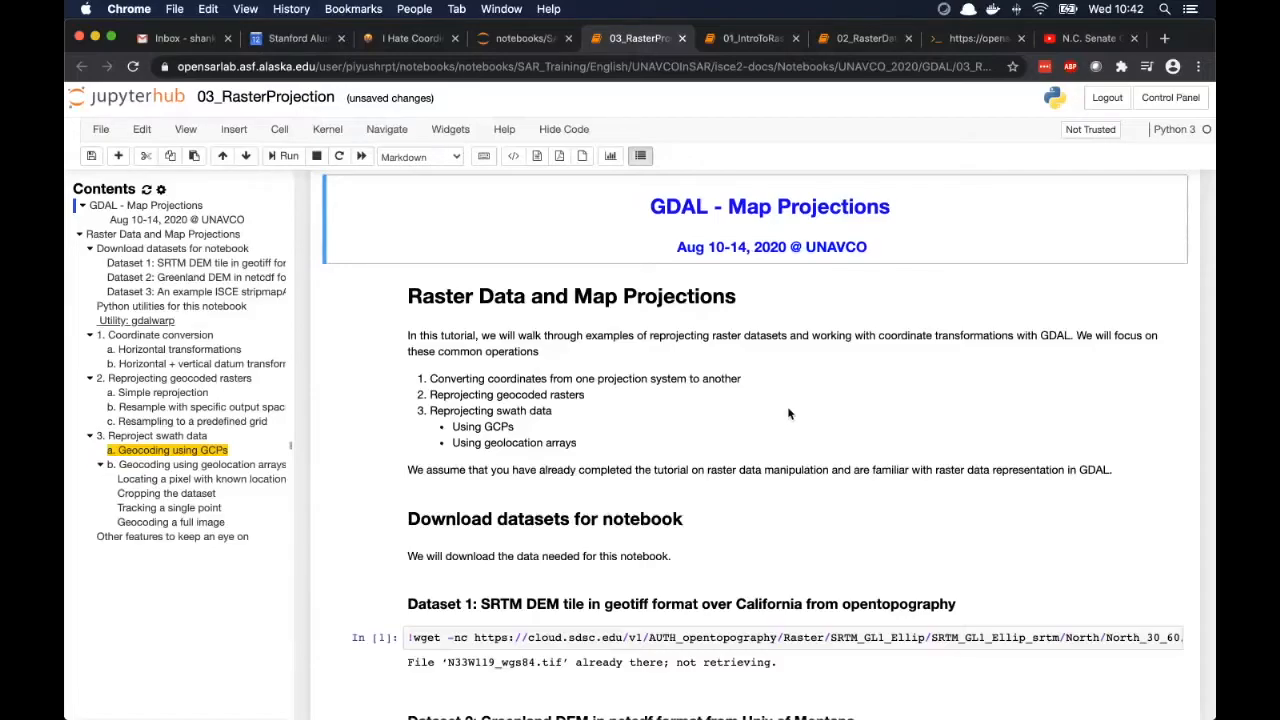
mouse_move(586, 420)
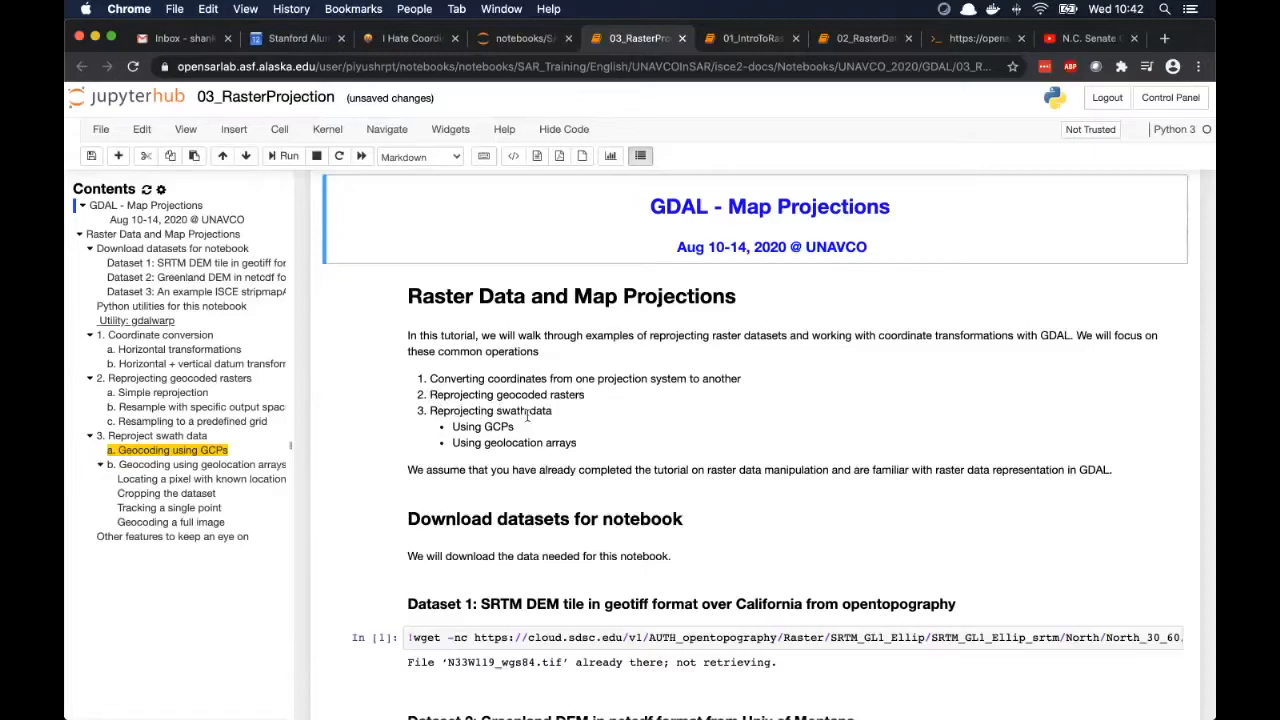
mouse_move(553, 413)
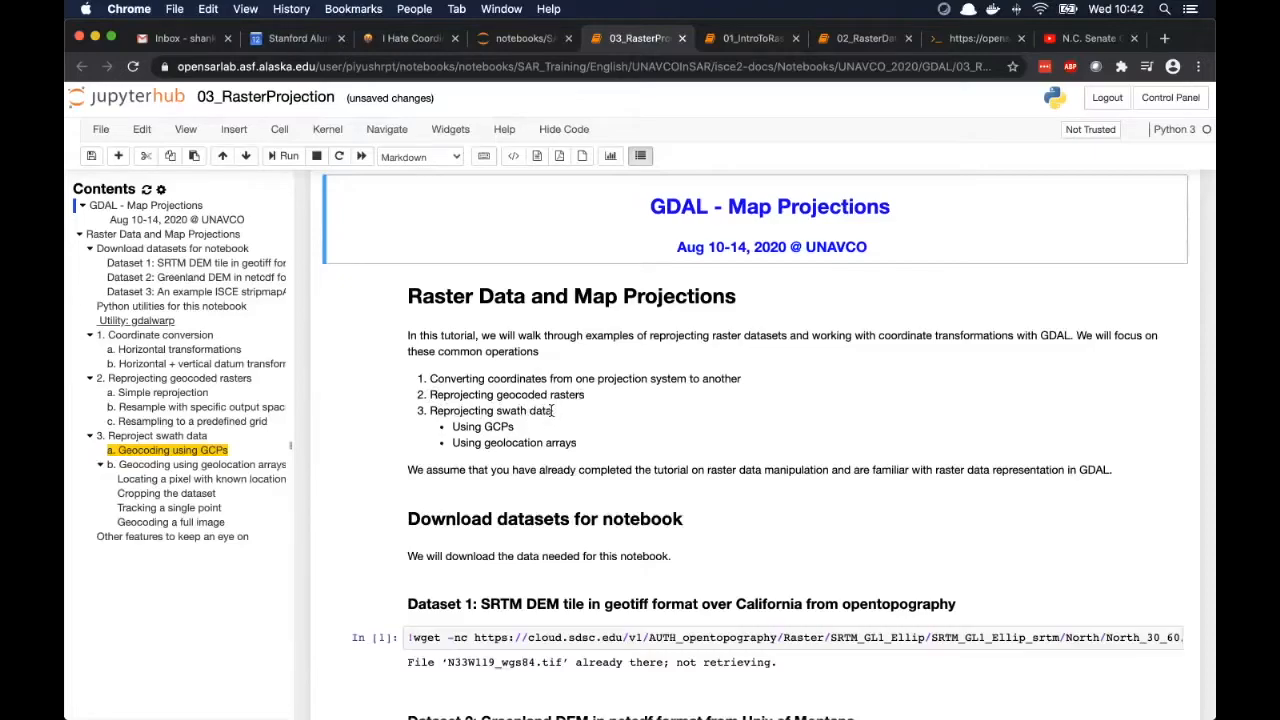
mouse_move(575, 425)
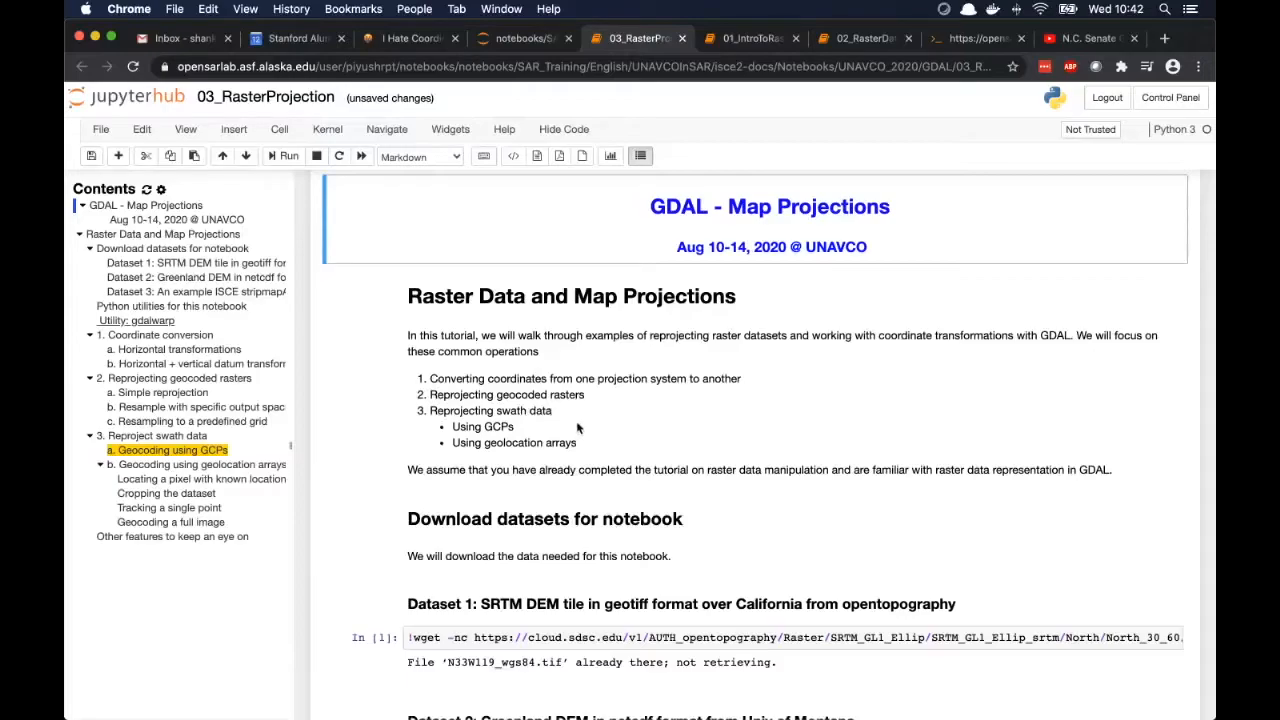
Run the 'Python utilities for this notebook' cell with the GDAL imports and loadData helper.
scroll(down, 3)
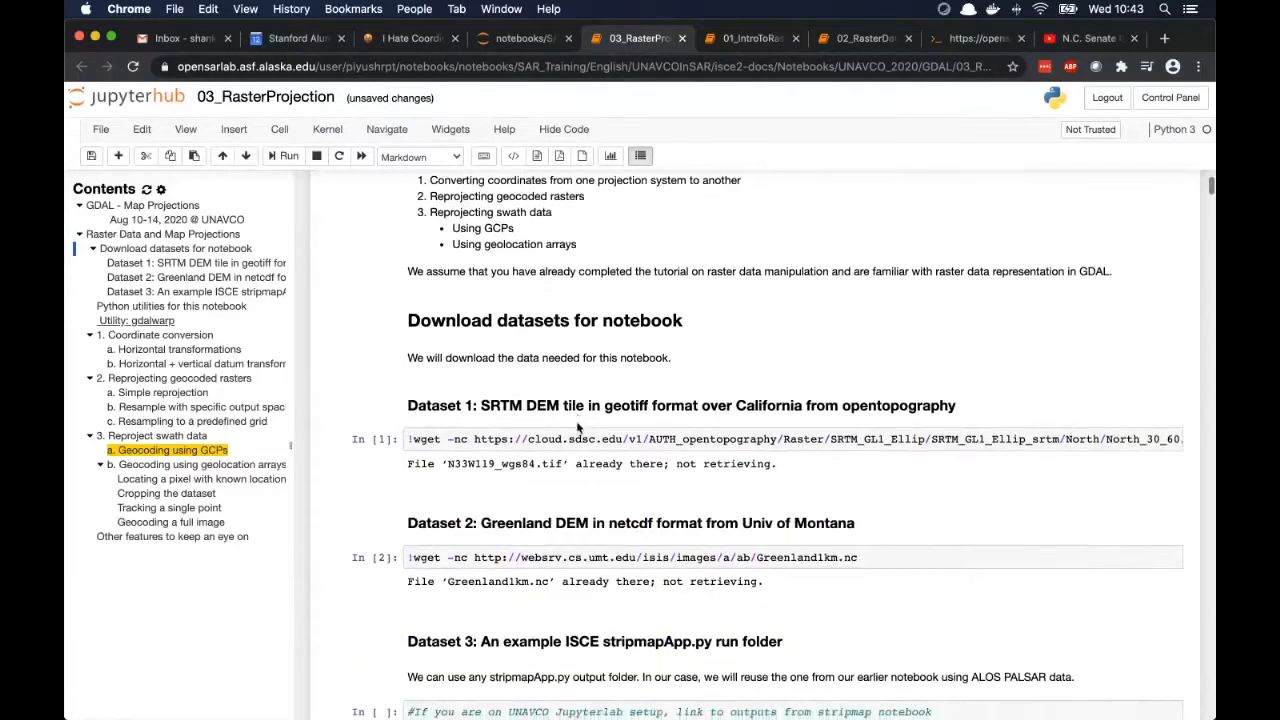
scroll(down, 3)
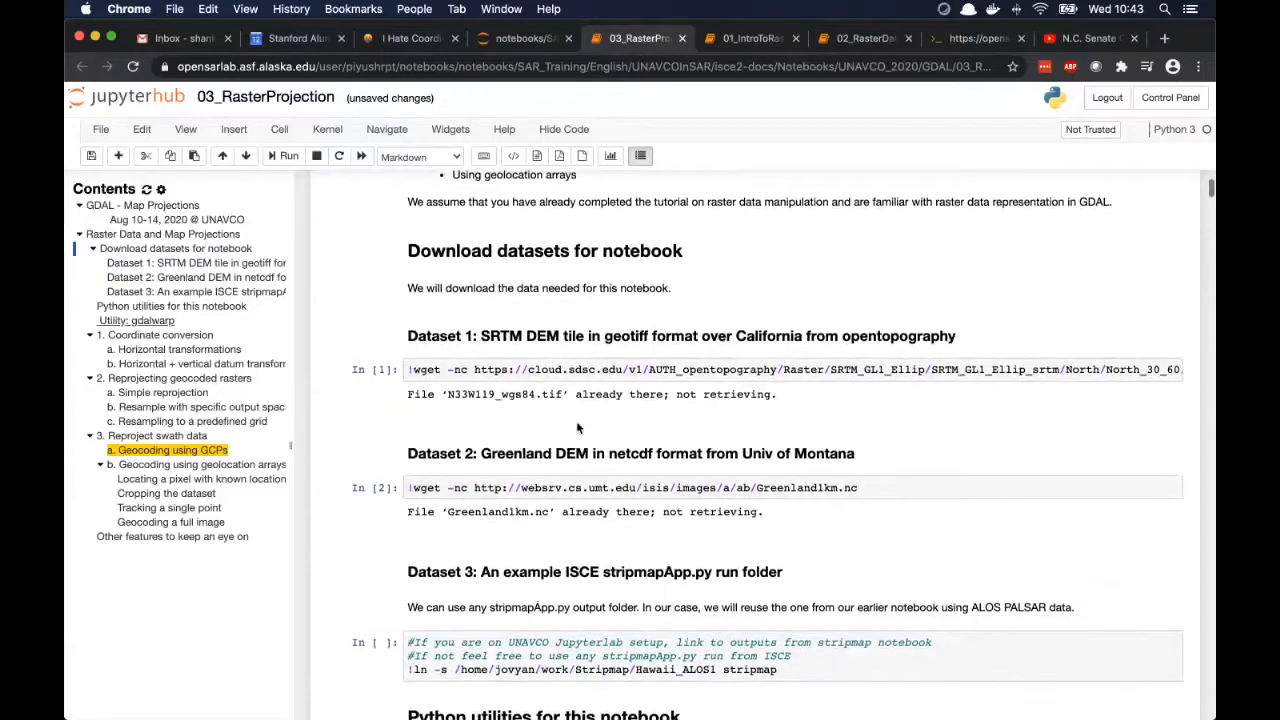
scroll(down, 3)
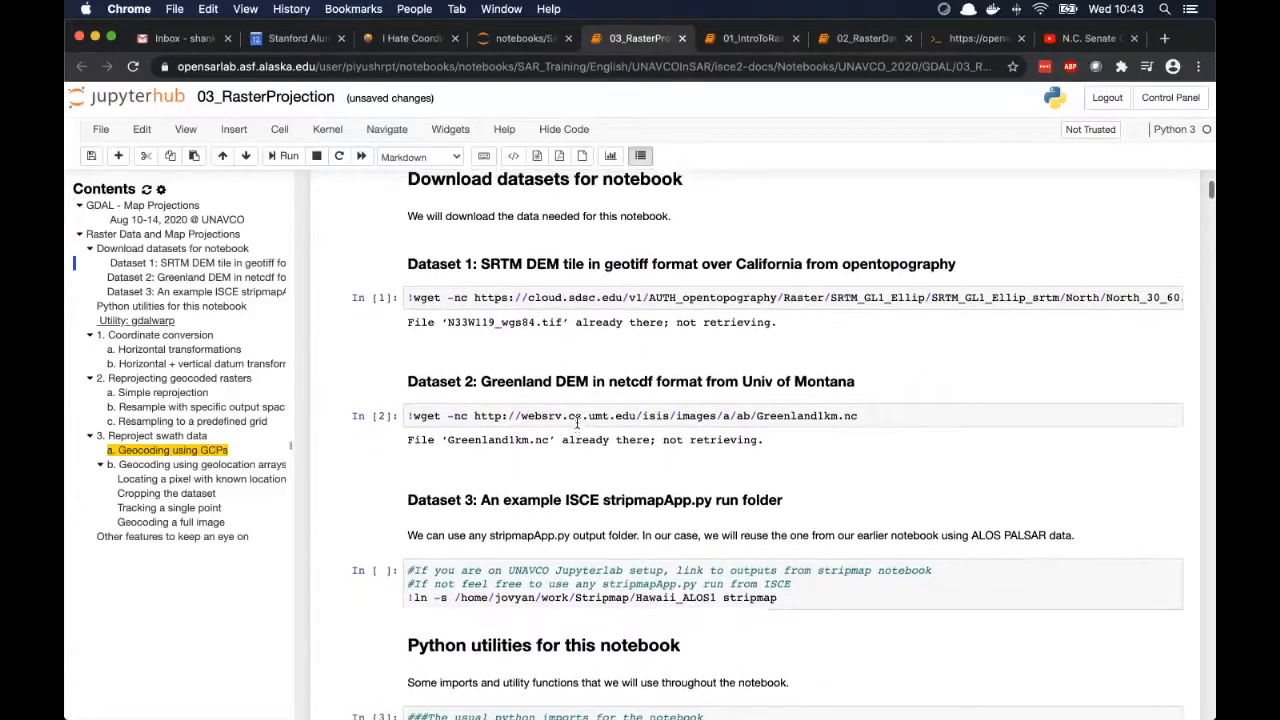
scroll(down, 3)
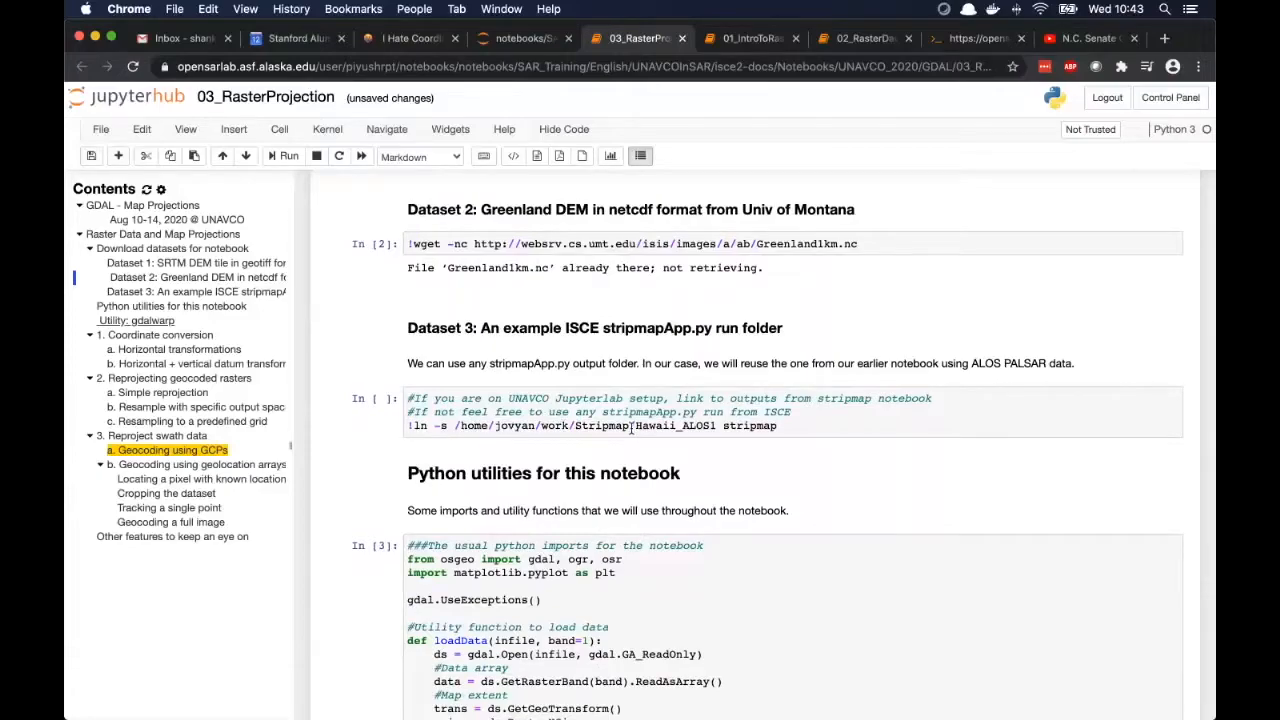
scroll(down, 3)
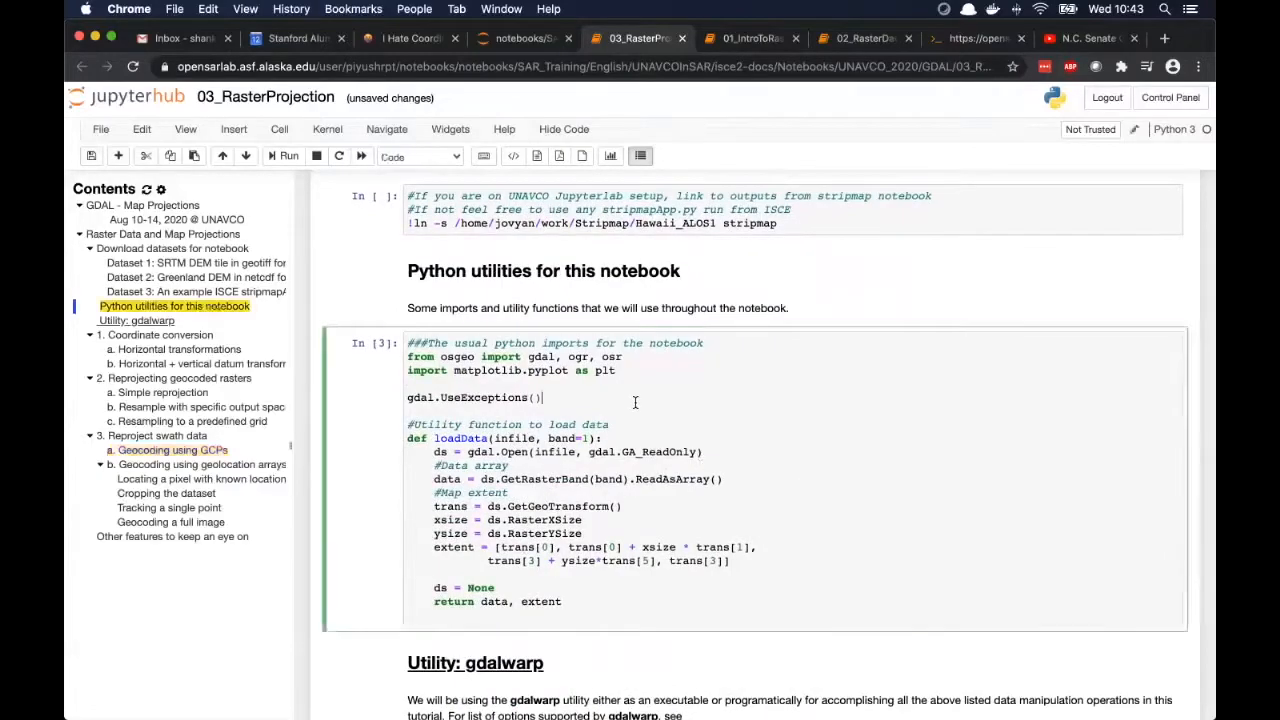
click(287, 156)
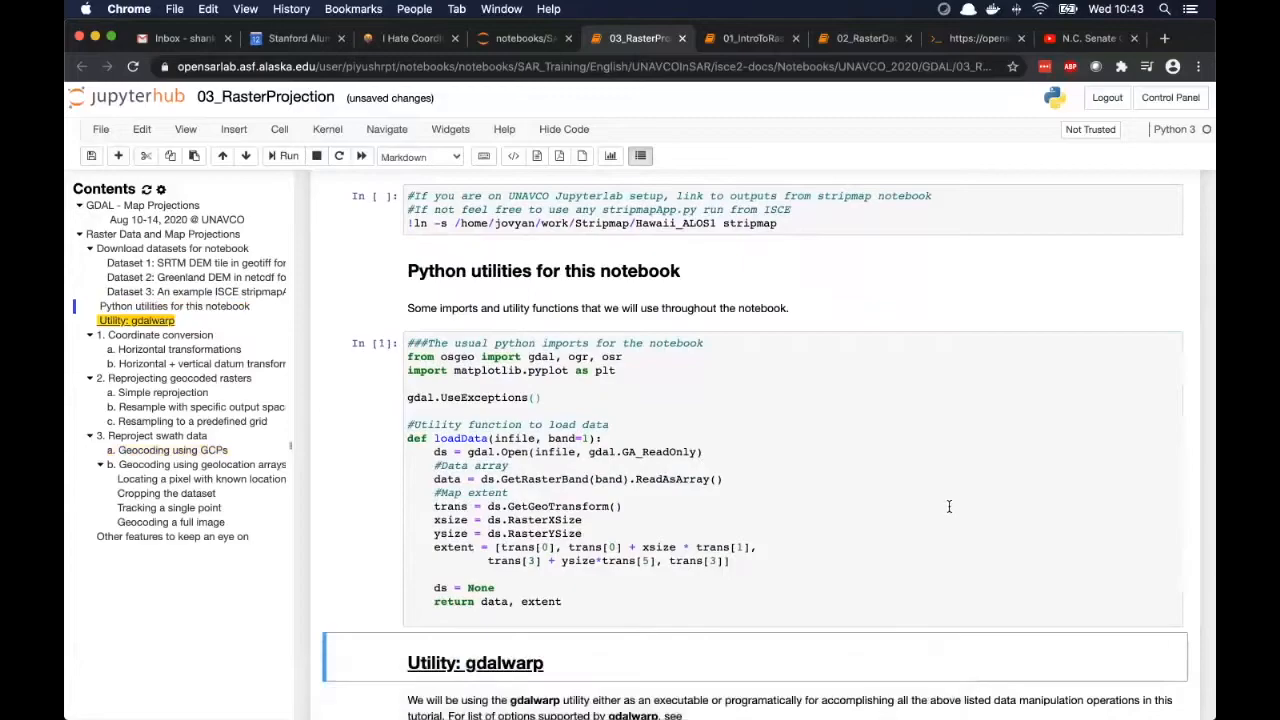
scroll(down, 3)
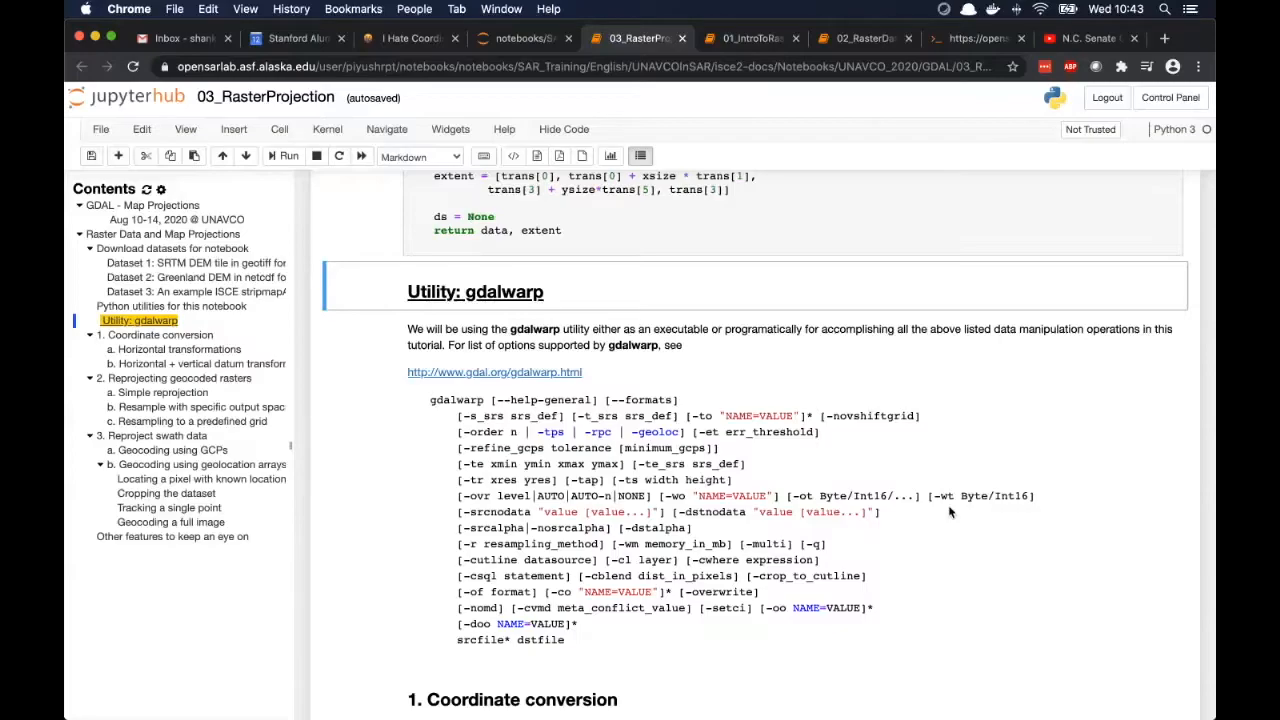
scroll(down, 3)
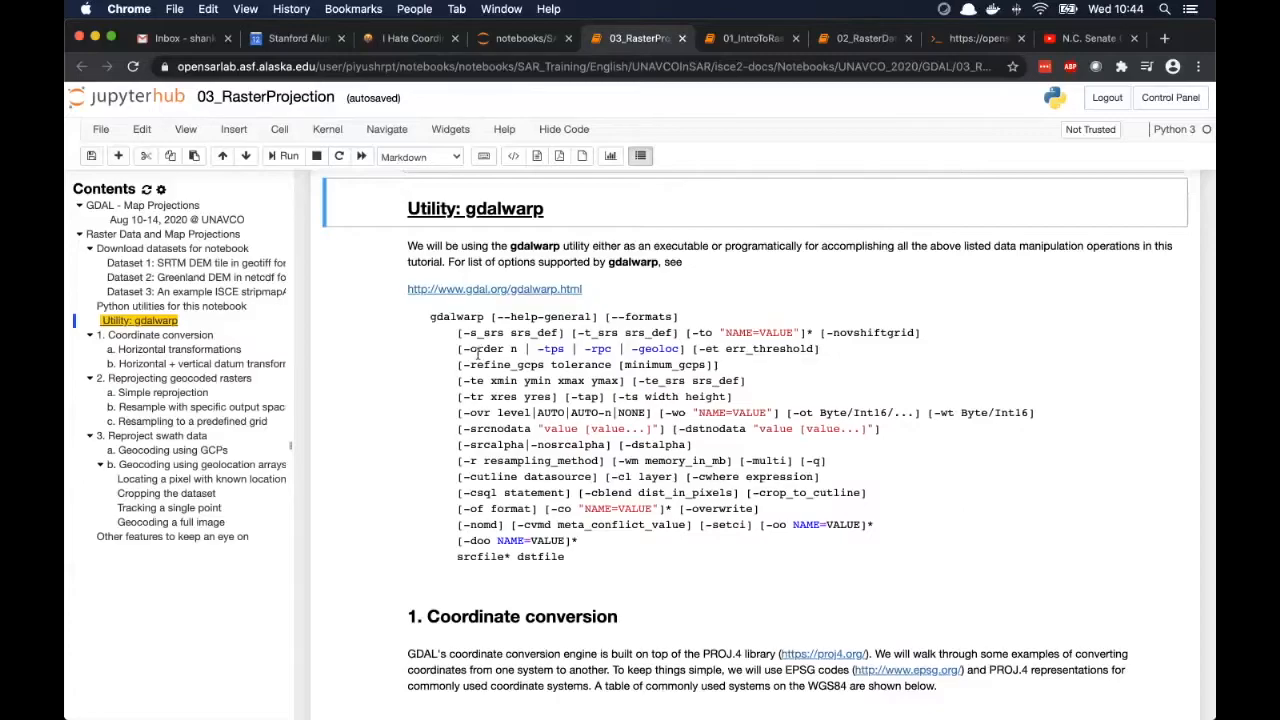
mouse_move(1046, 530)
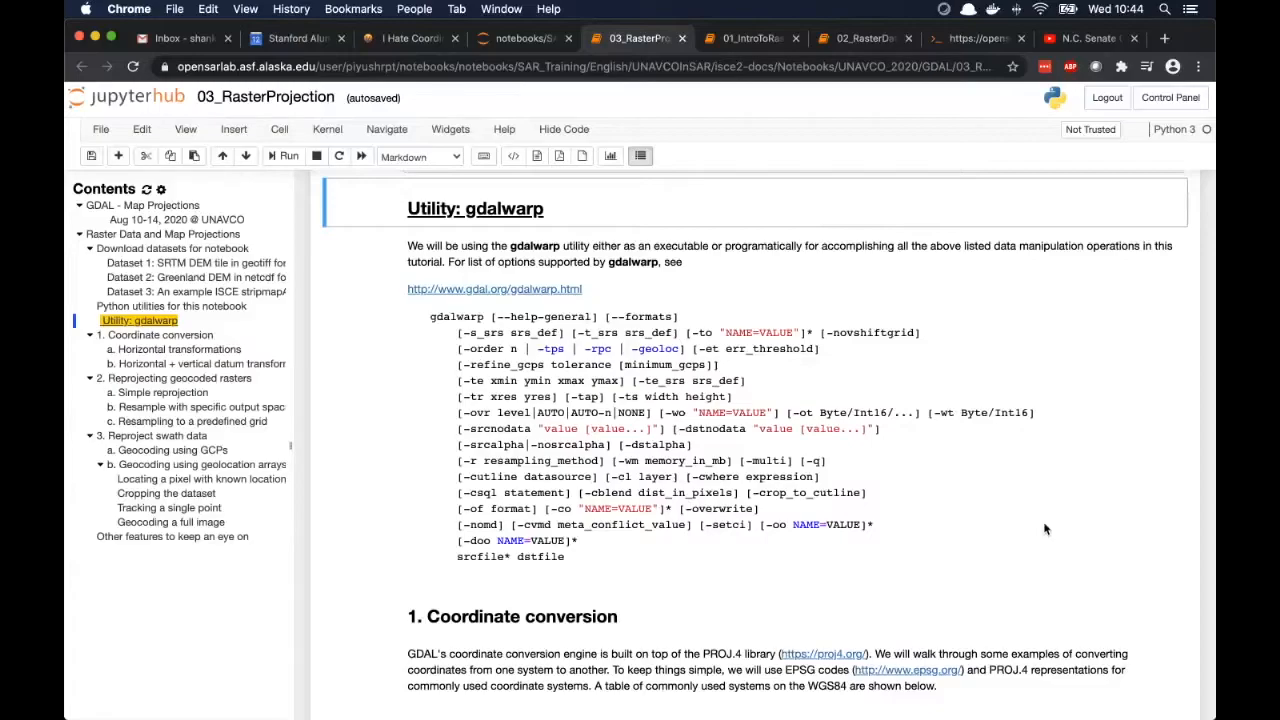
scroll(down, 3)
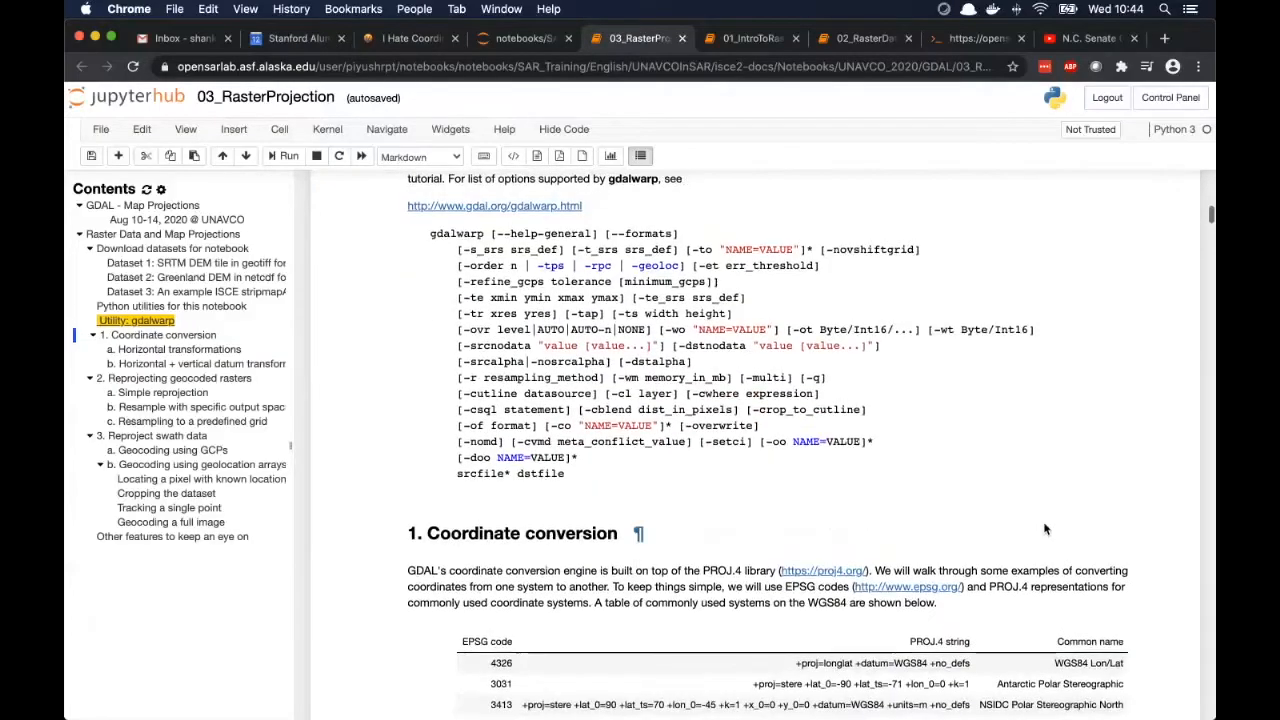
scroll(down, 3)
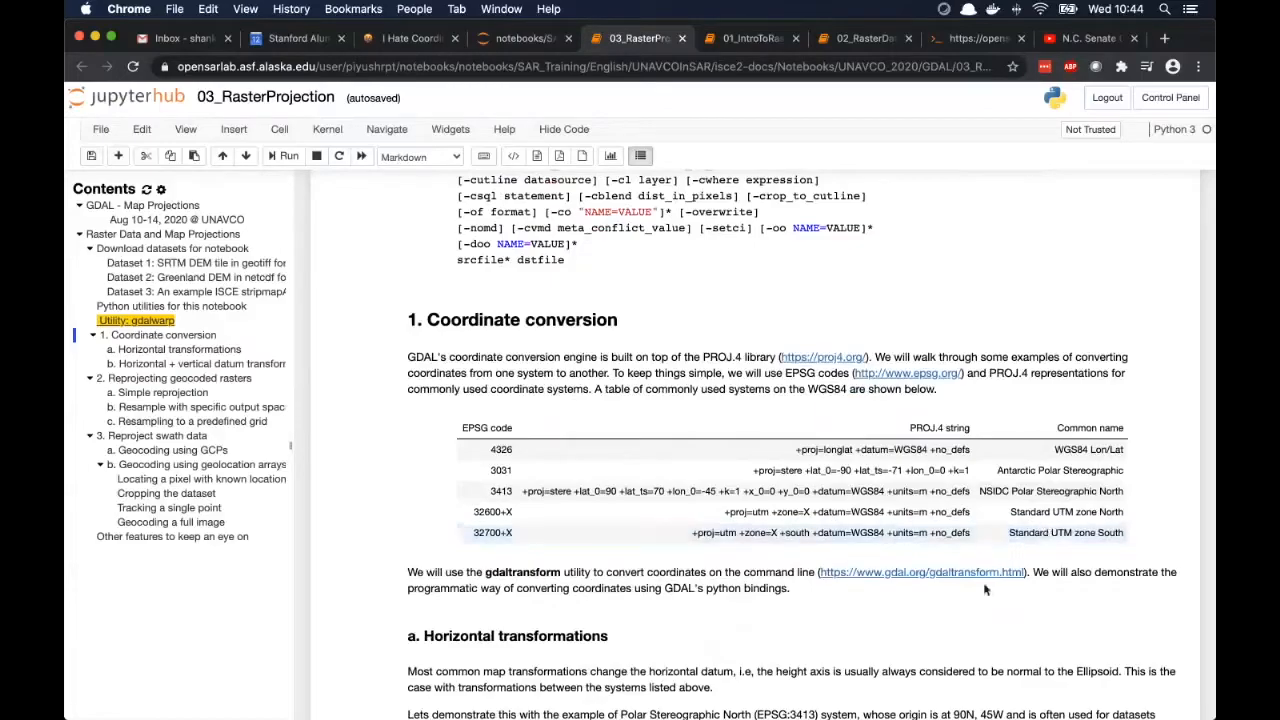
mouse_move(968, 624)
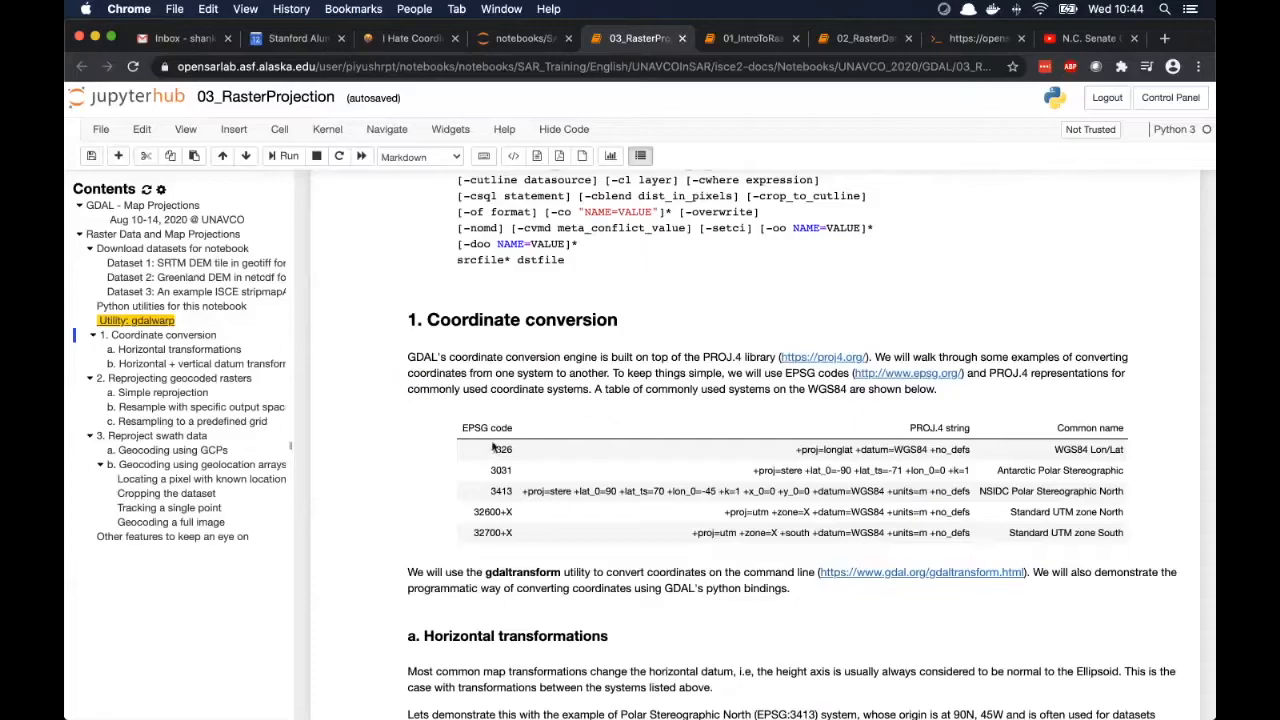
click(500, 449)
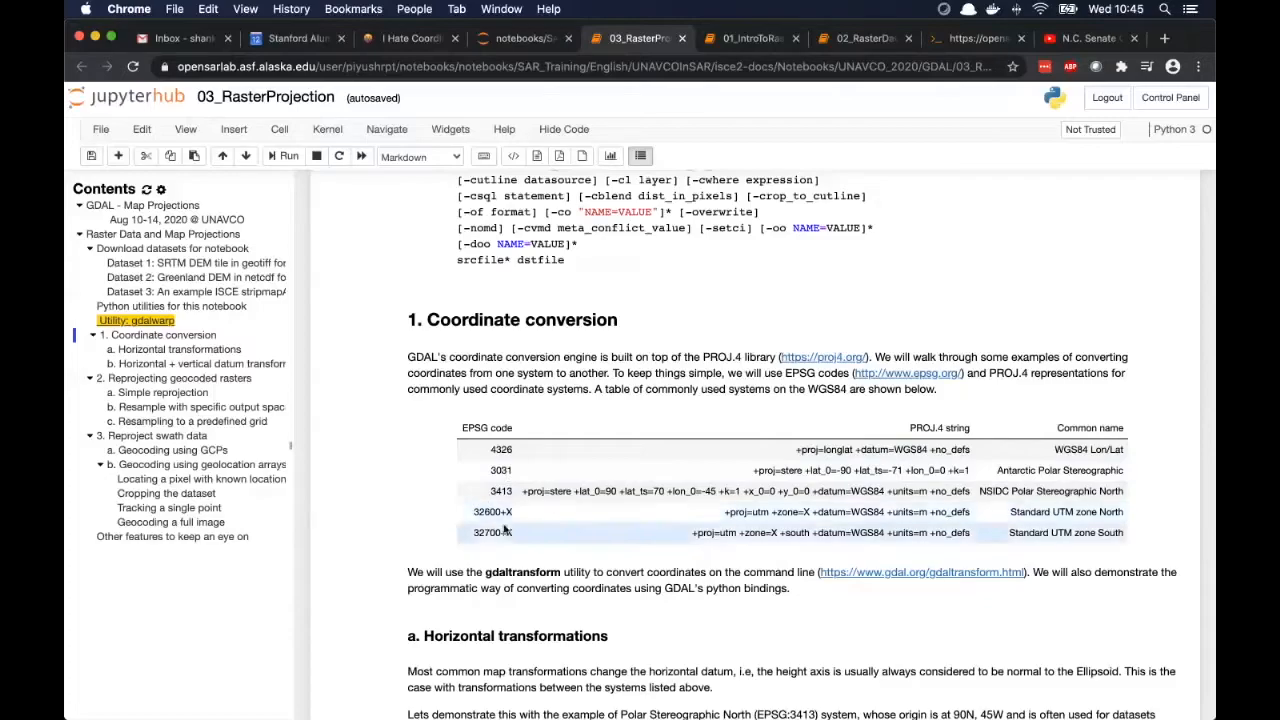
mouse_move(517, 540)
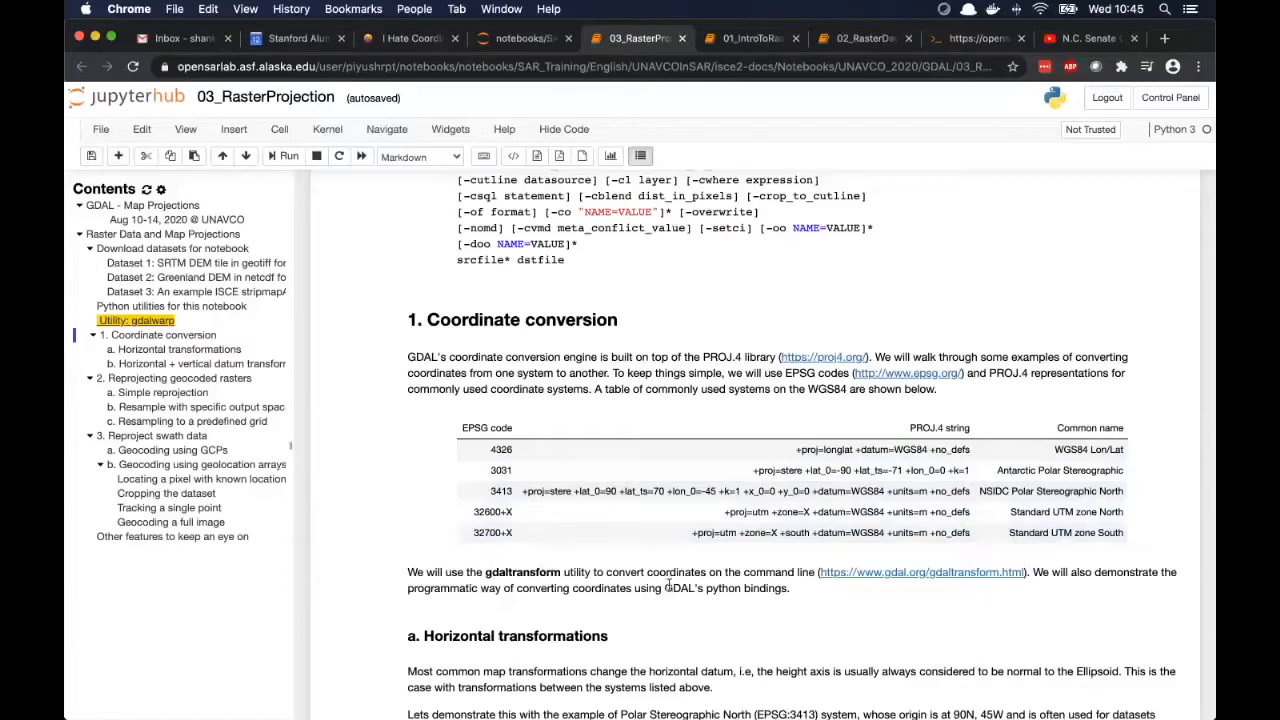
Re-run the EPSG:4326-to-3413 and reverse gdaltransform cells, returning 0 0 0 and -45 90 0.
scroll(down, 3)
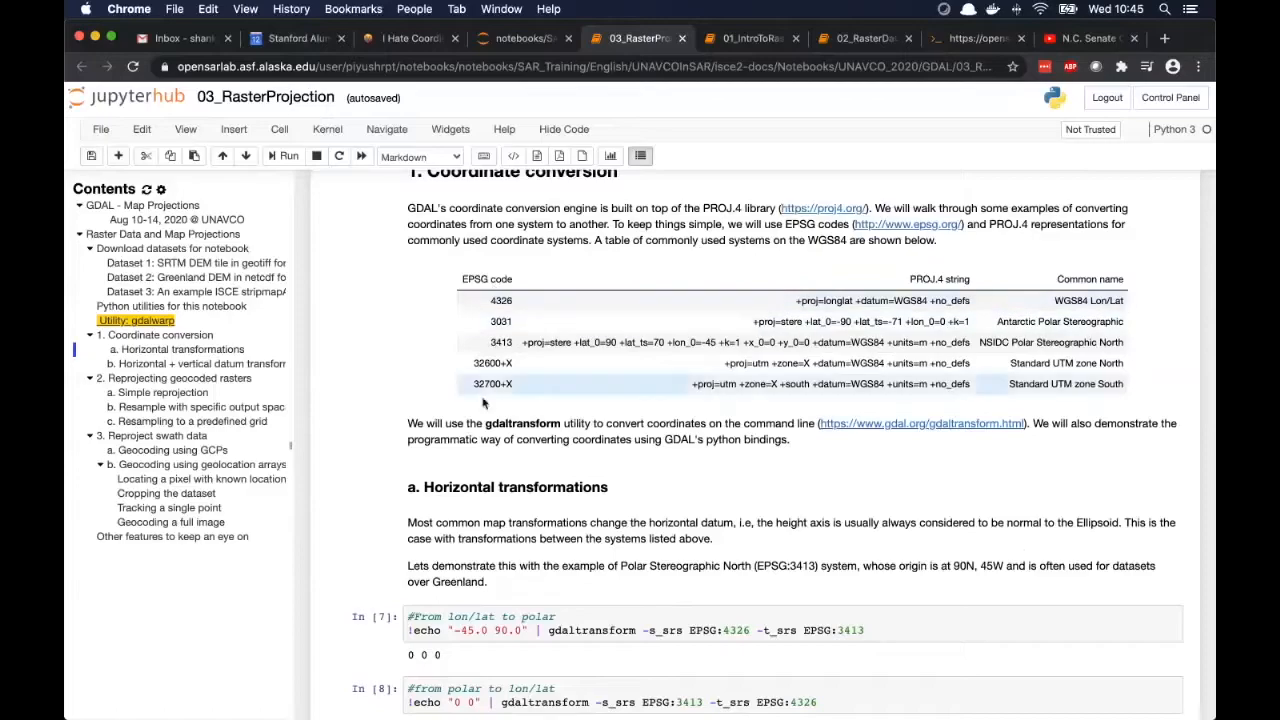
mouse_move(630, 473)
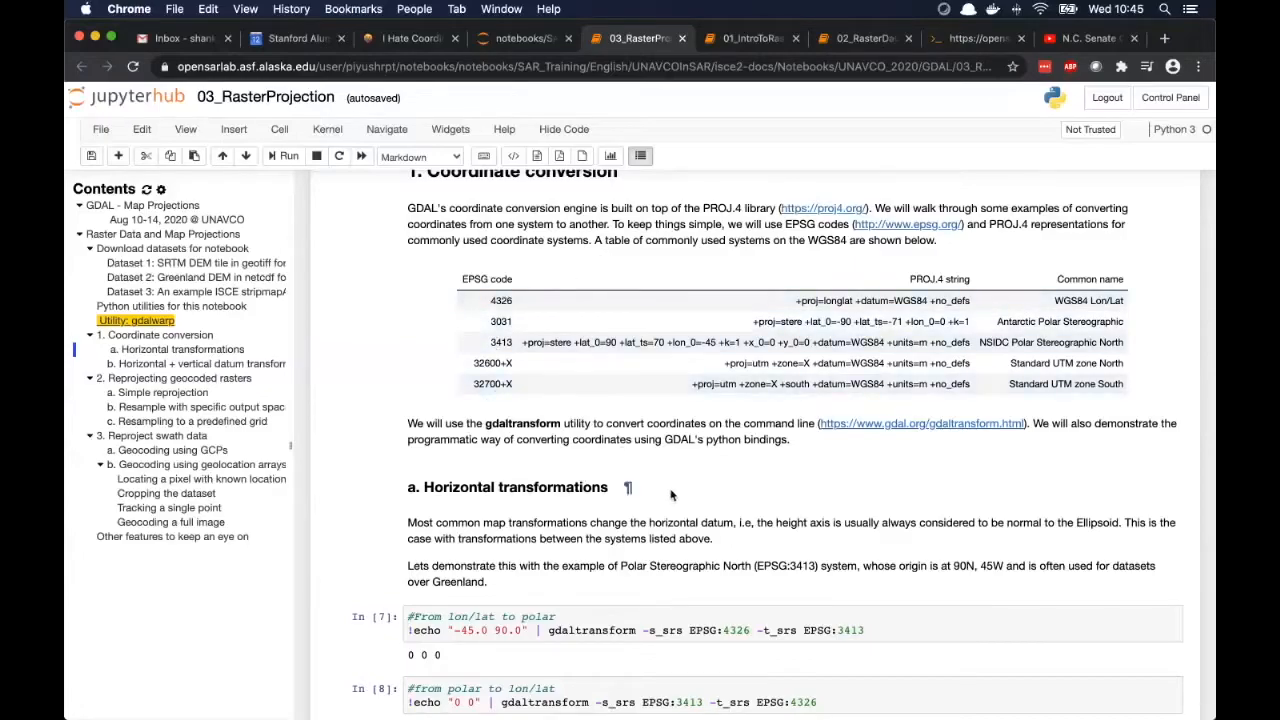
mouse_move(744, 509)
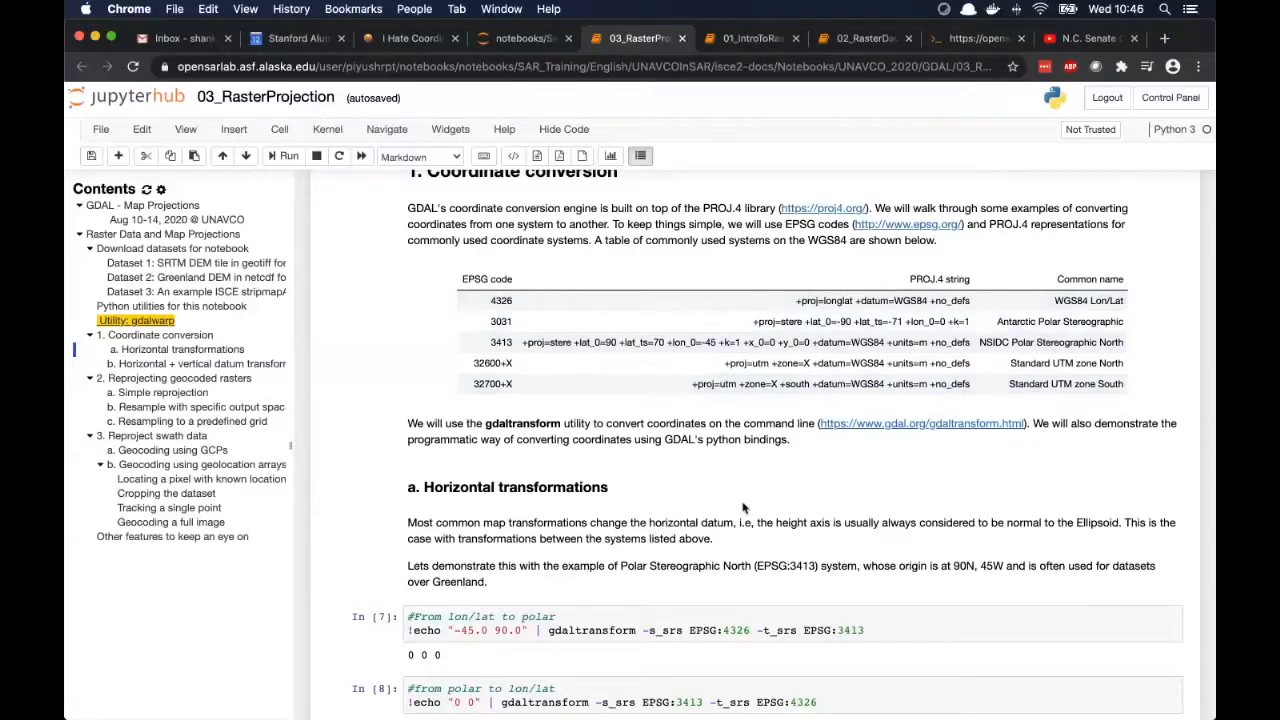
scroll(down, 3)
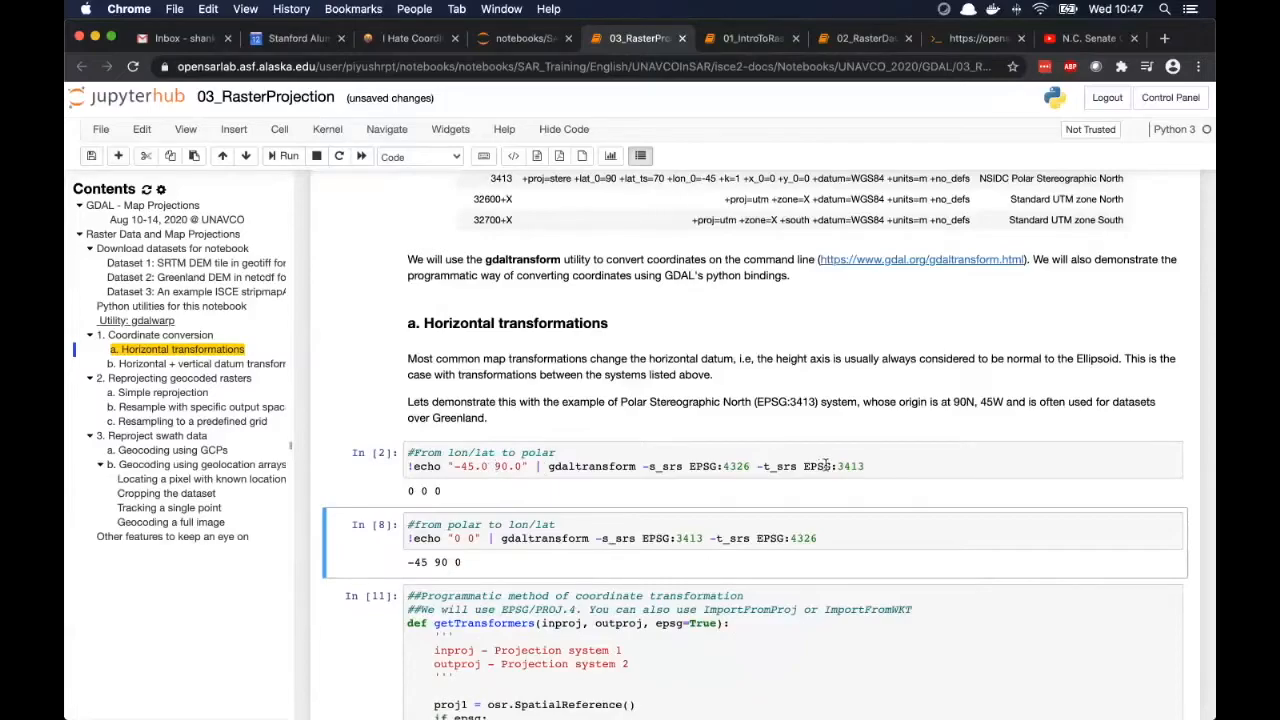
mouse_move(703, 541)
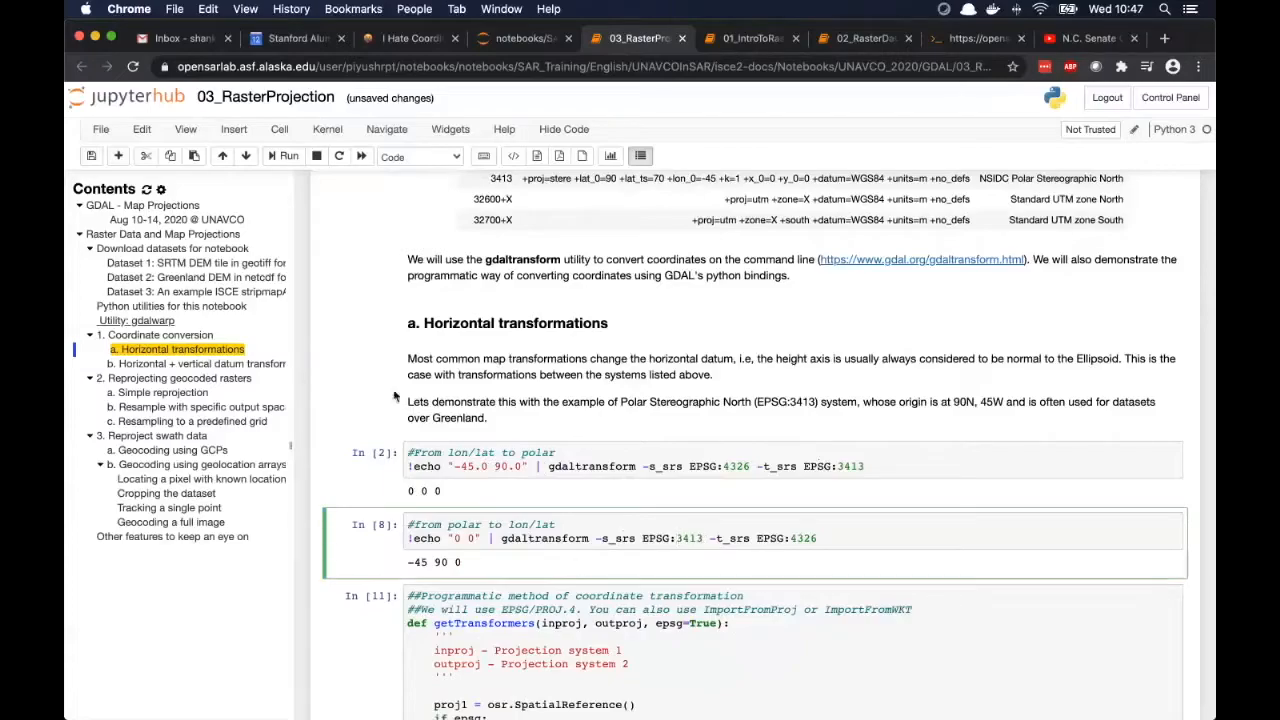
mouse_move(596, 442)
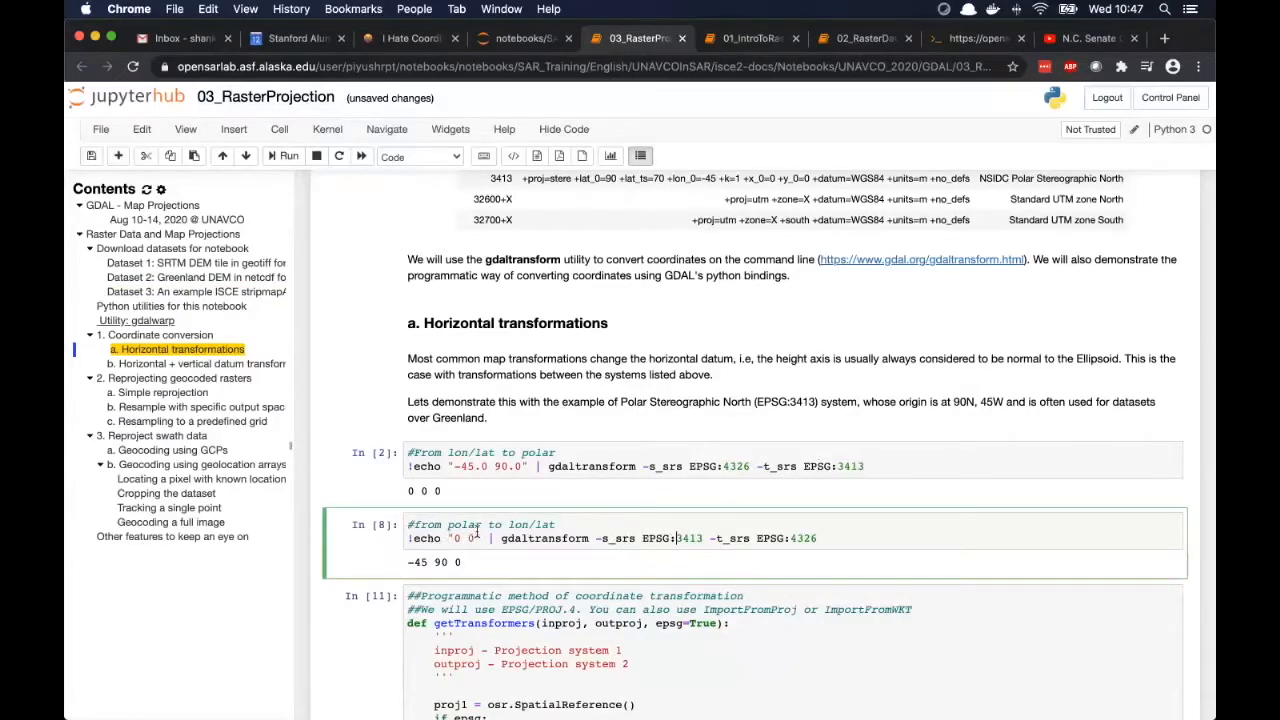
click(285, 156)
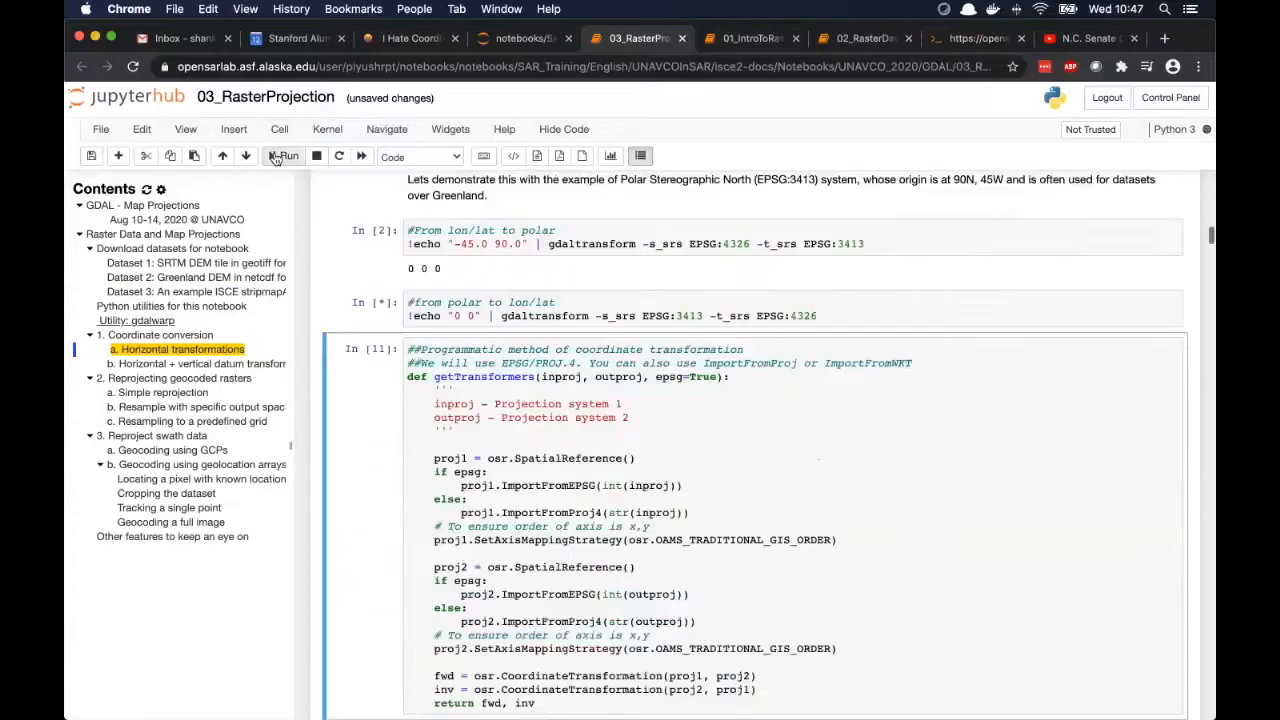
click(285, 156)
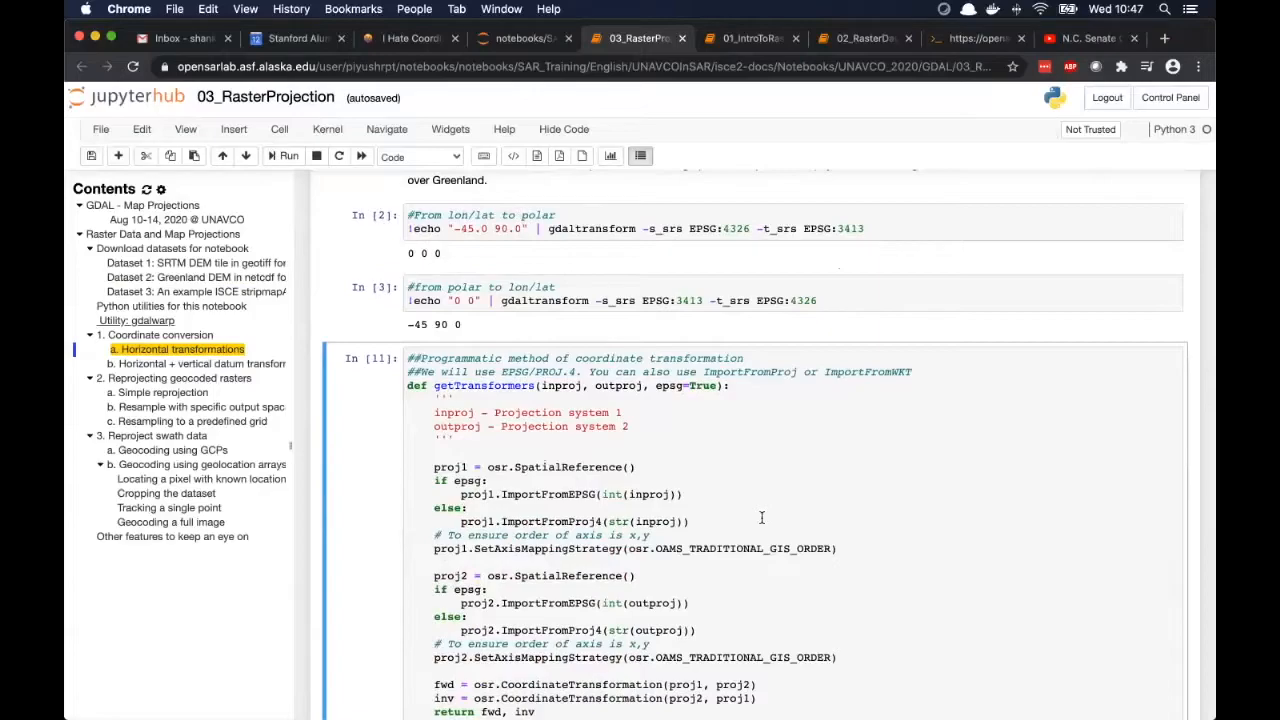
mouse_move(770, 533)
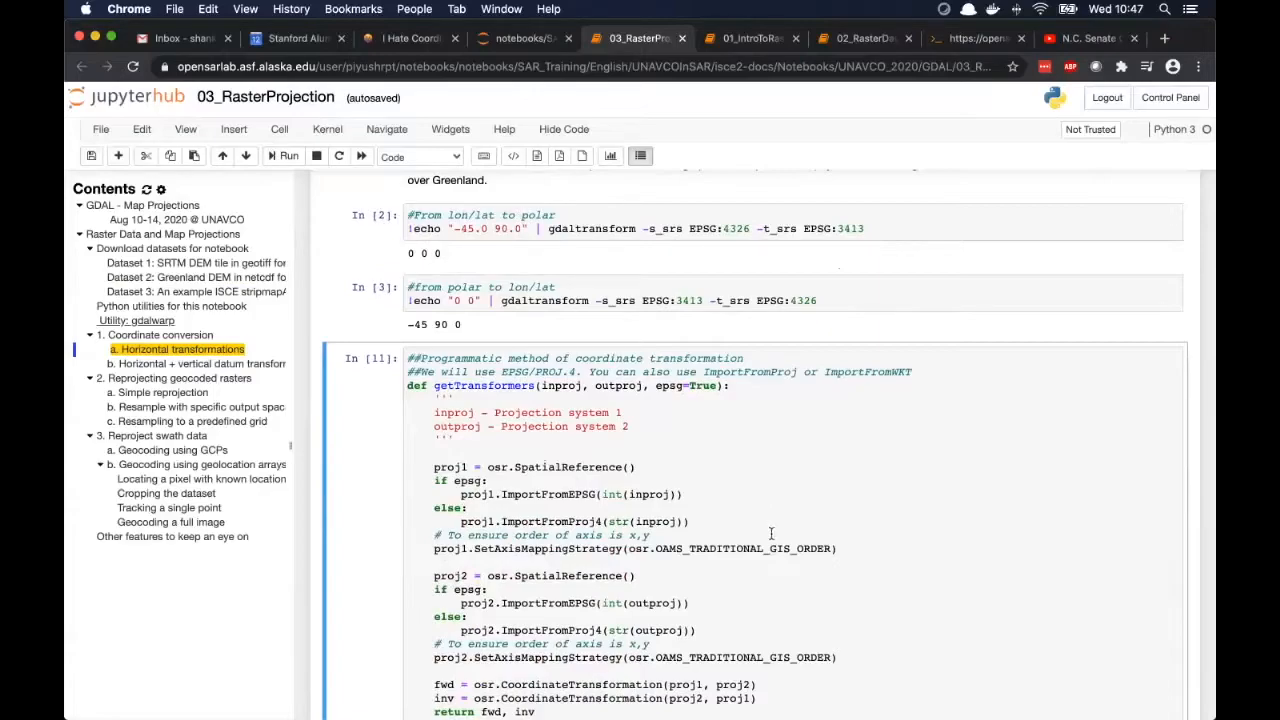
Run getTransformers and the Antarctic Polar Stereographic cell: forward (0,0,450), inverse (0,-90,-233).
scroll(down, 3)
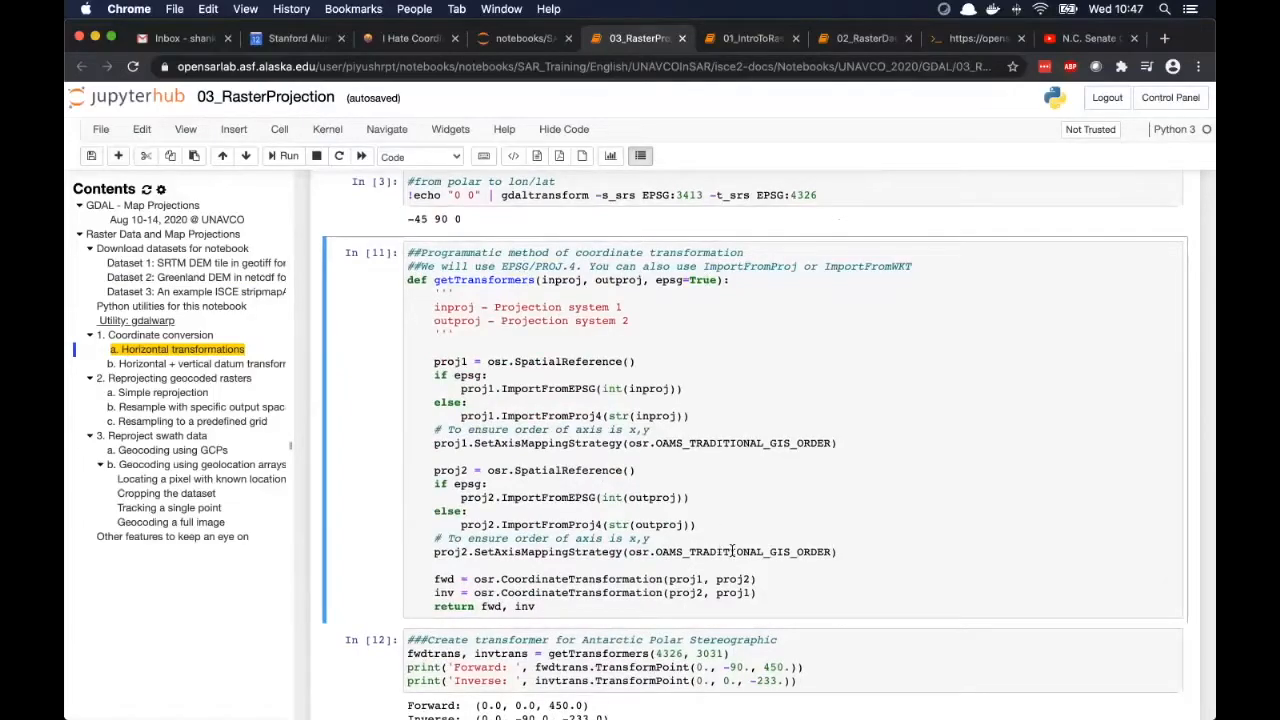
mouse_move(745, 479)
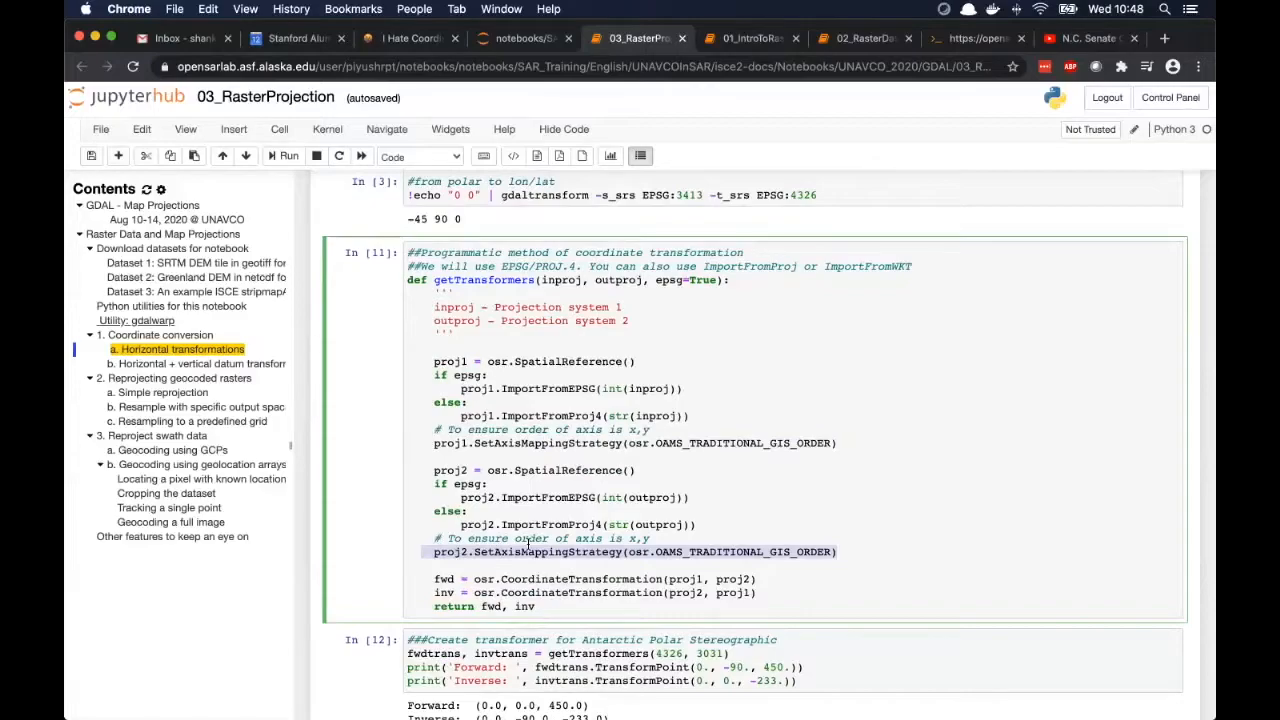
click(835, 551)
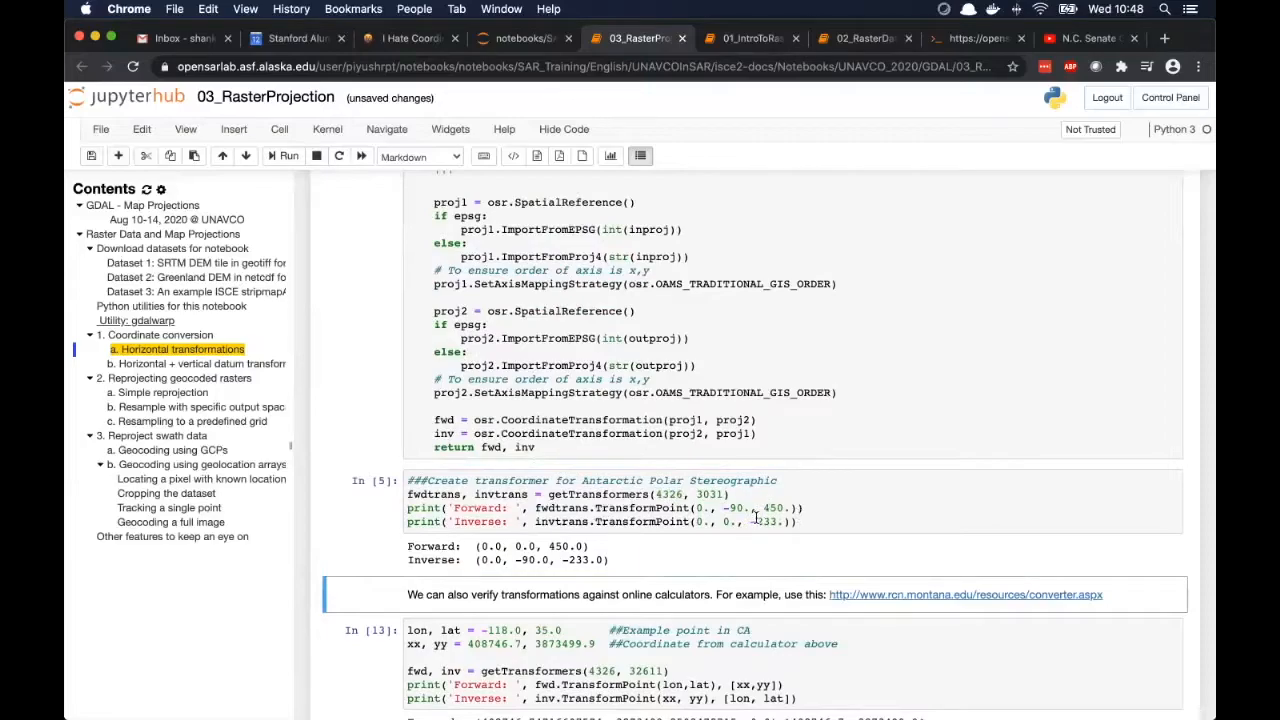
mouse_move(822, 163)
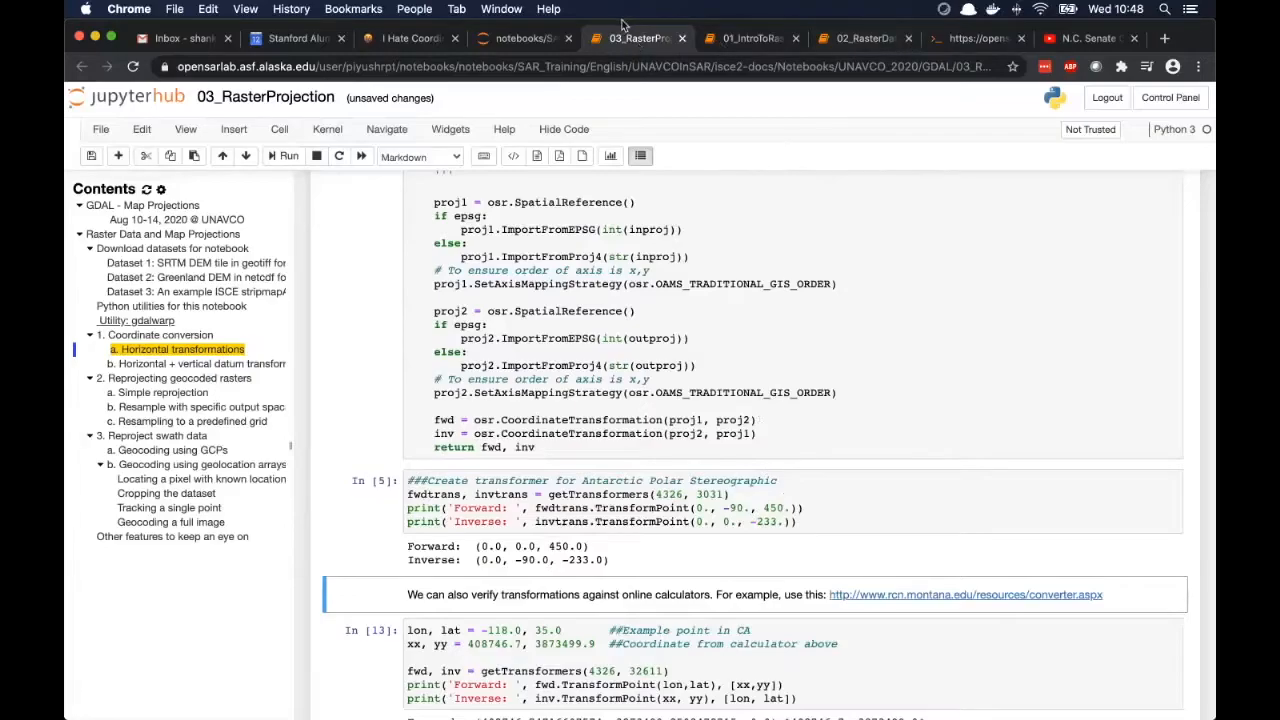
mouse_move(953, 268)
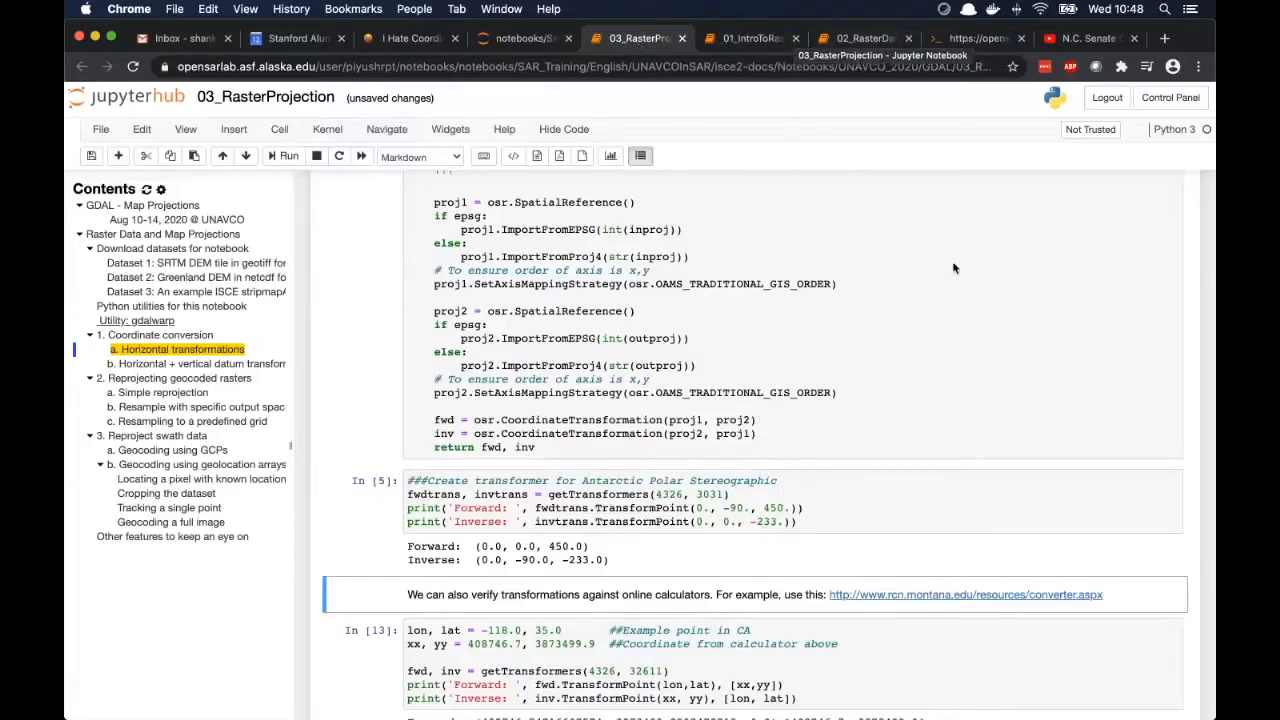
mouse_move(992, 331)
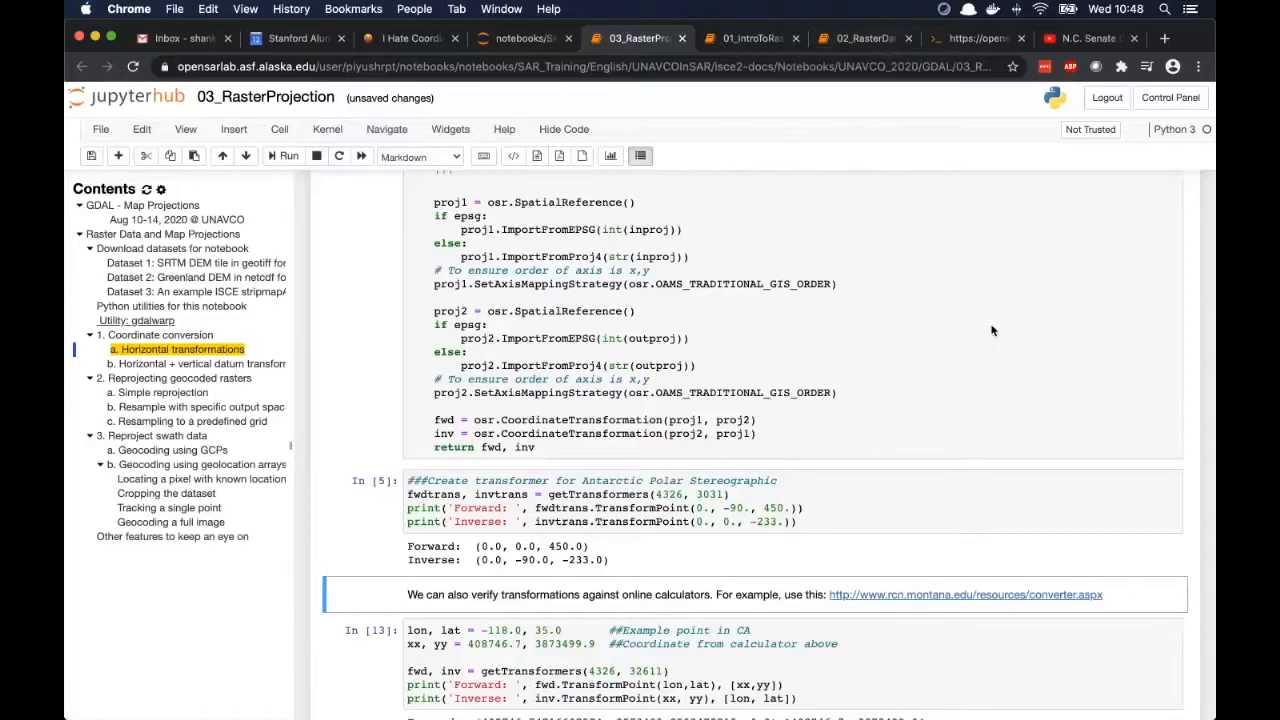
mouse_move(699, 521)
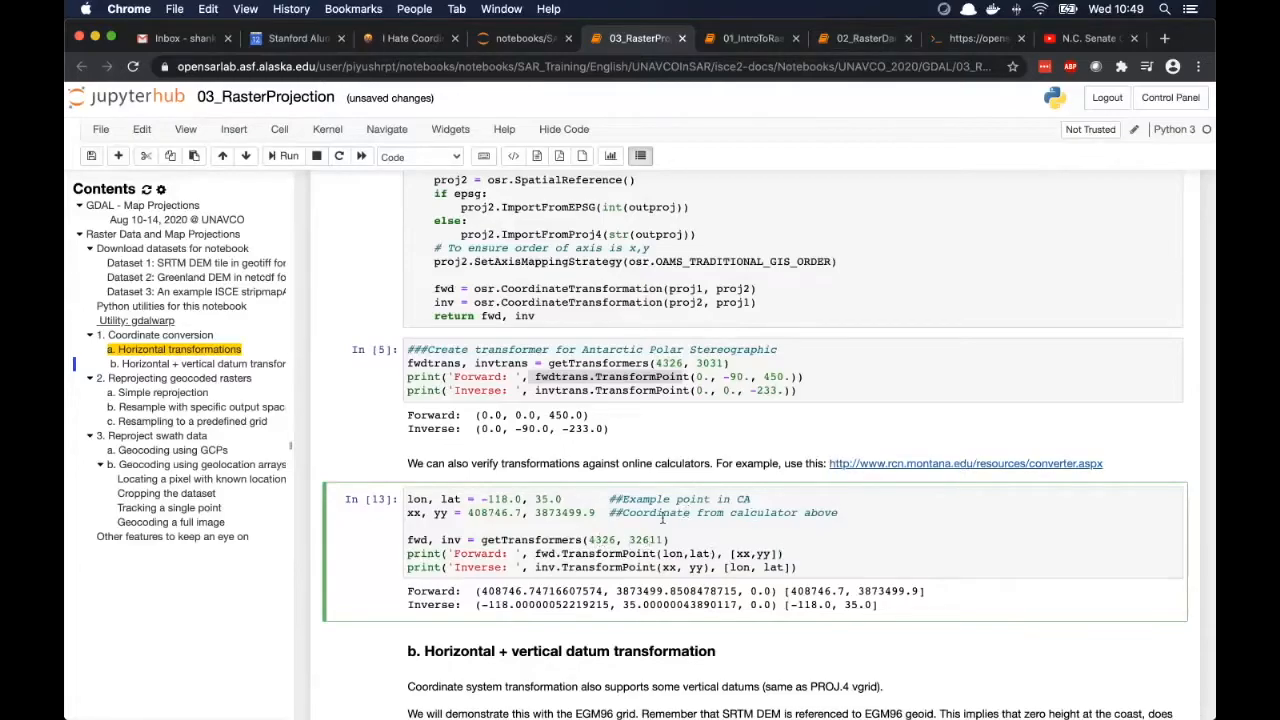
mouse_move(745, 585)
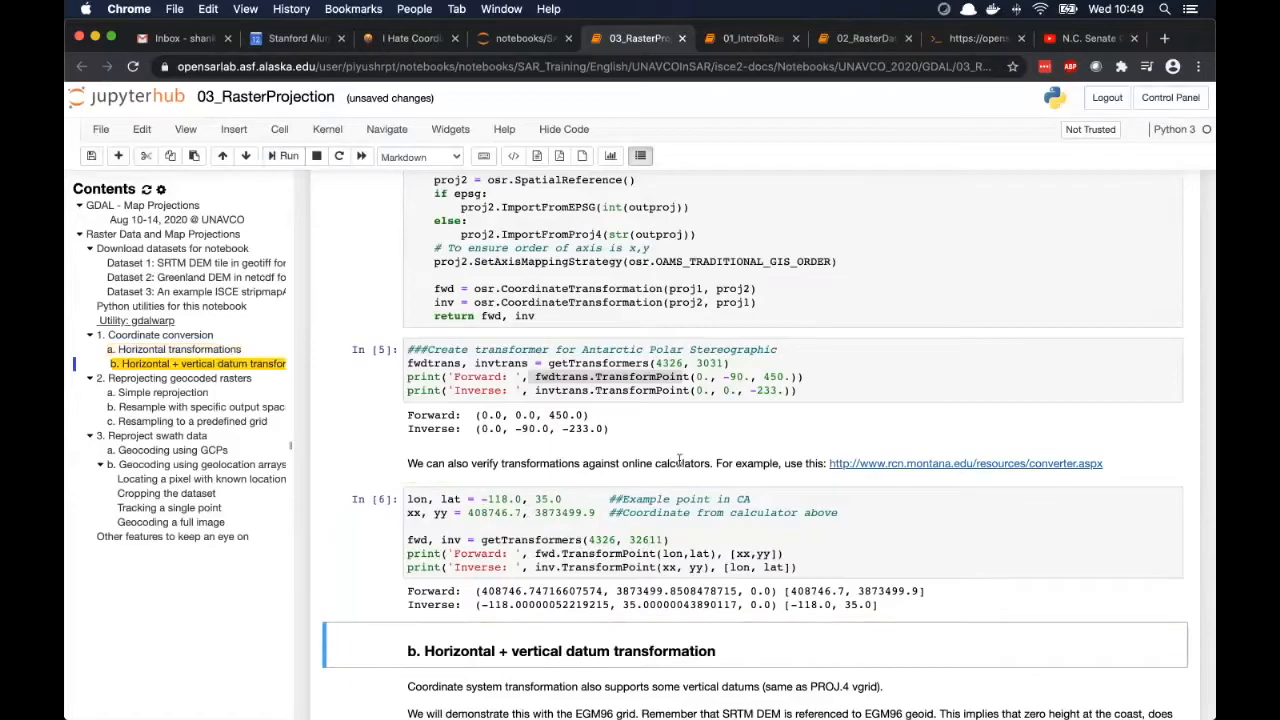
mouse_move(942, 610)
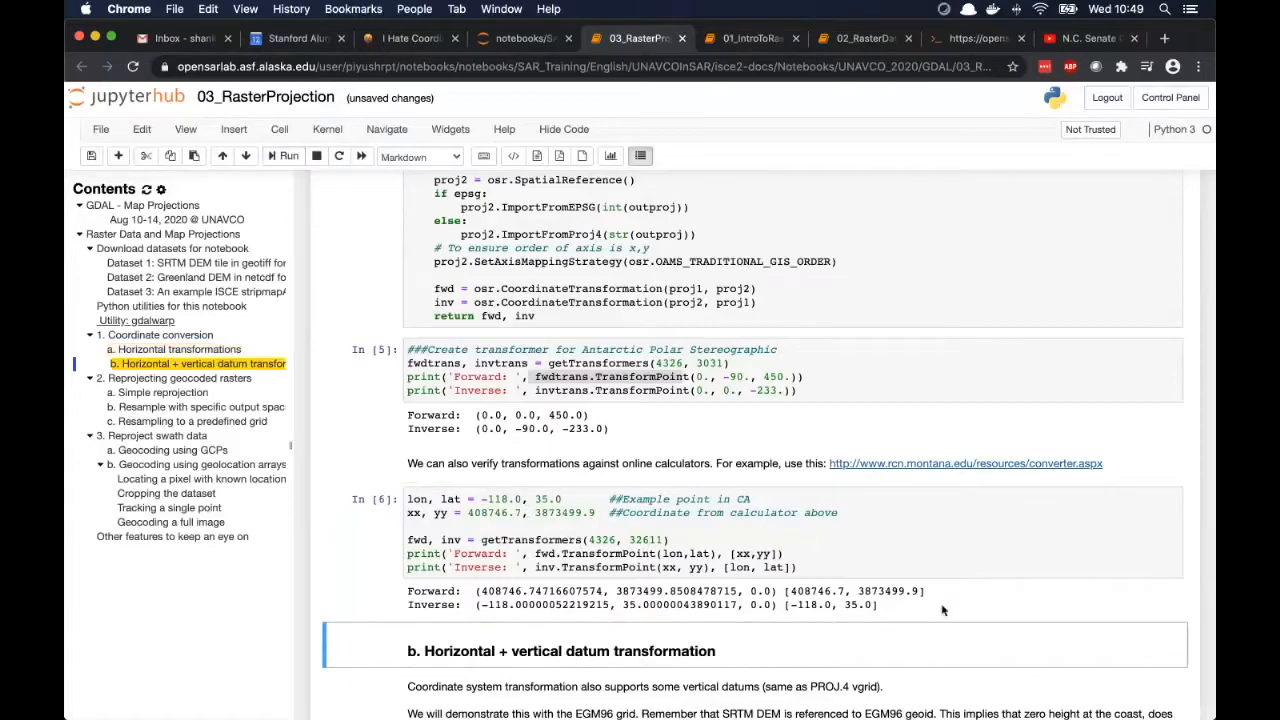
Re-run the California point cell, matching 408746.7, 3873499.9 and -118.0, 35.0.
scroll(down, 3)
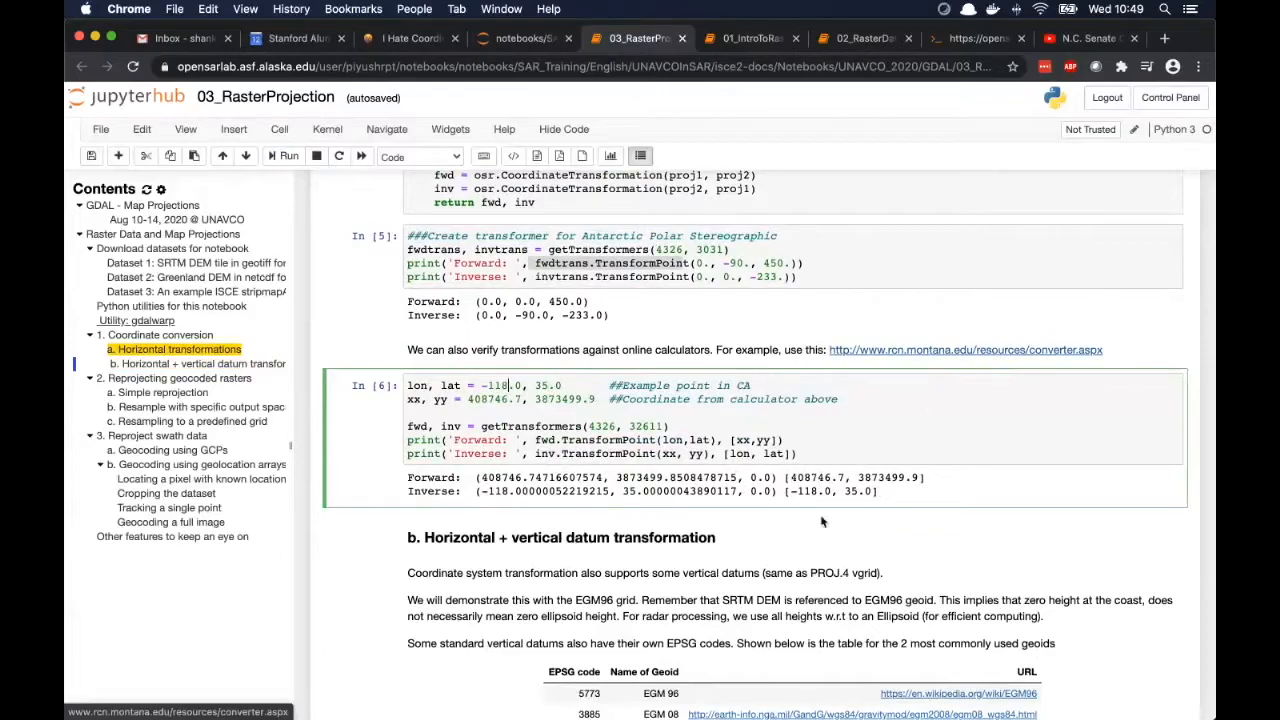
mouse_move(846, 477)
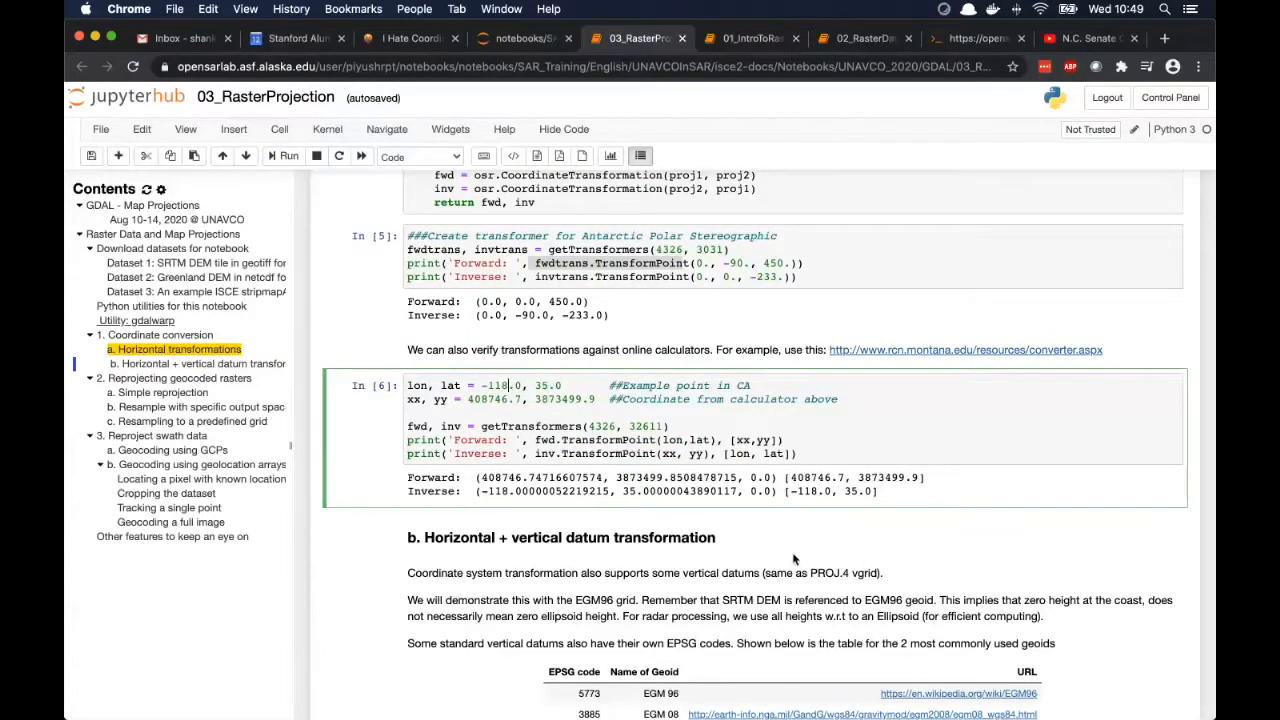
scroll(down, 3)
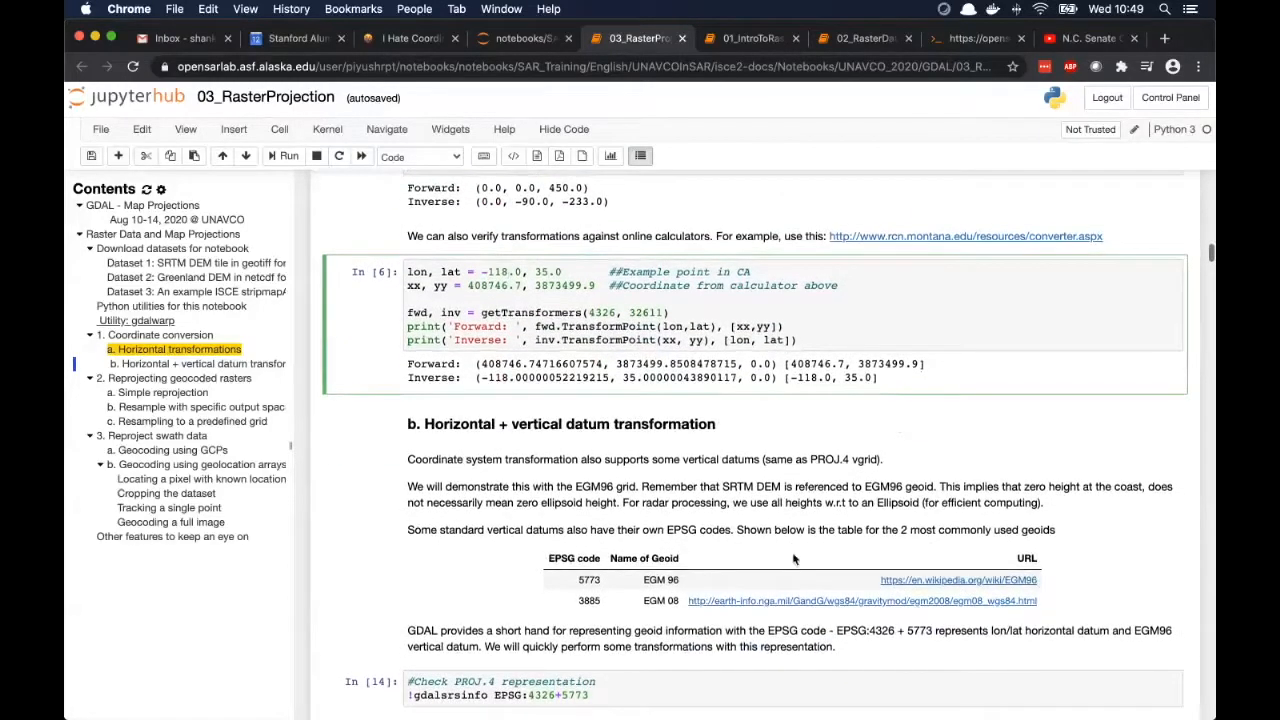
scroll(down, 3)
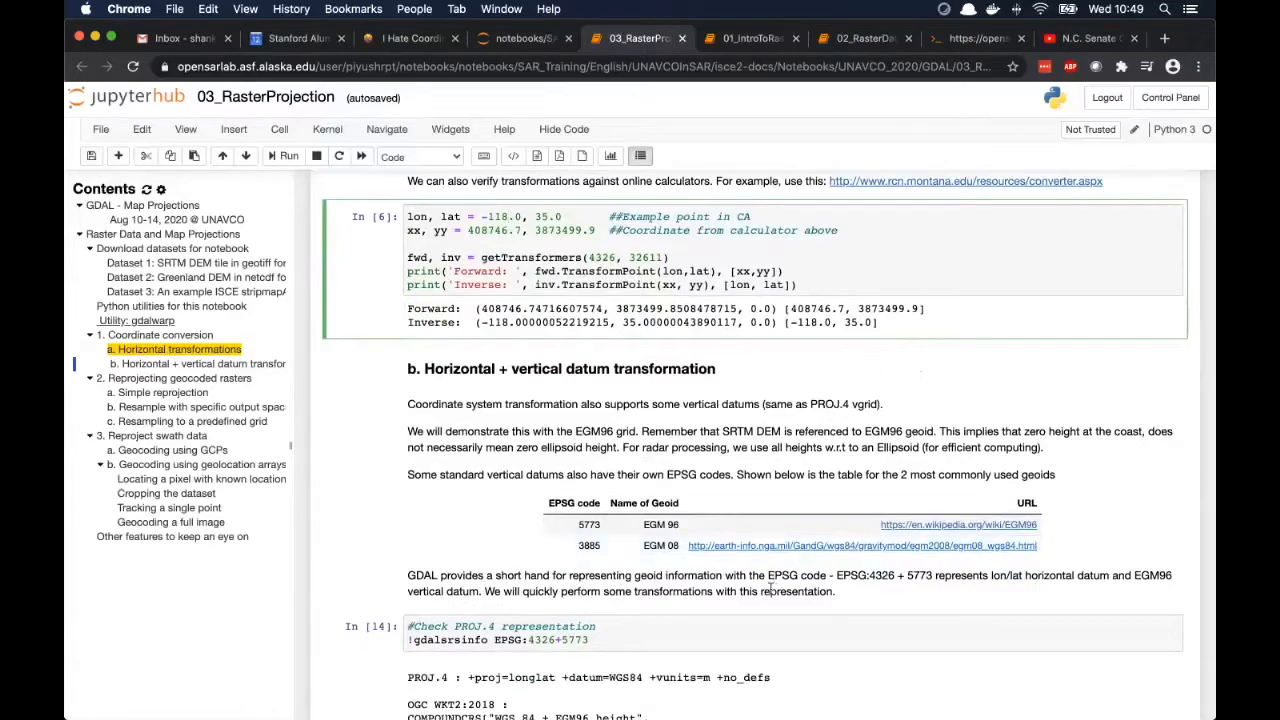
scroll(down, 3)
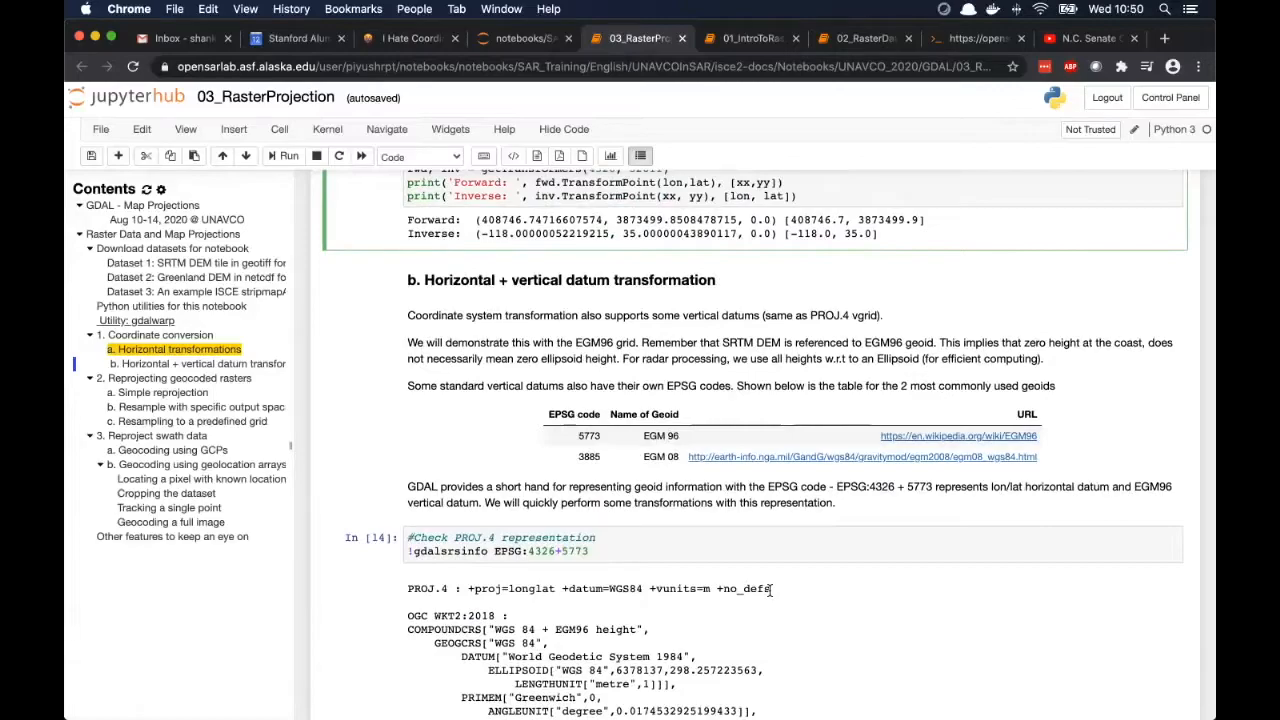
mouse_move(1135, 411)
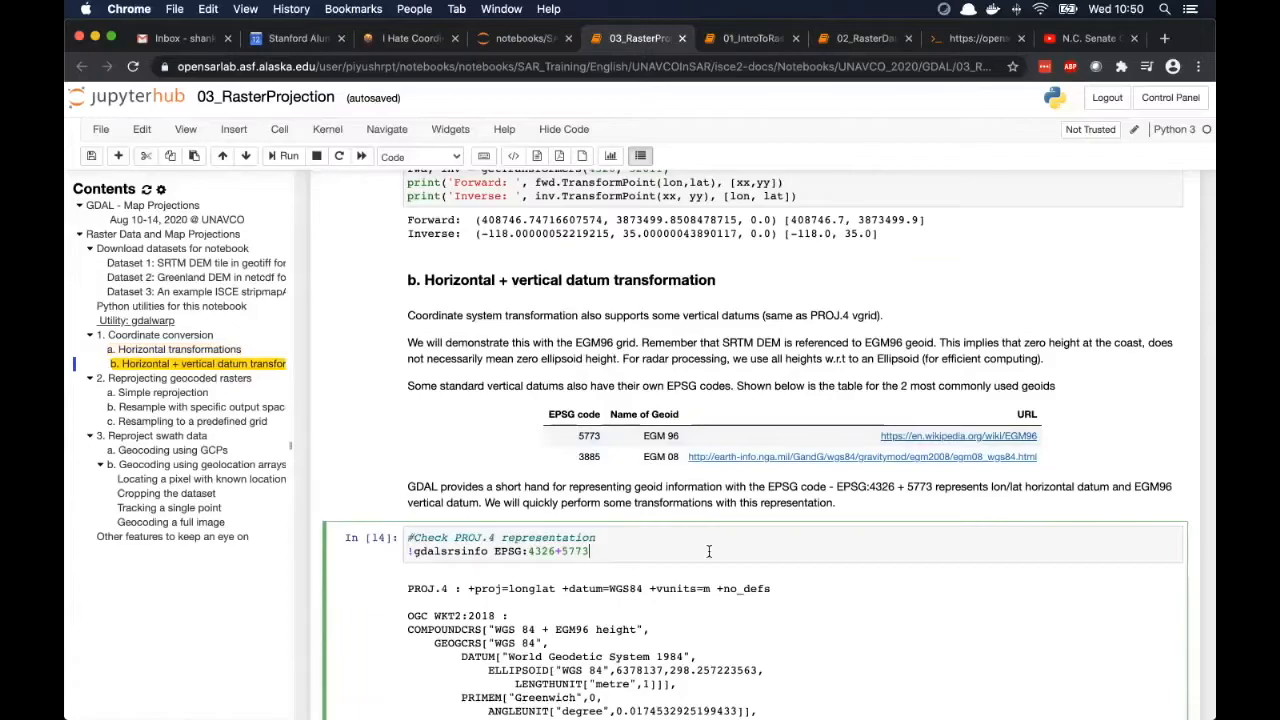
scroll(down, 3)
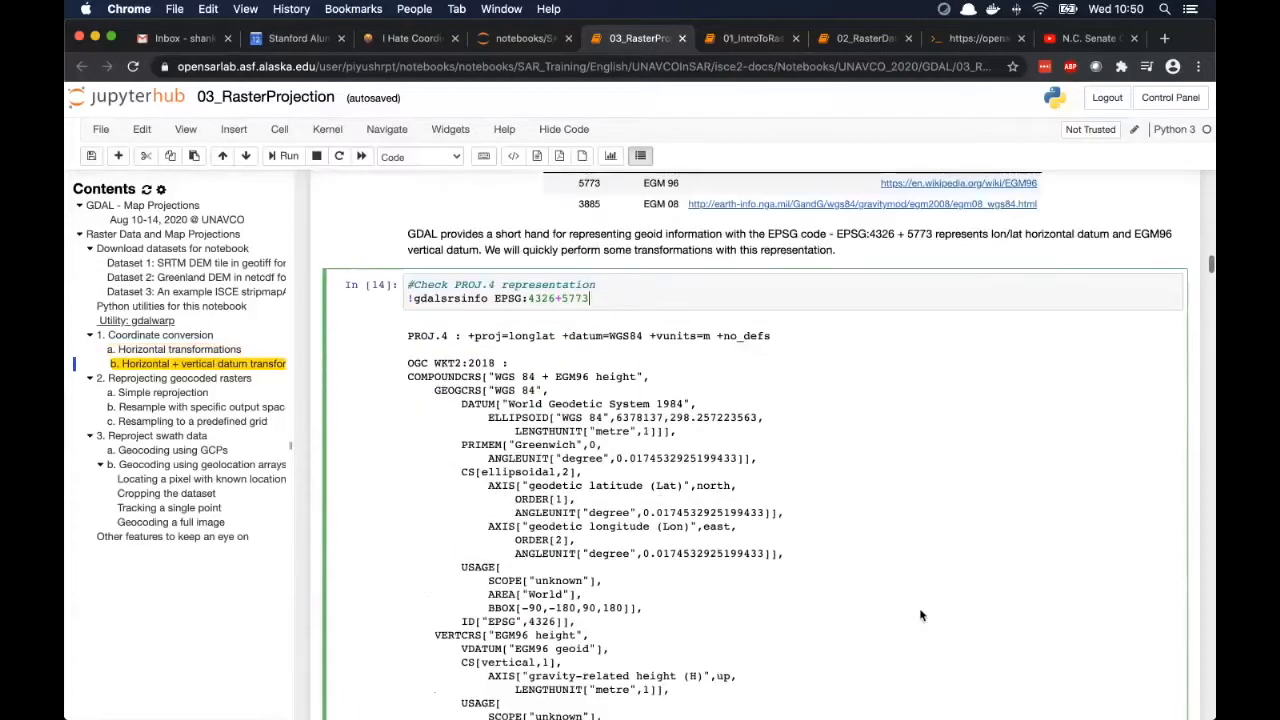
scroll(down, 3)
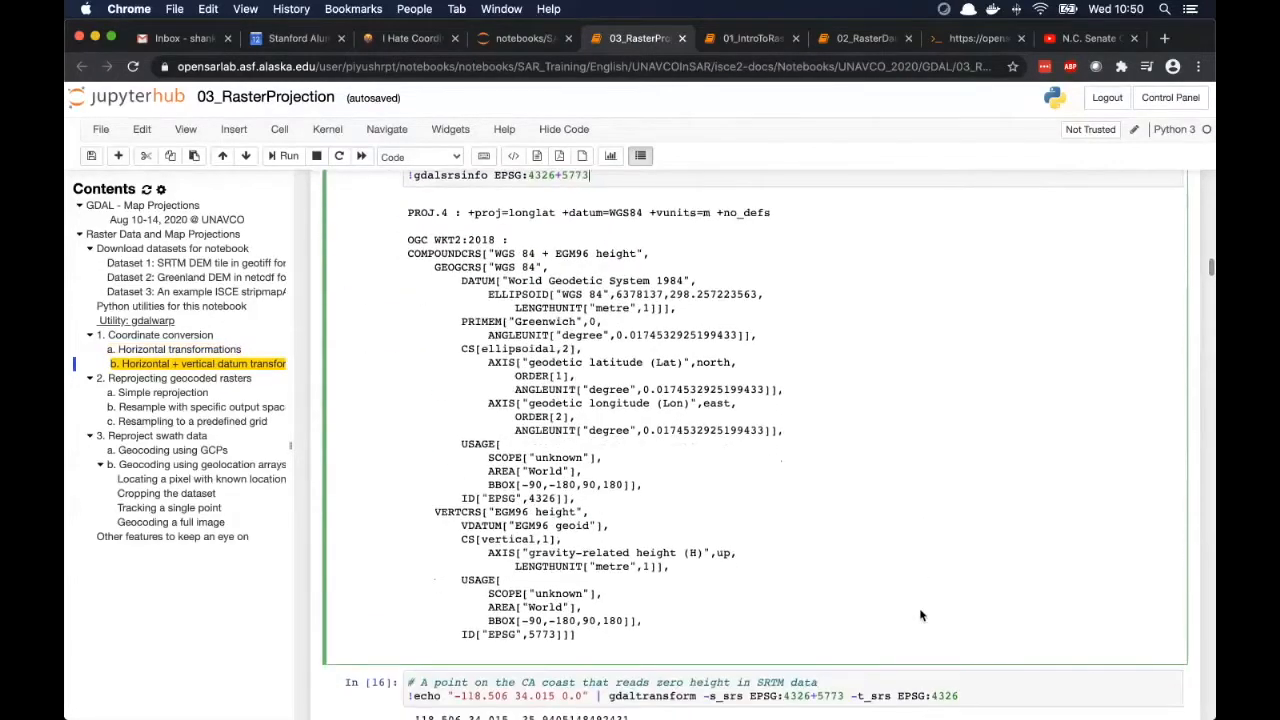
scroll(down, 3)
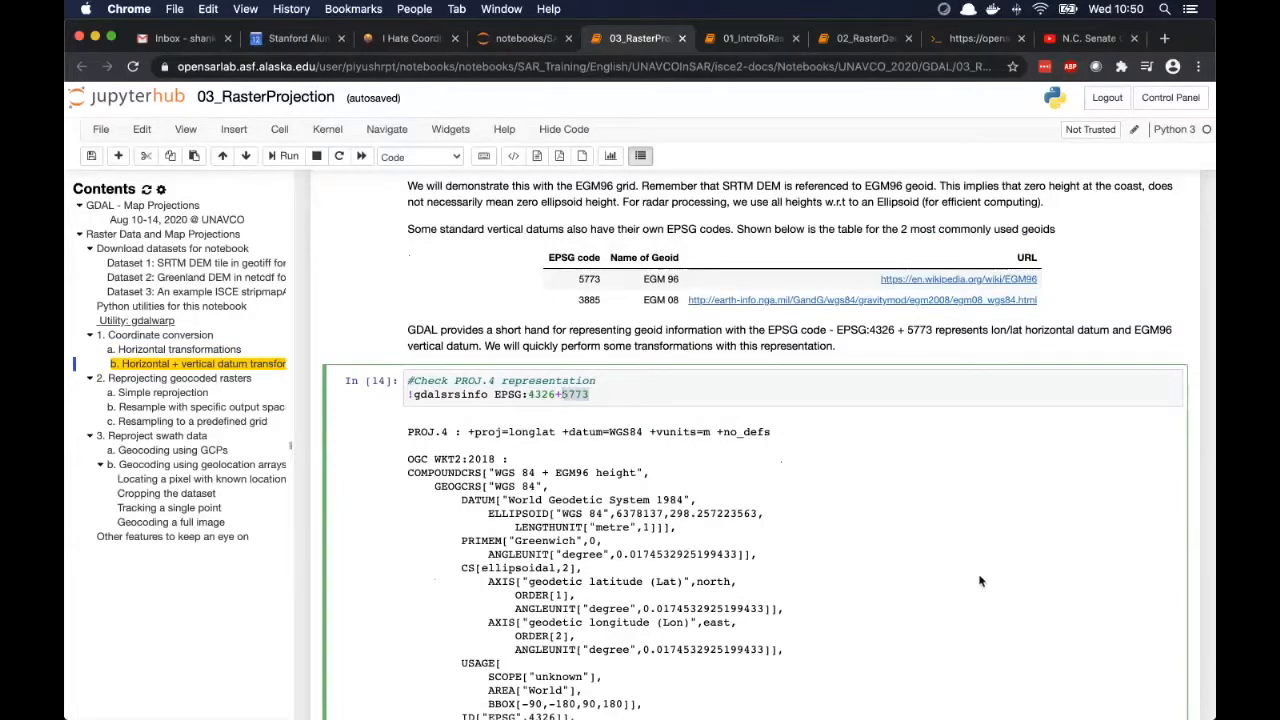
scroll(down, 3)
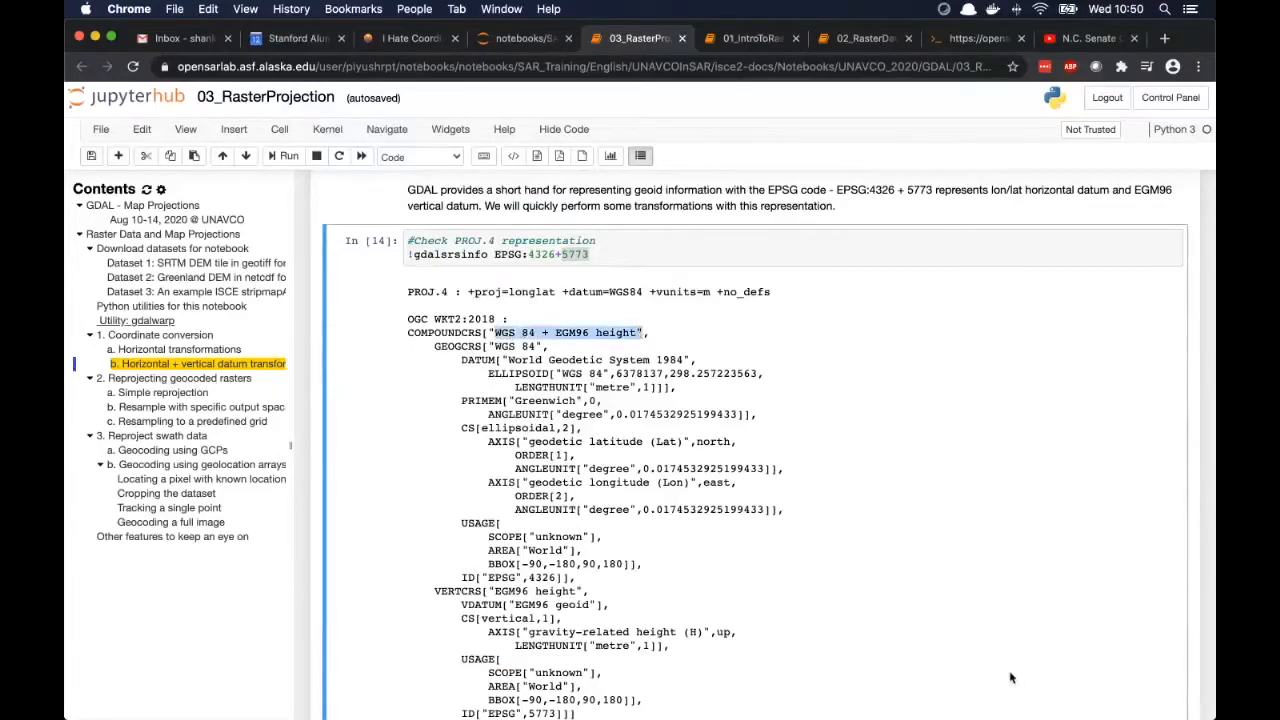
scroll(down, 3)
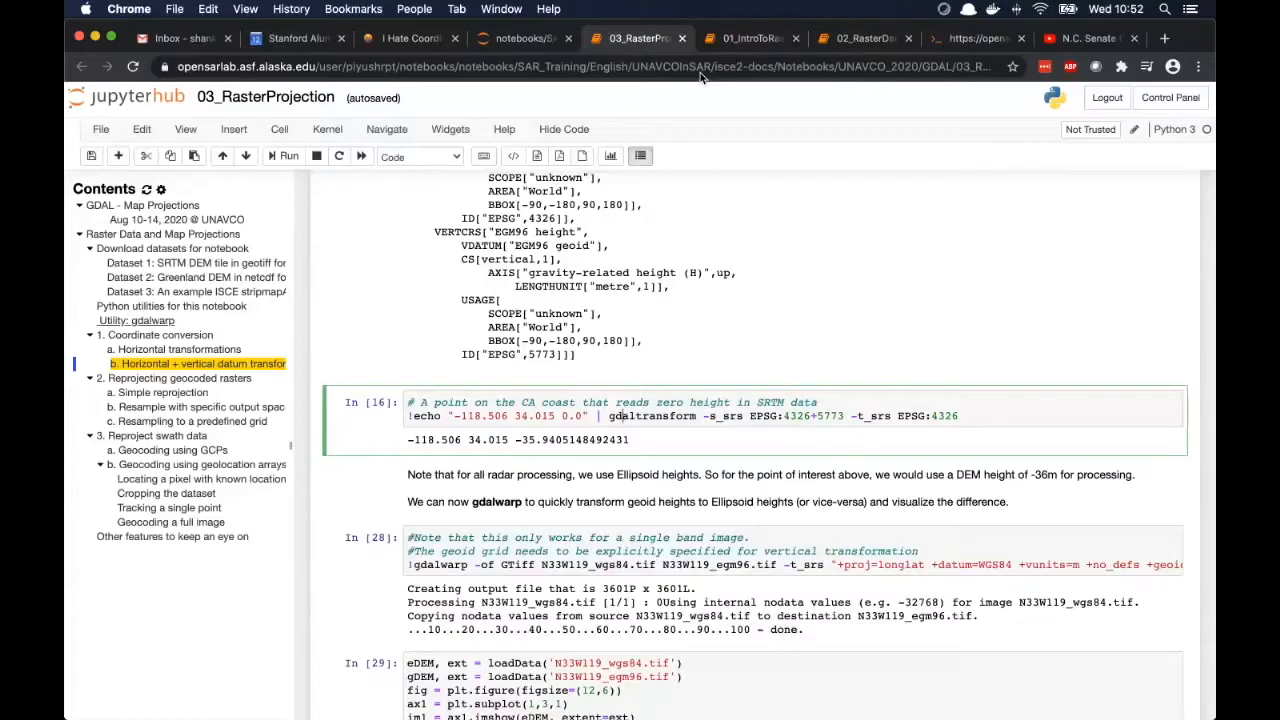
mouse_move(789, 346)
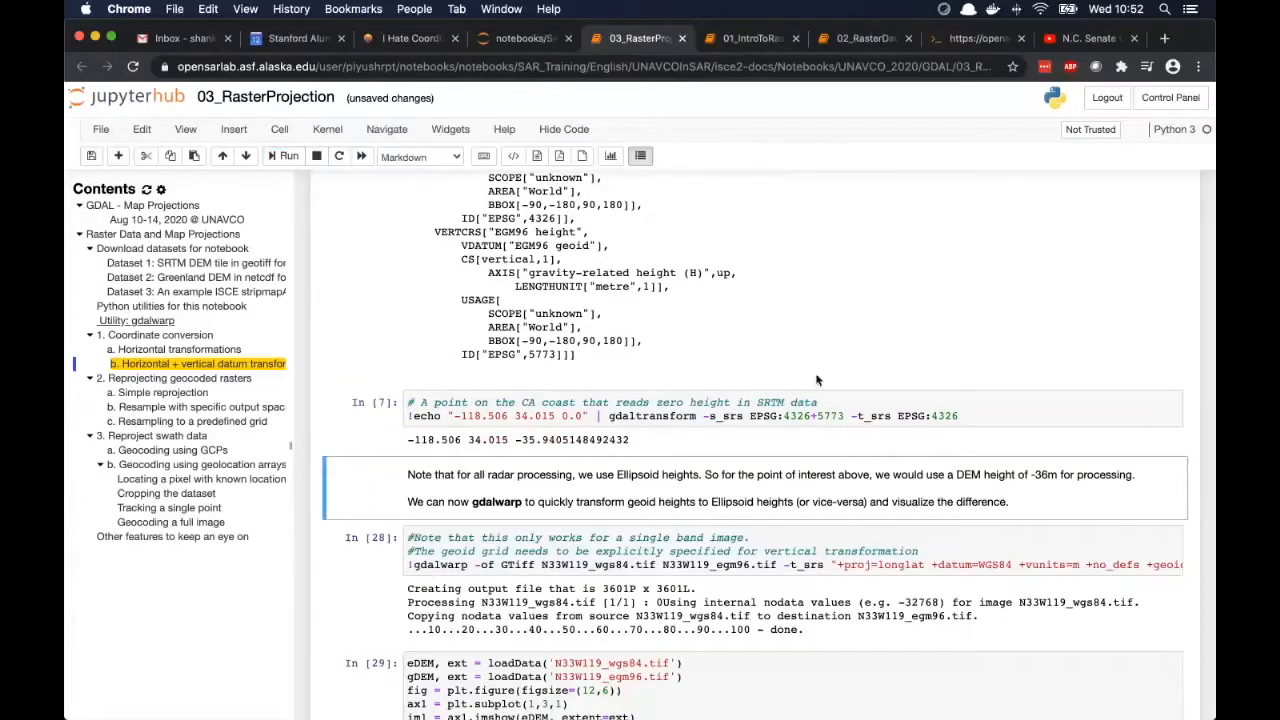
Re-run the coastal-point gdaltransform cell and select its -35.9405 m ellipsoid height.
scroll(down, 3)
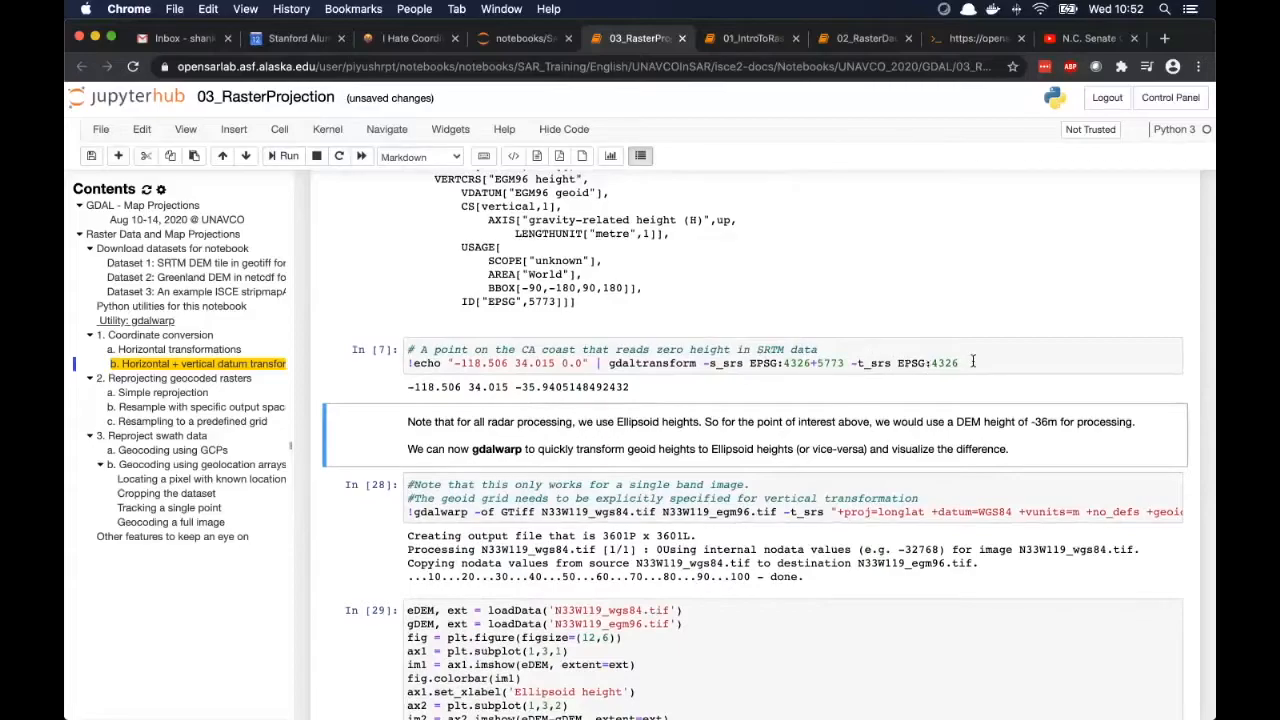
click(940, 362)
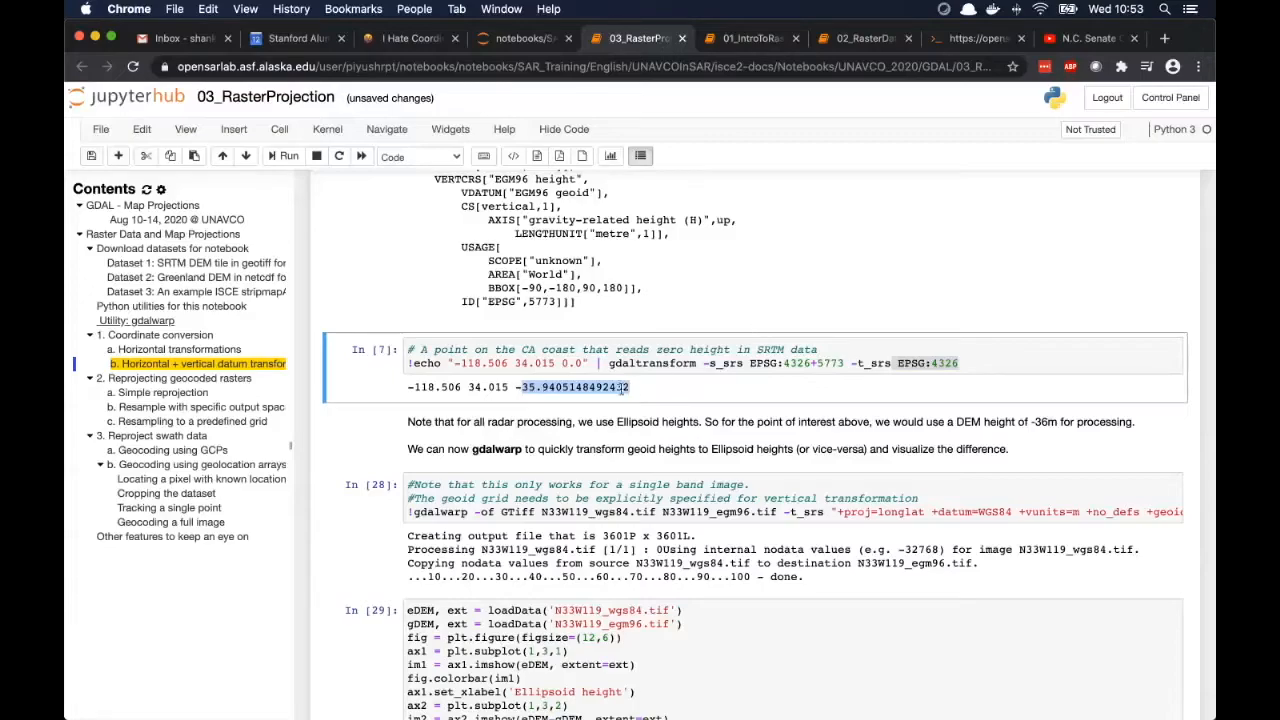
triple_click(520, 387)
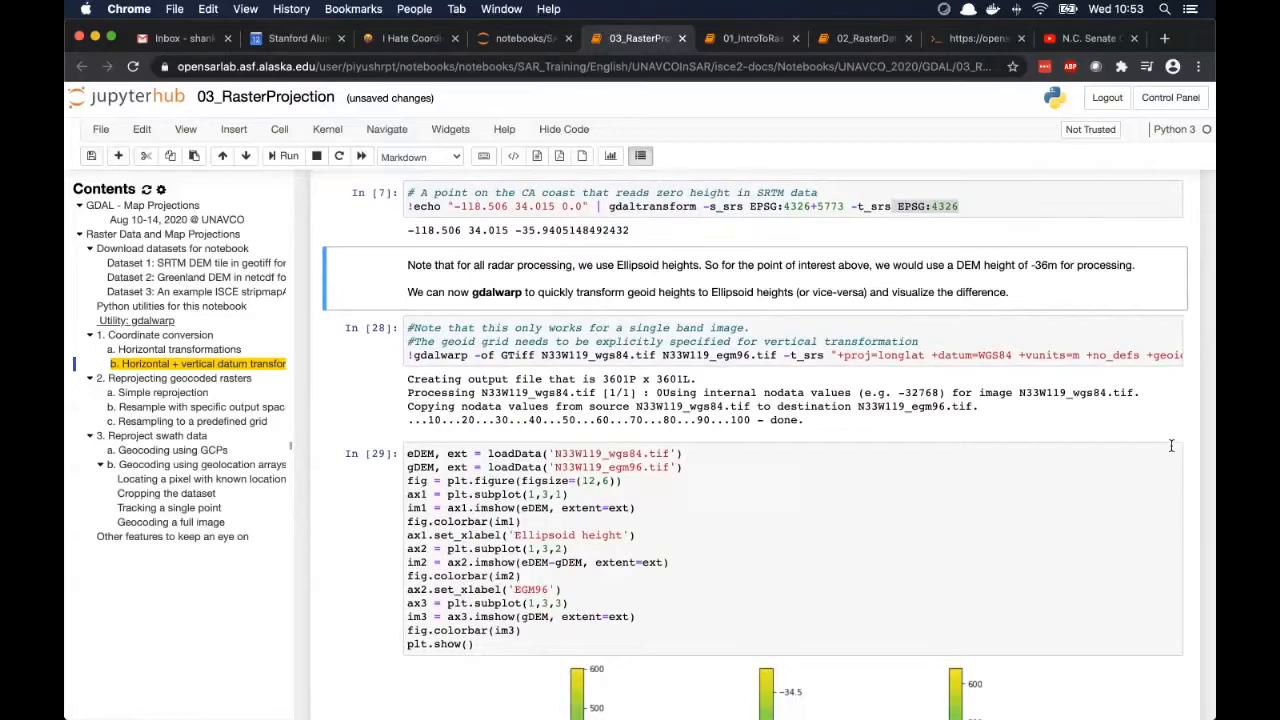
mouse_move(849, 79)
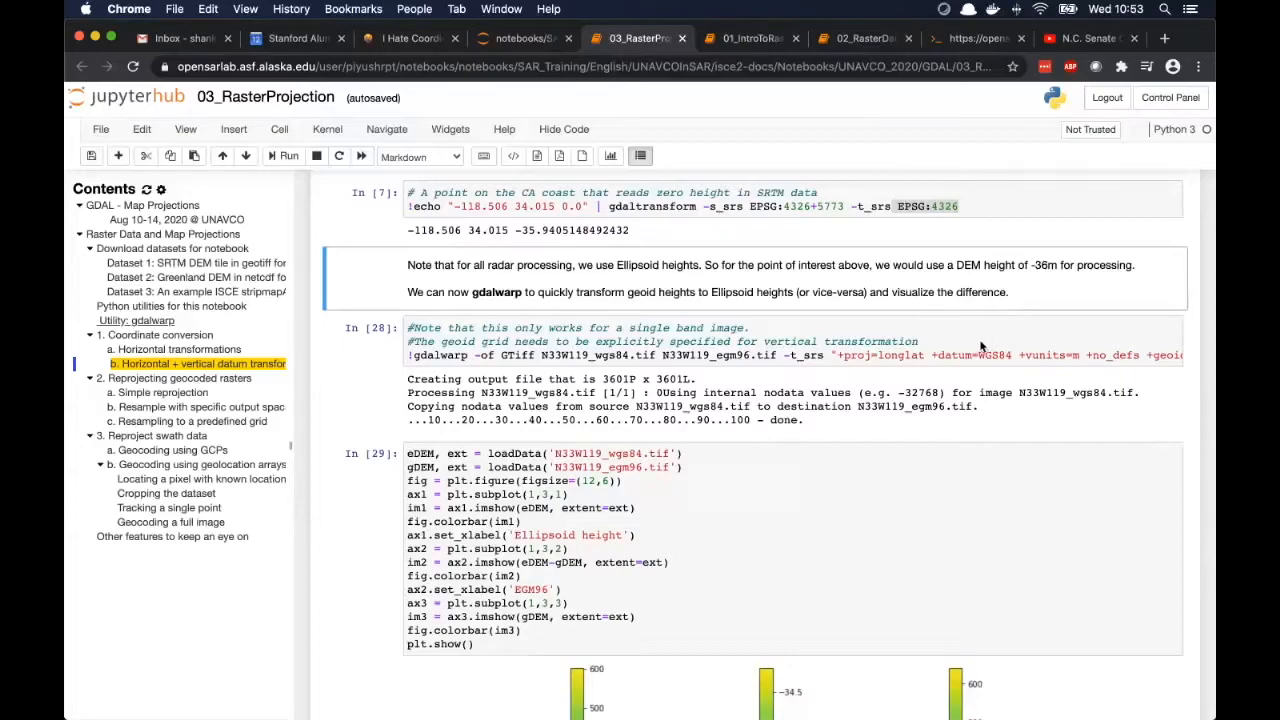
mouse_move(898, 223)
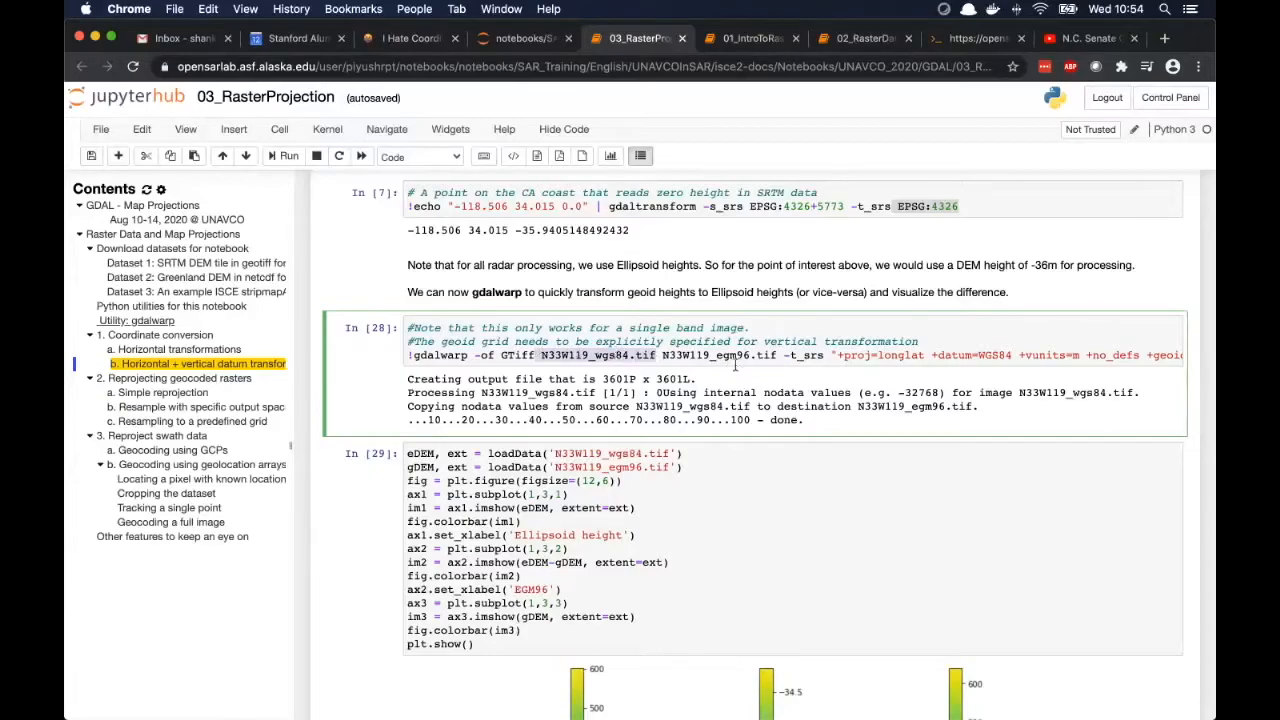
mouse_move(737, 364)
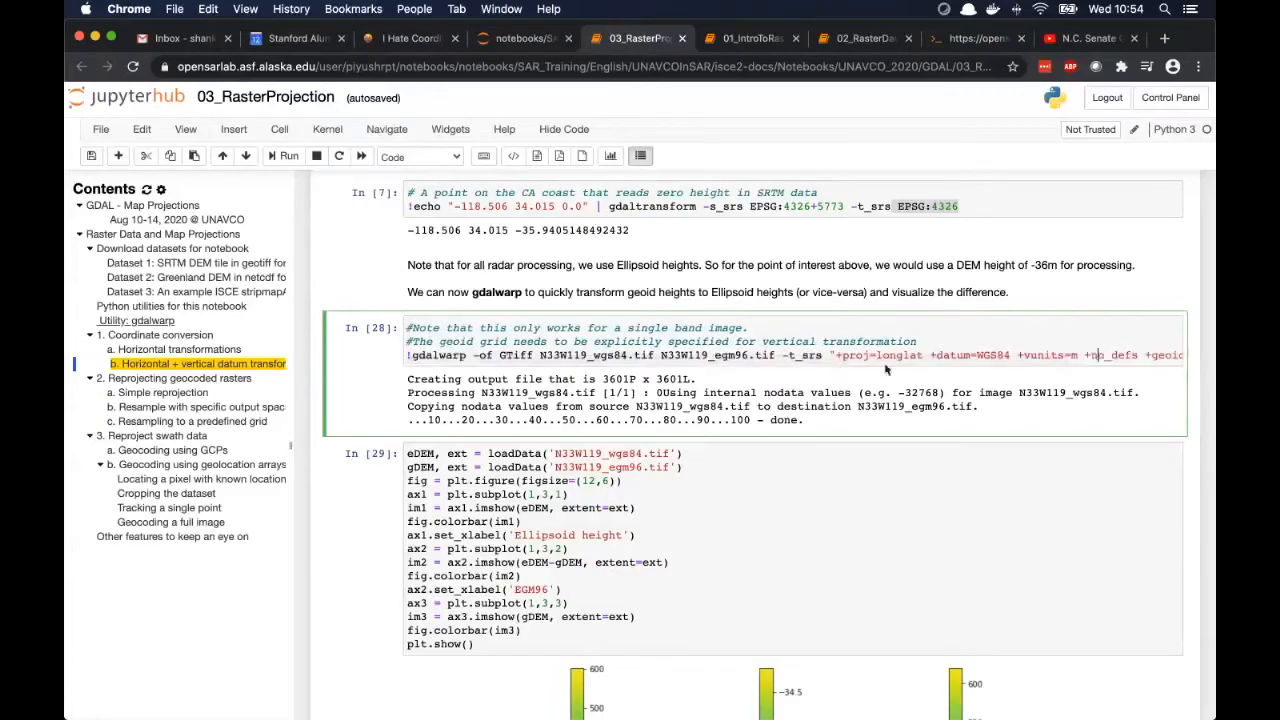
mouse_move(808, 386)
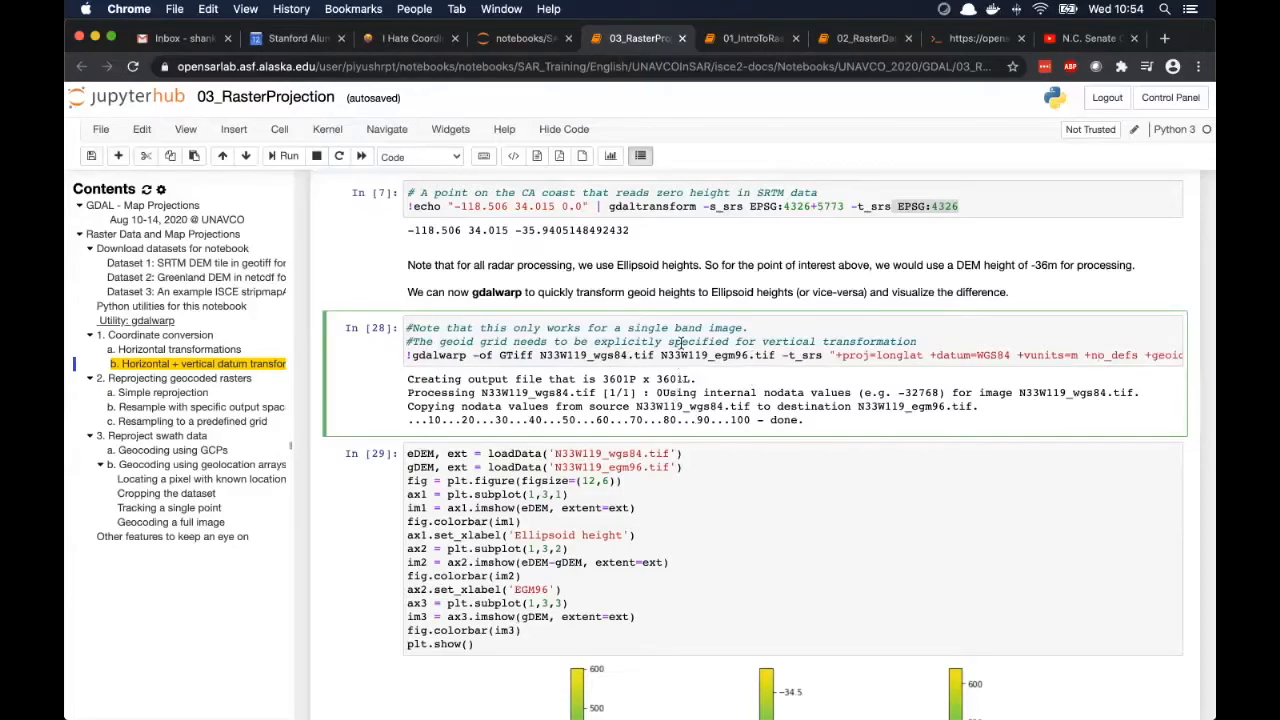
mouse_move(666, 508)
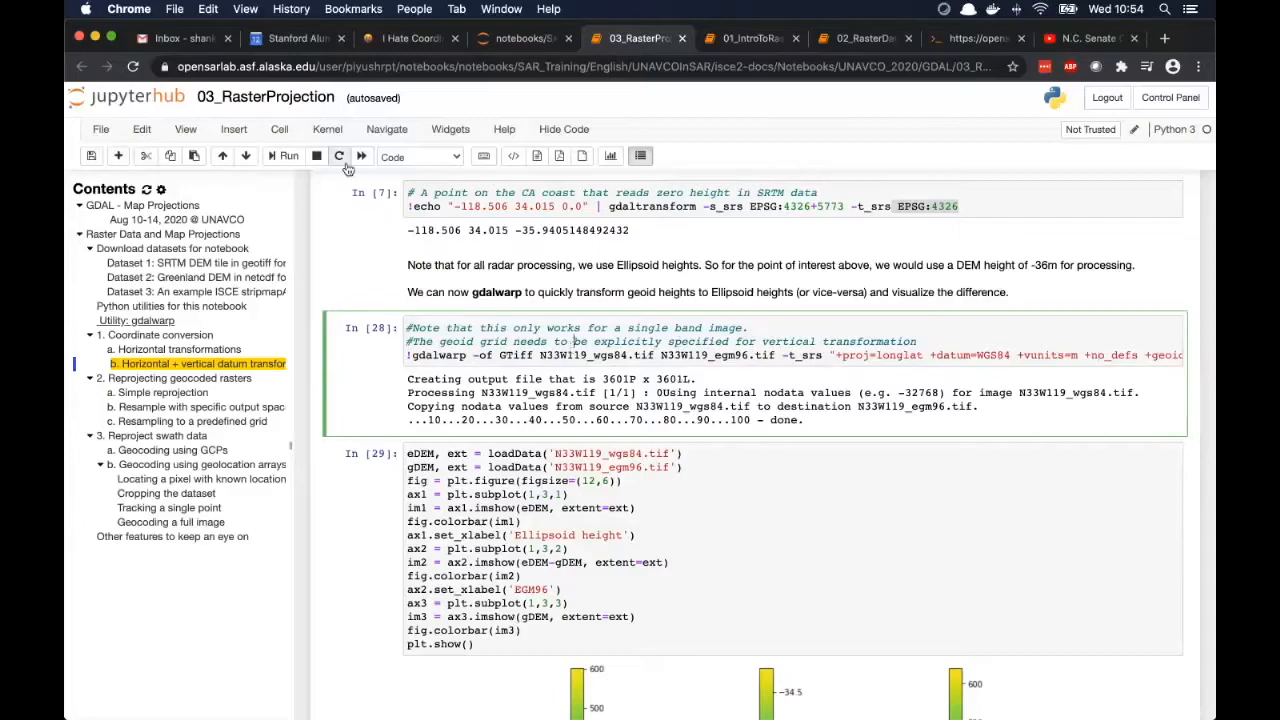
Rerun the gdalwarp and three-panel height plot cells, then reach section 2 Reprojecting geocoded rasters.
click(288, 156)
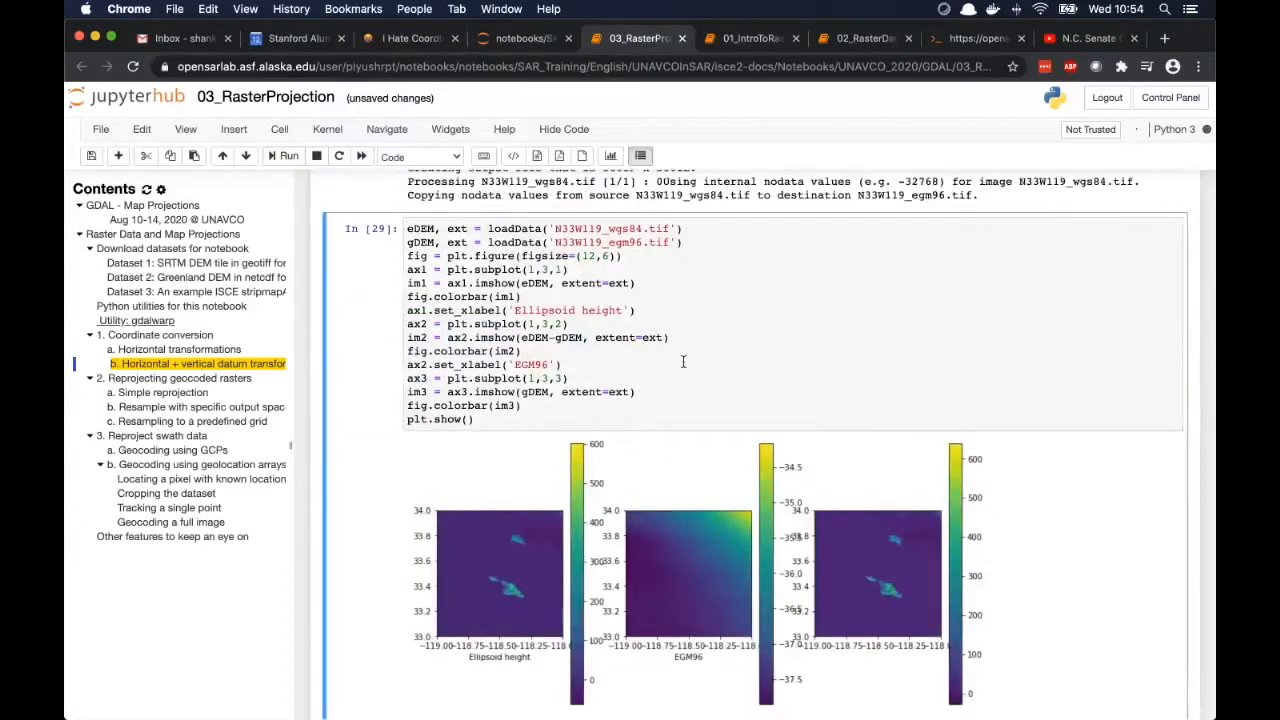
click(284, 157)
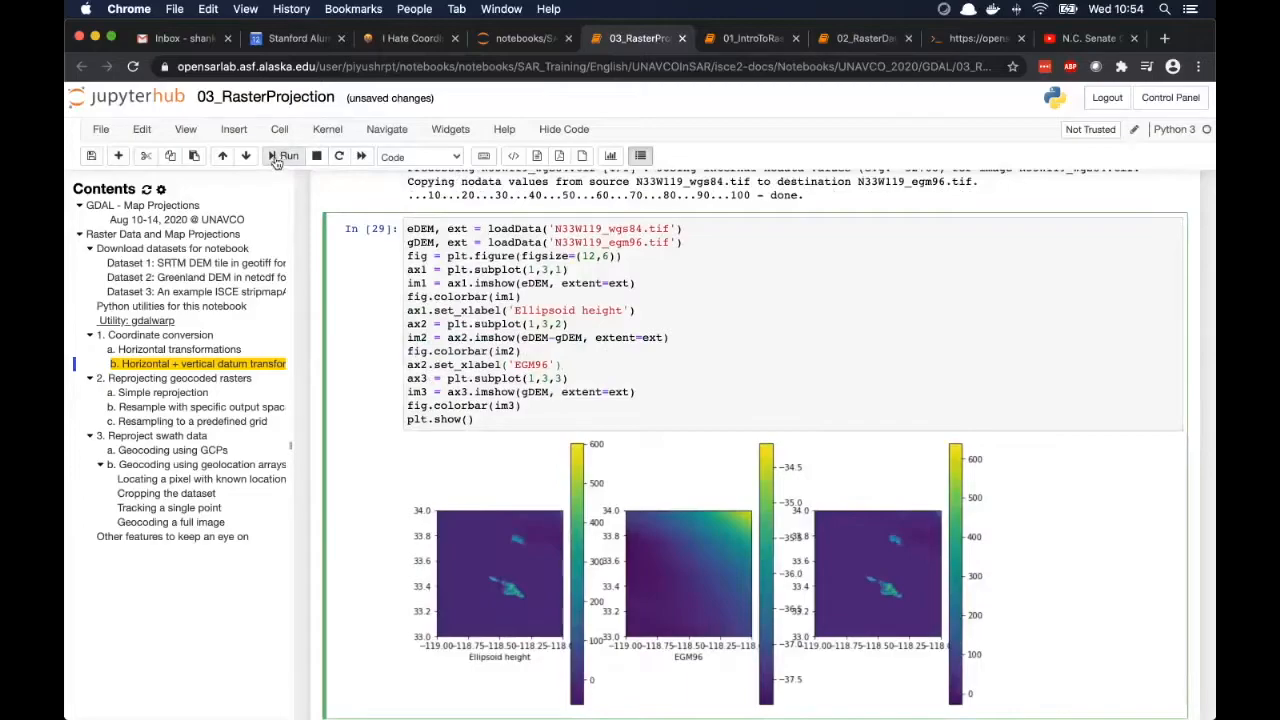
click(283, 157)
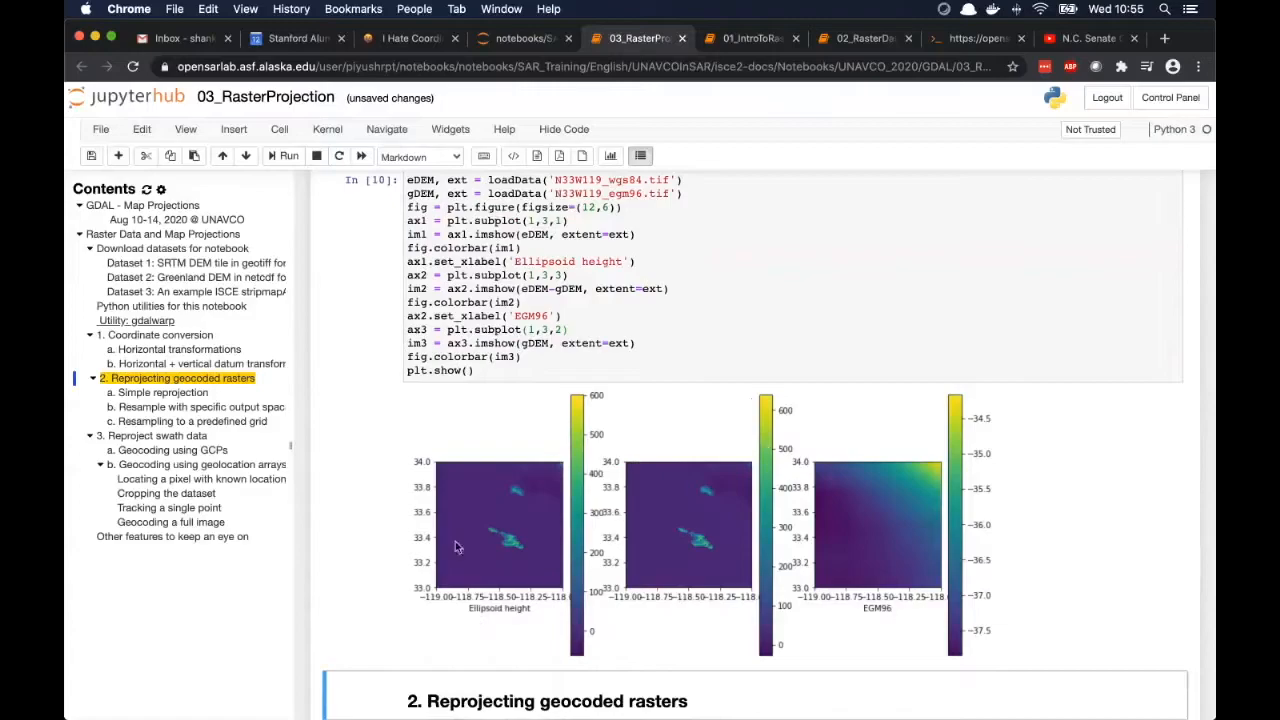
mouse_move(668, 504)
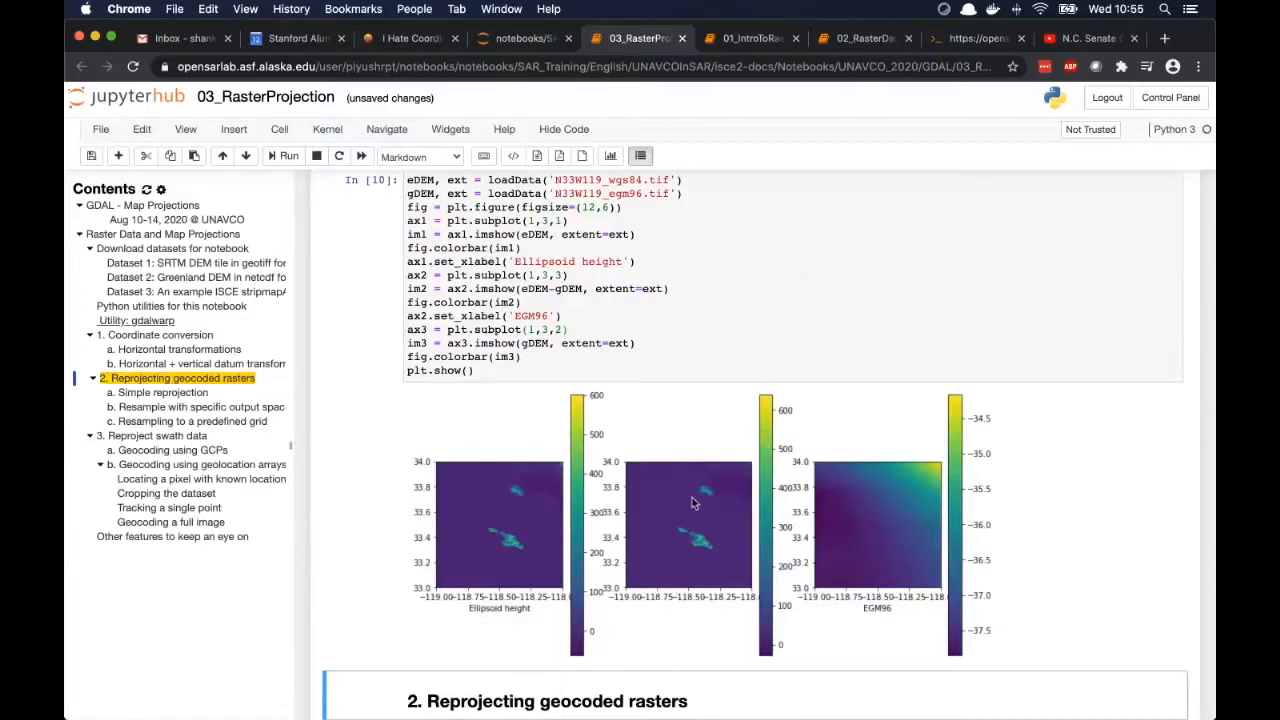
mouse_move(795, 612)
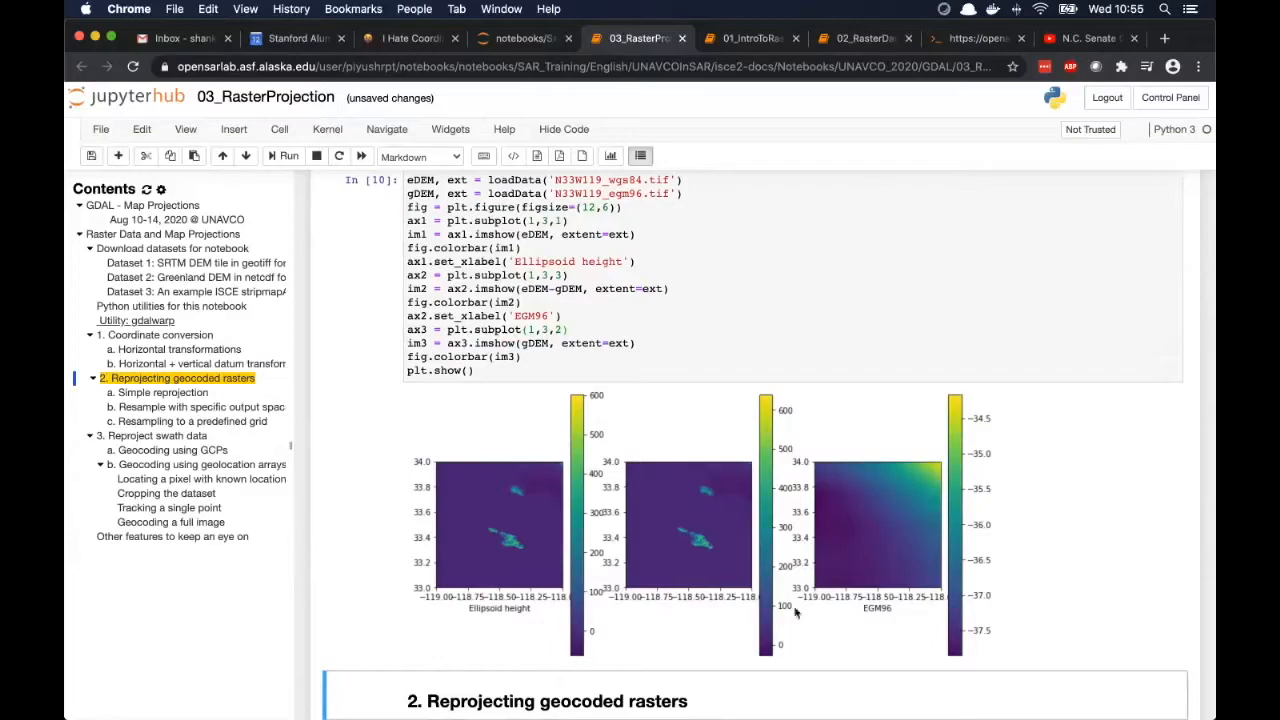
mouse_move(770, 580)
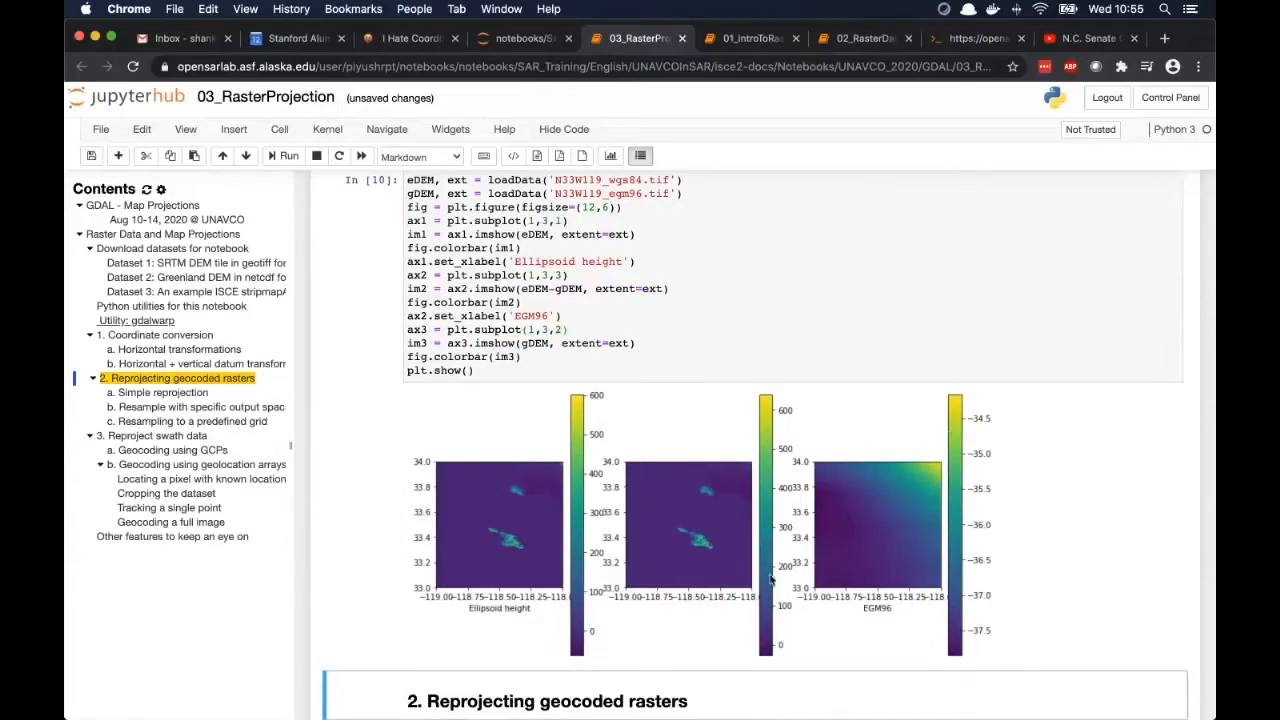
mouse_move(803, 463)
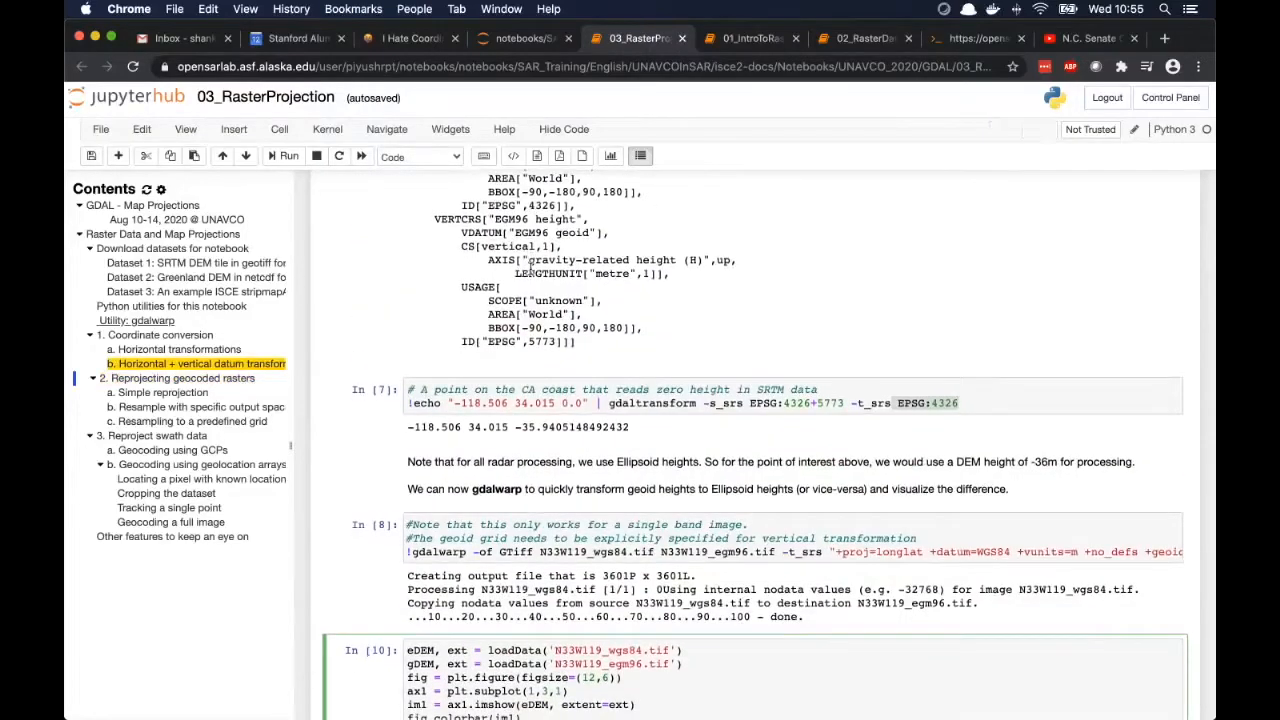
scroll(down, 3)
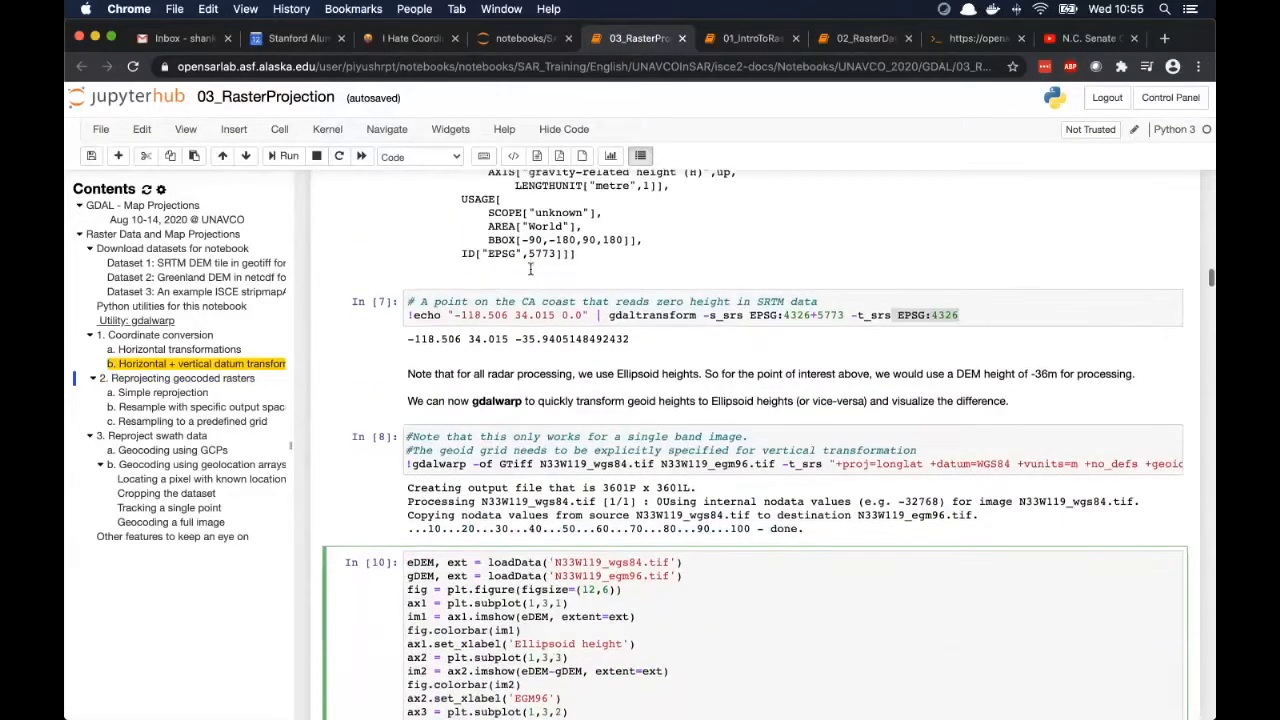
scroll(down, 3)
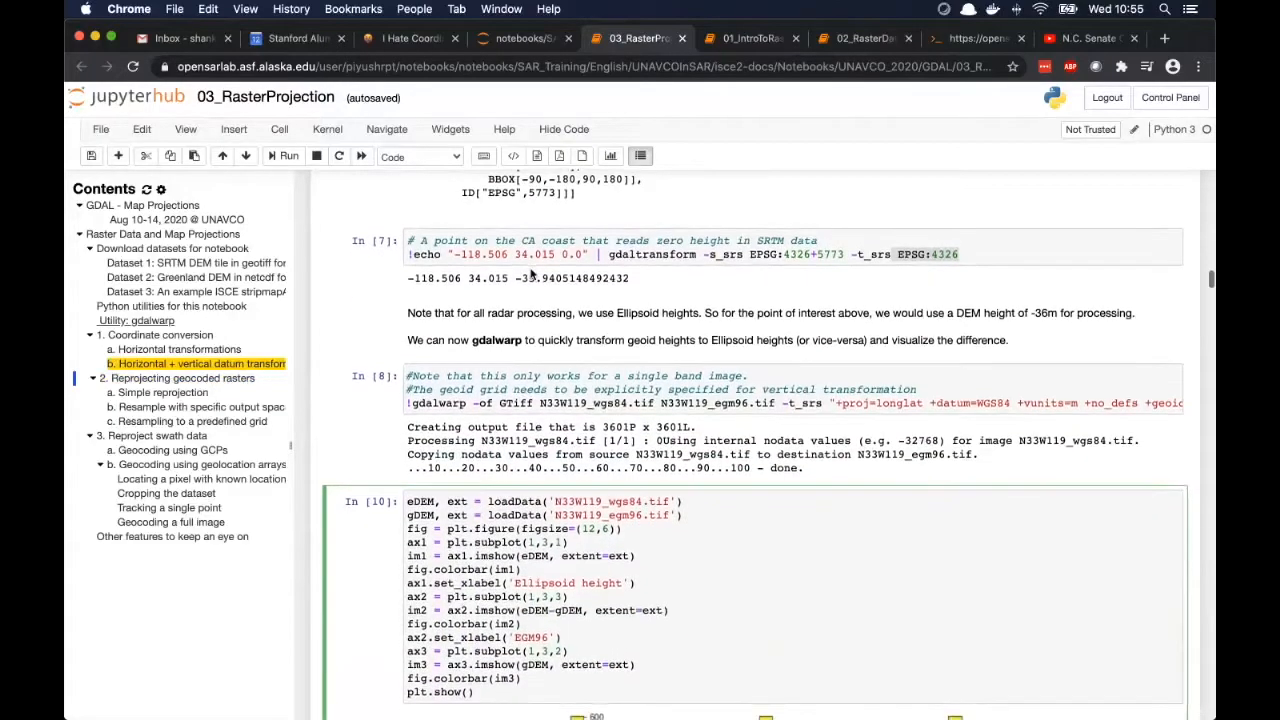
scroll(down, 3)
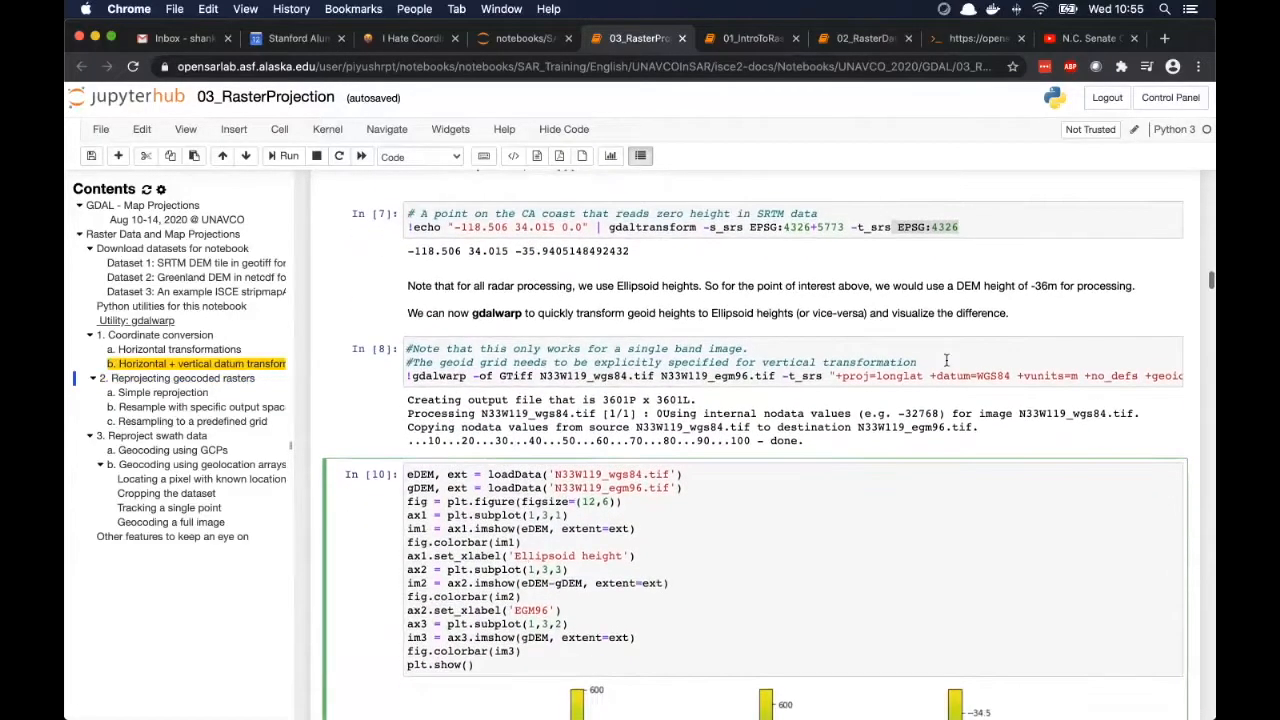
scroll(down, 3)
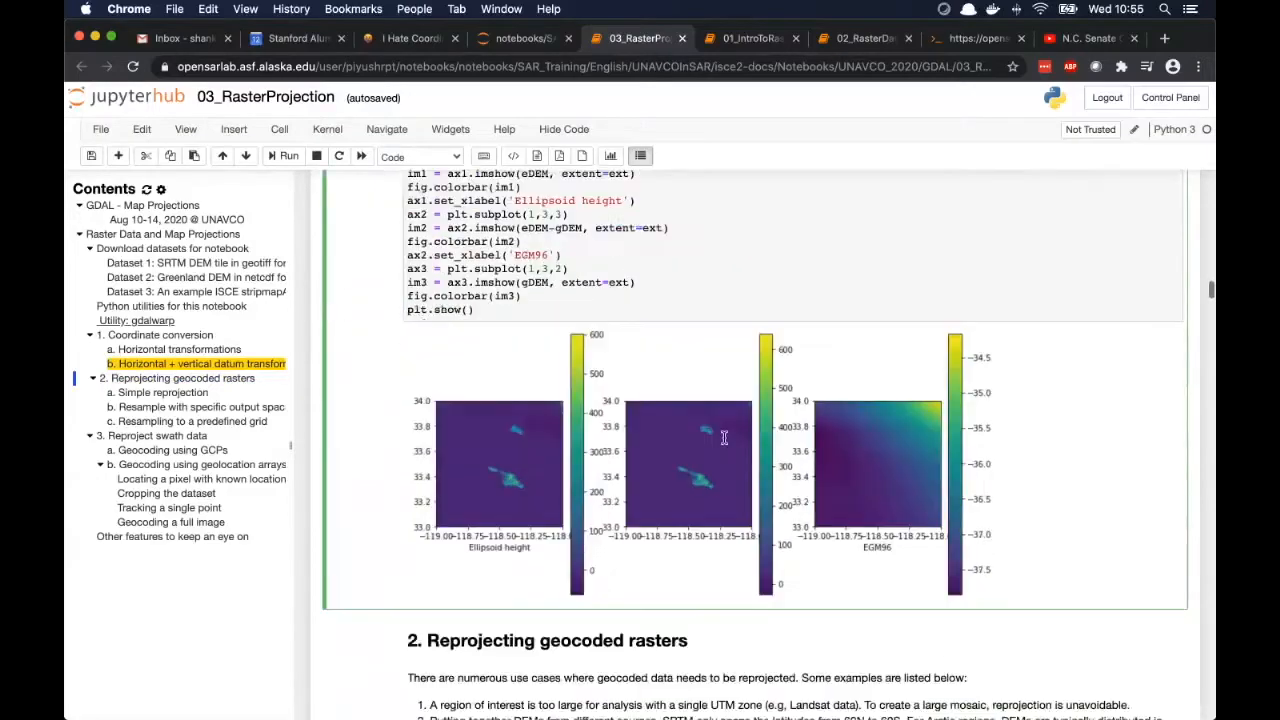
scroll(down, 3)
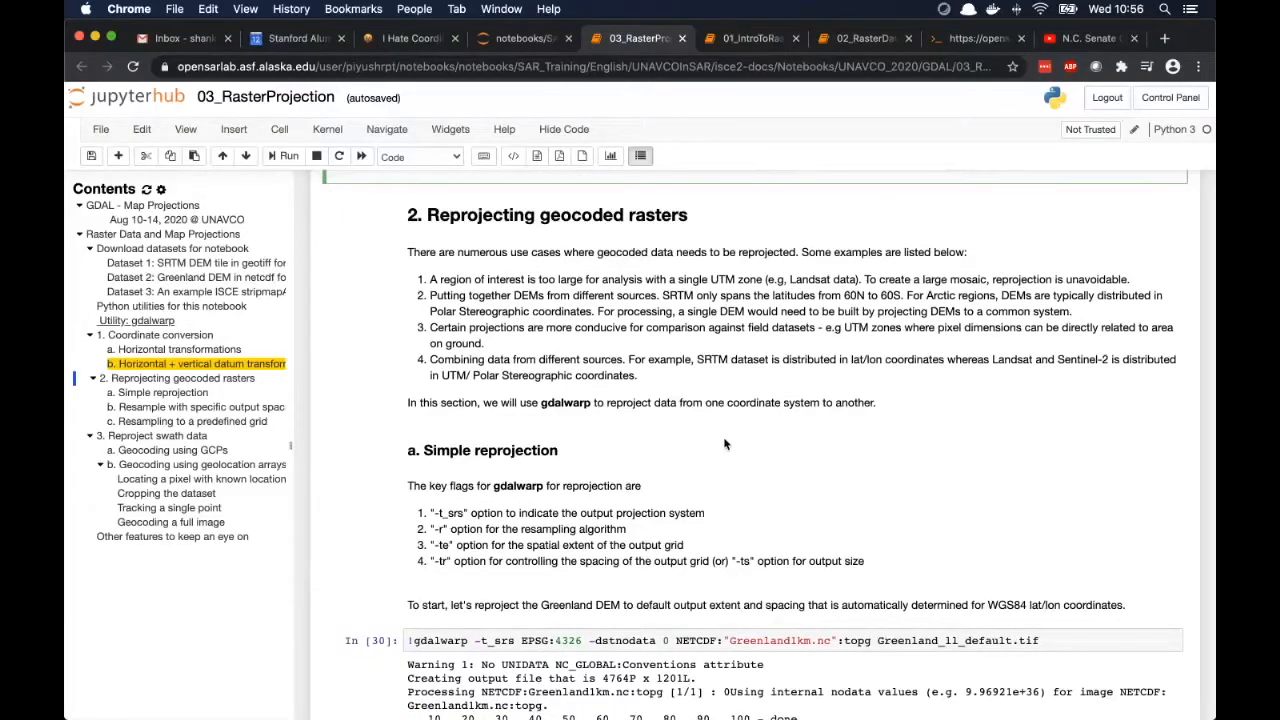
Scroll to the Simple reprojection subsection, where the Greenland DEM gdalwarp reports 100 - done.
scroll(down, 3)
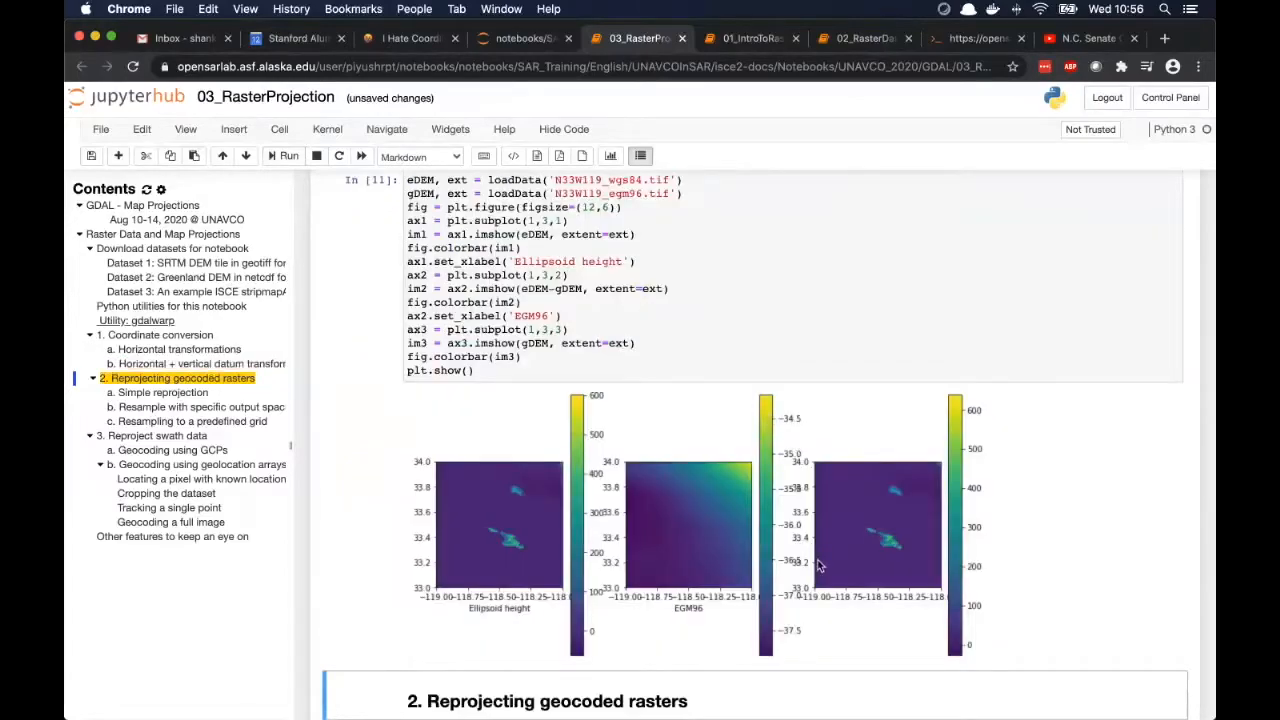
mouse_move(652, 435)
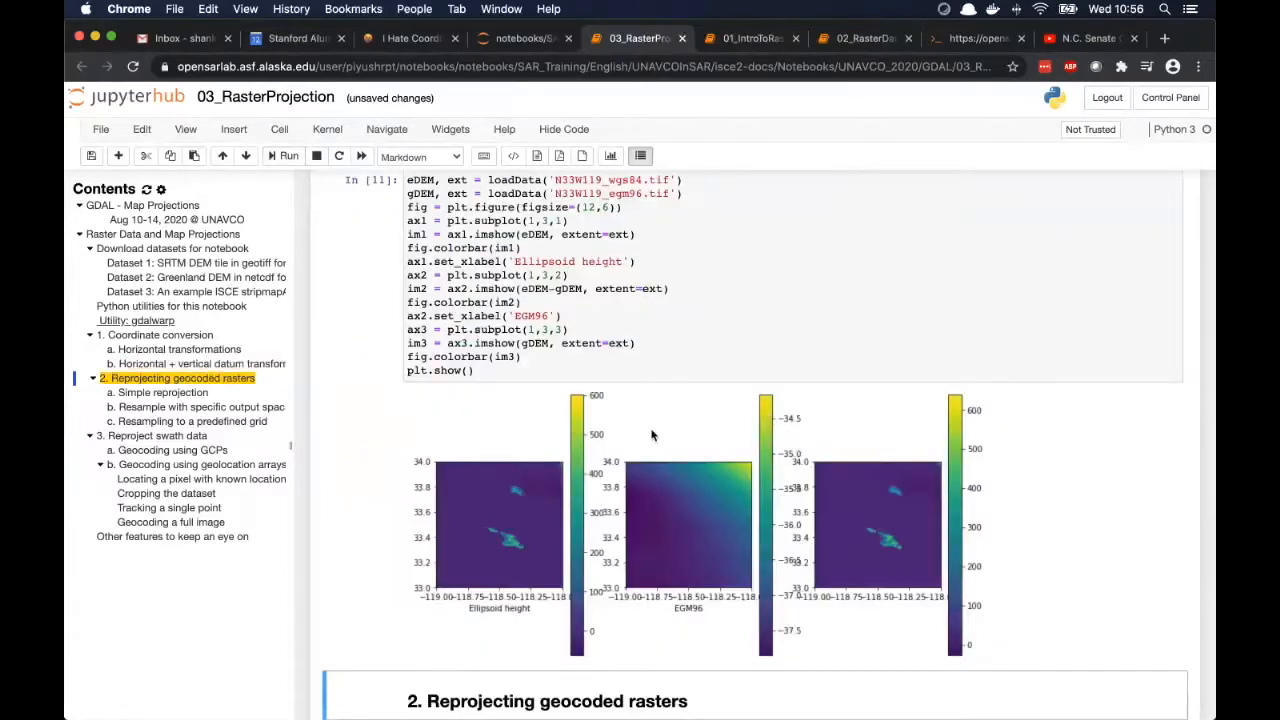
mouse_move(685, 615)
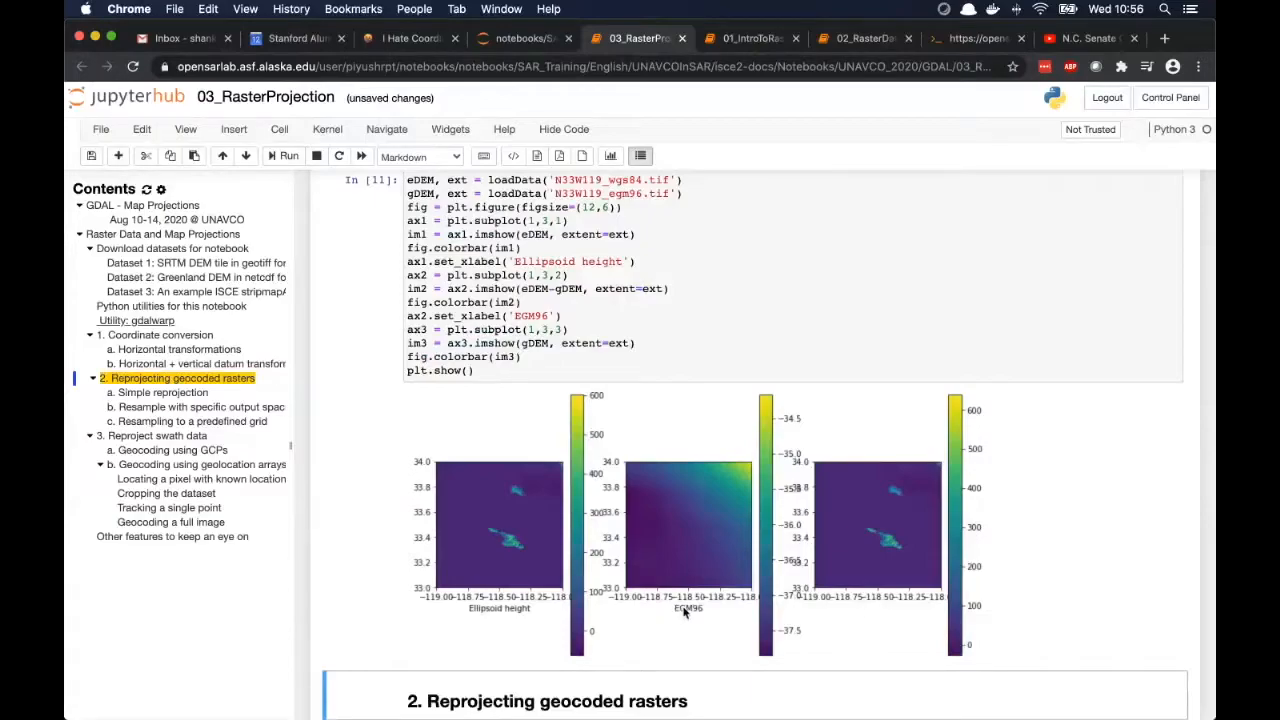
mouse_move(718, 565)
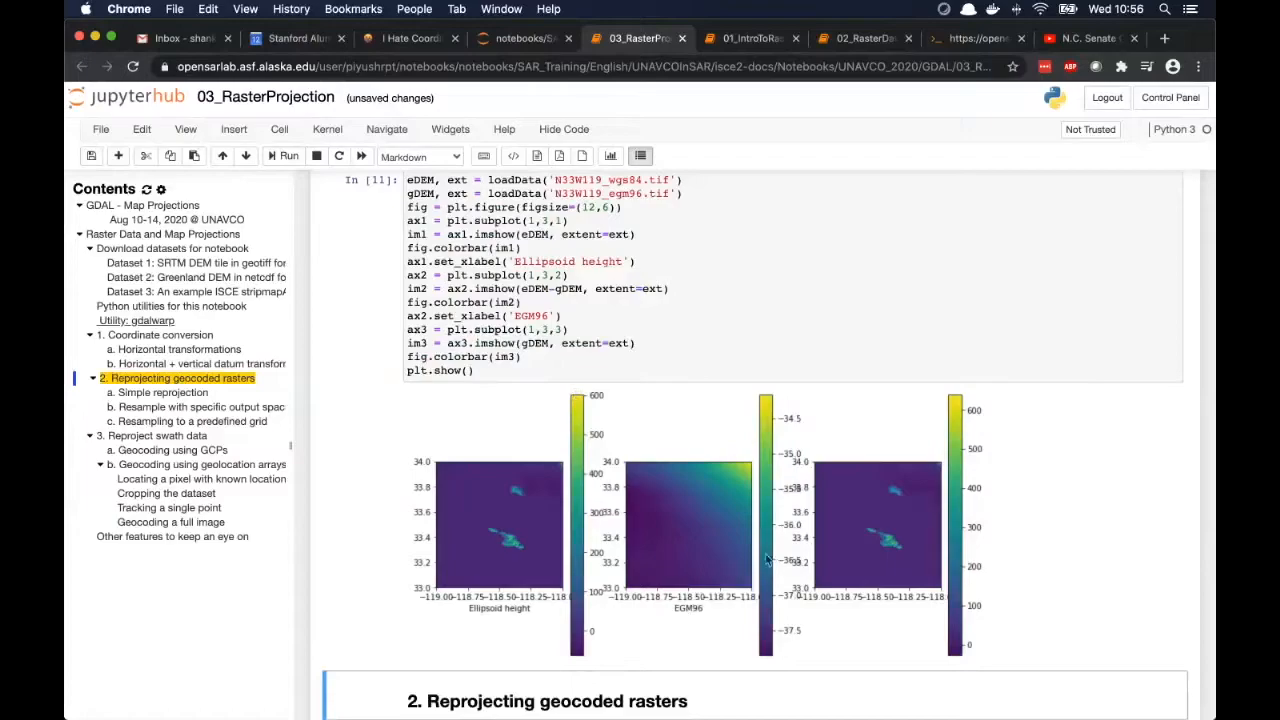
mouse_move(785, 625)
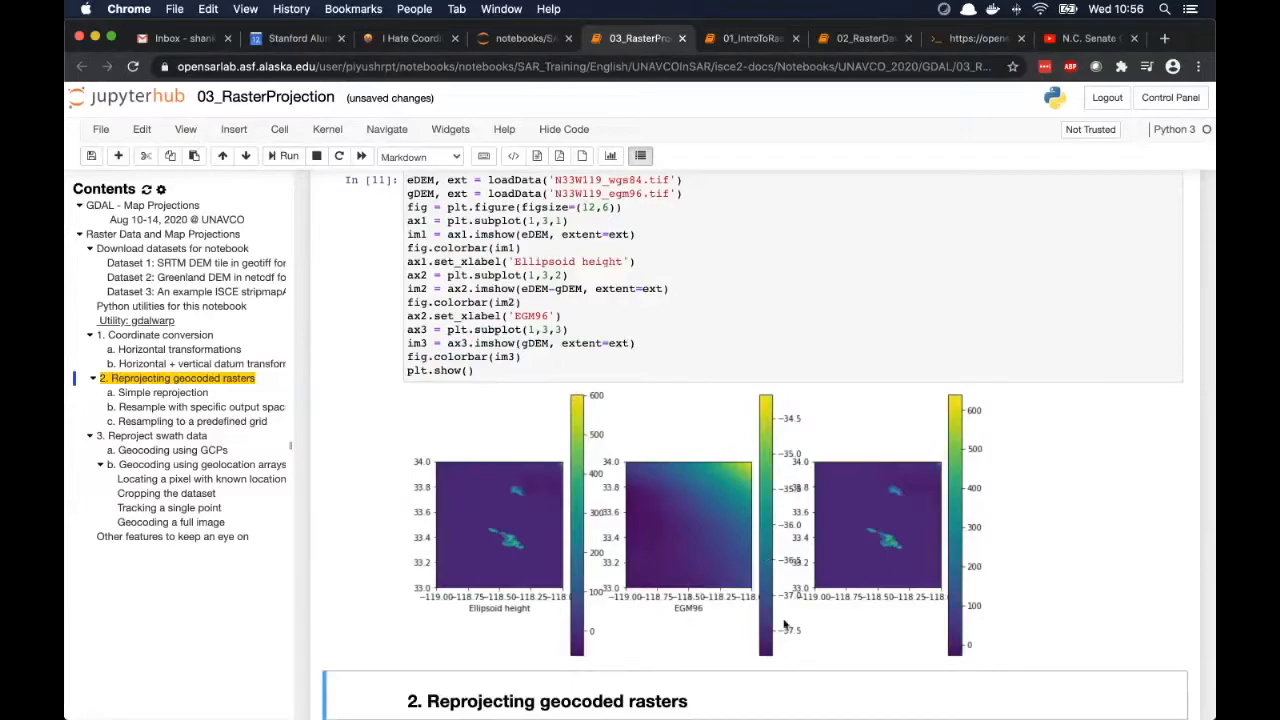
mouse_move(797, 657)
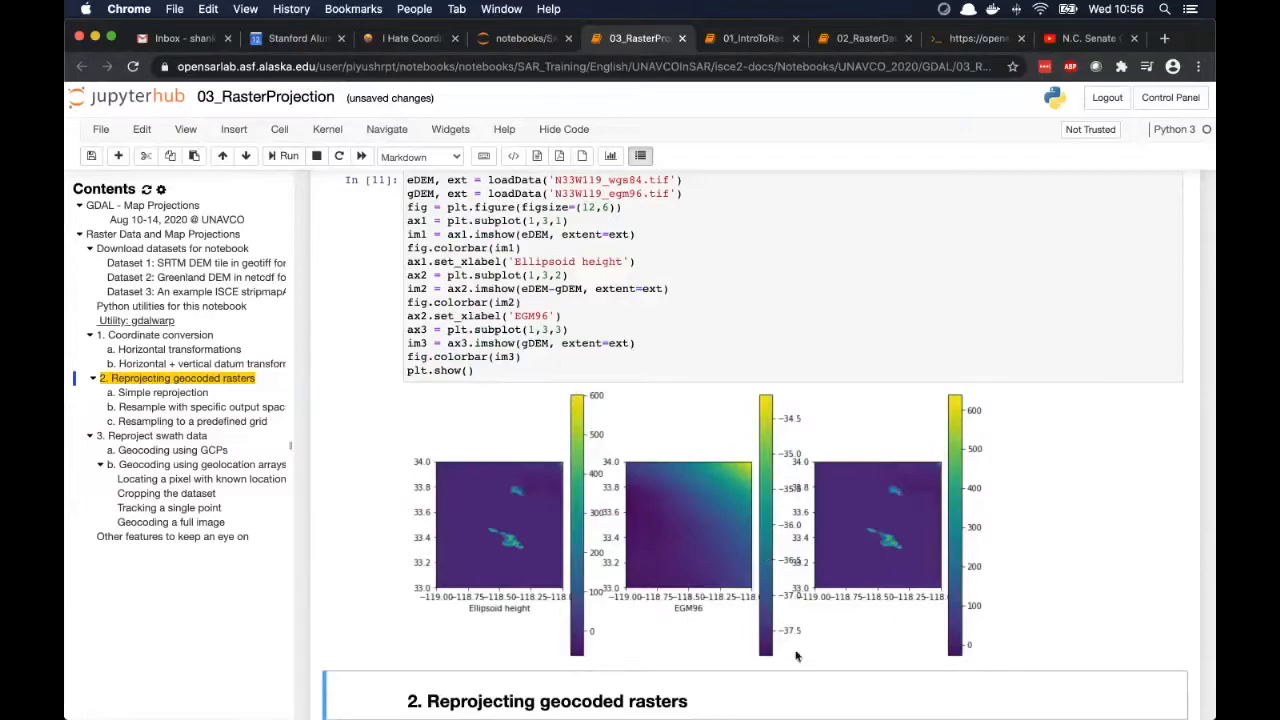
scroll(down, 3)
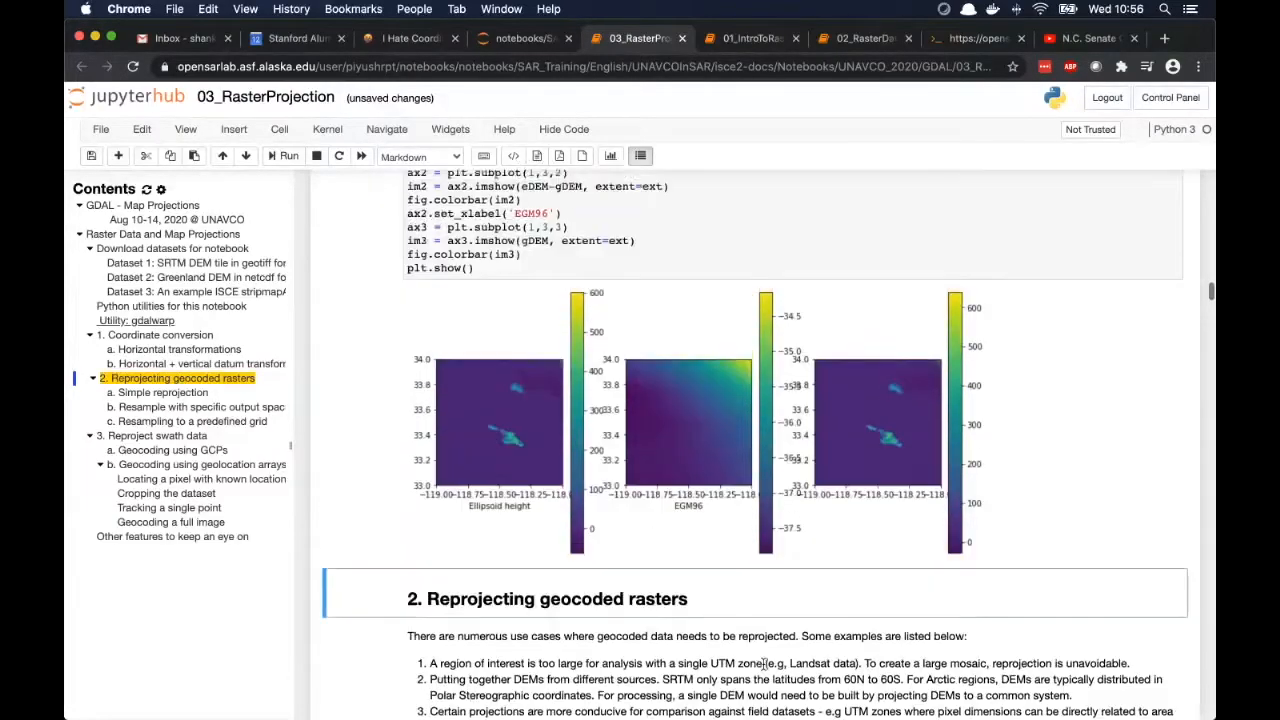
scroll(down, 3)
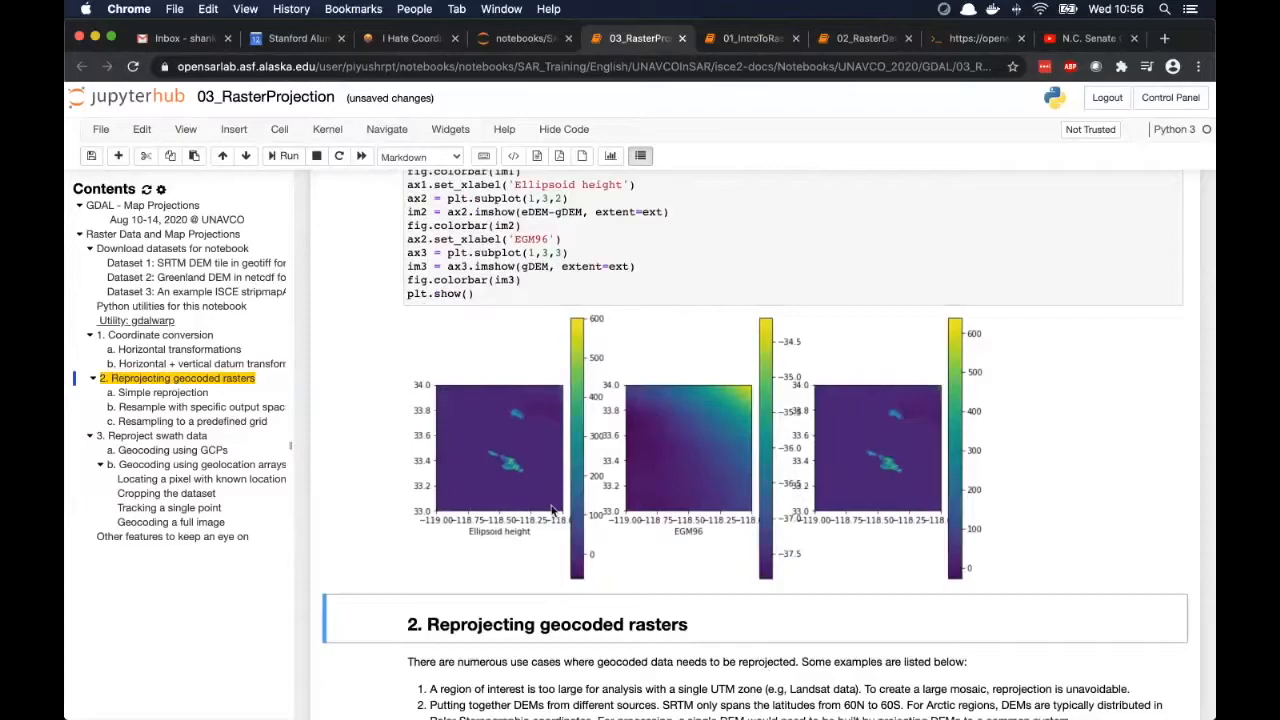
mouse_move(810, 640)
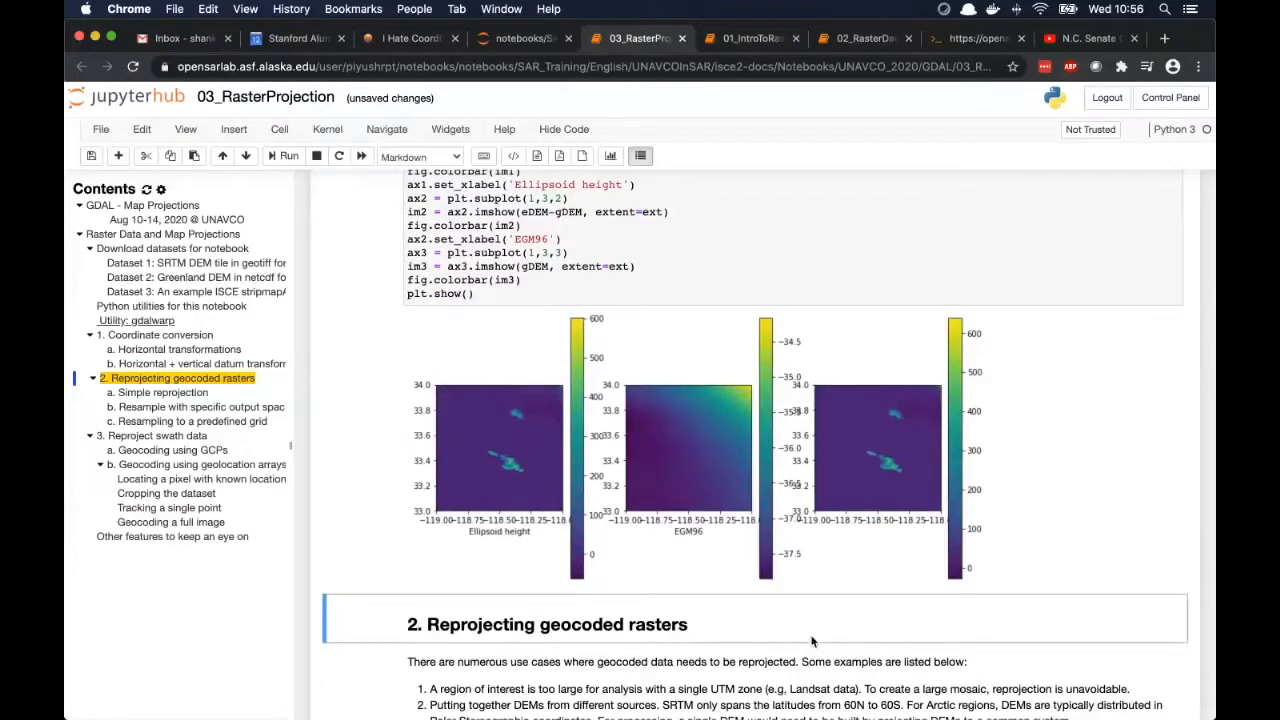
scroll(down, 3)
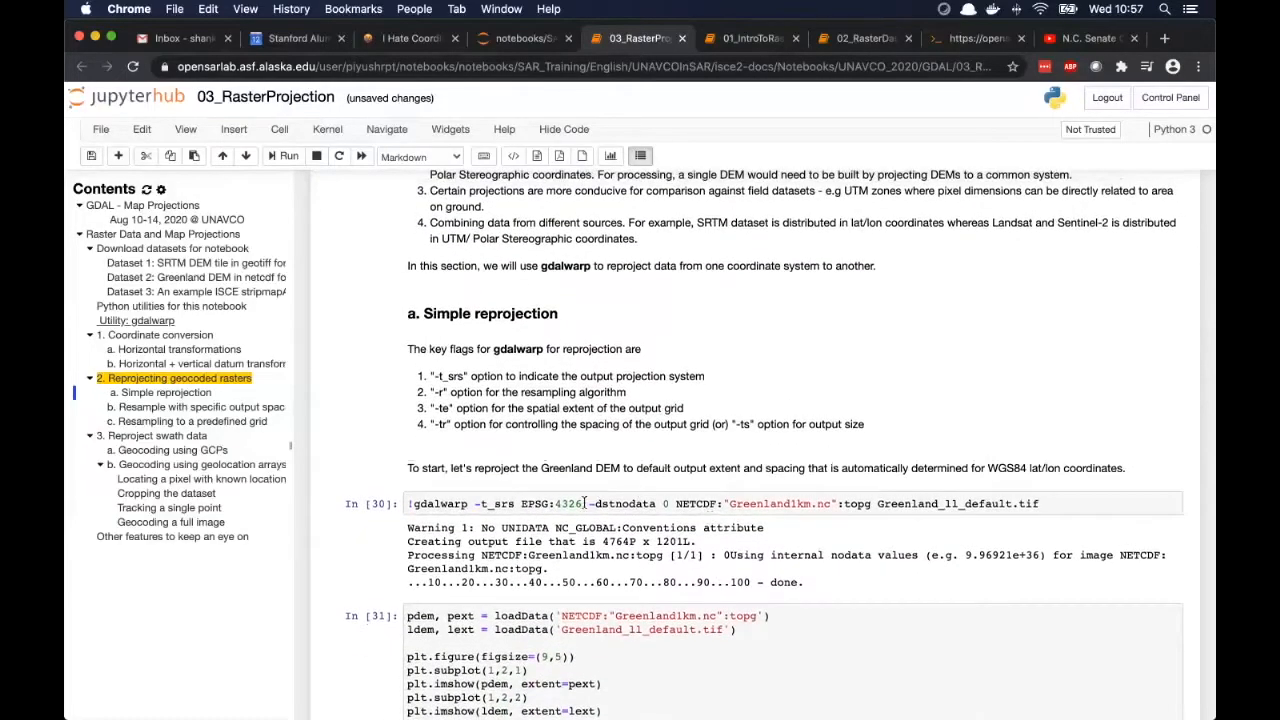
click(497, 503)
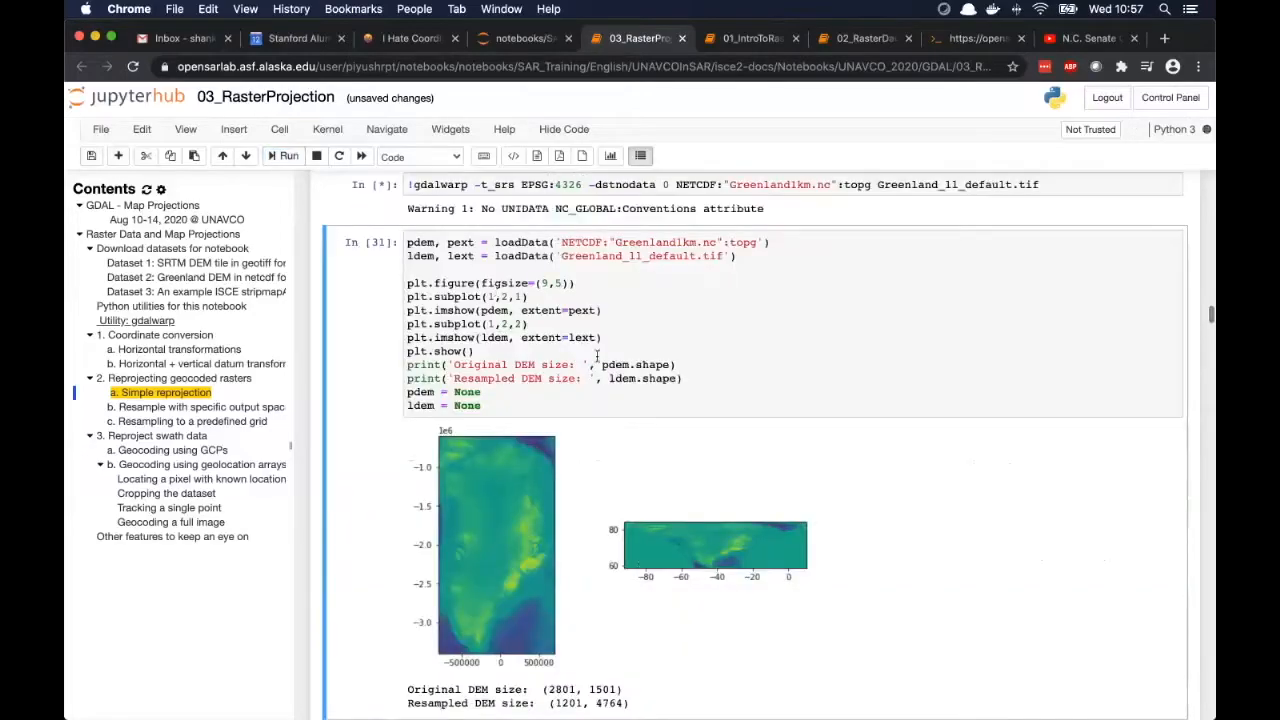
click(283, 156)
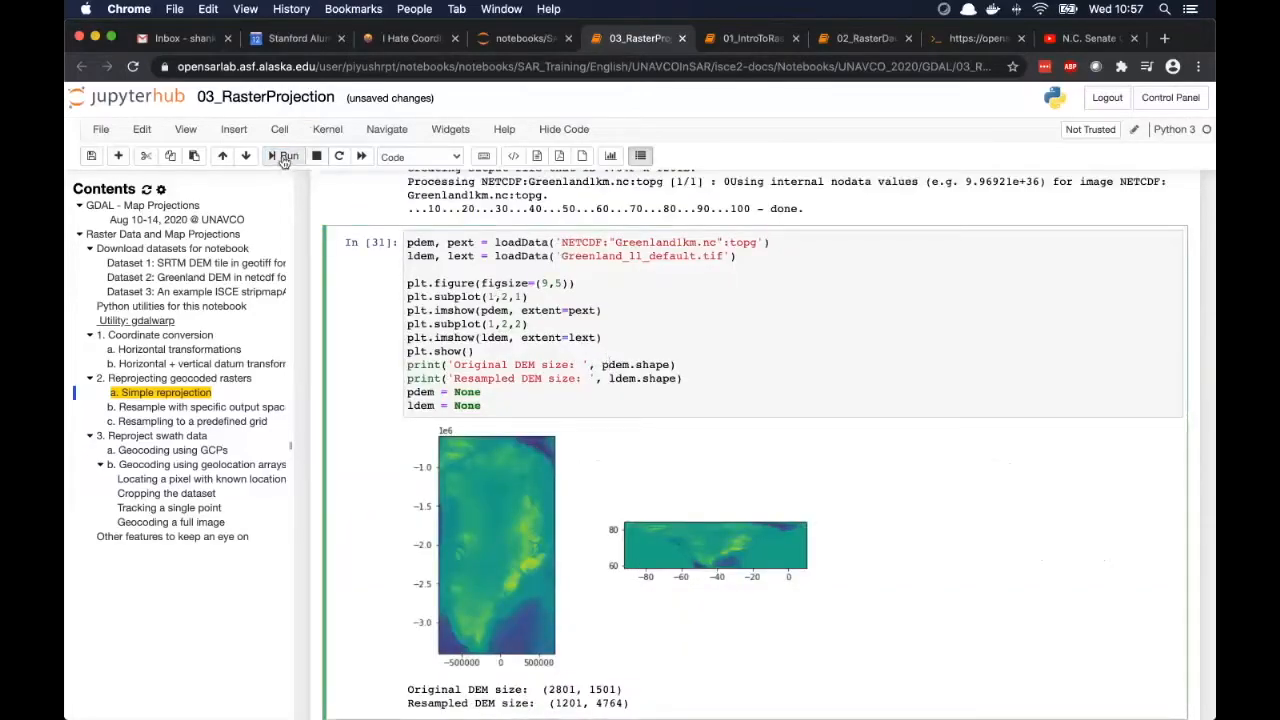
click(287, 156)
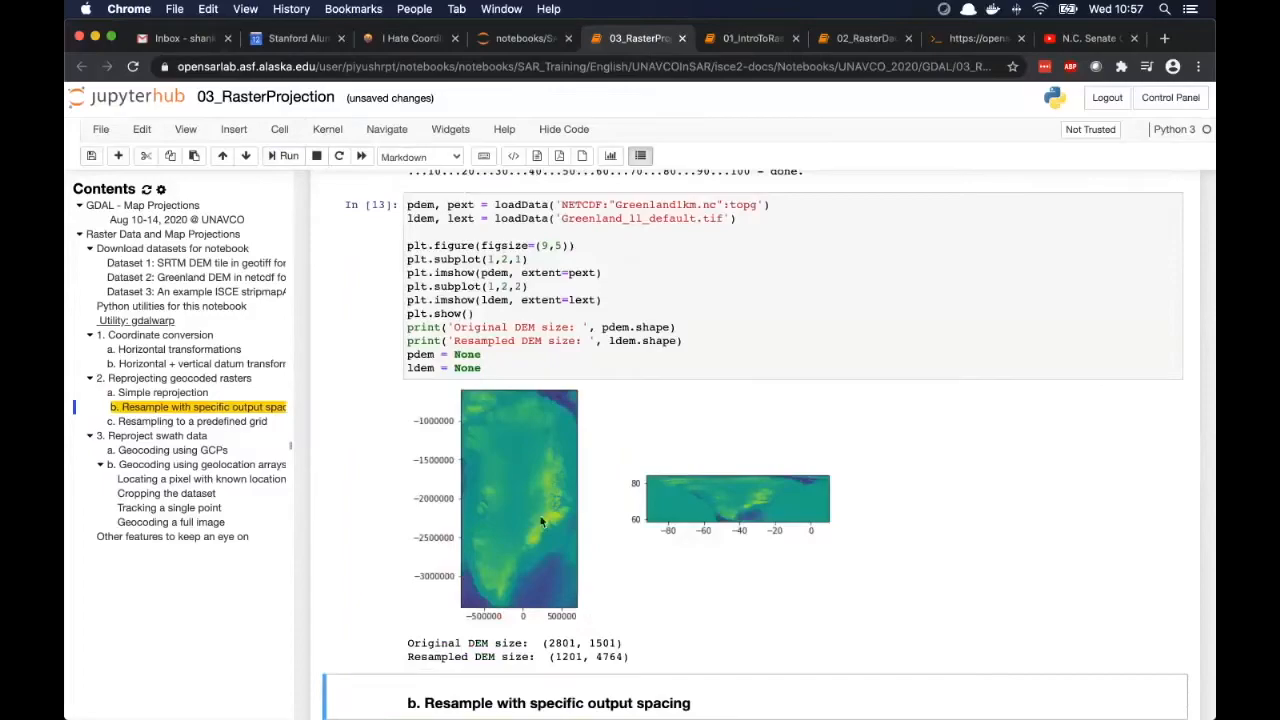
mouse_move(490, 493)
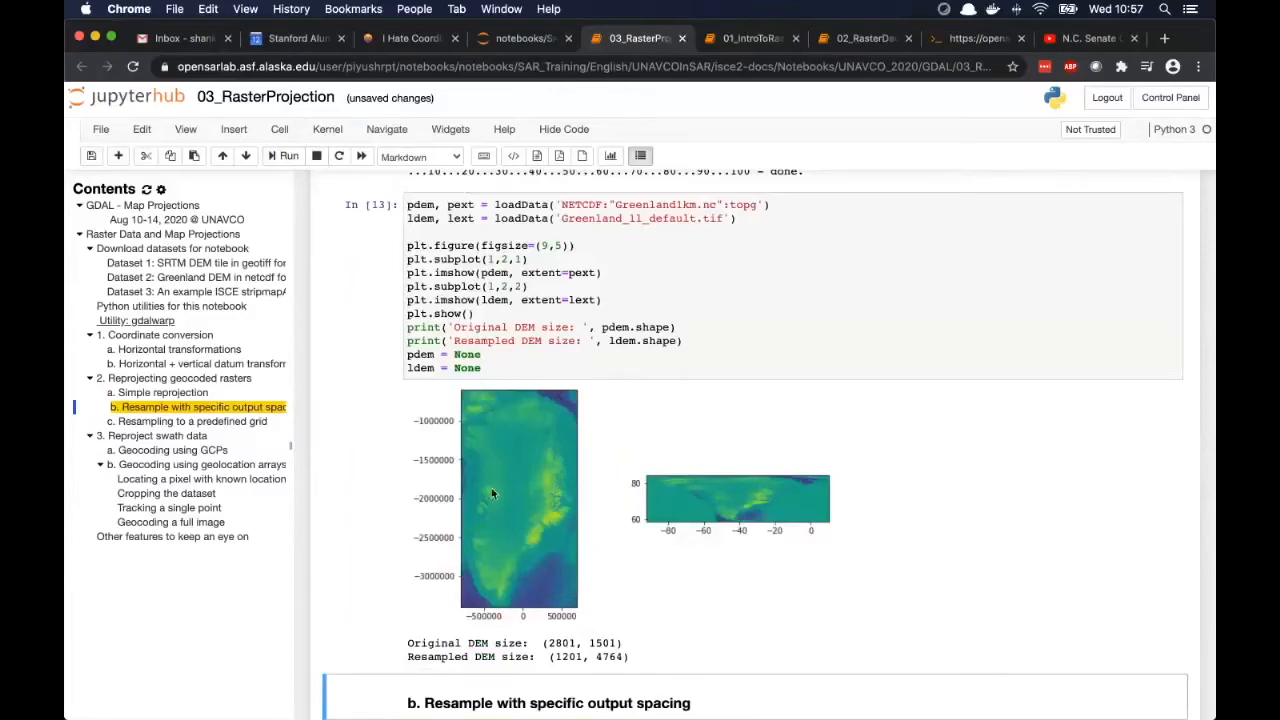
mouse_move(508, 519)
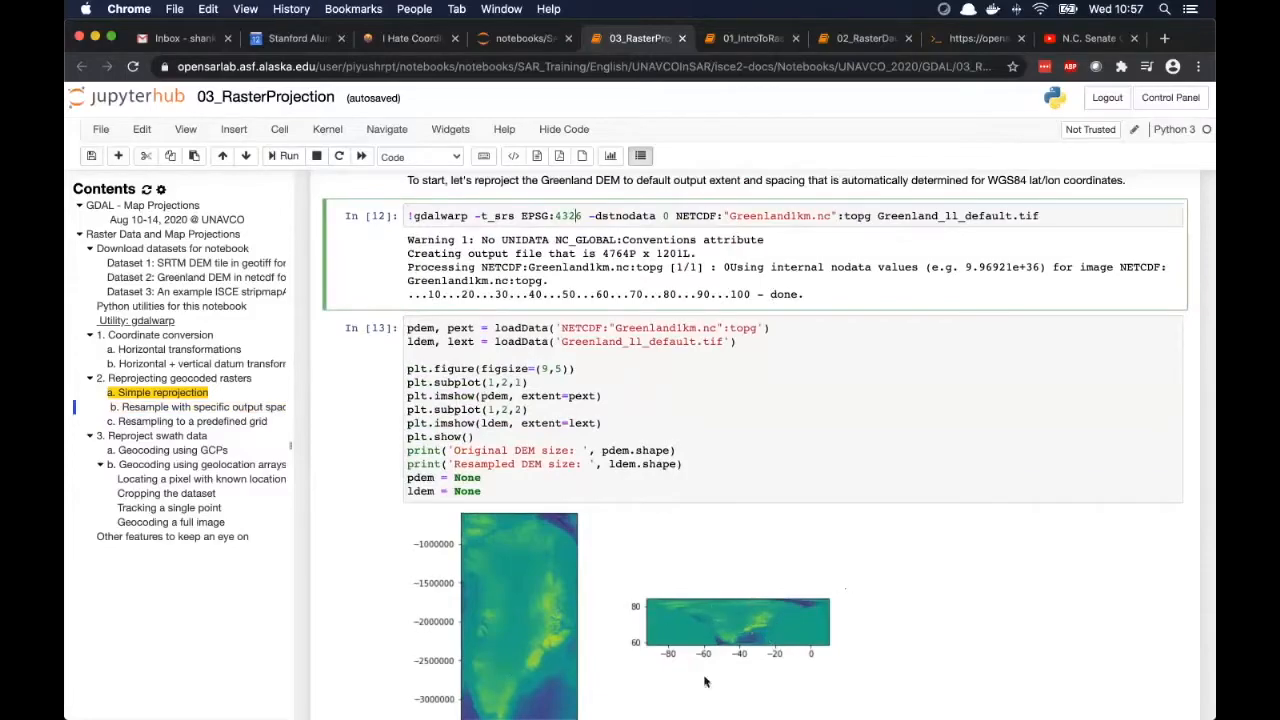
scroll(down, 3)
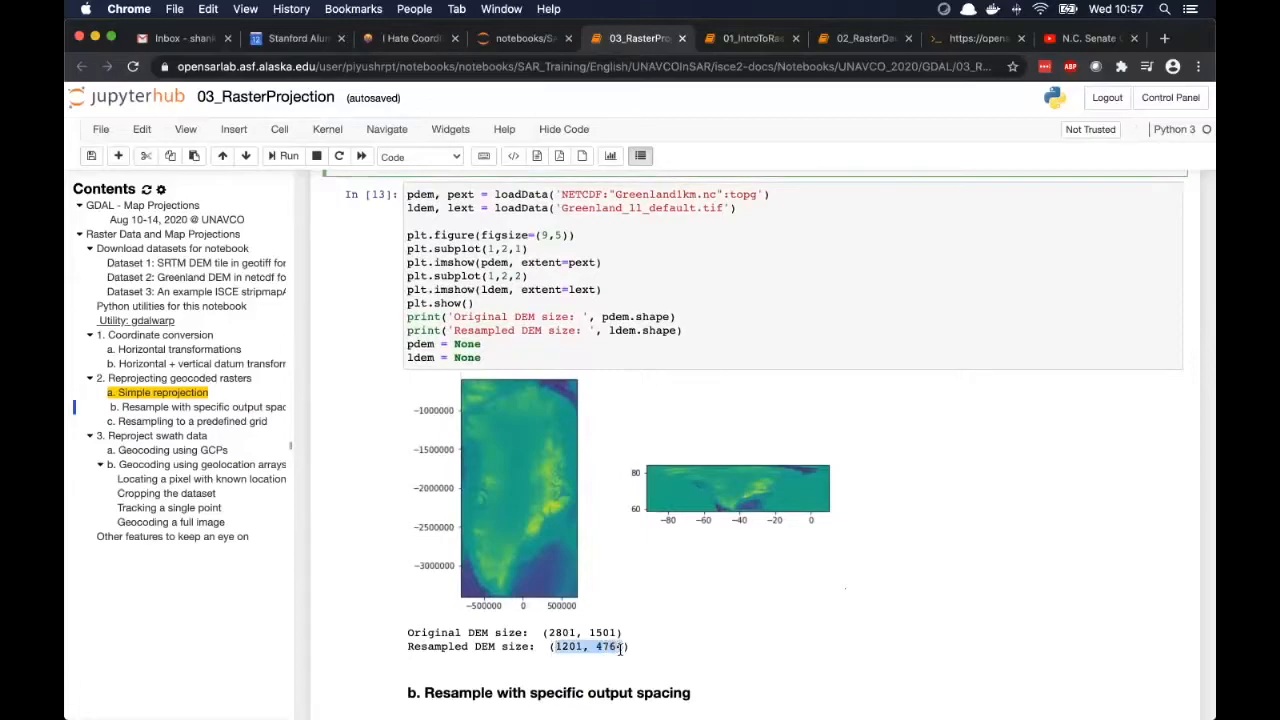
click(620, 646)
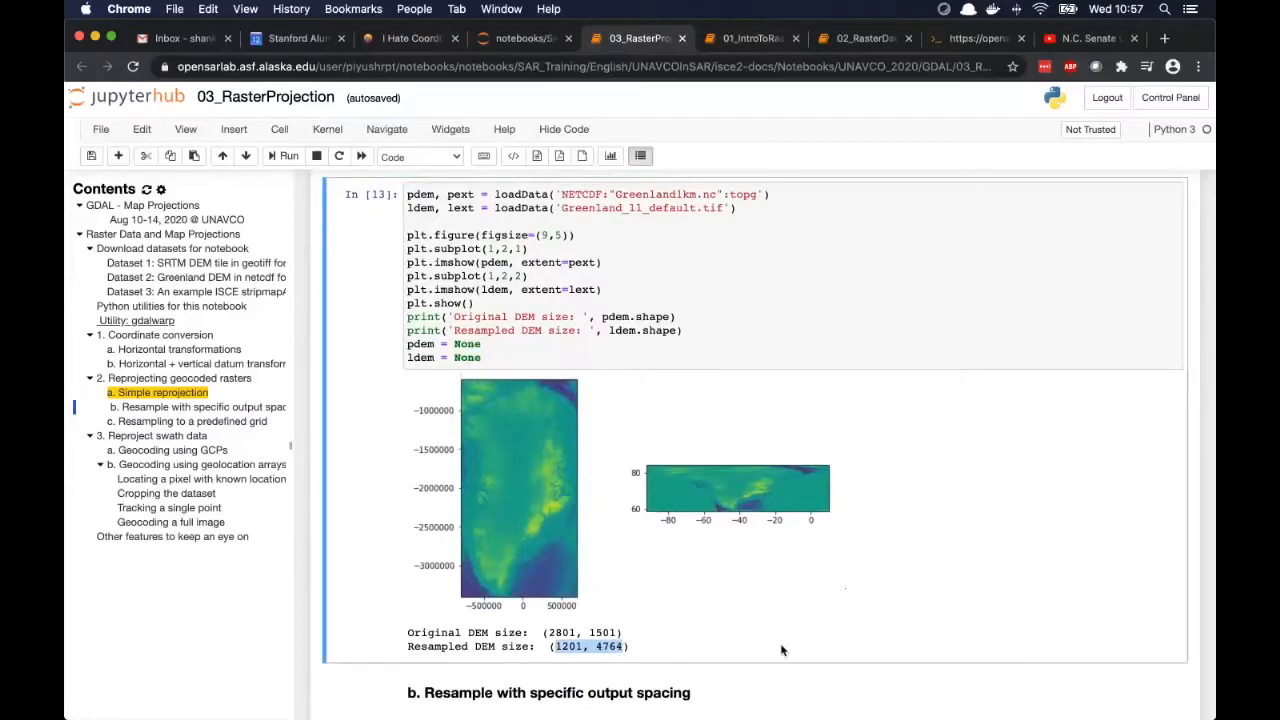
scroll(down, 3)
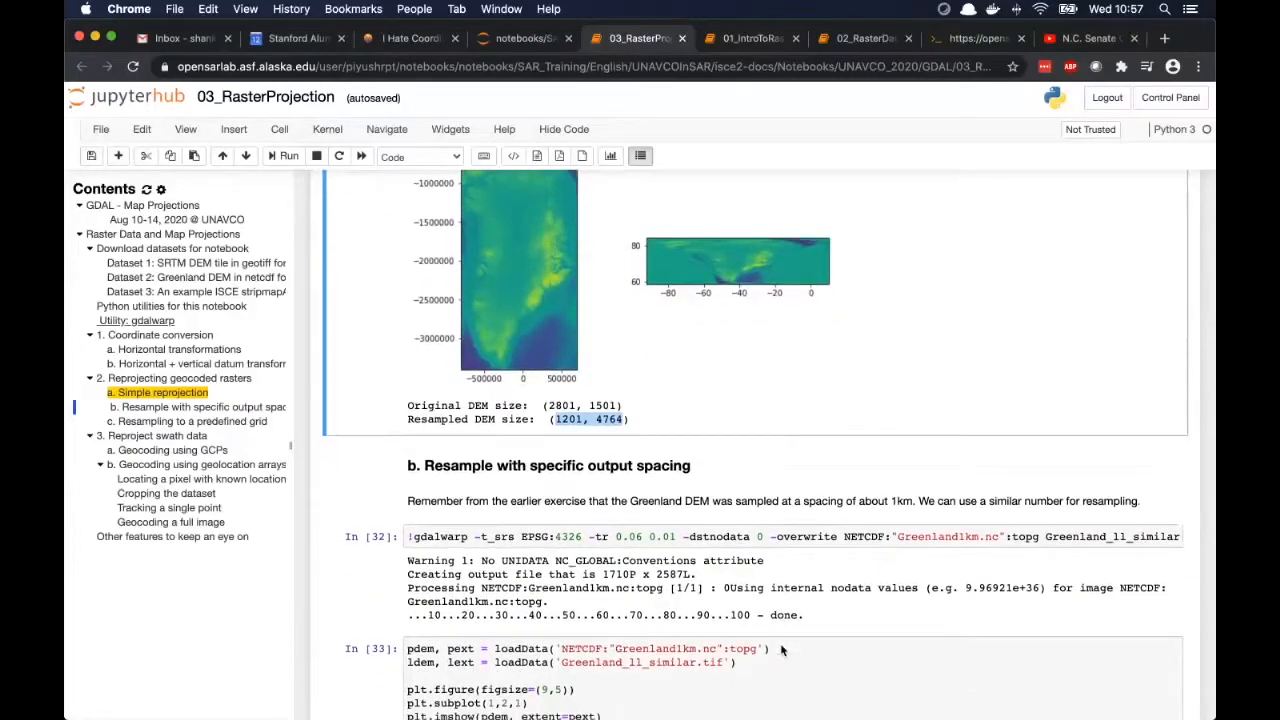
Edit the fixed-spacing gdalwarp resampling command in section b.
click(765, 537)
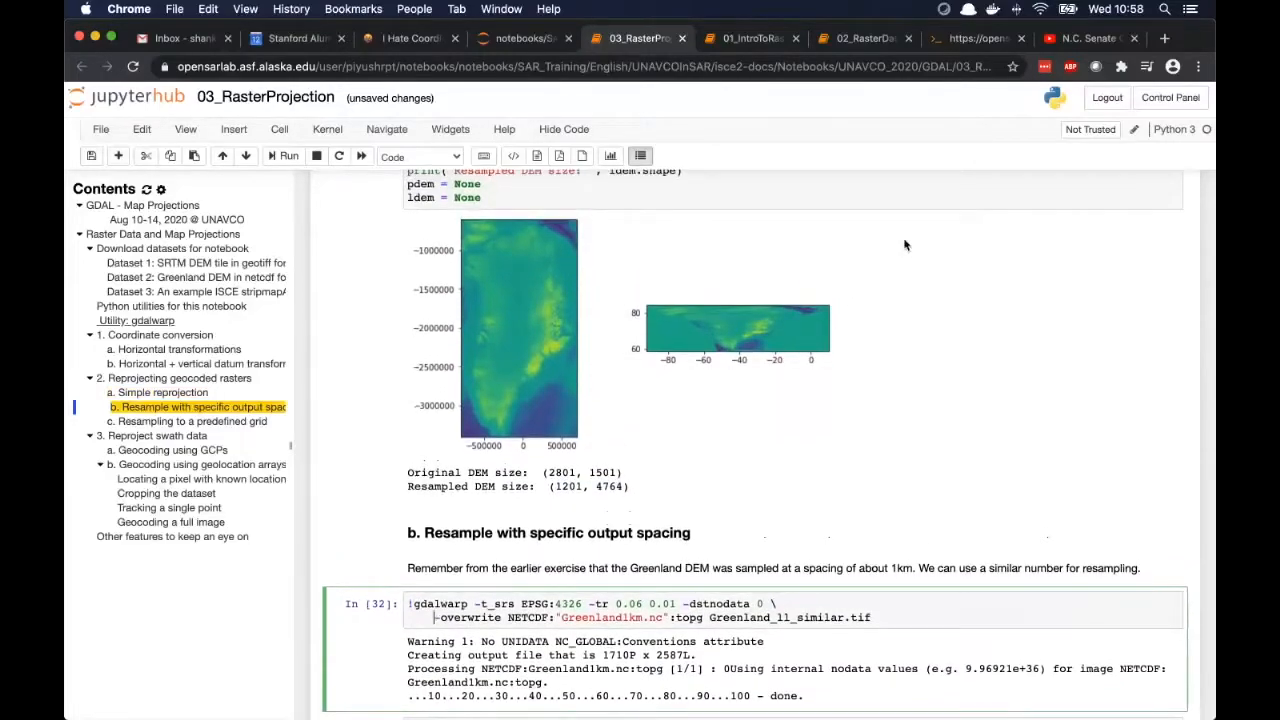
mouse_move(845, 380)
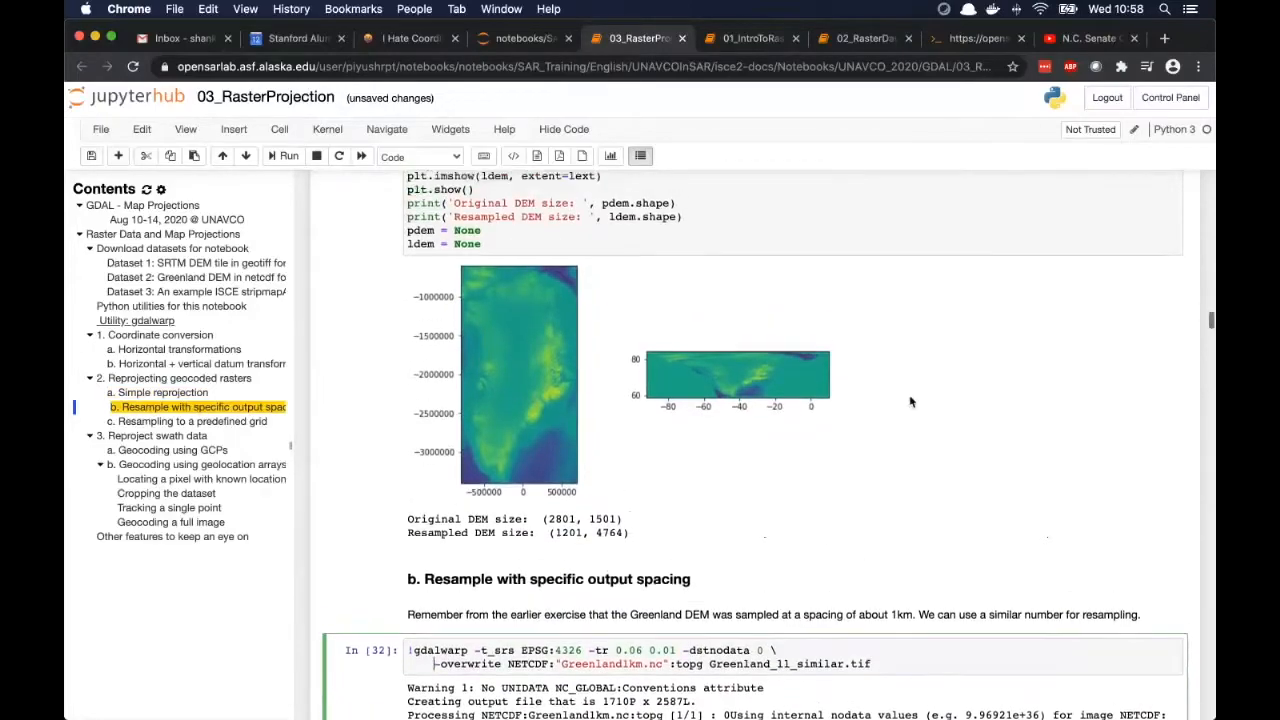
scroll(down, 3)
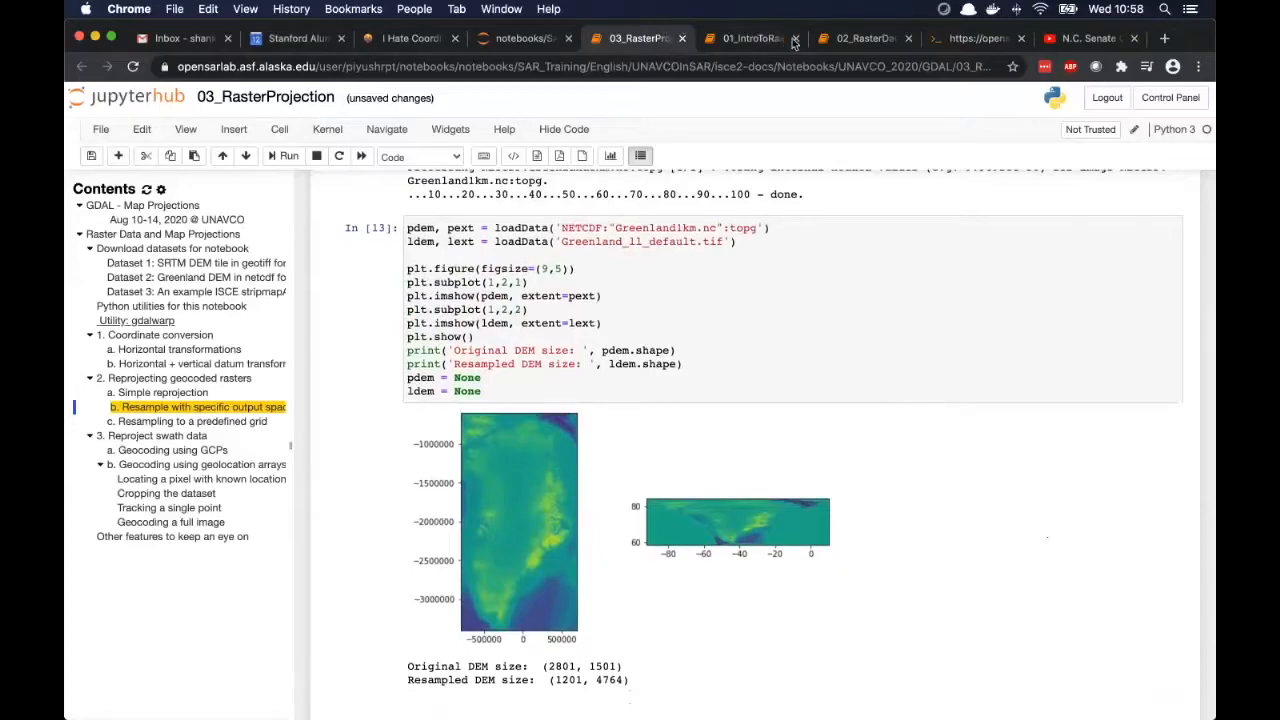
mouse_move(965, 414)
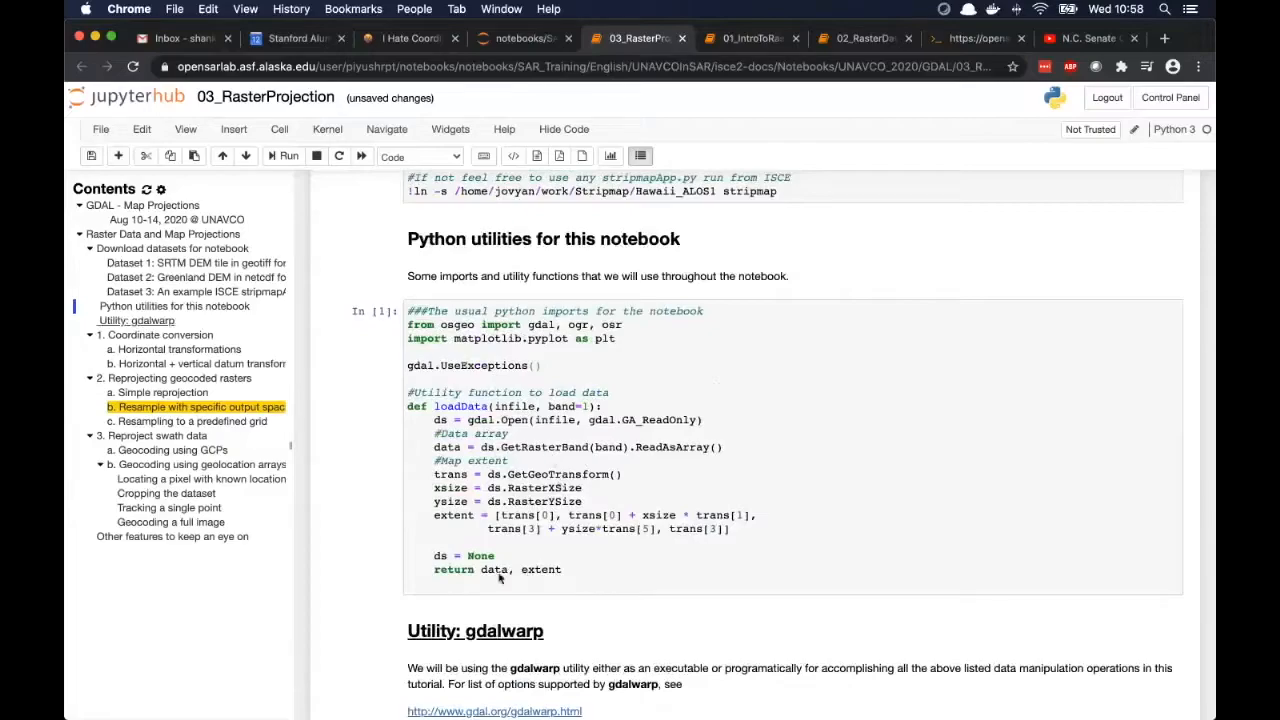
mouse_move(585, 548)
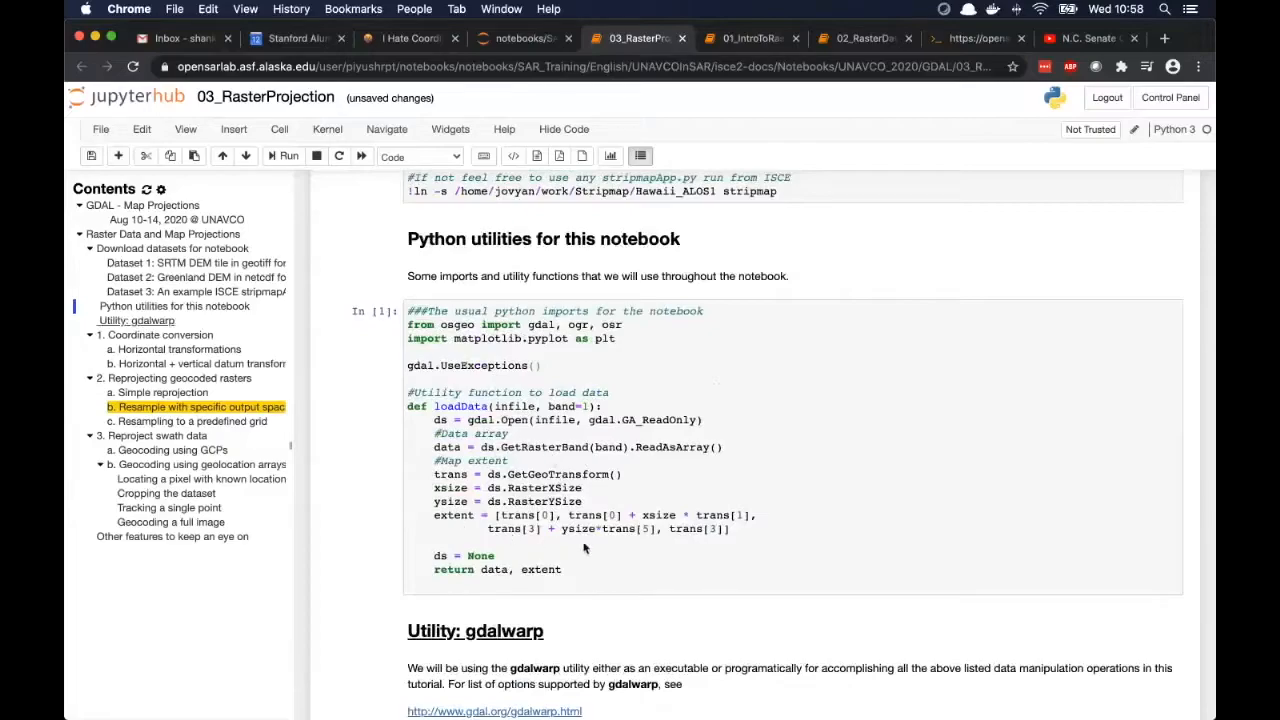
mouse_move(743, 555)
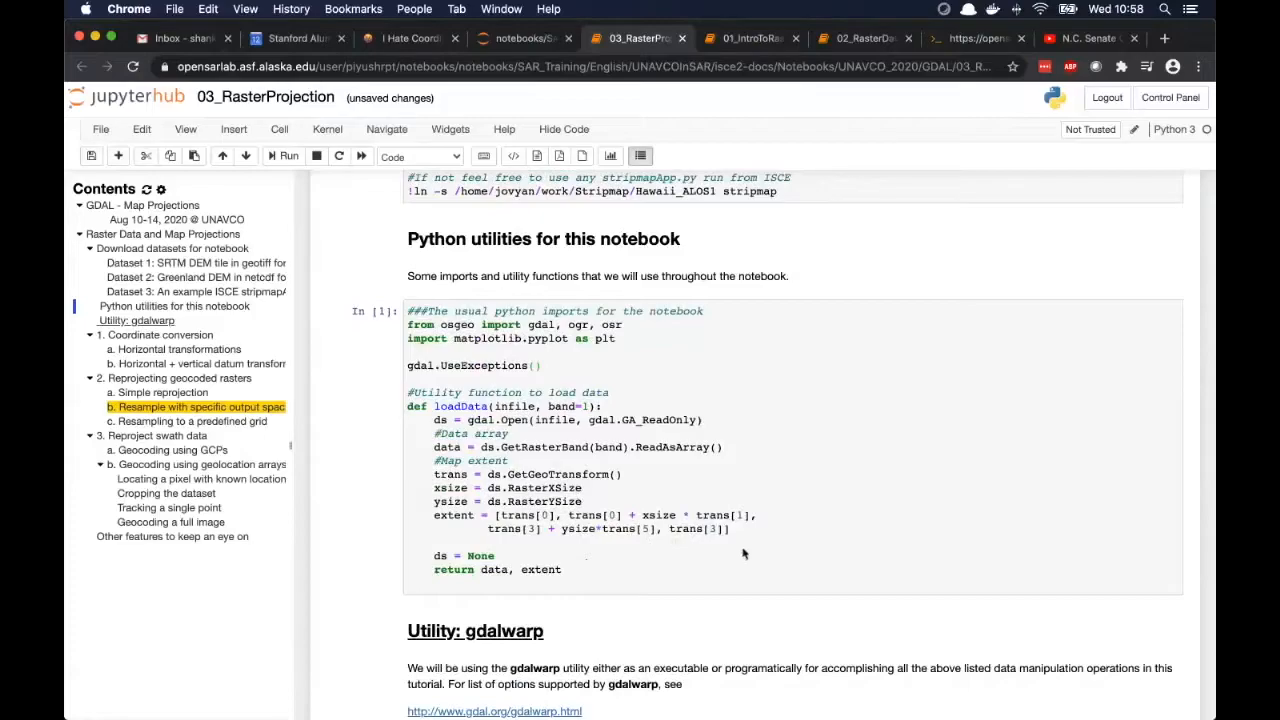
mouse_move(673, 633)
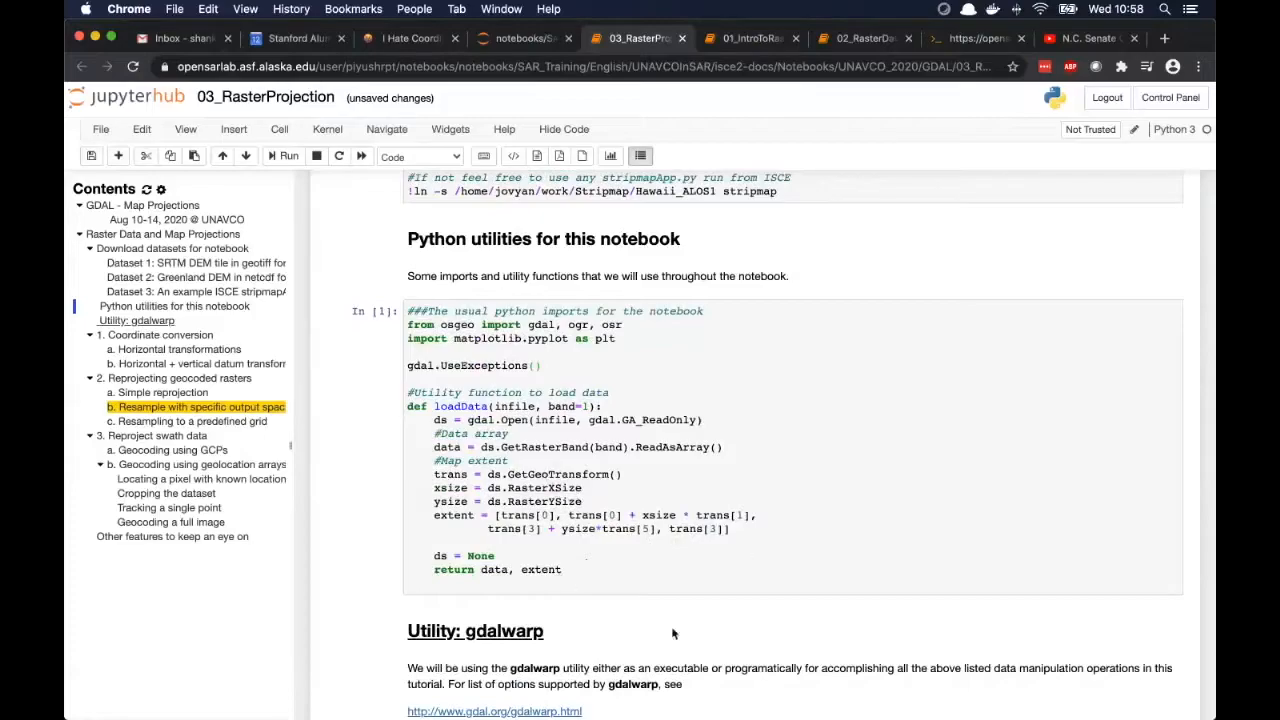
mouse_move(565, 466)
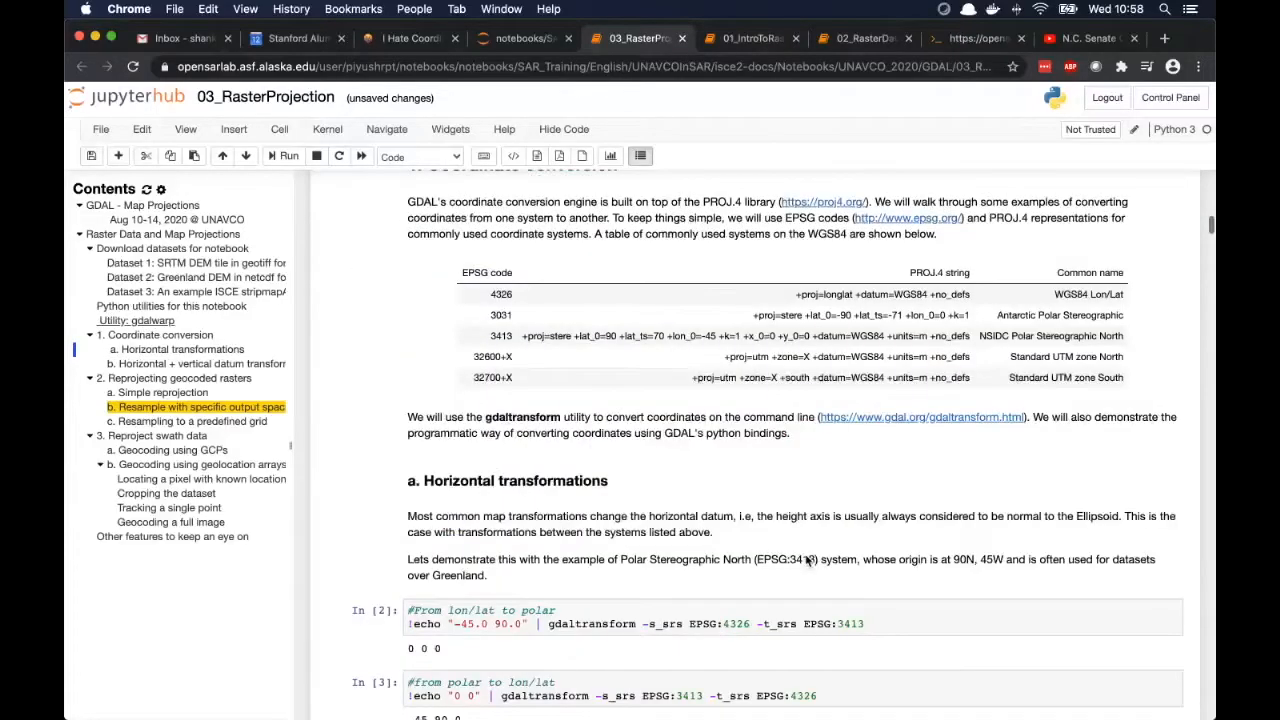
scroll(down, 3)
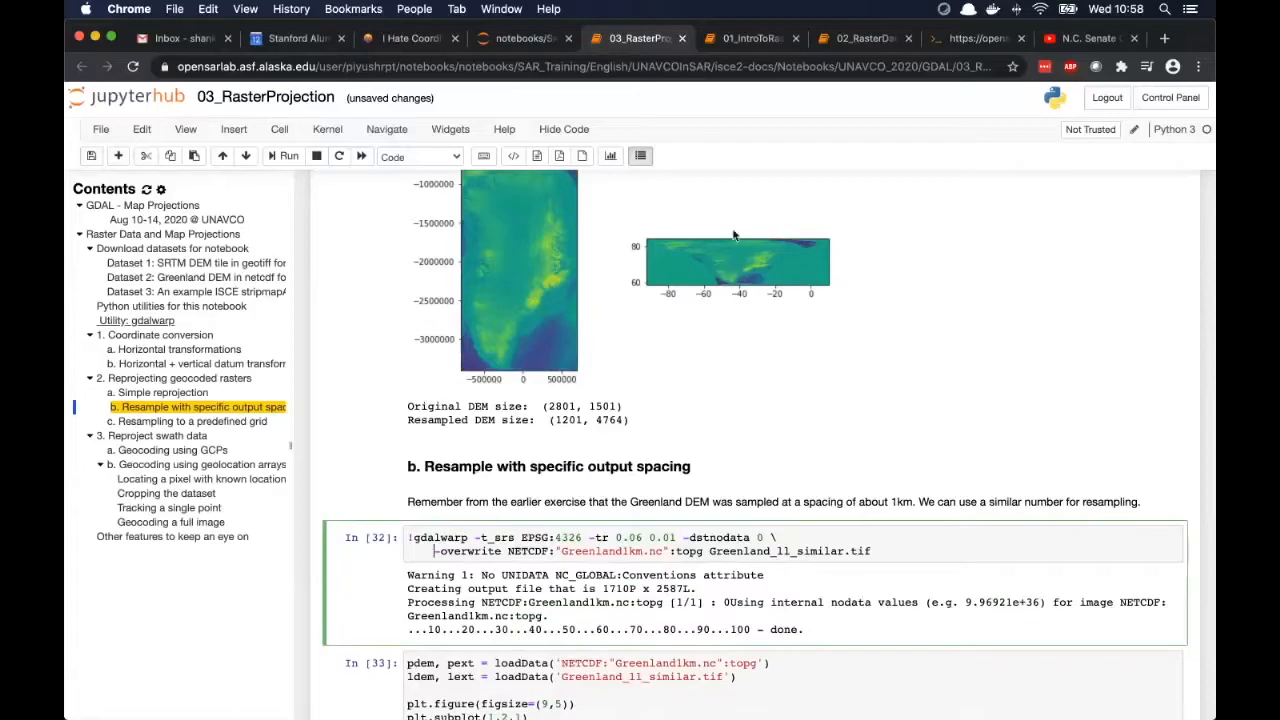
mouse_move(640, 318)
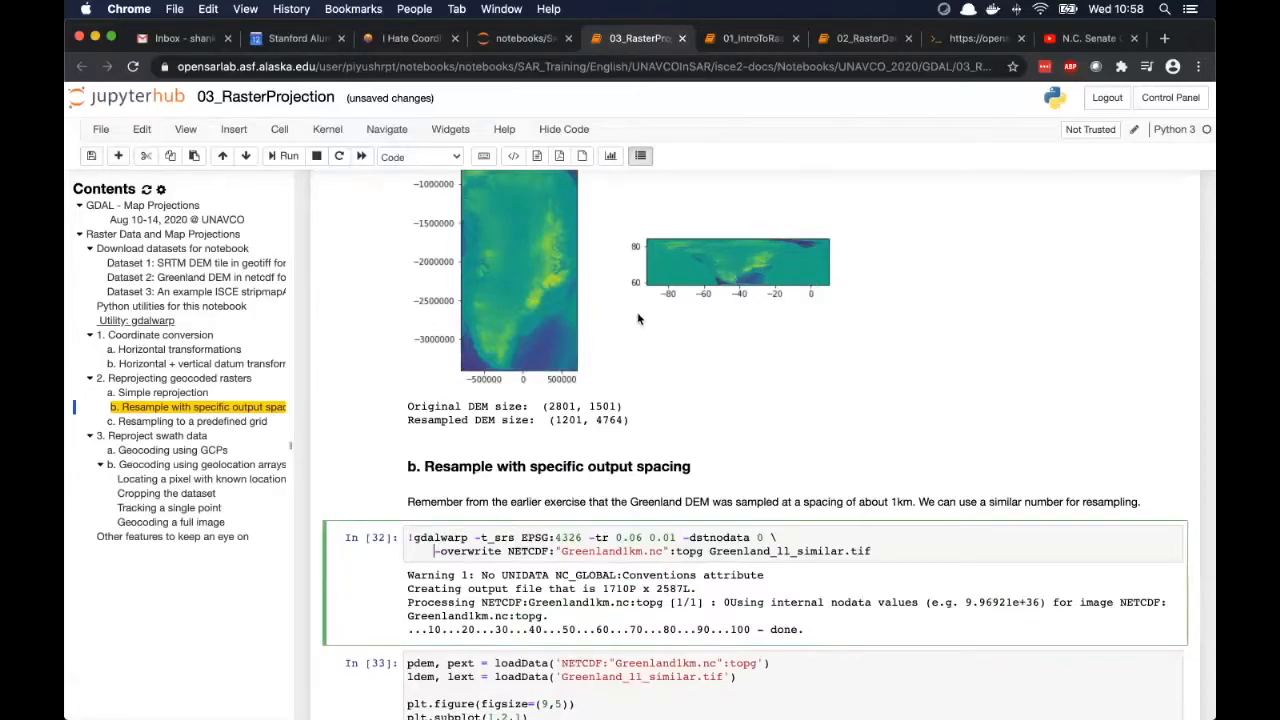
mouse_move(673, 390)
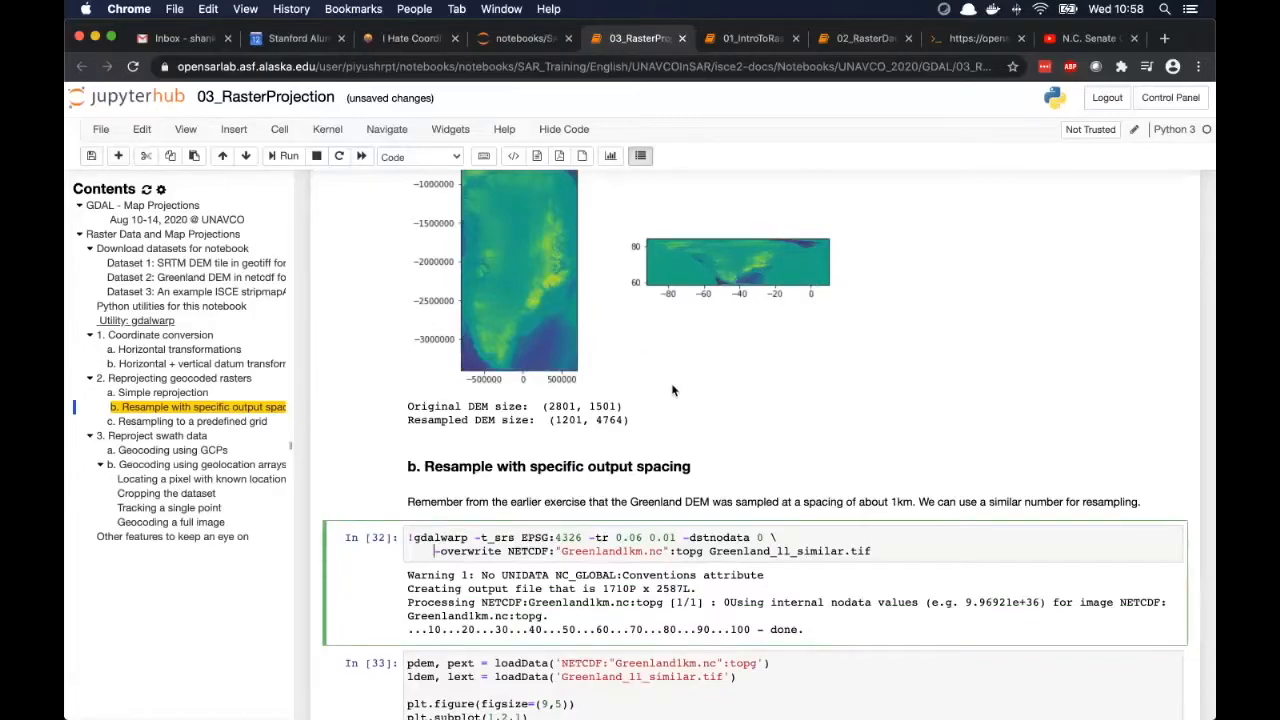
scroll(down, 3)
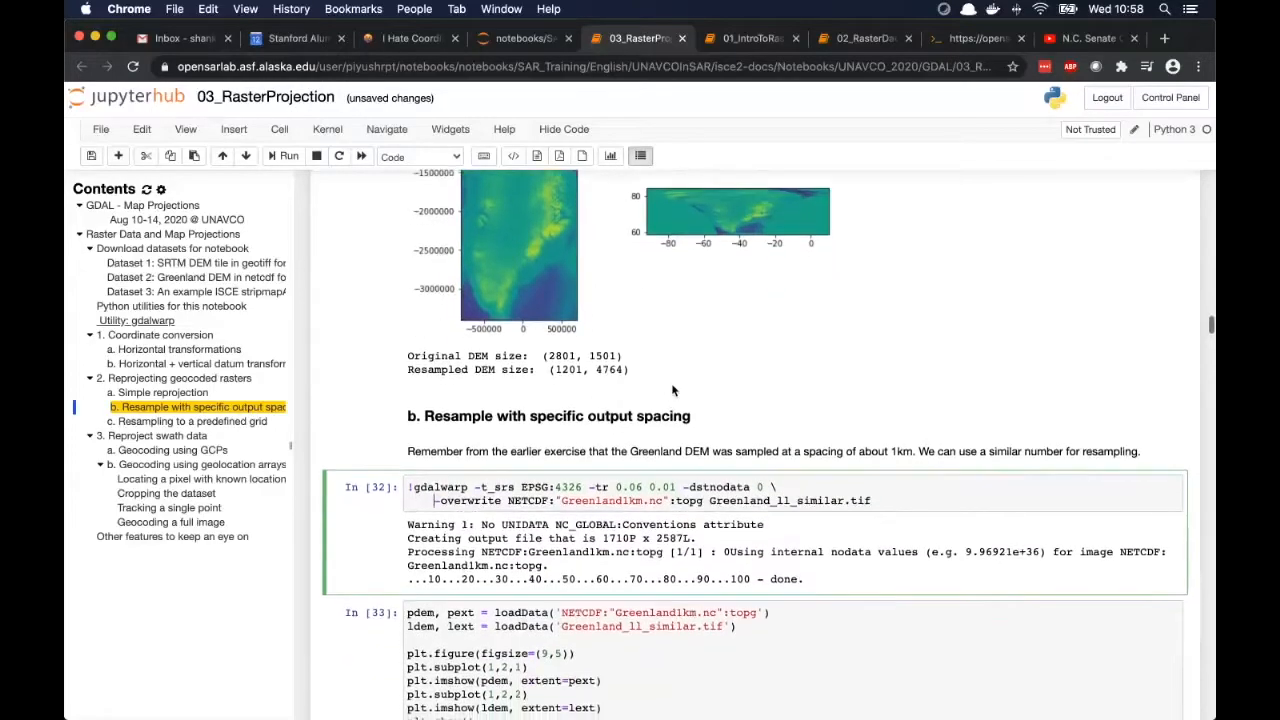
scroll(down, 3)
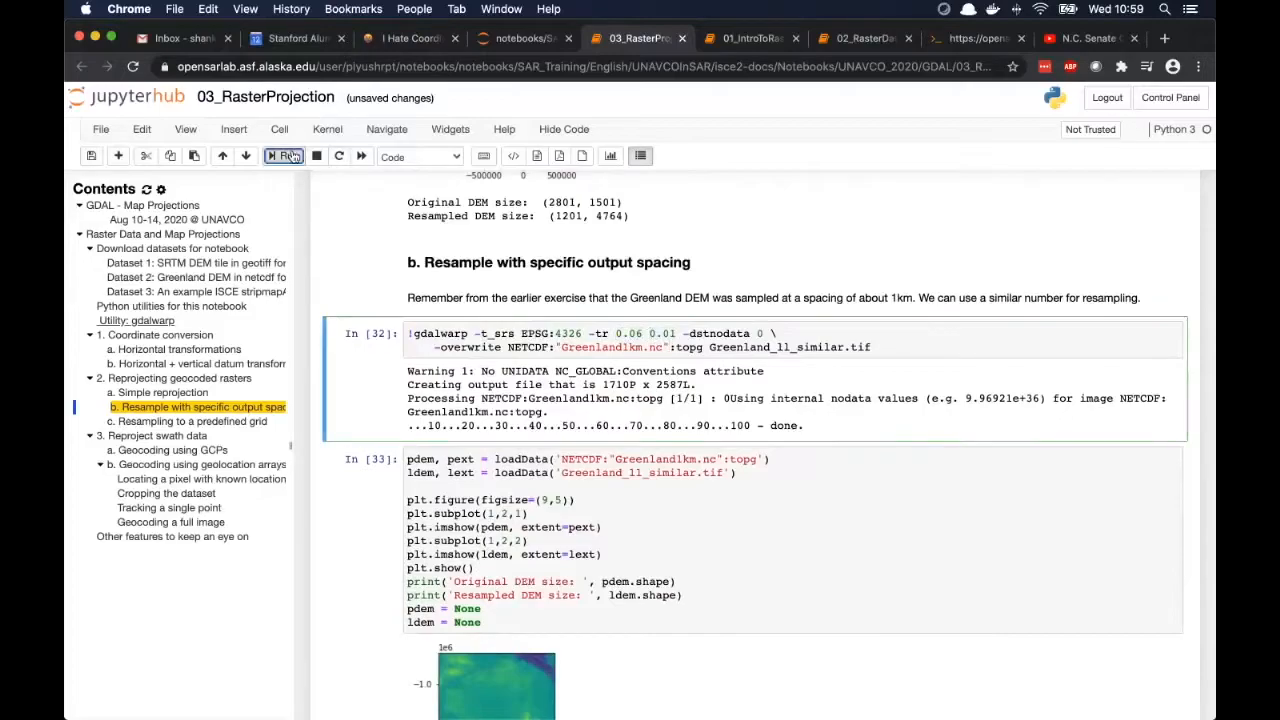
Run the resampling and plotting cells, giving a resampled DEM size of (2587, 1710).
click(285, 156)
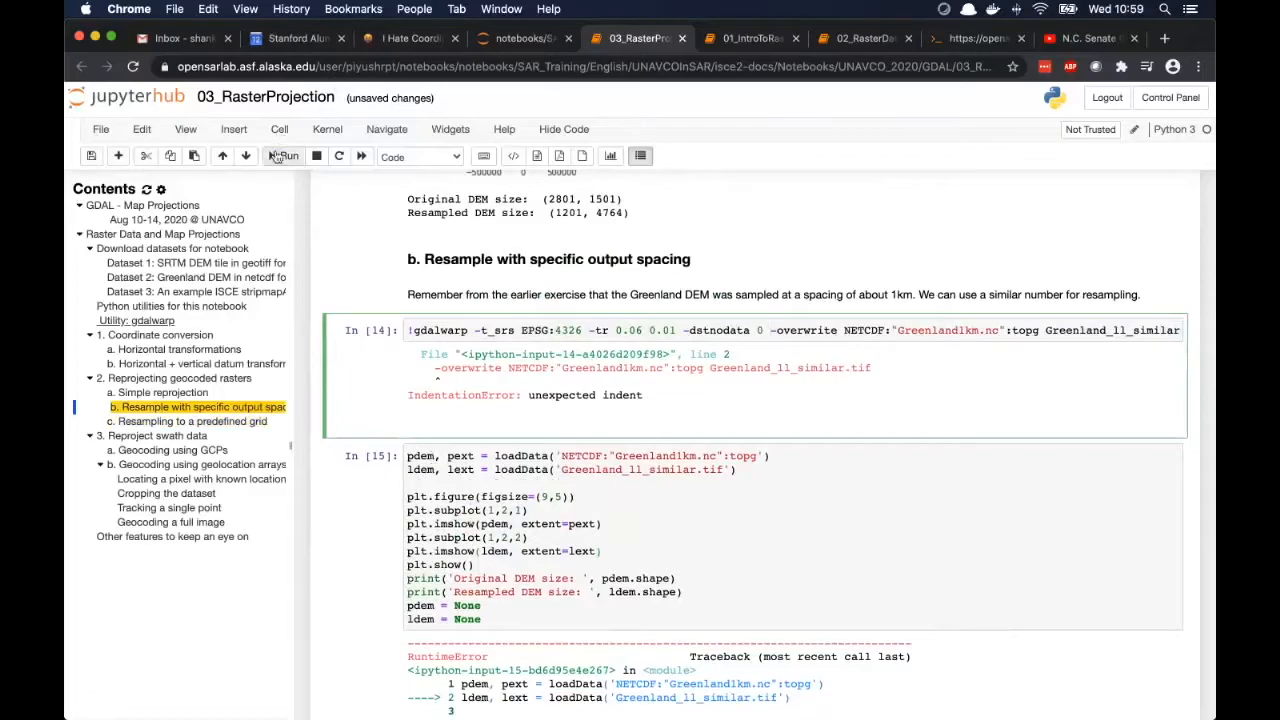
click(286, 156)
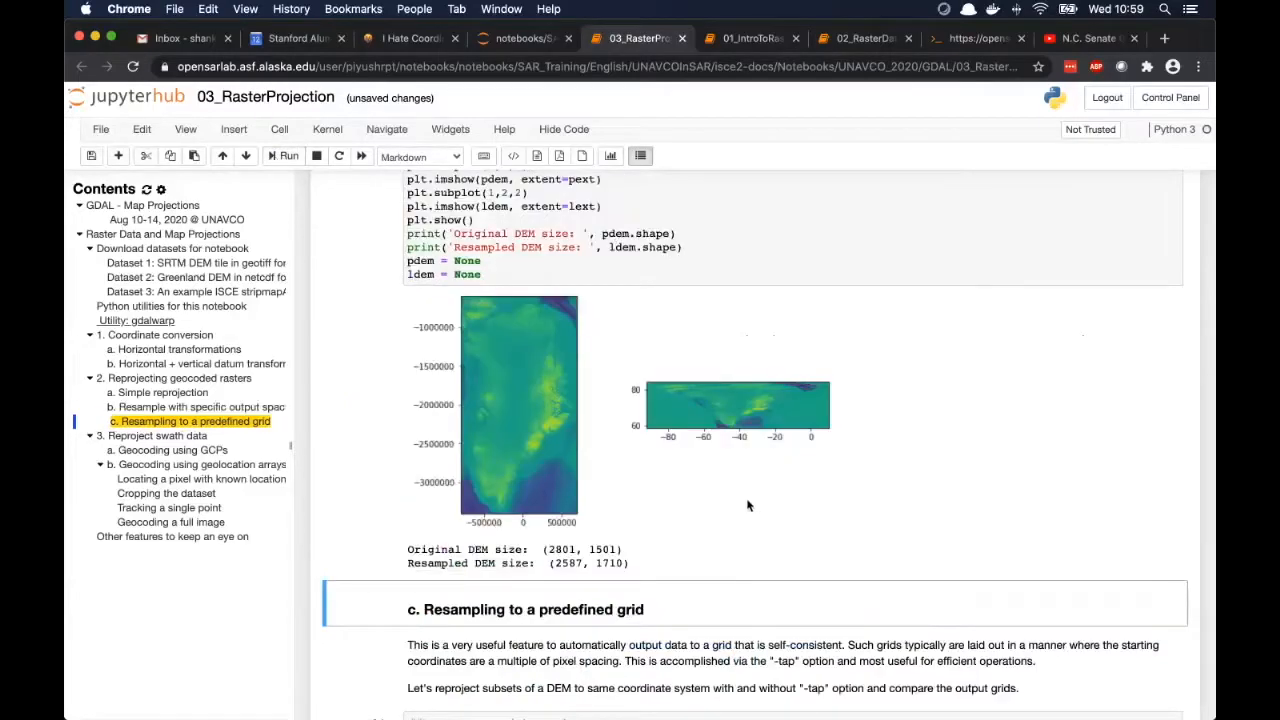
scroll(down, 3)
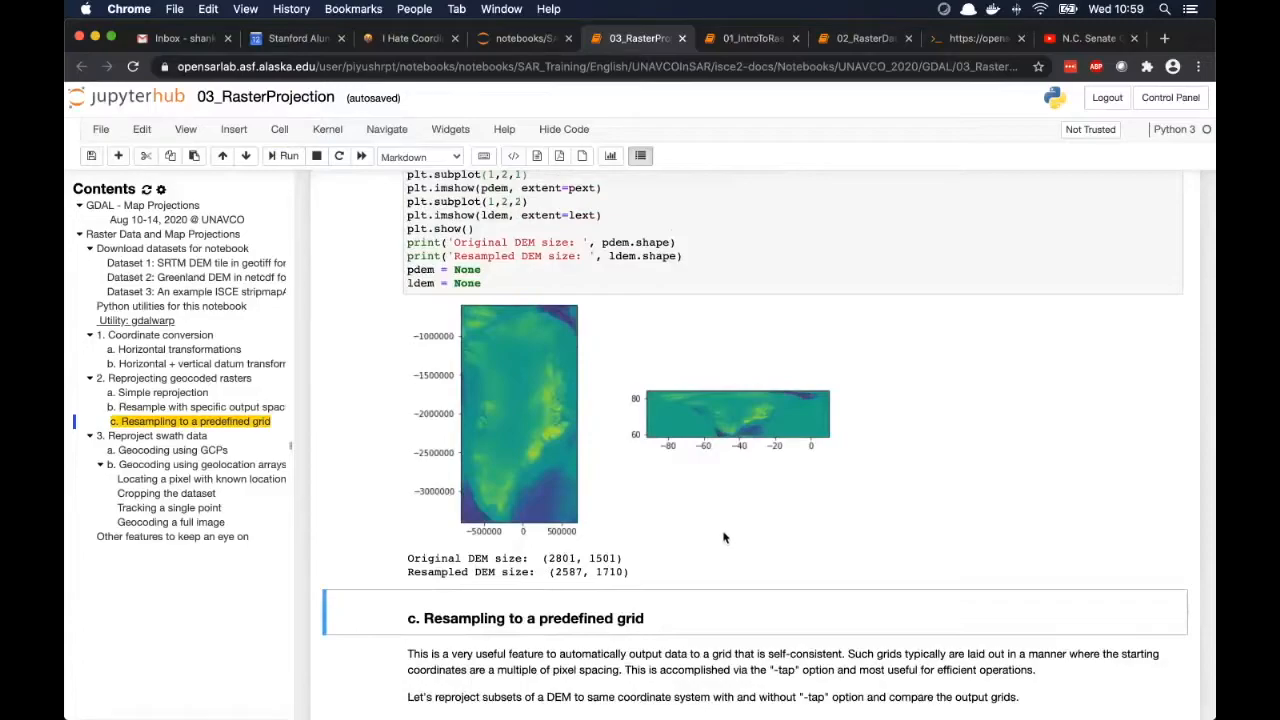
Re-run the non-tap subset1.vrt/subset2.vrt gdalwarp cells and inspect subset1's 190 by 219 UTM info.
scroll(down, 3)
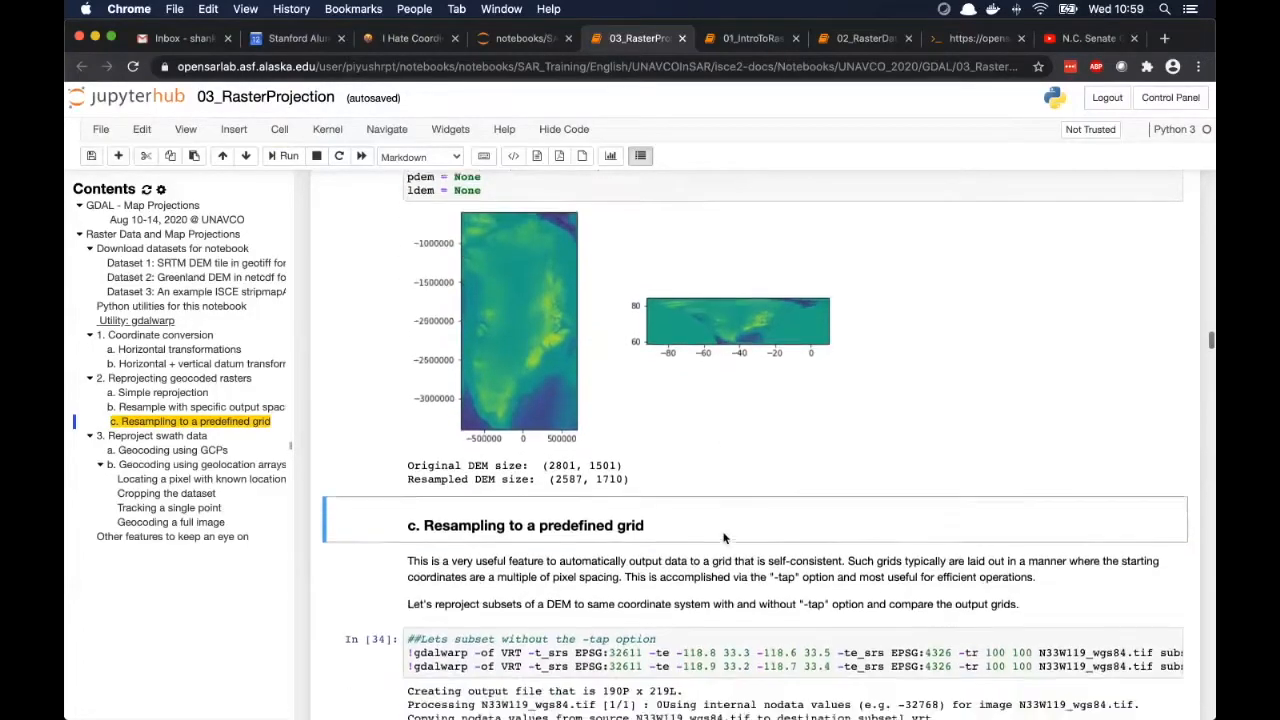
scroll(down, 3)
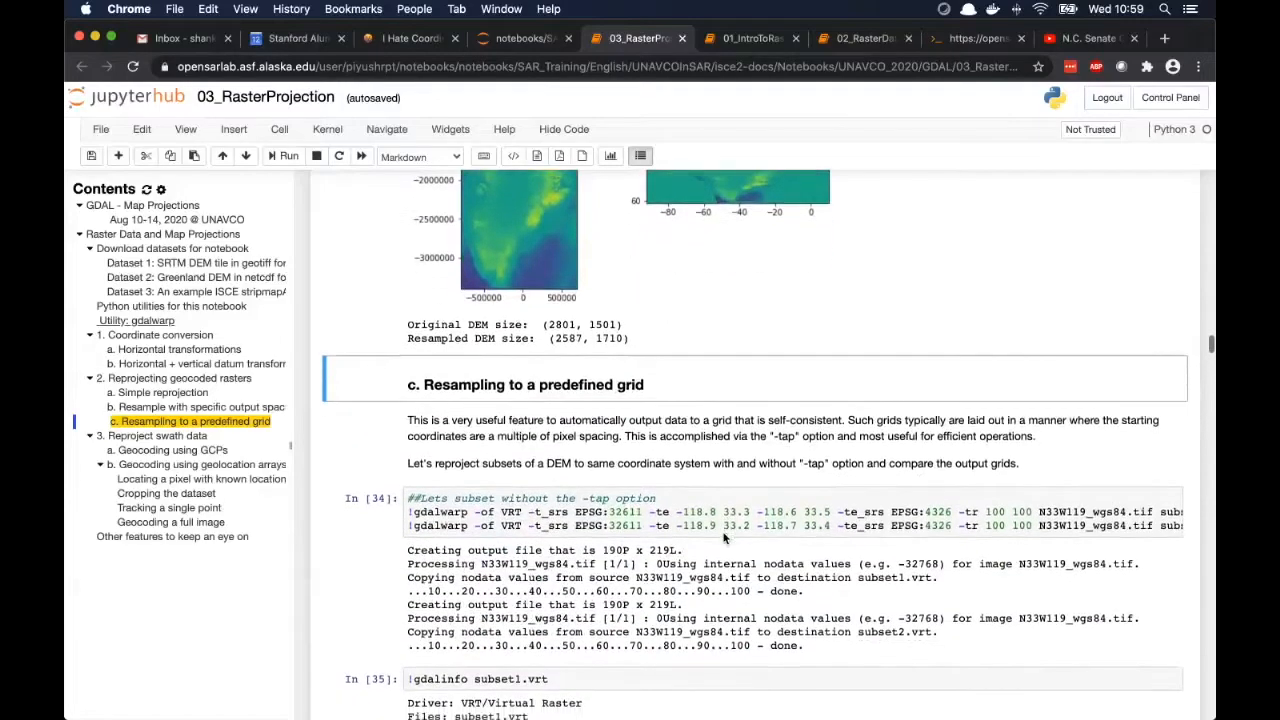
scroll(down, 3)
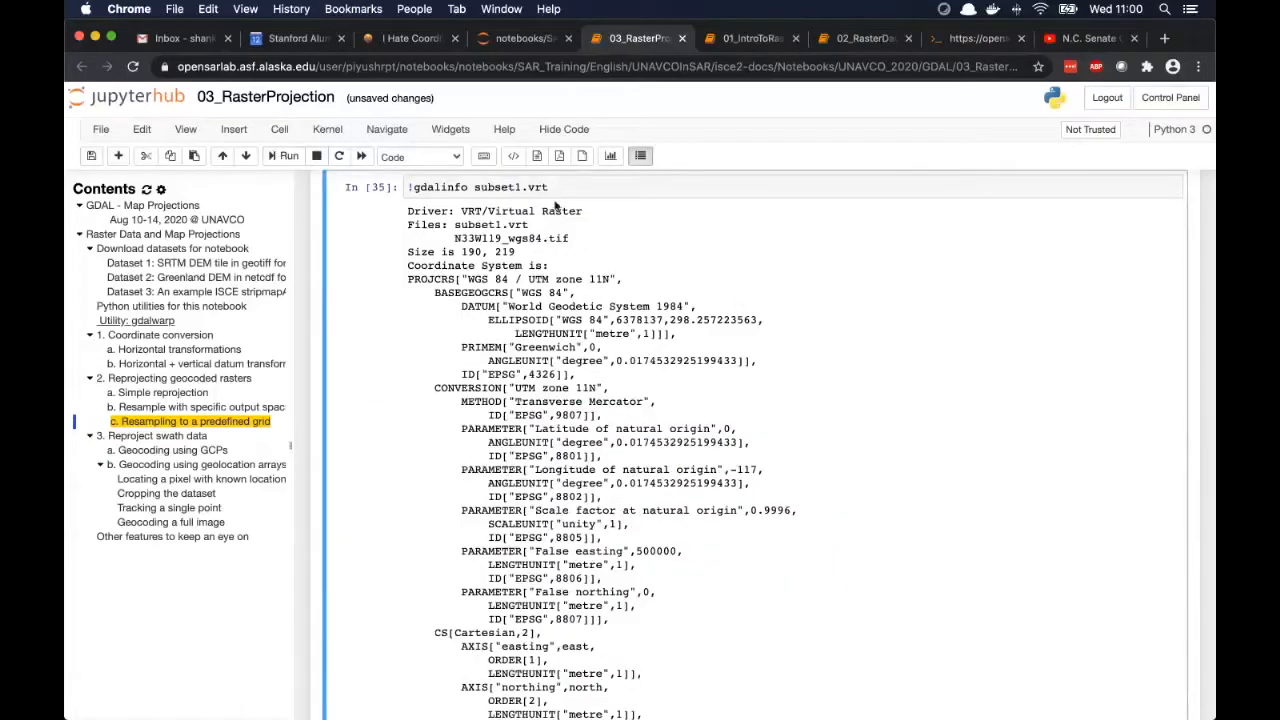
click(285, 156)
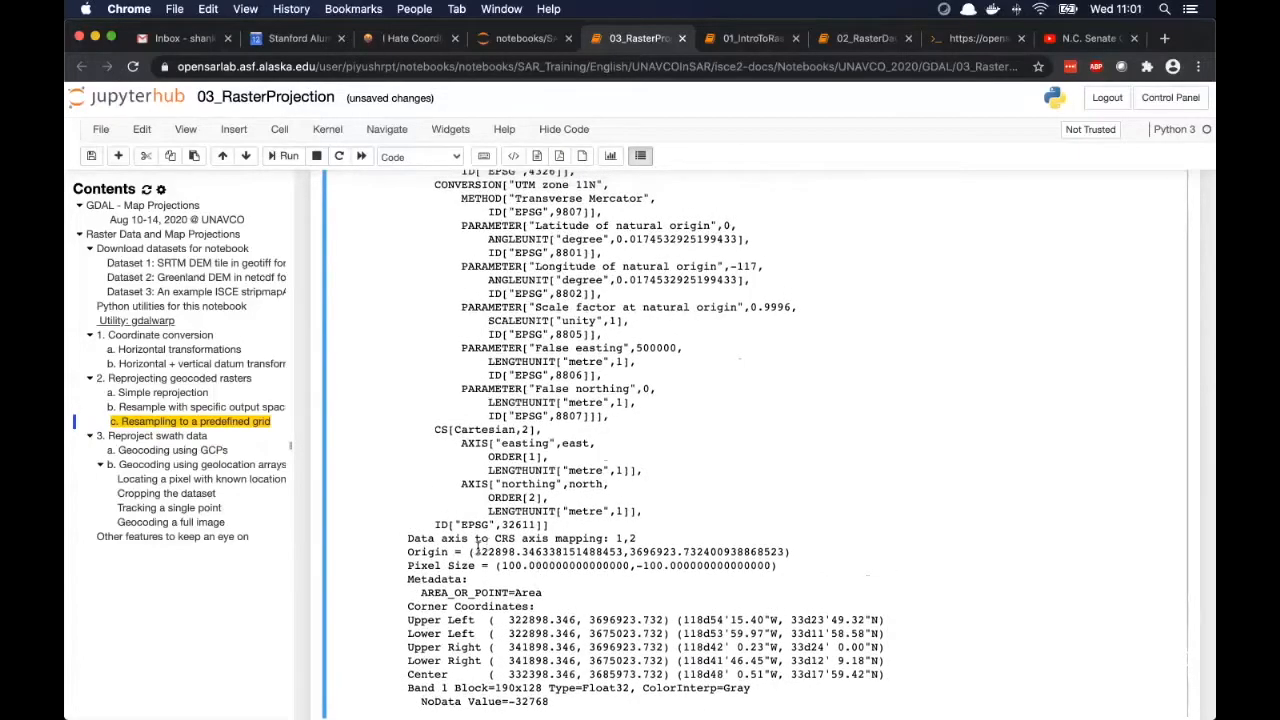
drag(473, 551, 755, 551)
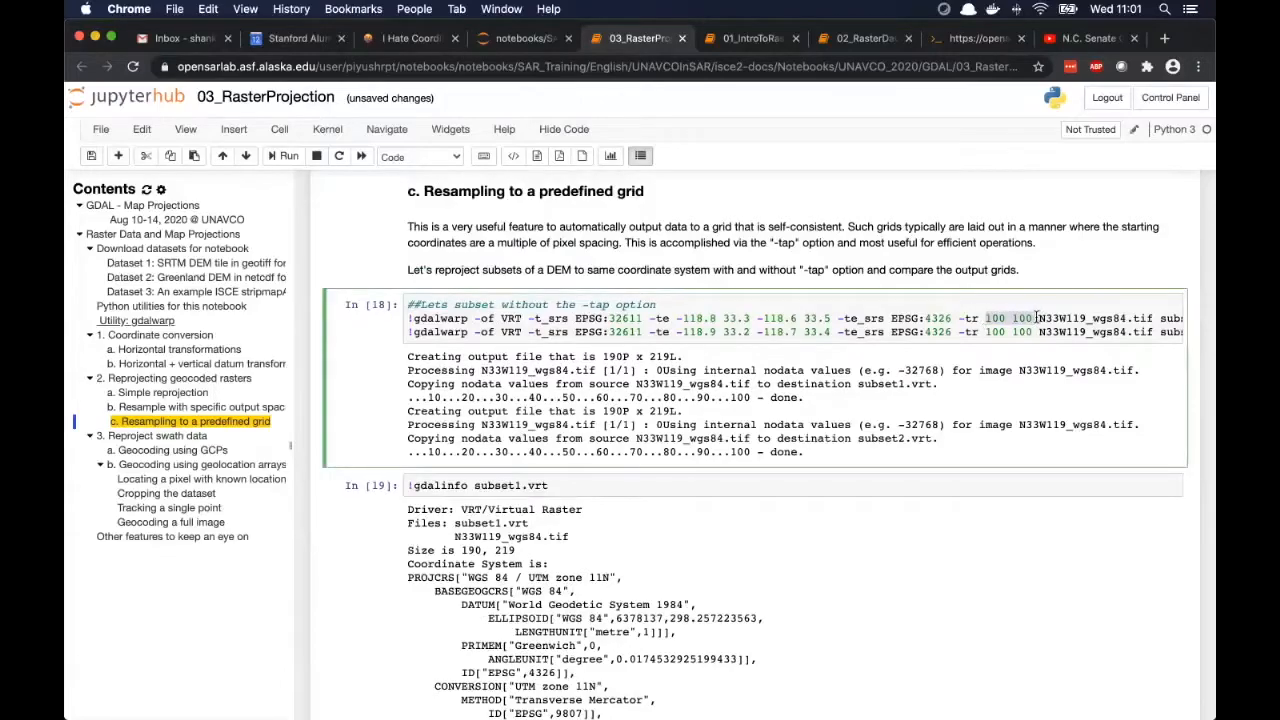
Run the gdalinfo aligned_subset2.vrt cell, reporting 192 by 220 pixels.
scroll(down, 3)
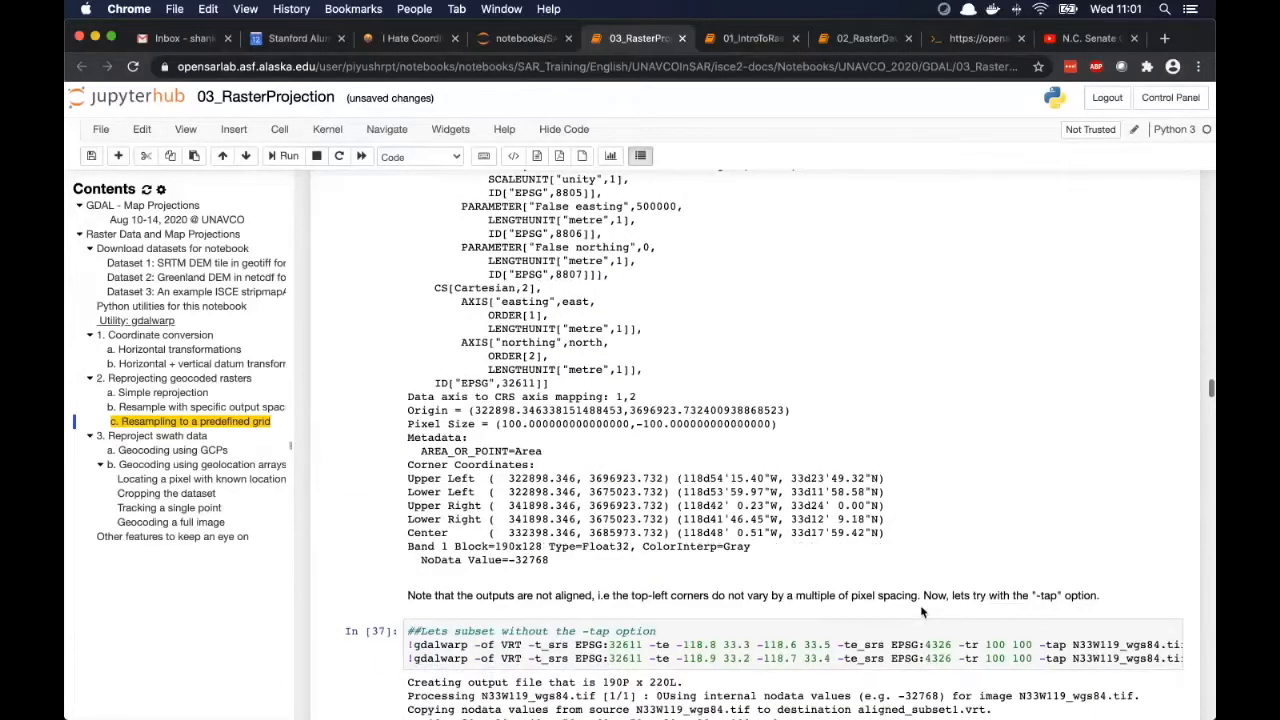
scroll(down, 3)
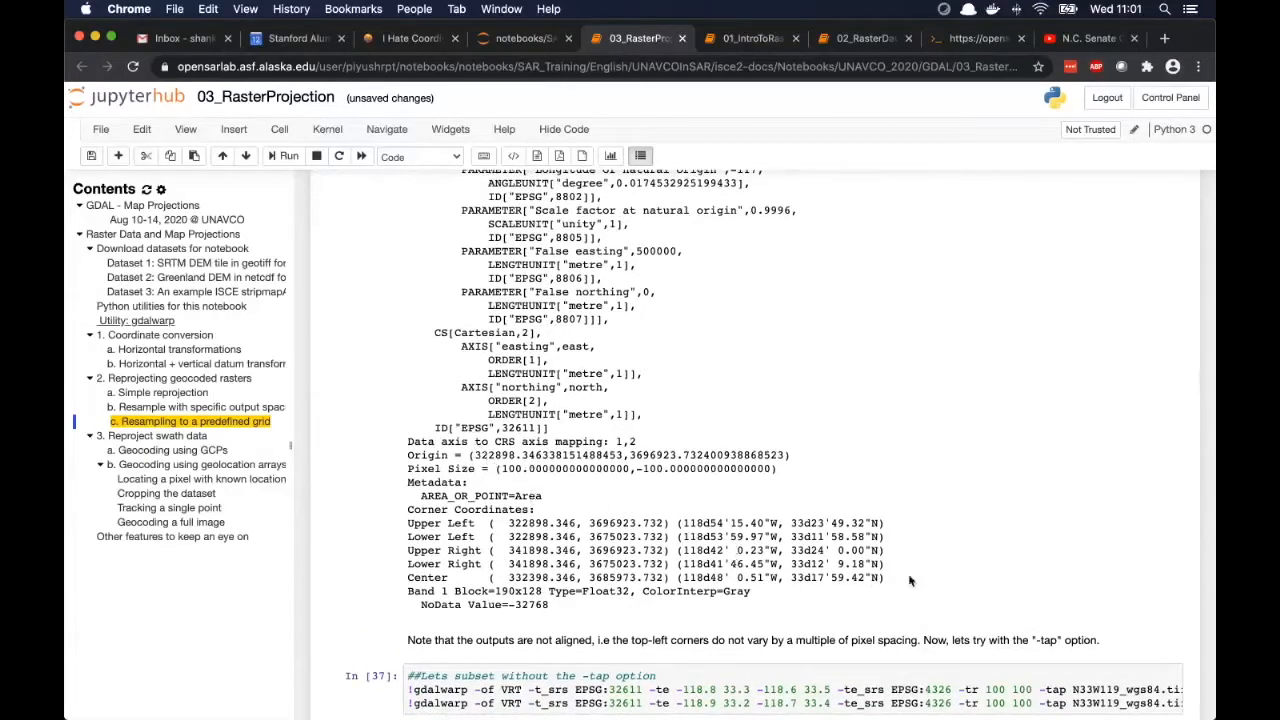
click(289, 156)
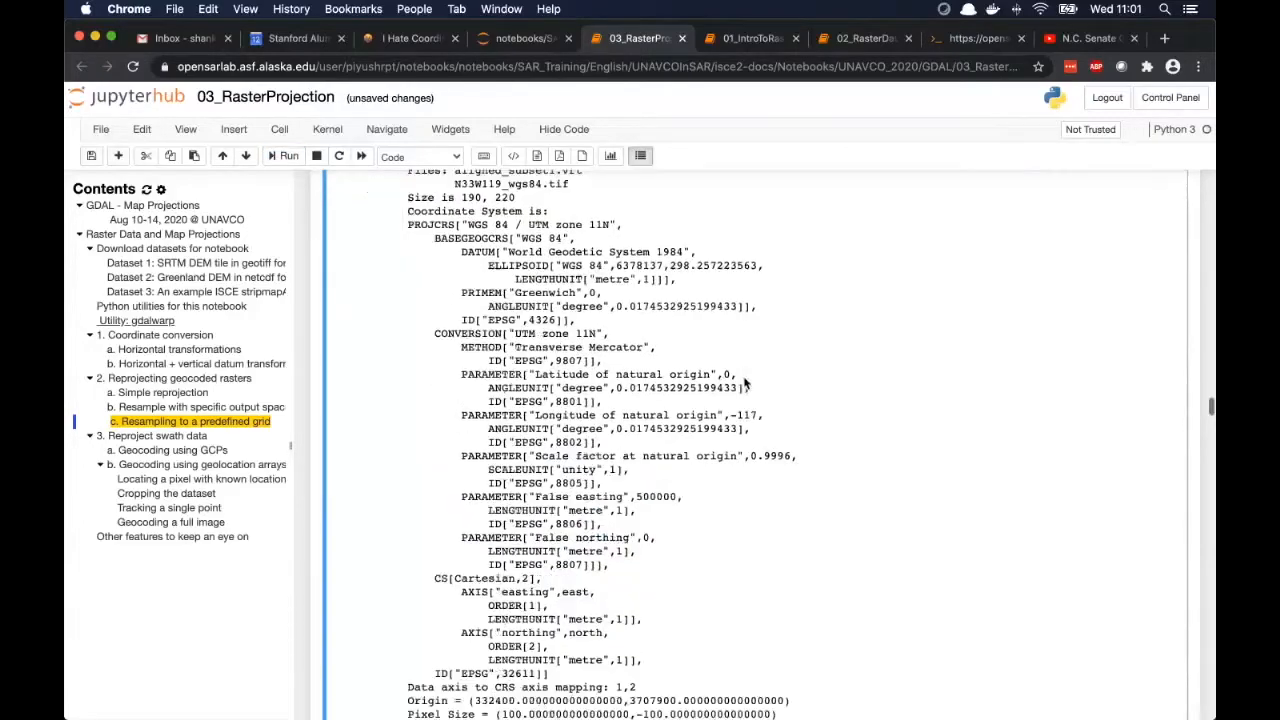
Highlight the origin 322800, 3697000 and the 100 m pixel size in the output.
scroll(down, 3)
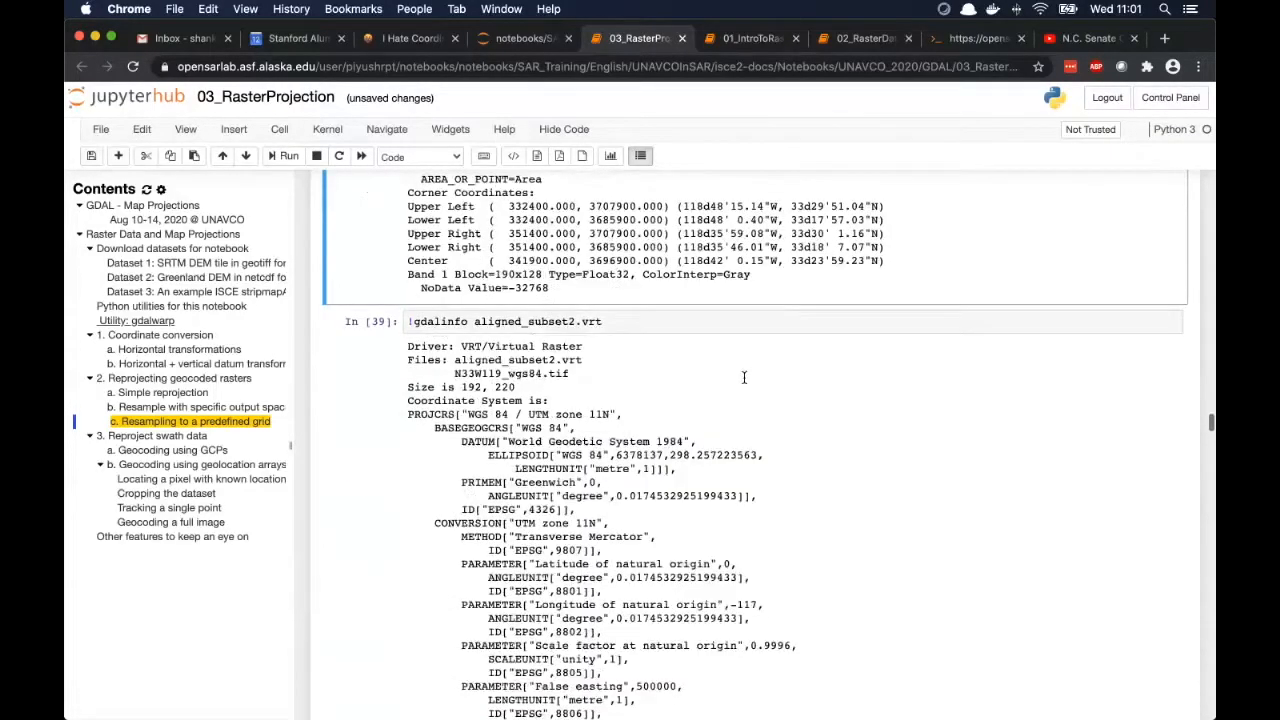
scroll(down, 3)
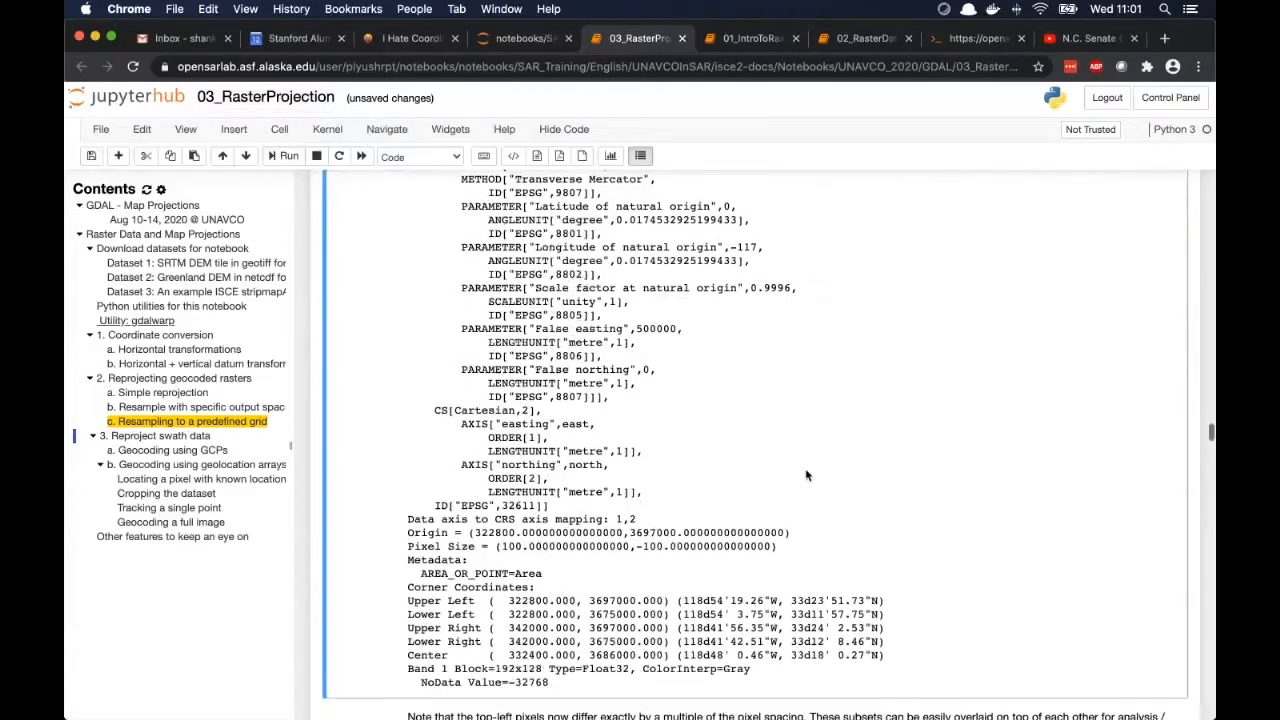
scroll(down, 3)
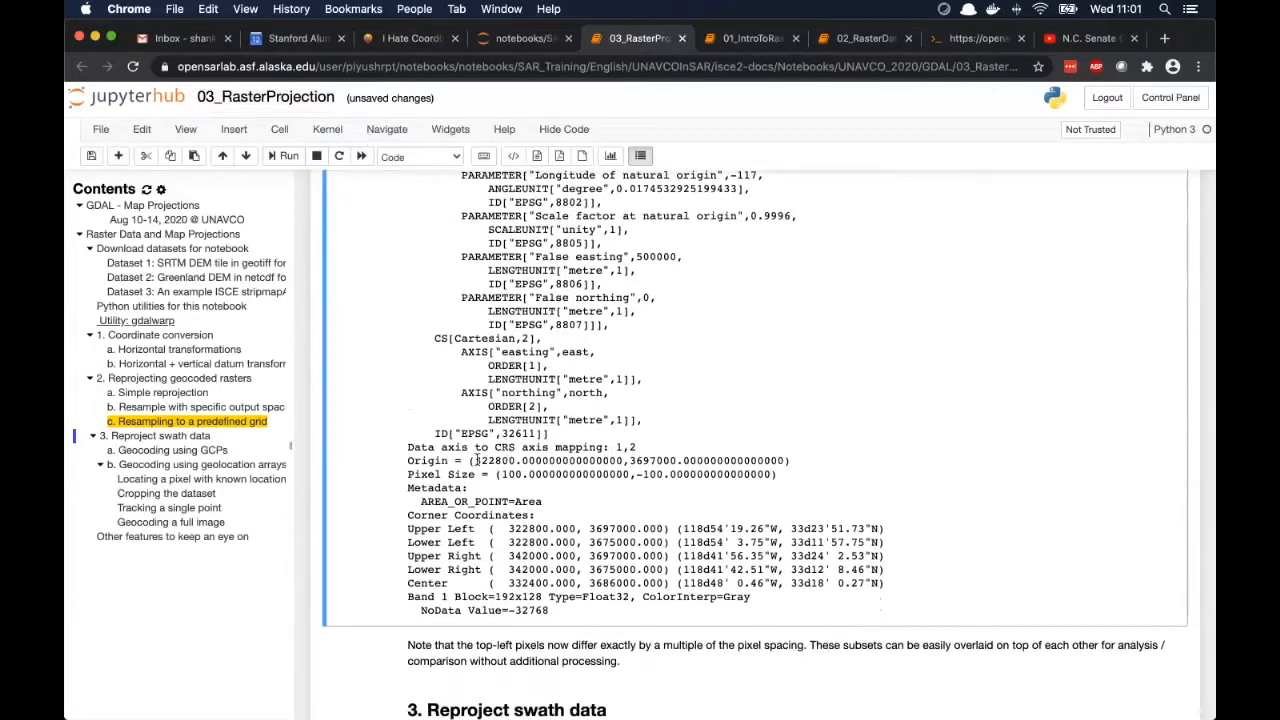
double_click(495, 460)
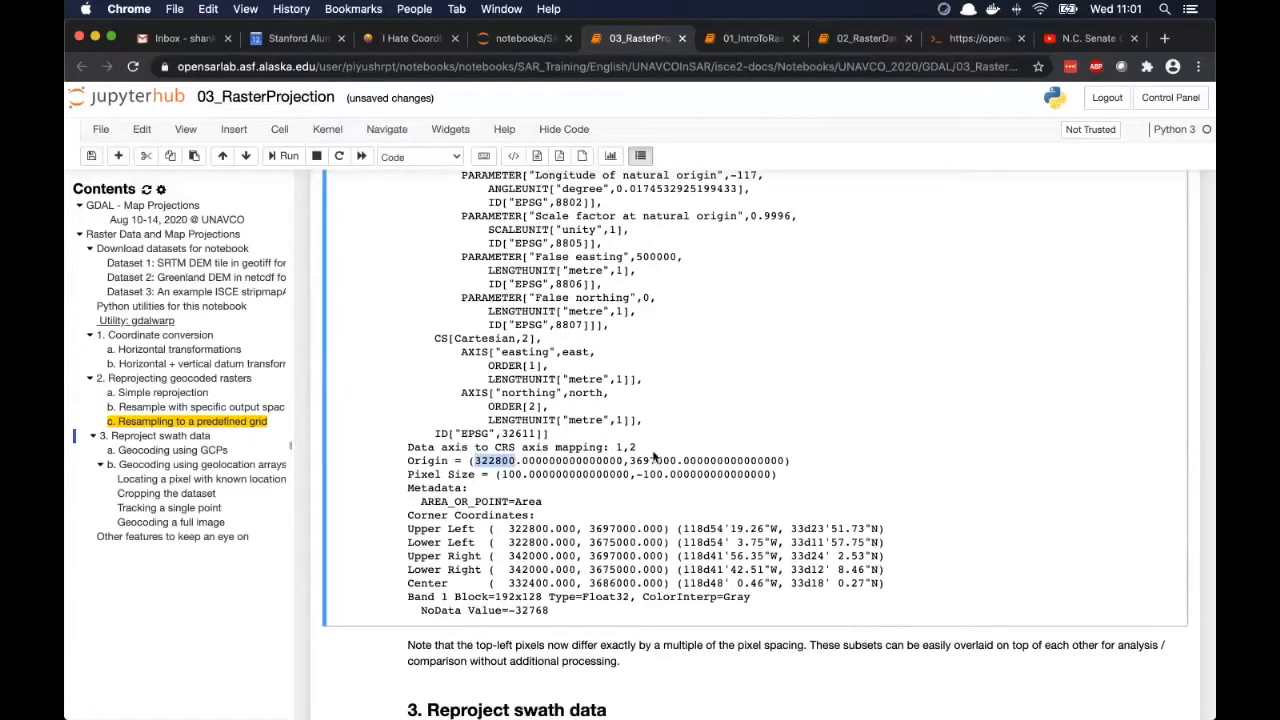
double_click(655, 460)
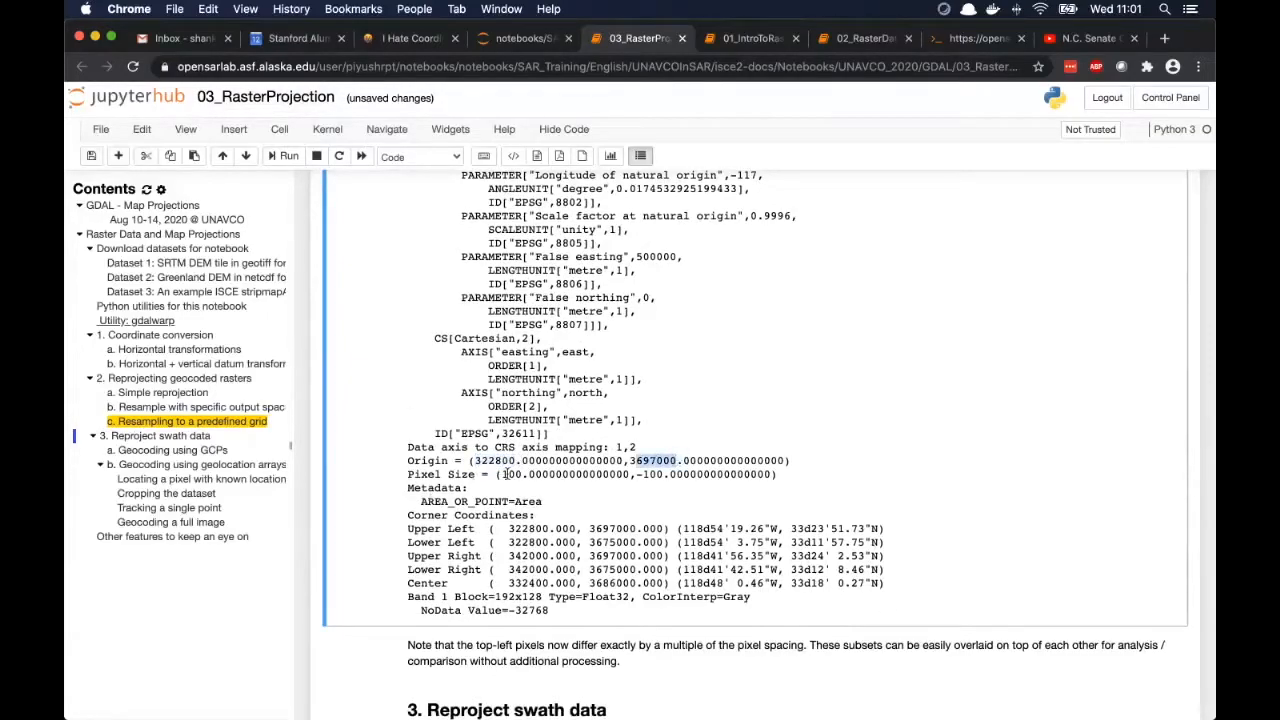
double_click(565, 474)
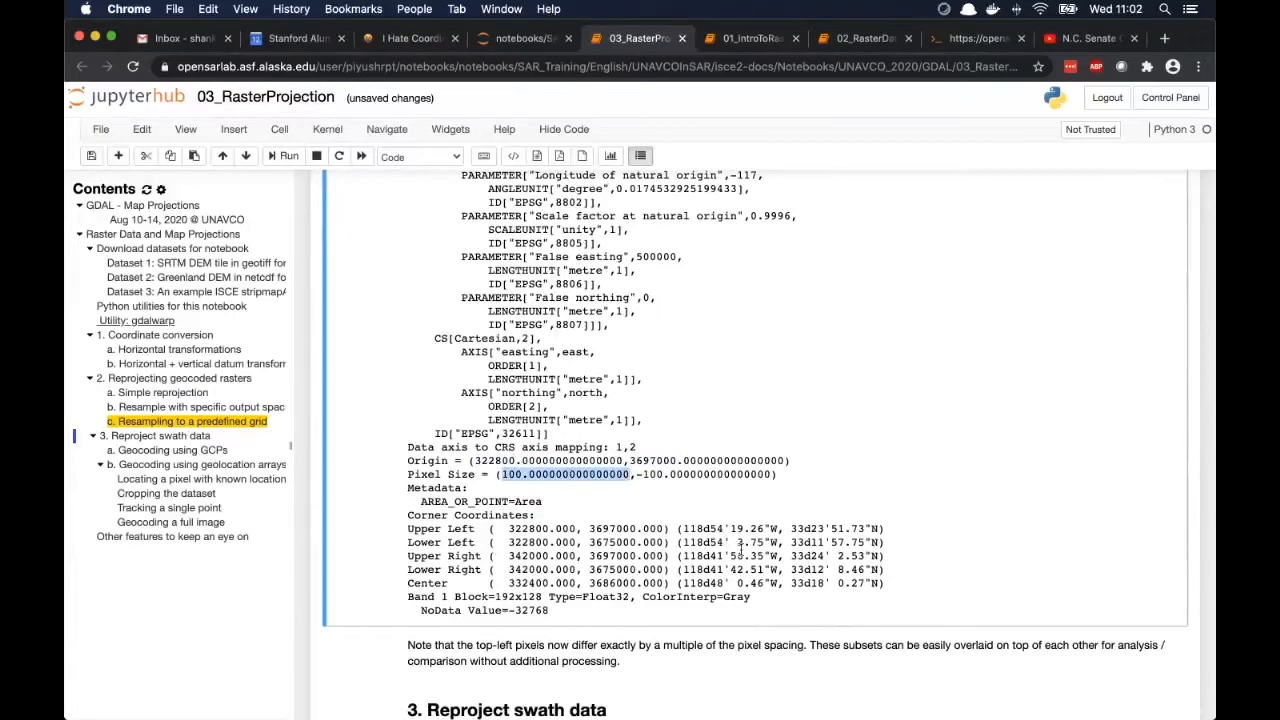
scroll(down, 3)
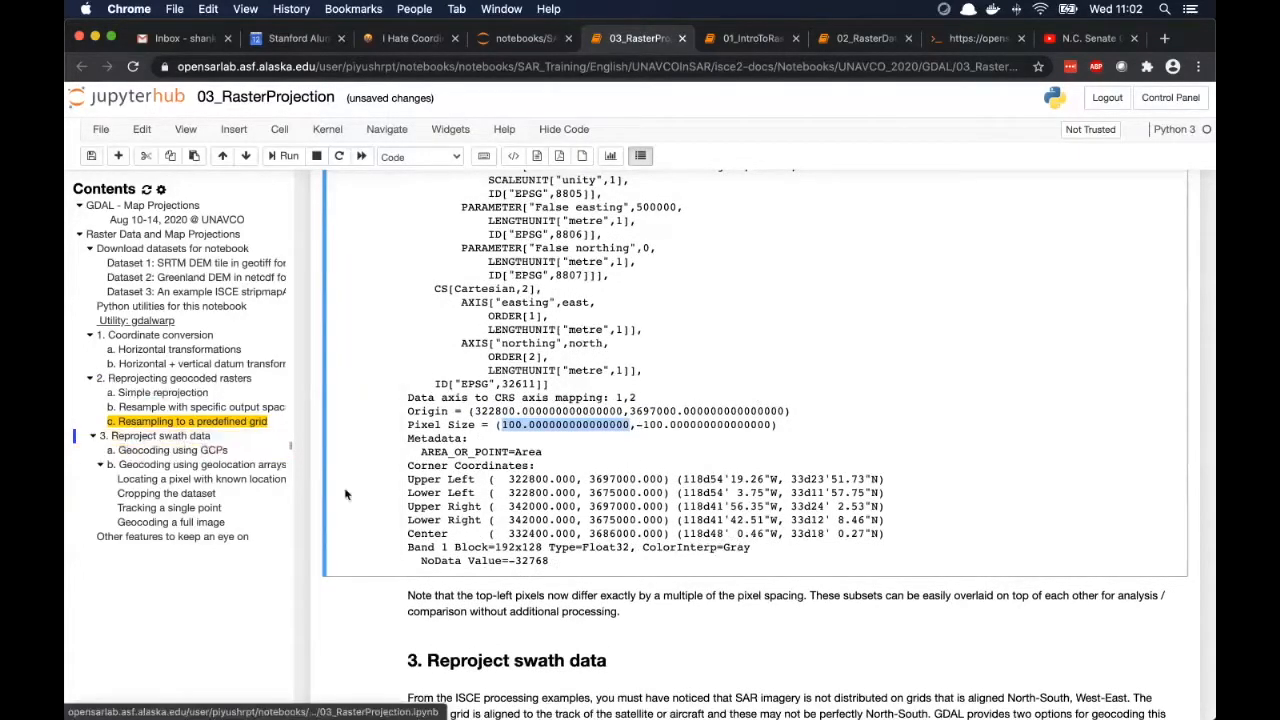
mouse_move(737, 620)
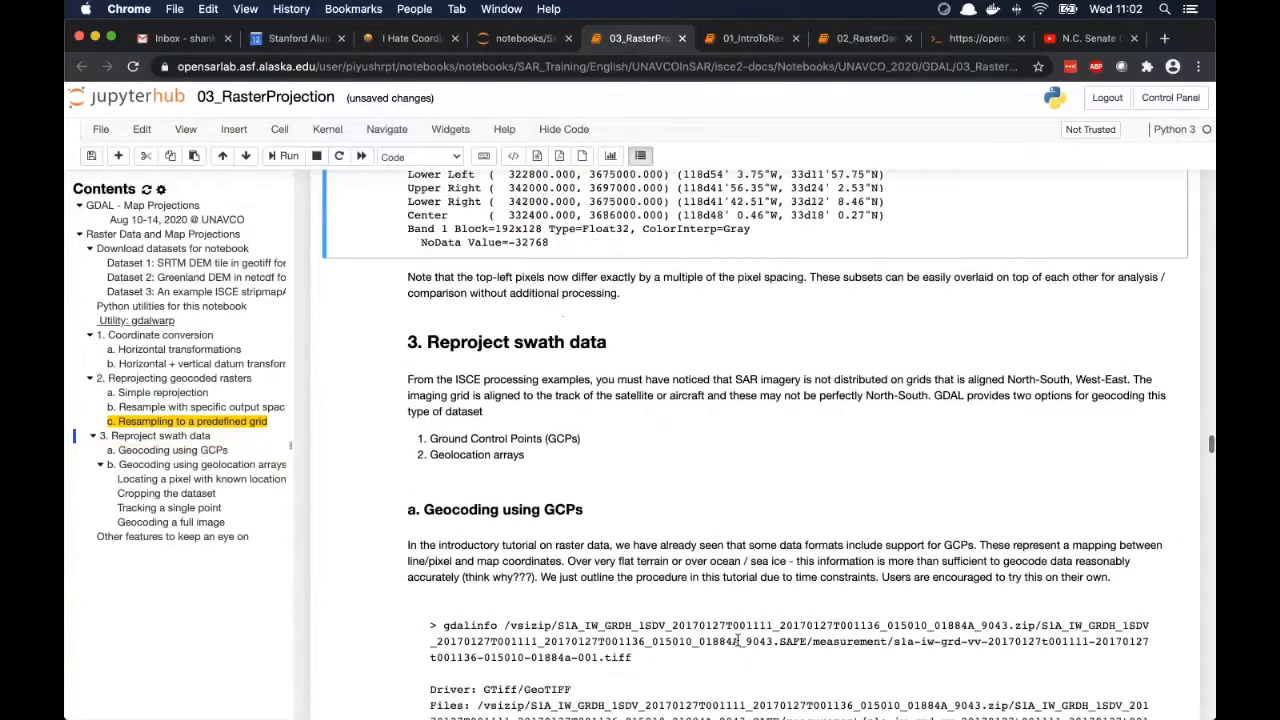
Scroll through the Sentinel-1 GRD gdalinfo output past 210 GCPs to Metadata and Corner Coordinates.
scroll(down, 3)
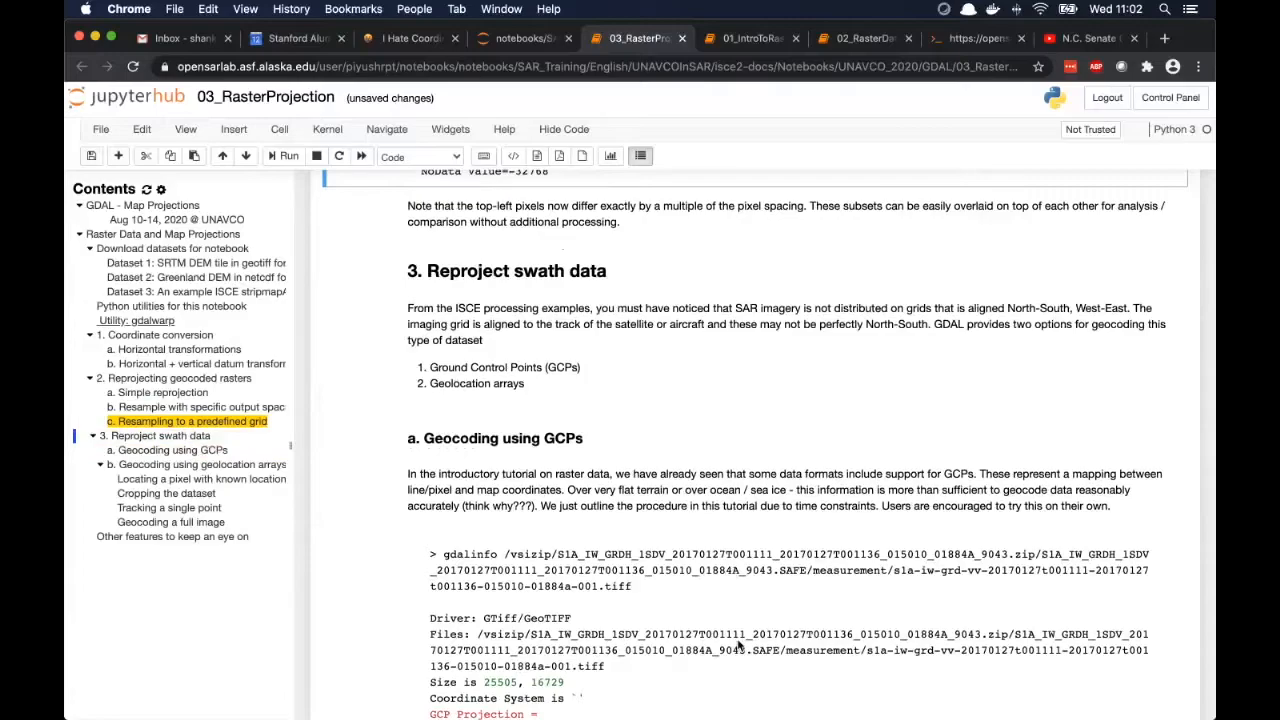
mouse_move(739, 646)
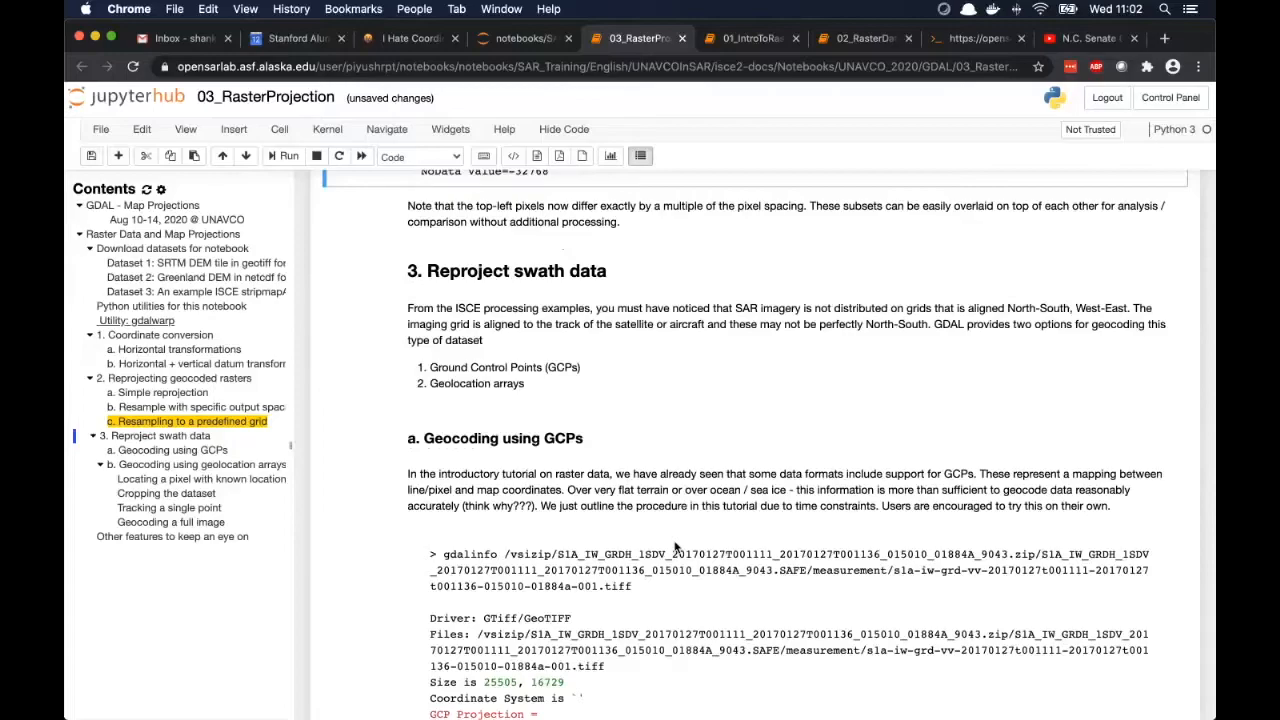
mouse_move(575, 458)
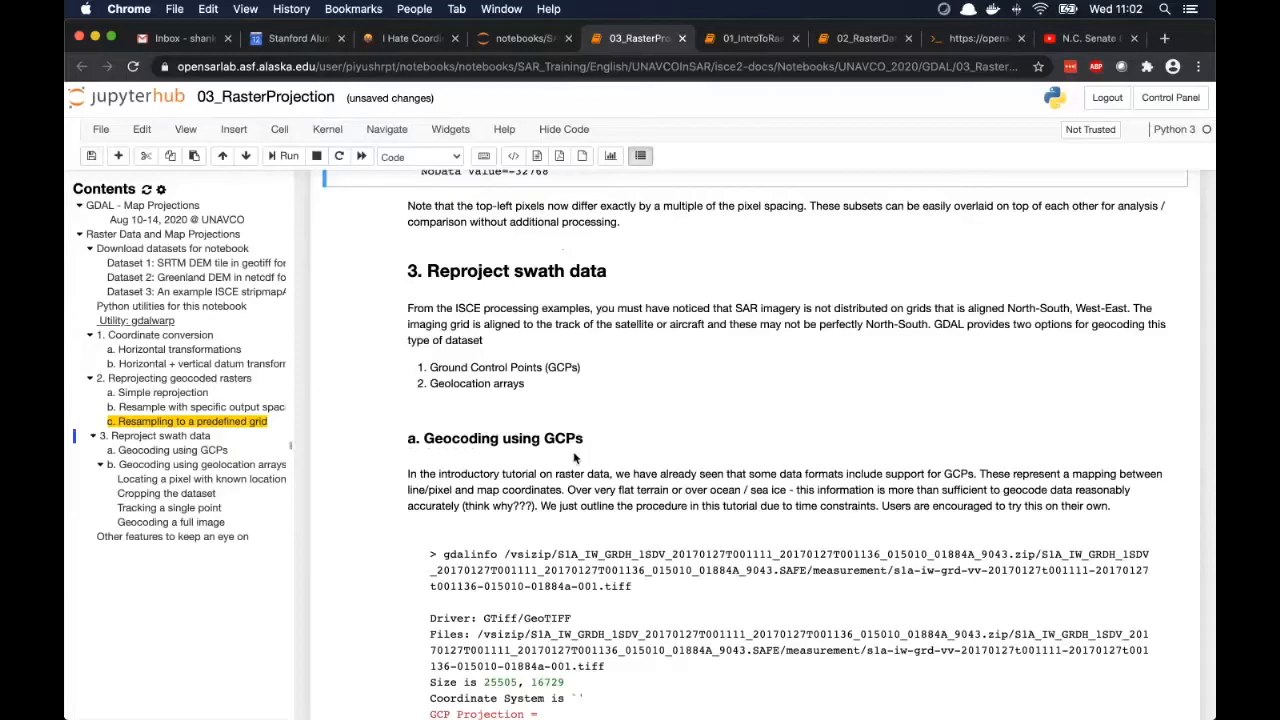
scroll(down, 3)
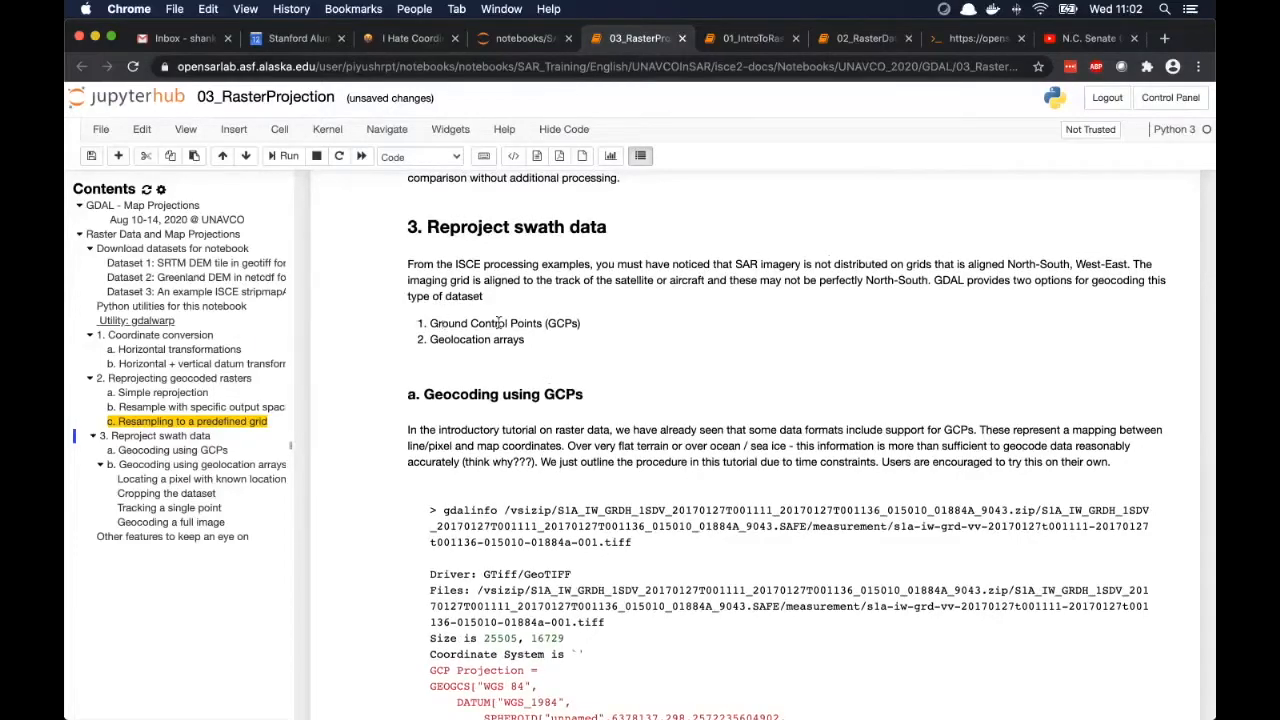
scroll(down, 3)
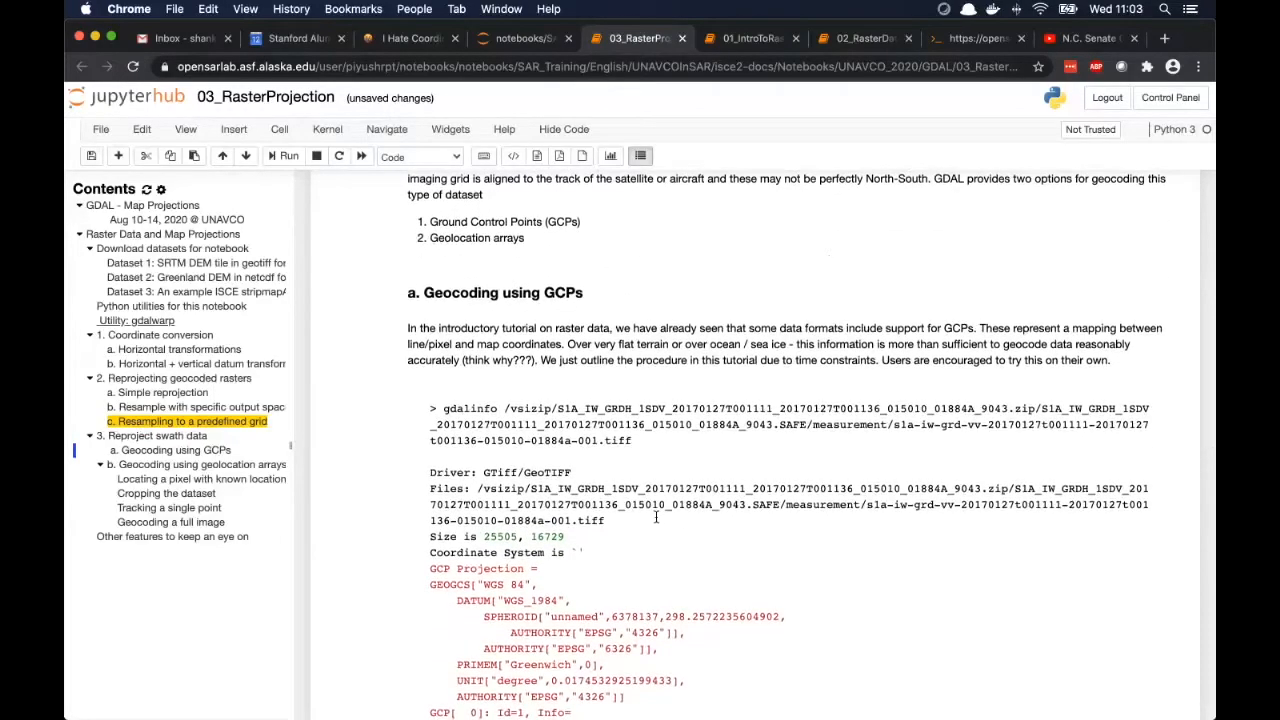
scroll(down, 3)
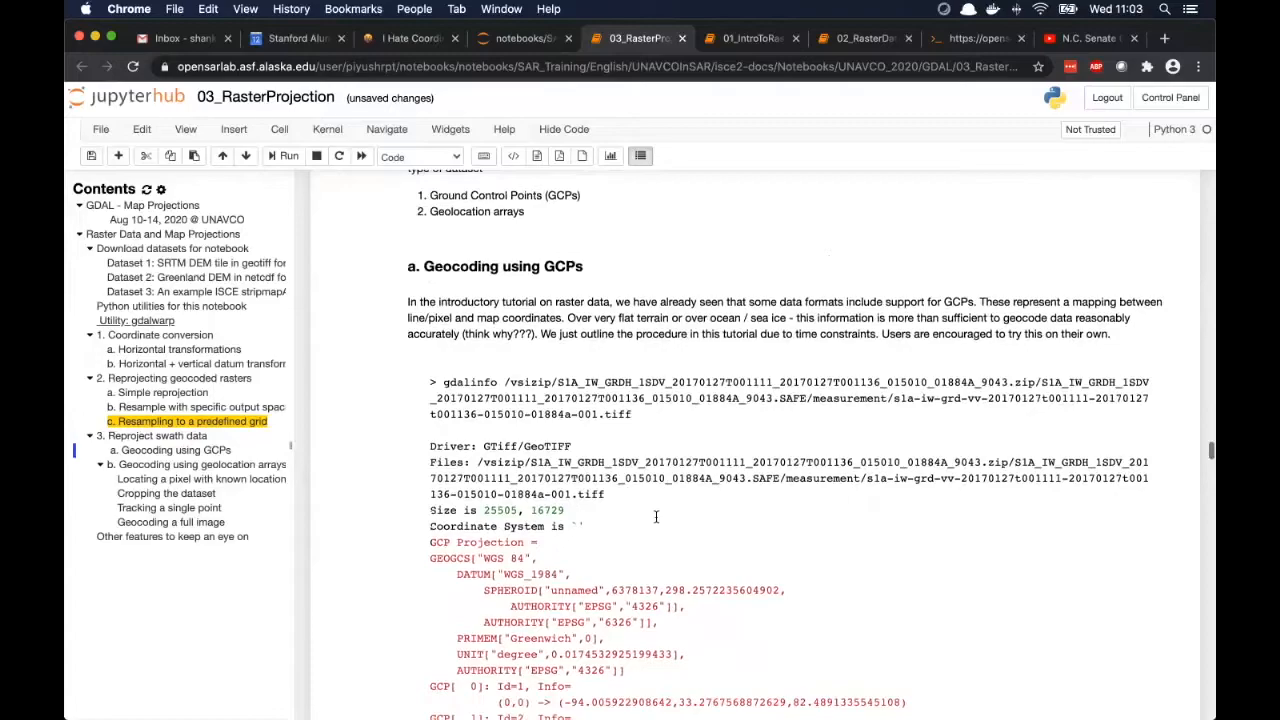
scroll(down, 3)
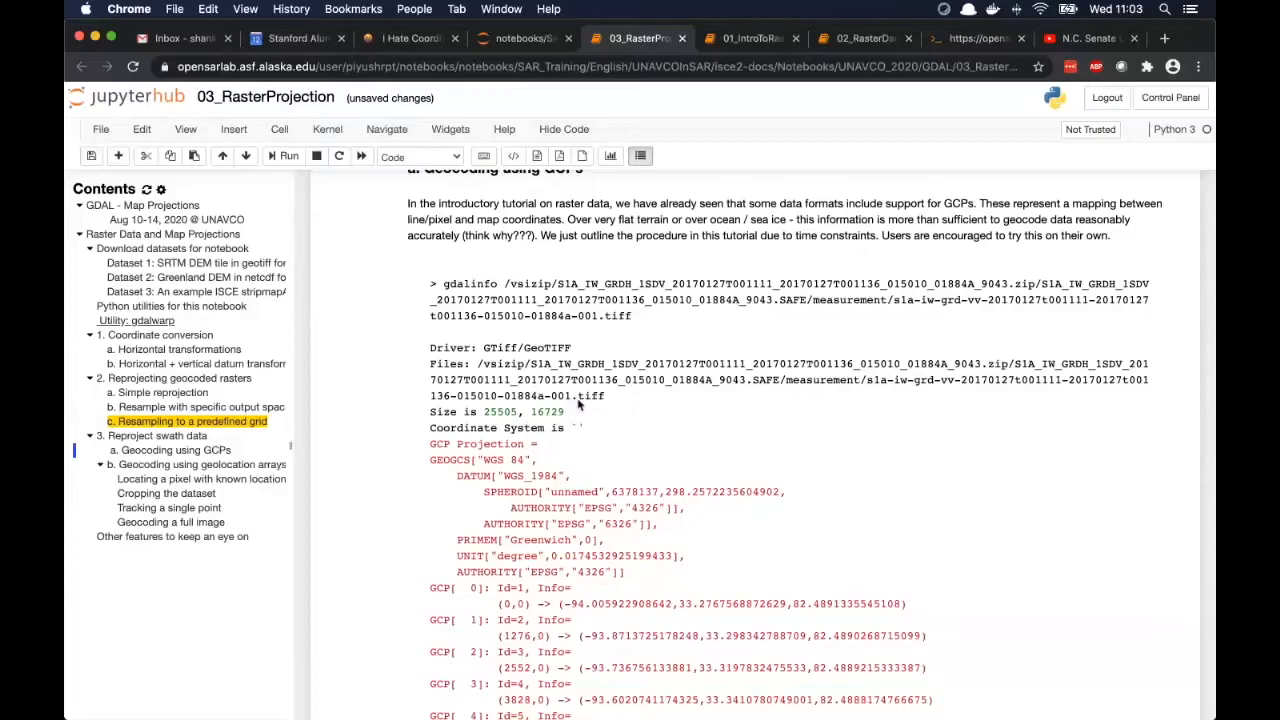
mouse_move(630, 540)
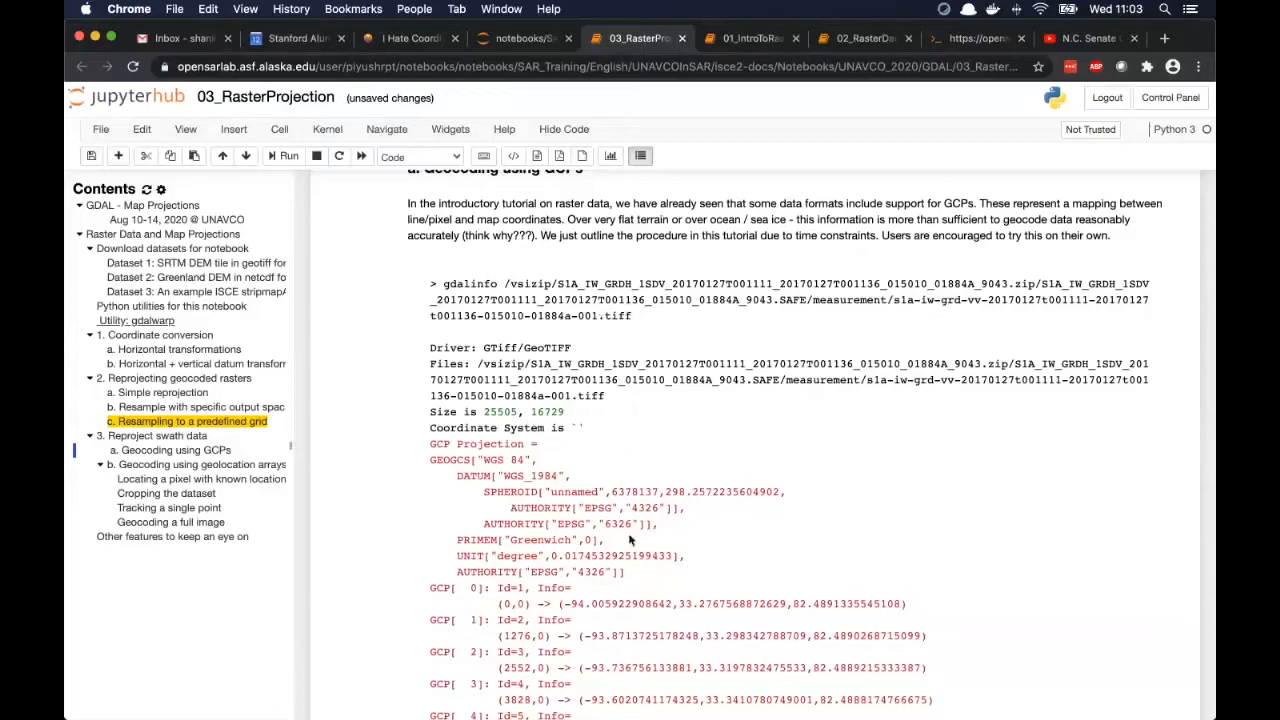
scroll(down, 3)
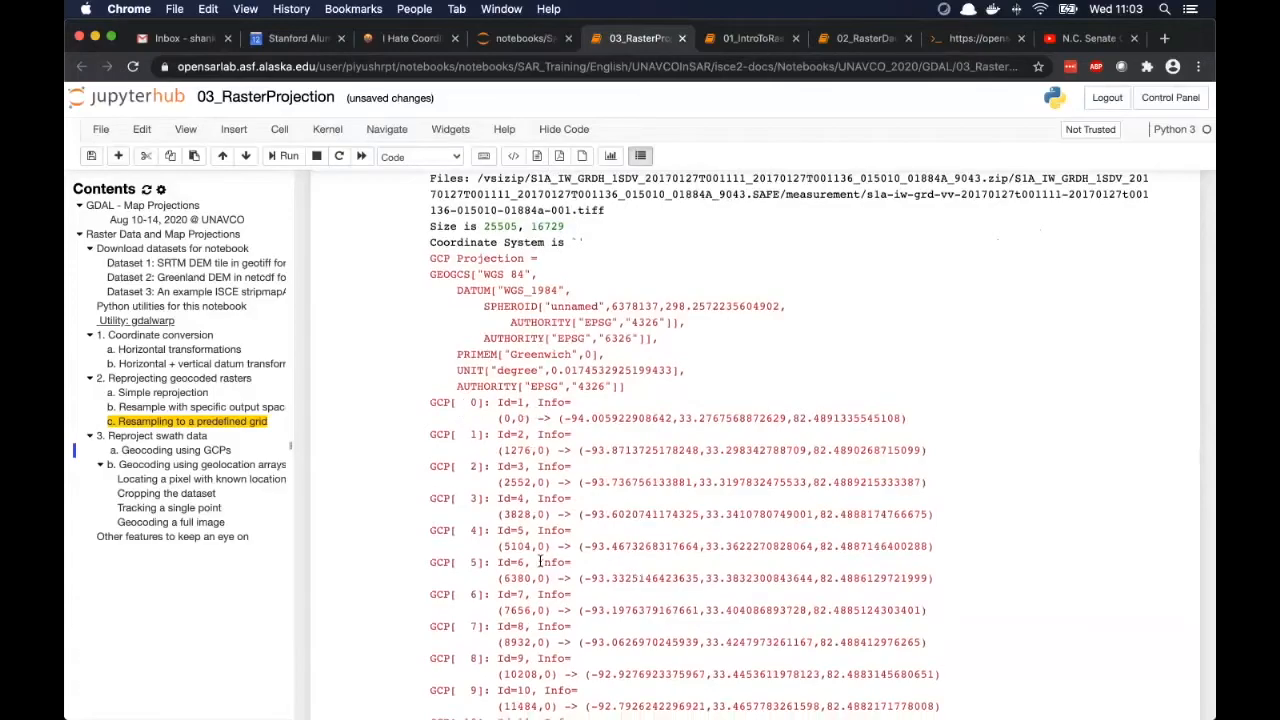
scroll(down, 3)
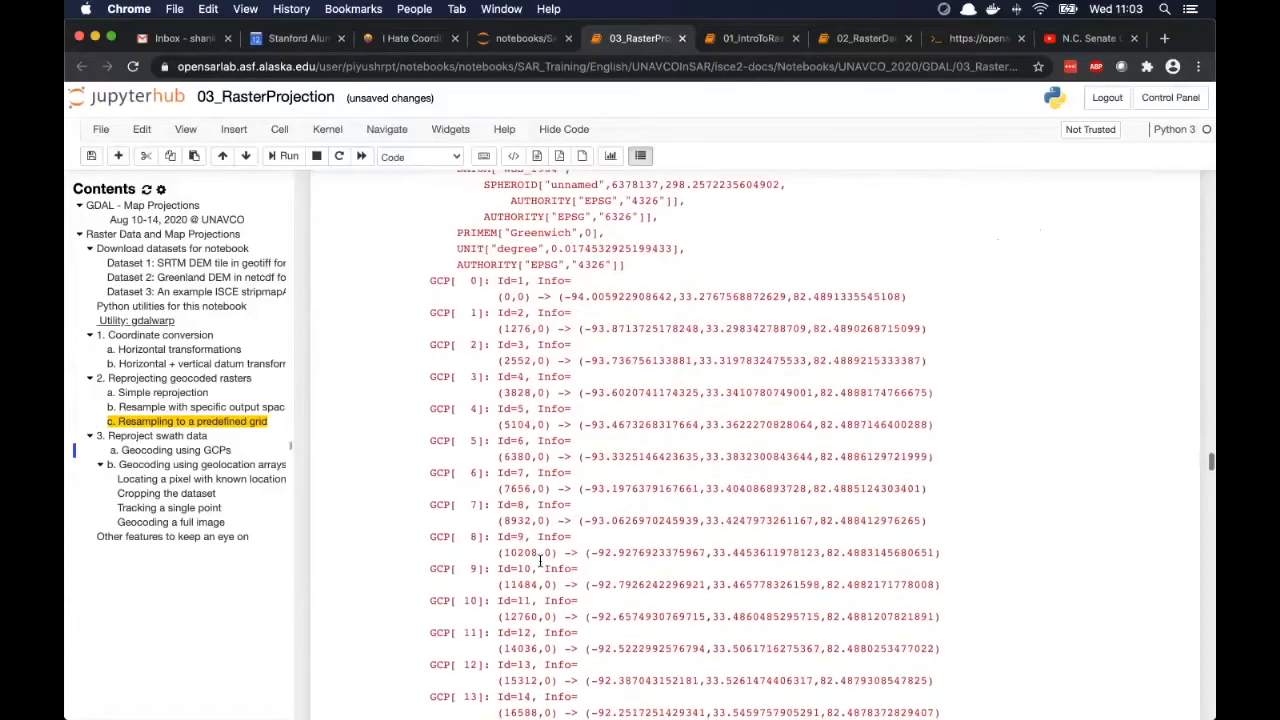
scroll(down, 3)
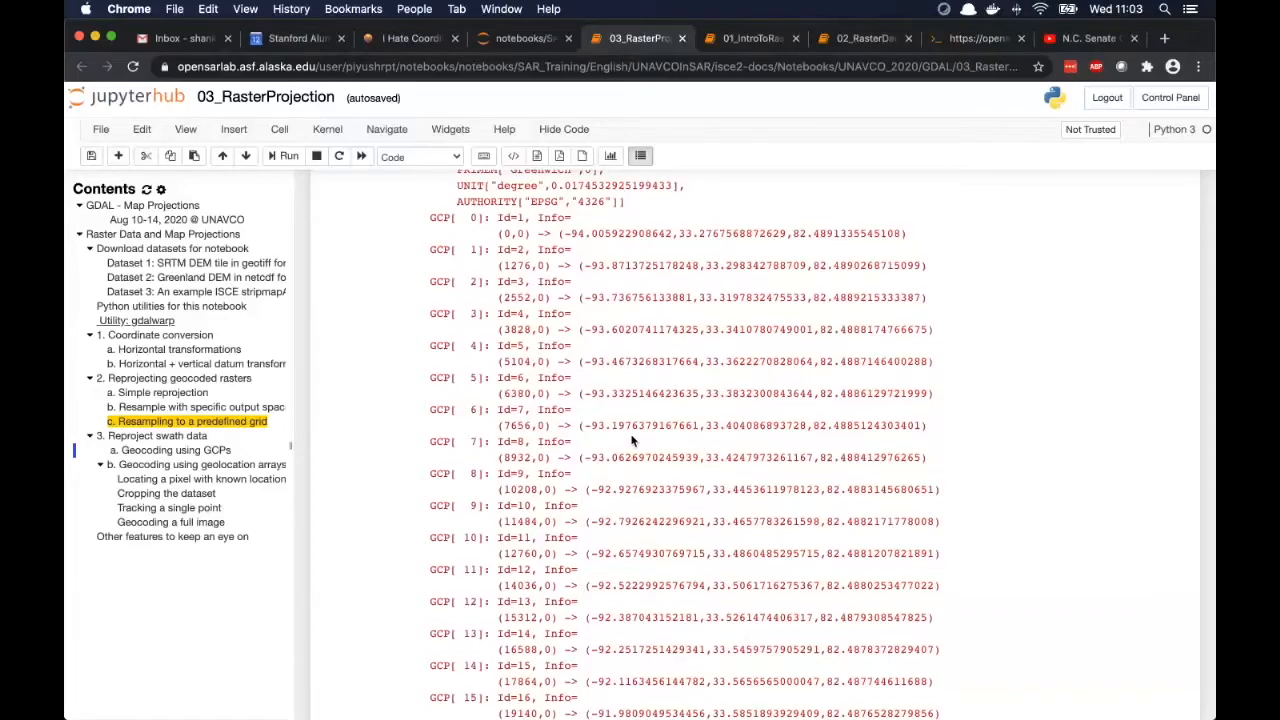
mouse_move(553, 380)
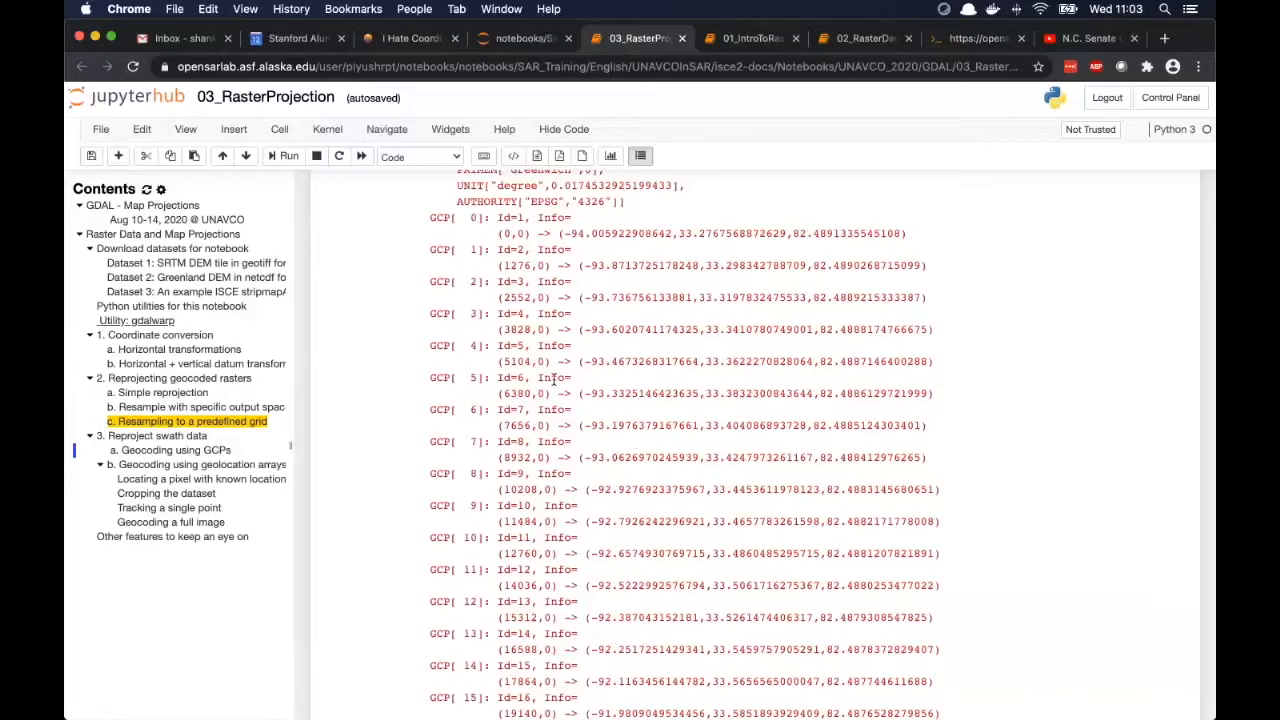
scroll(down, 3)
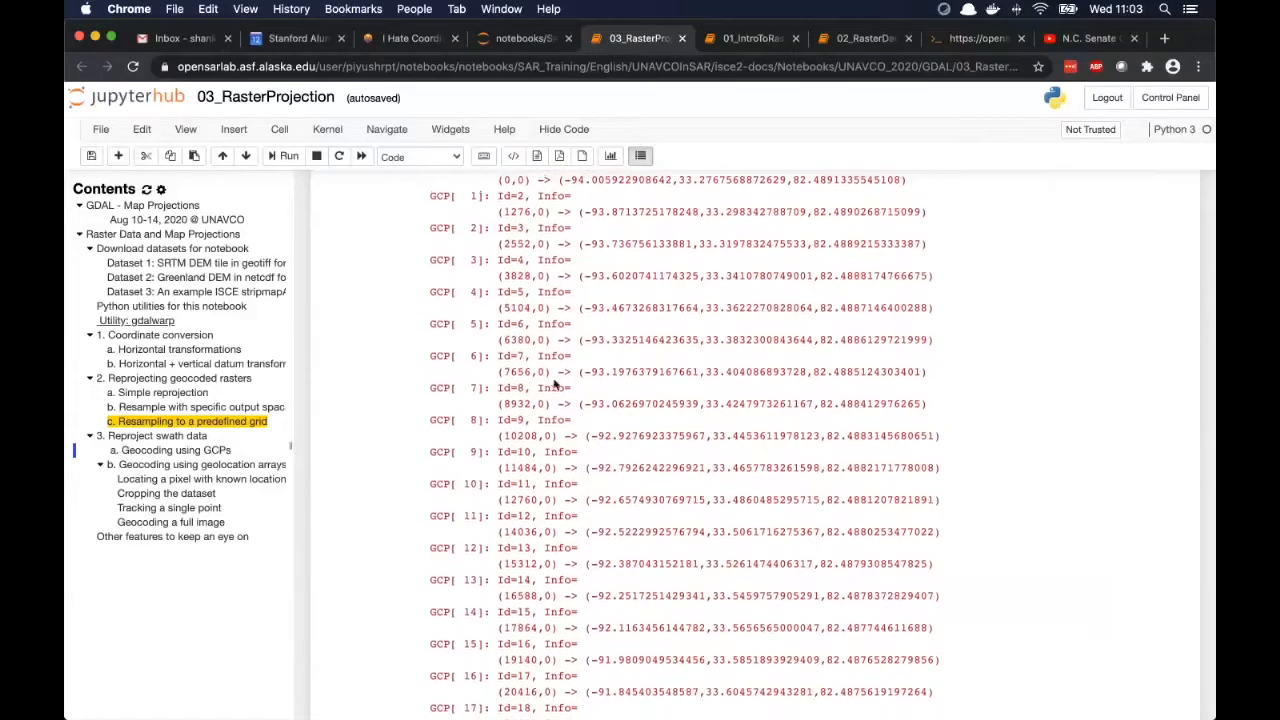
scroll(down, 3)
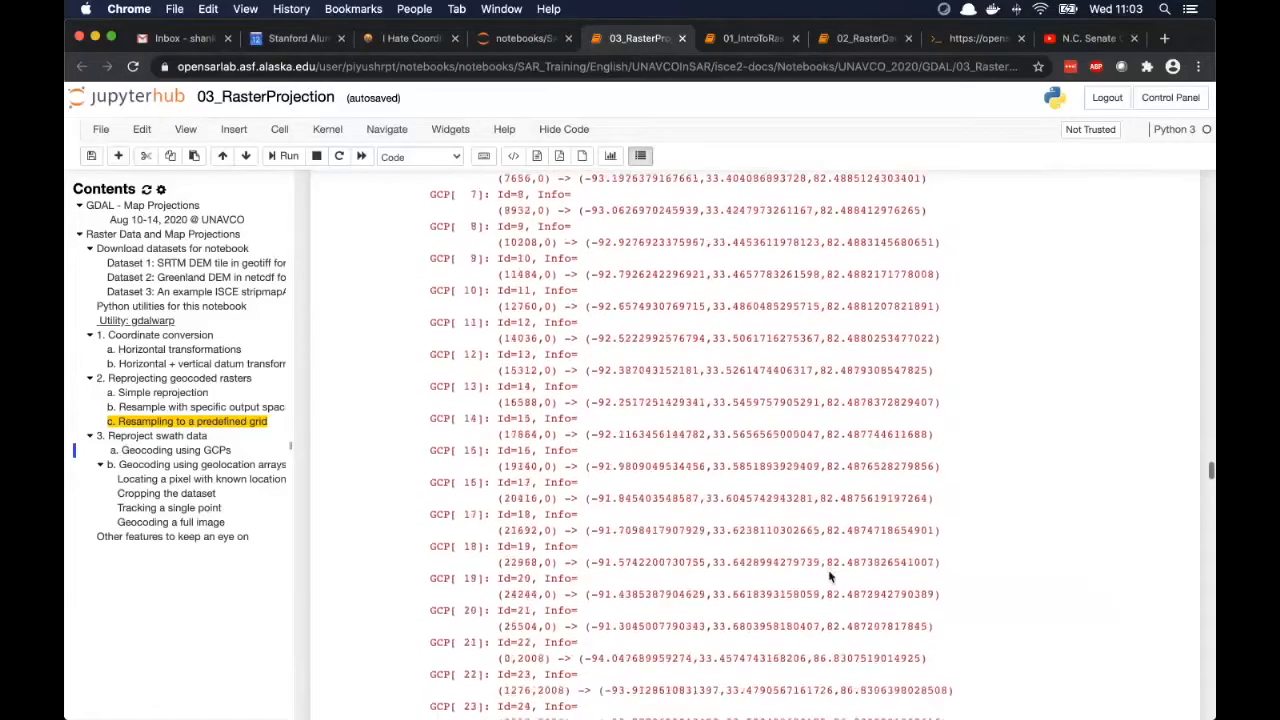
scroll(down, 3)
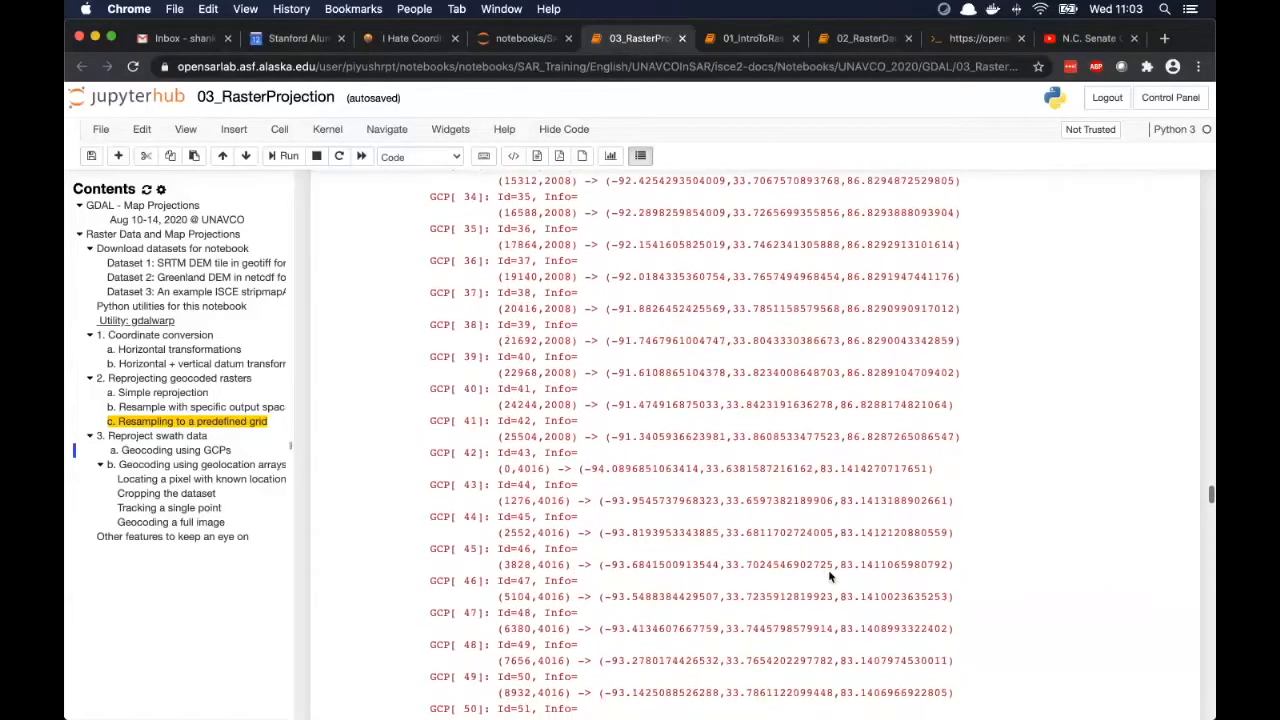
scroll(down, 3)
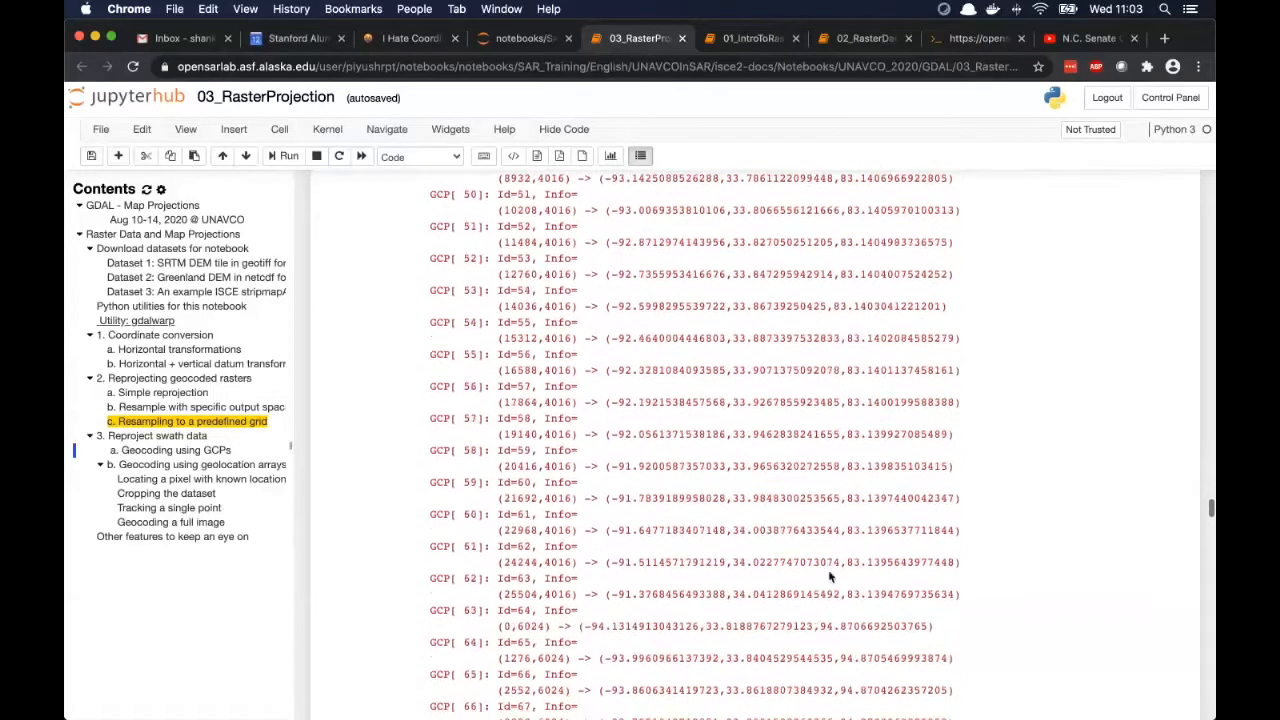
scroll(down, 3)
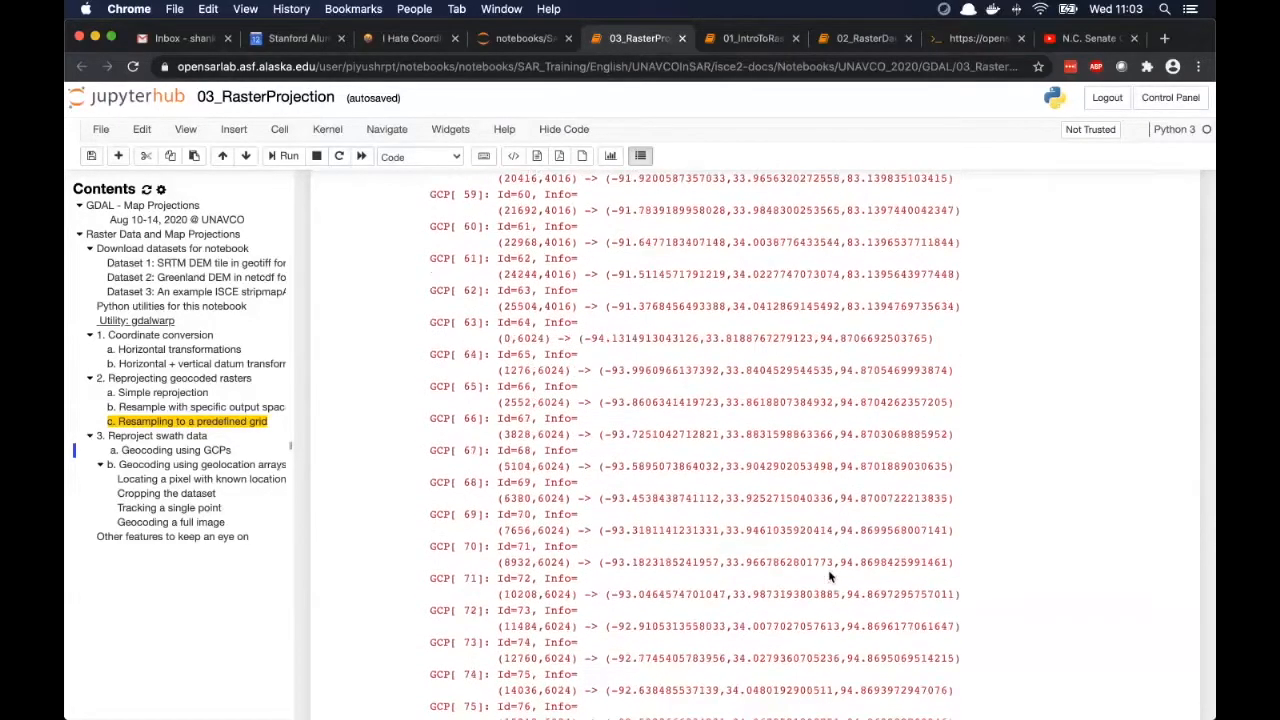
scroll(down, 3)
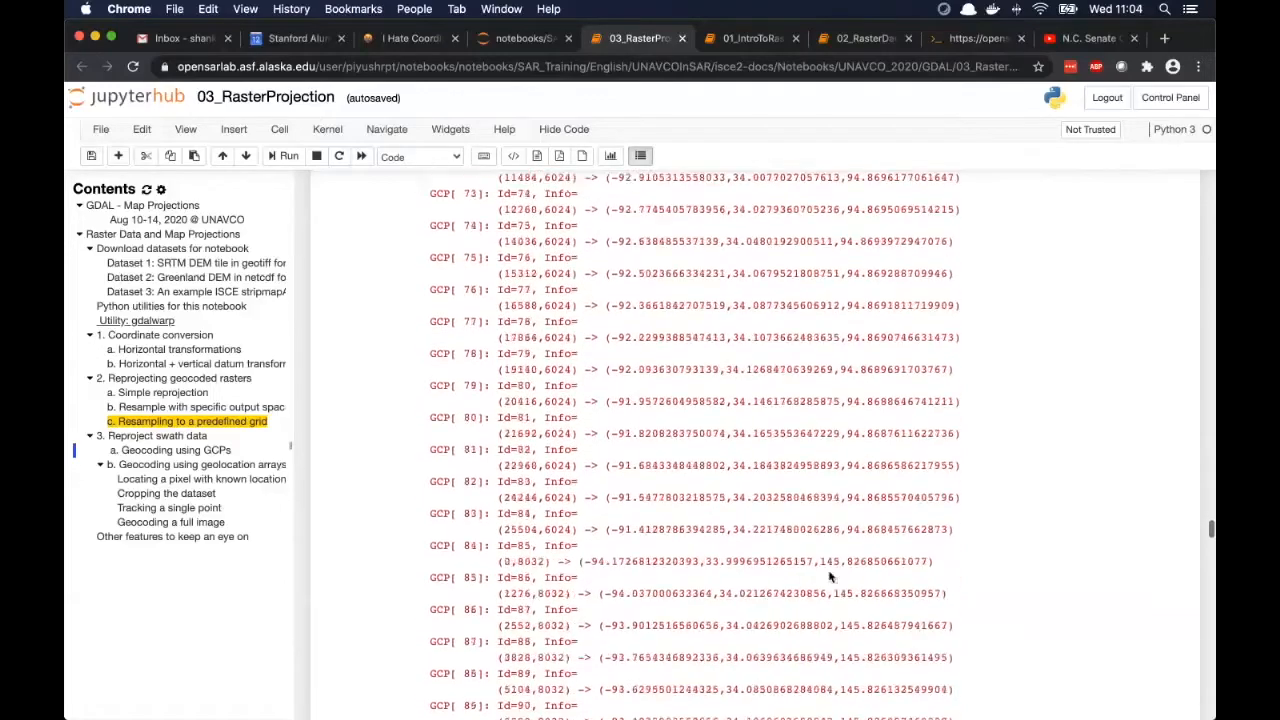
scroll(down, 3)
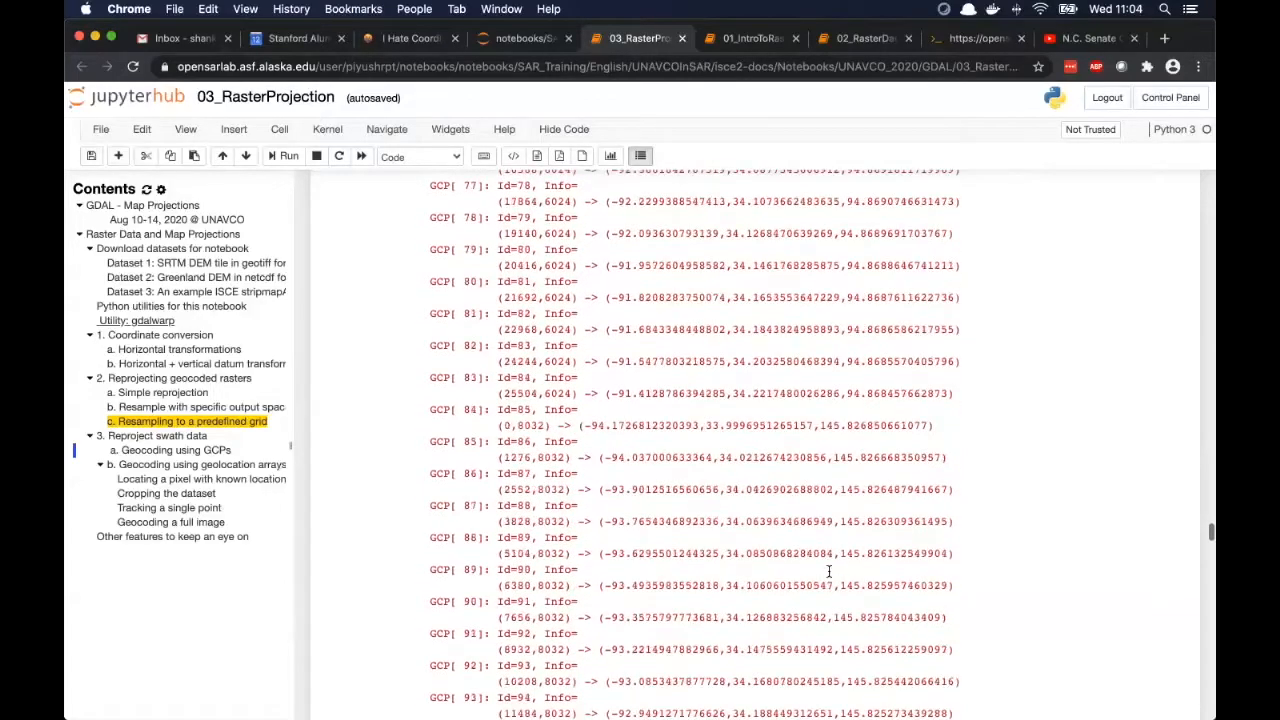
scroll(down, 3)
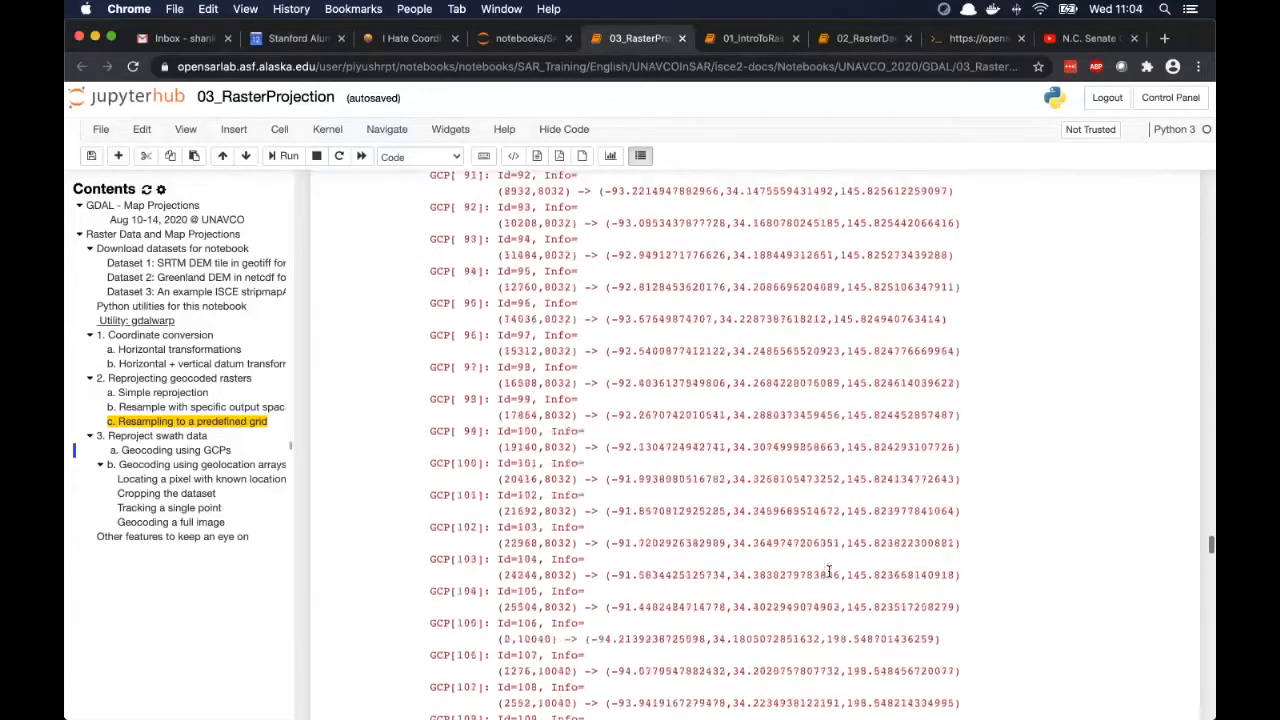
scroll(down, 3)
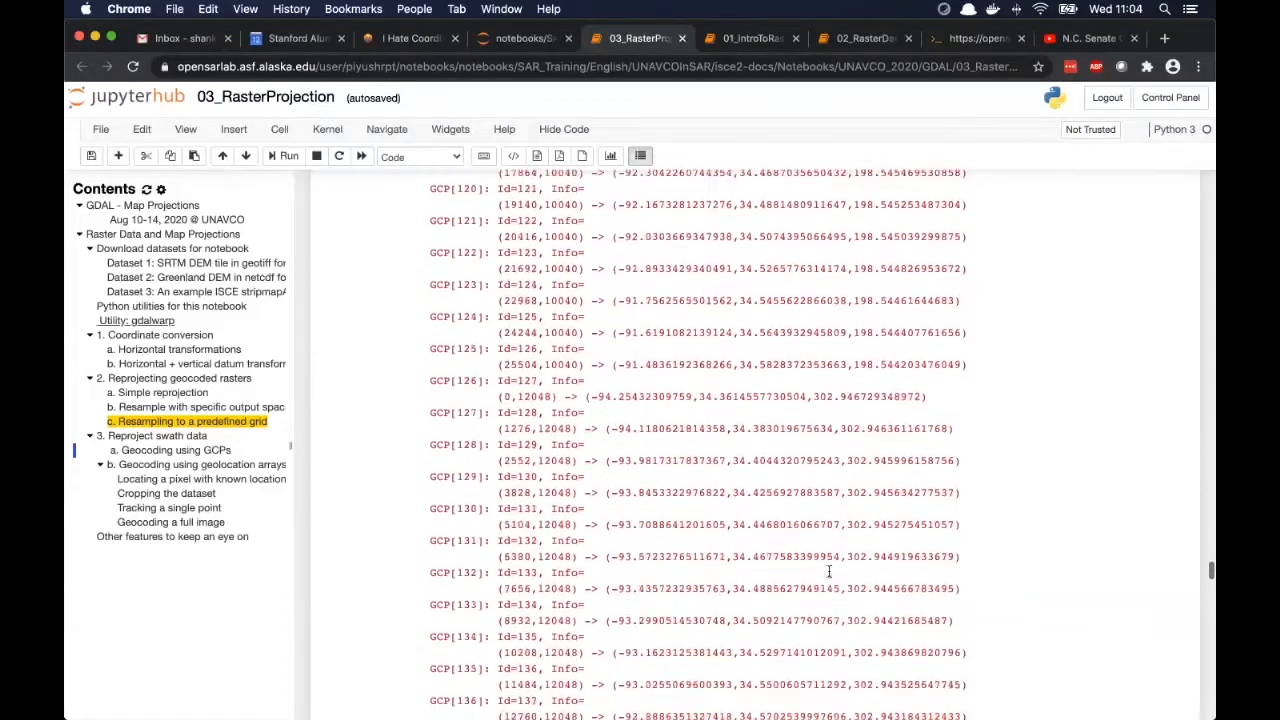
scroll(down, 3)
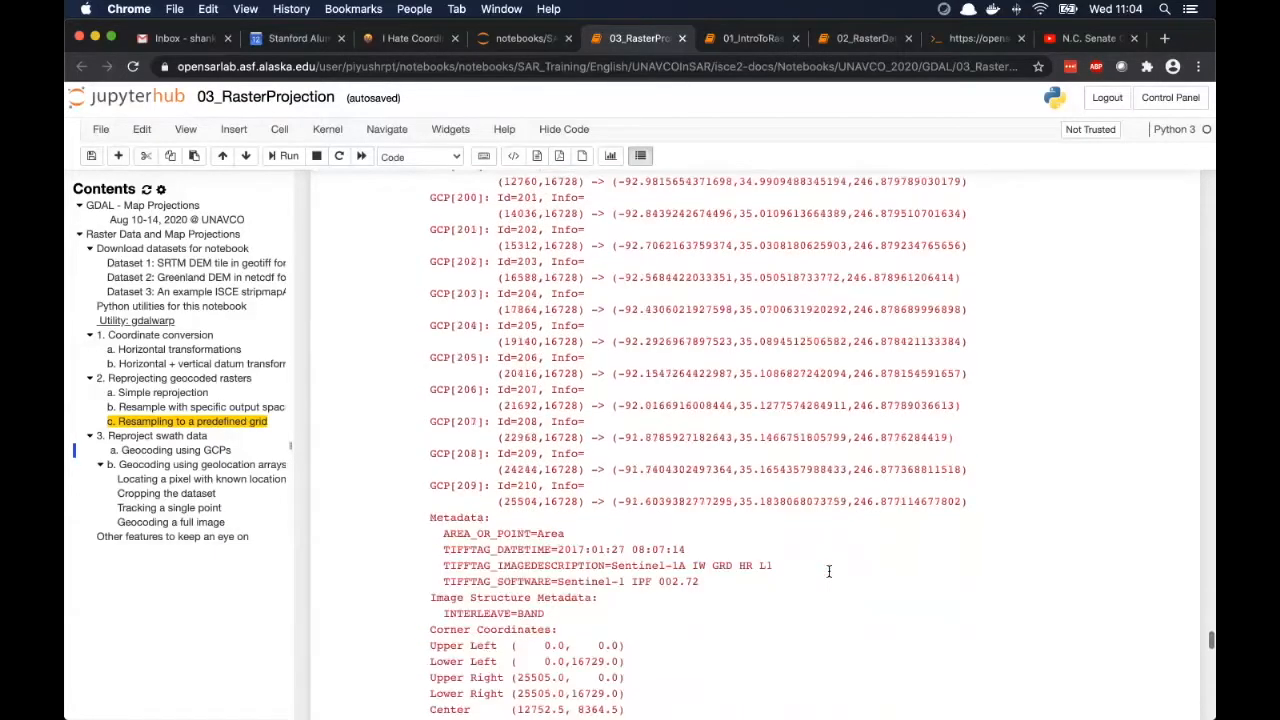
scroll(down, 3)
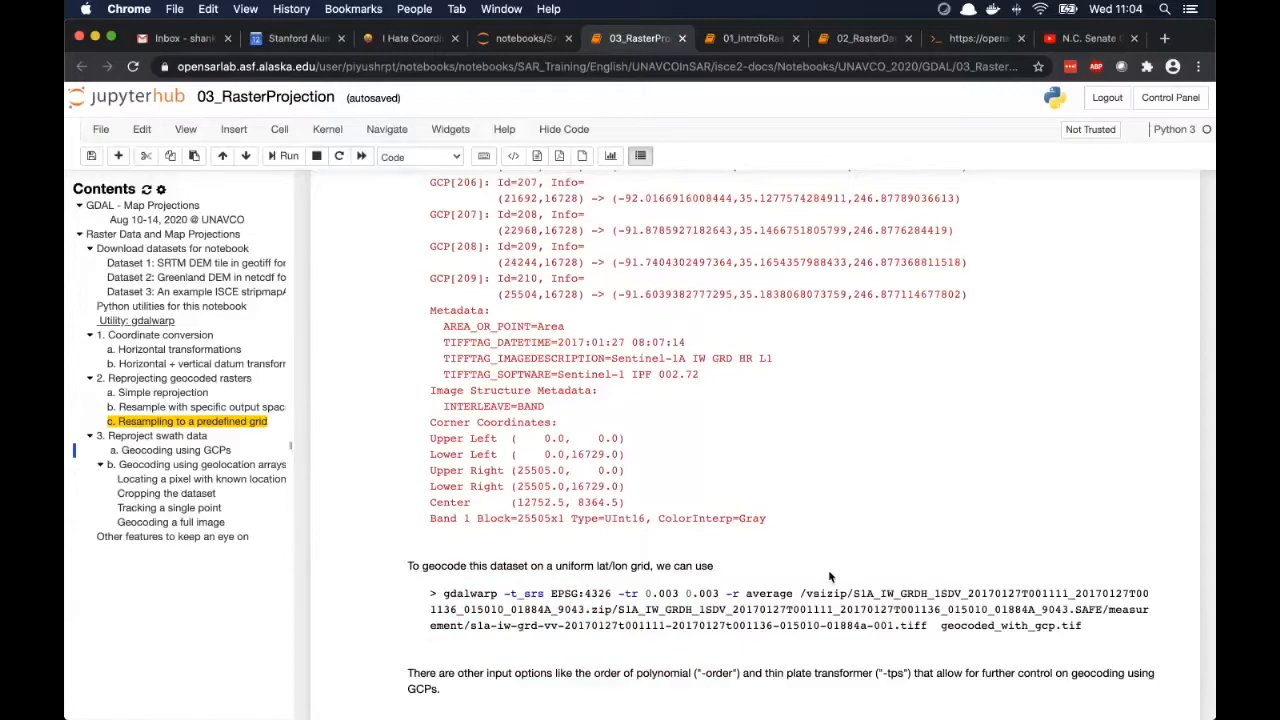
scroll(down, 3)
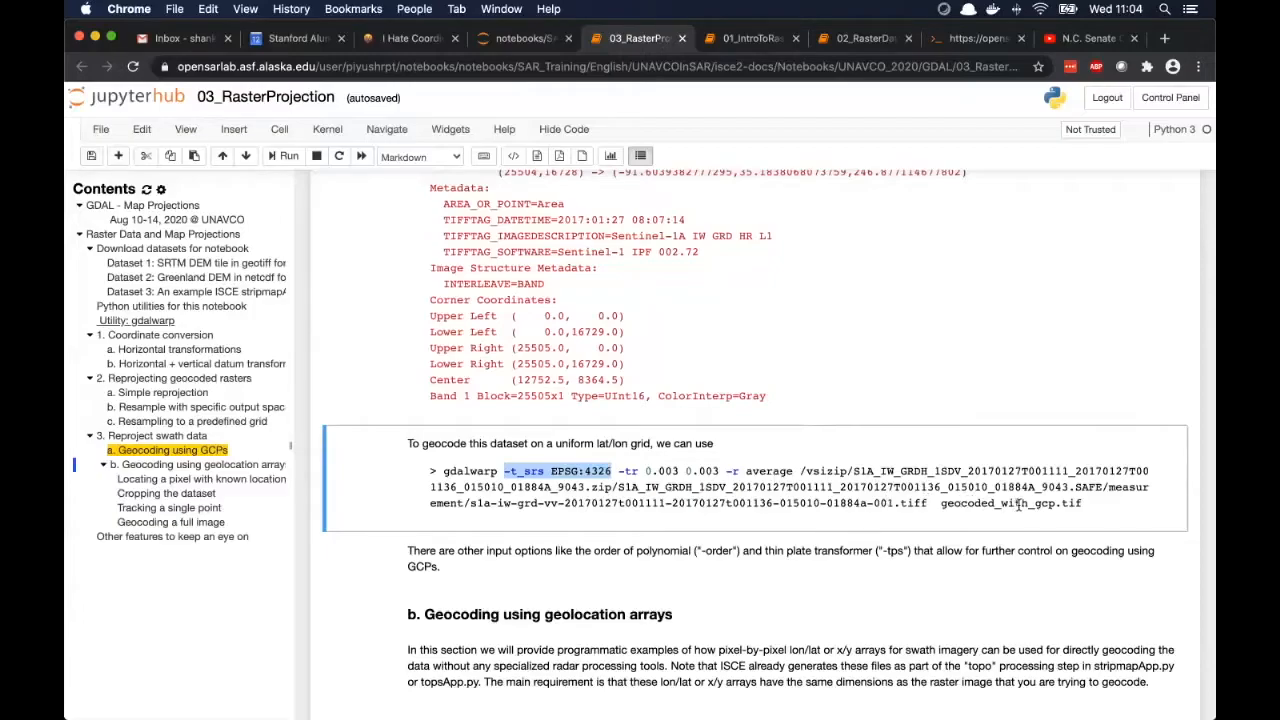
scroll(down, 3)
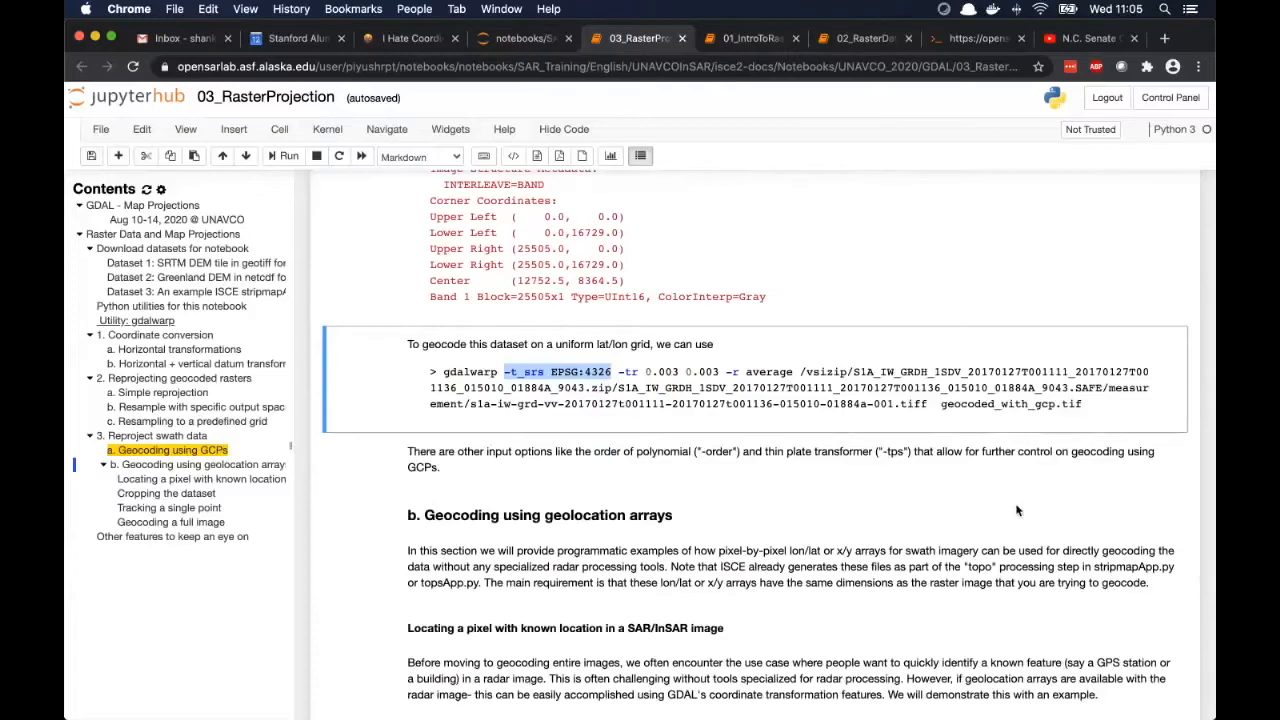
mouse_move(922, 499)
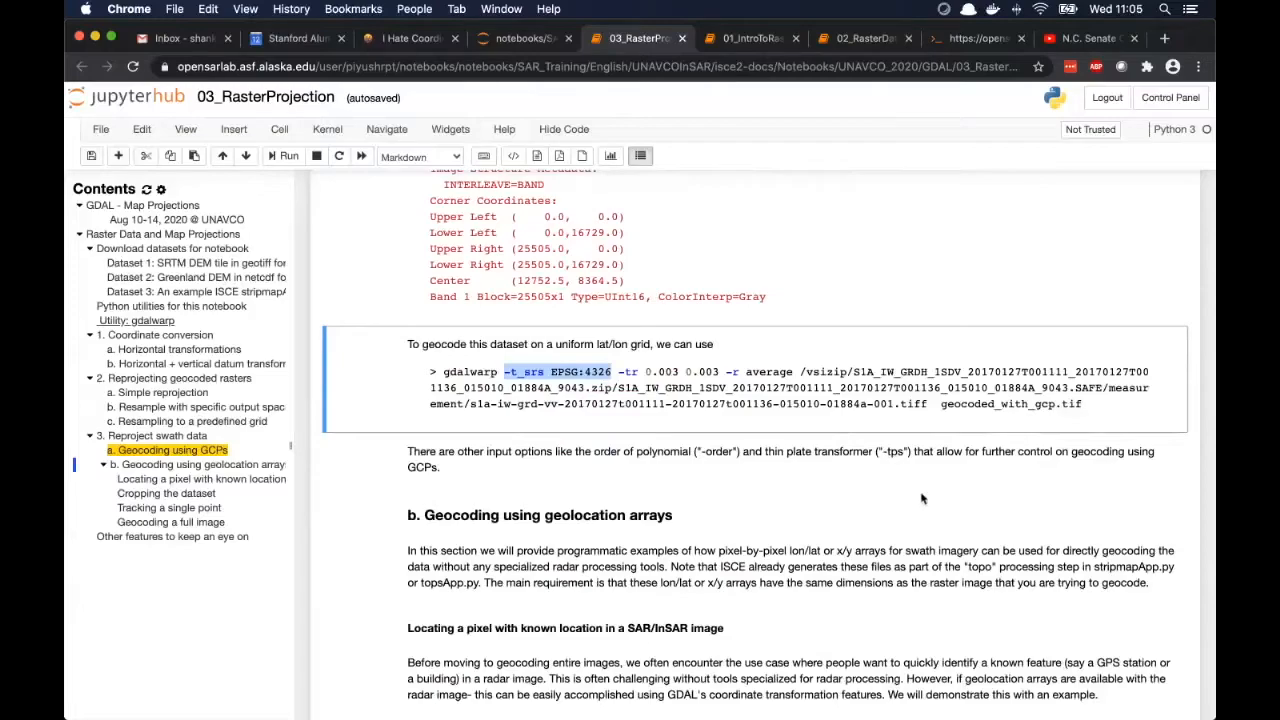
scroll(down, 3)
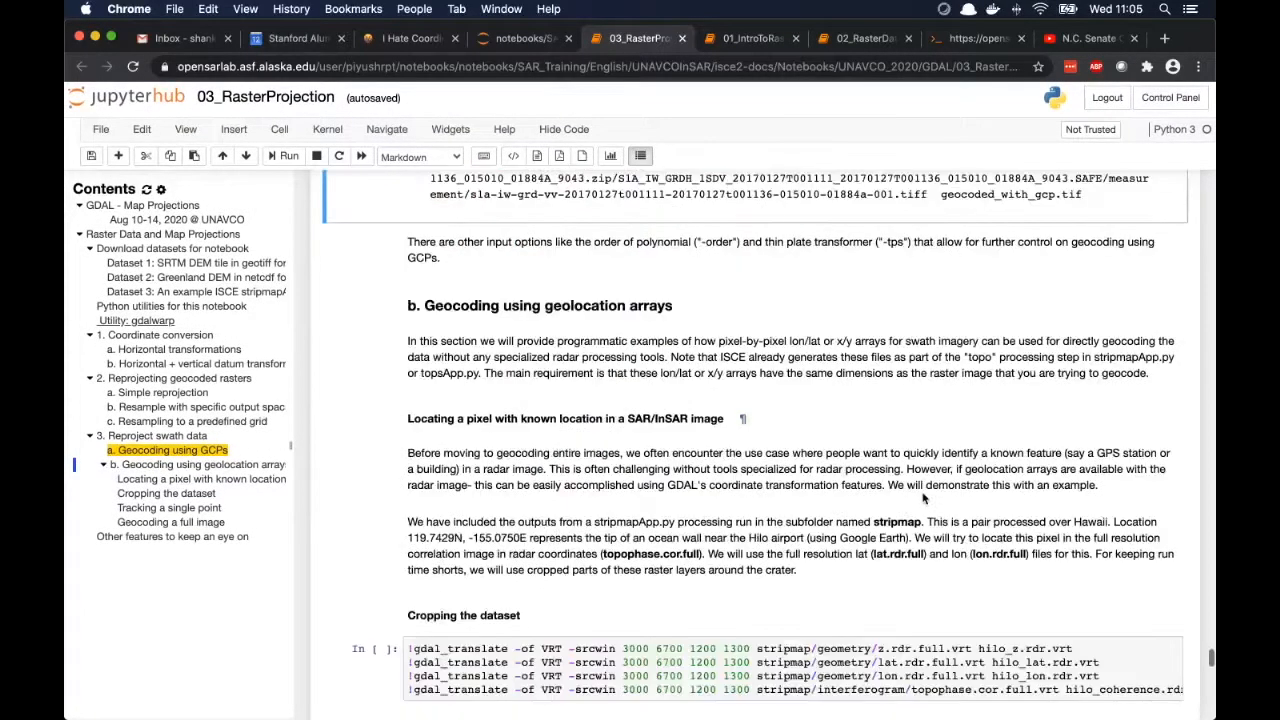
scroll(down, 3)
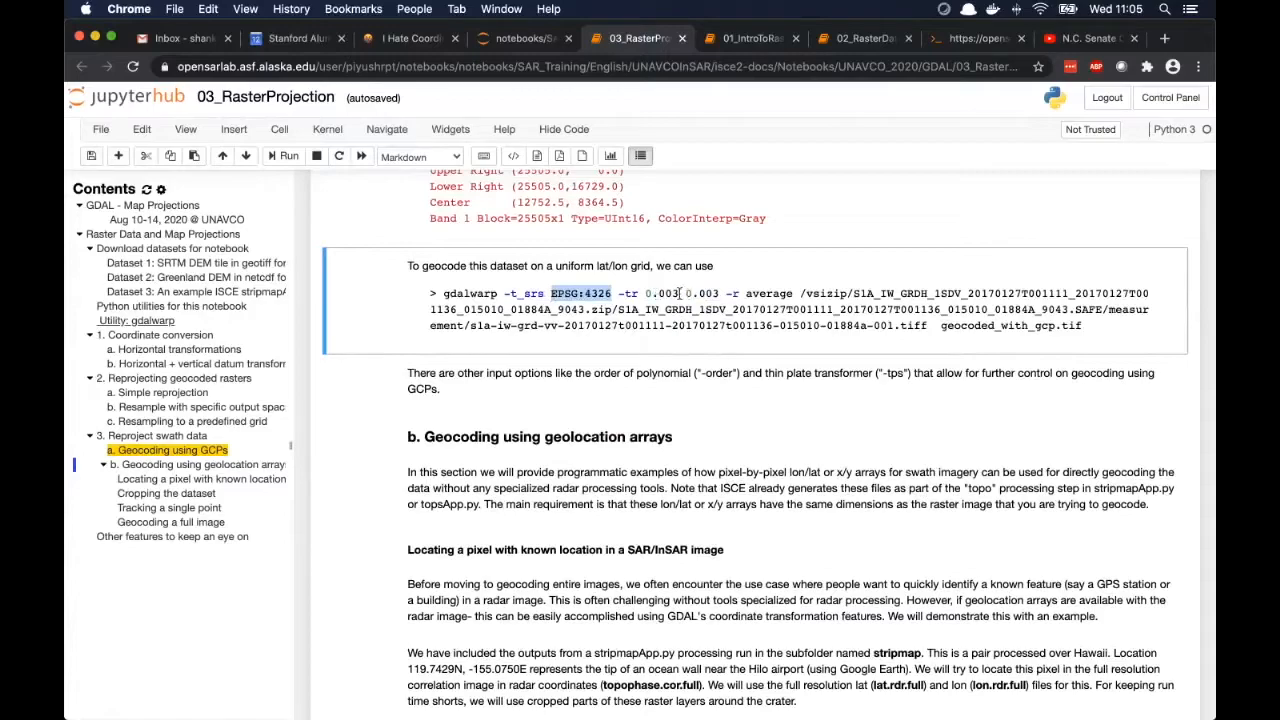
double_click(660, 293)
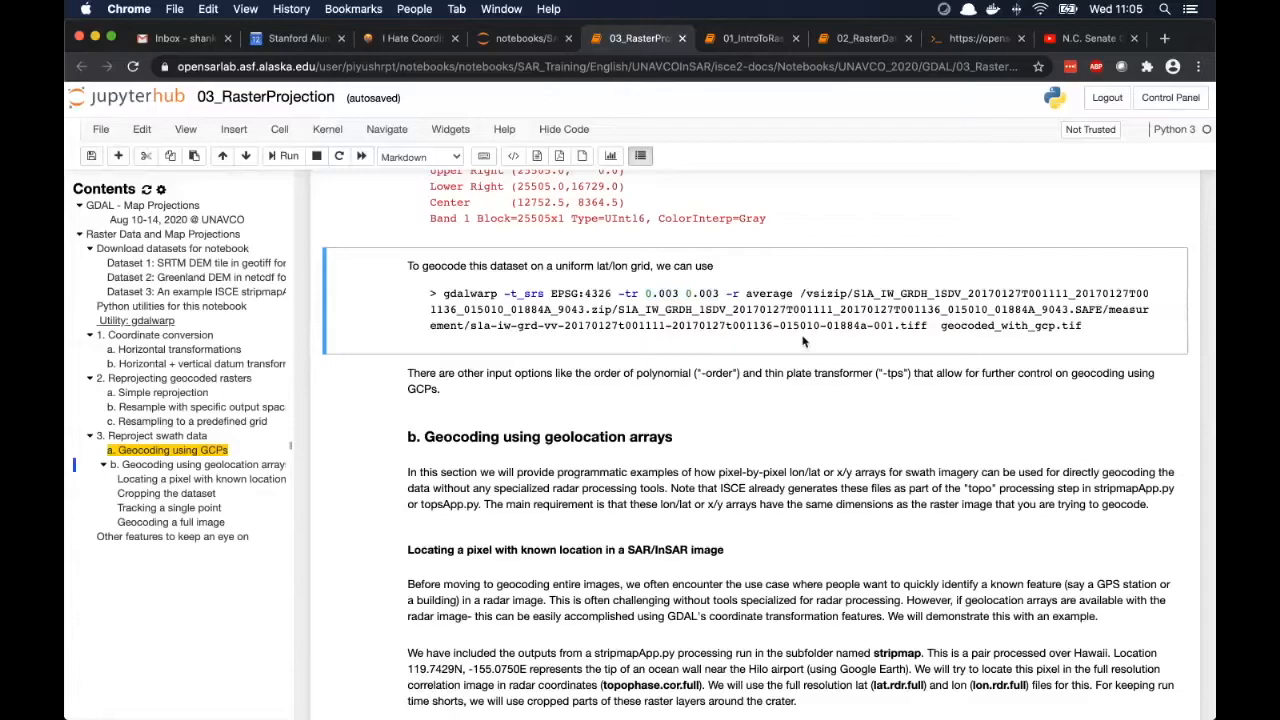
scroll(down, 3)
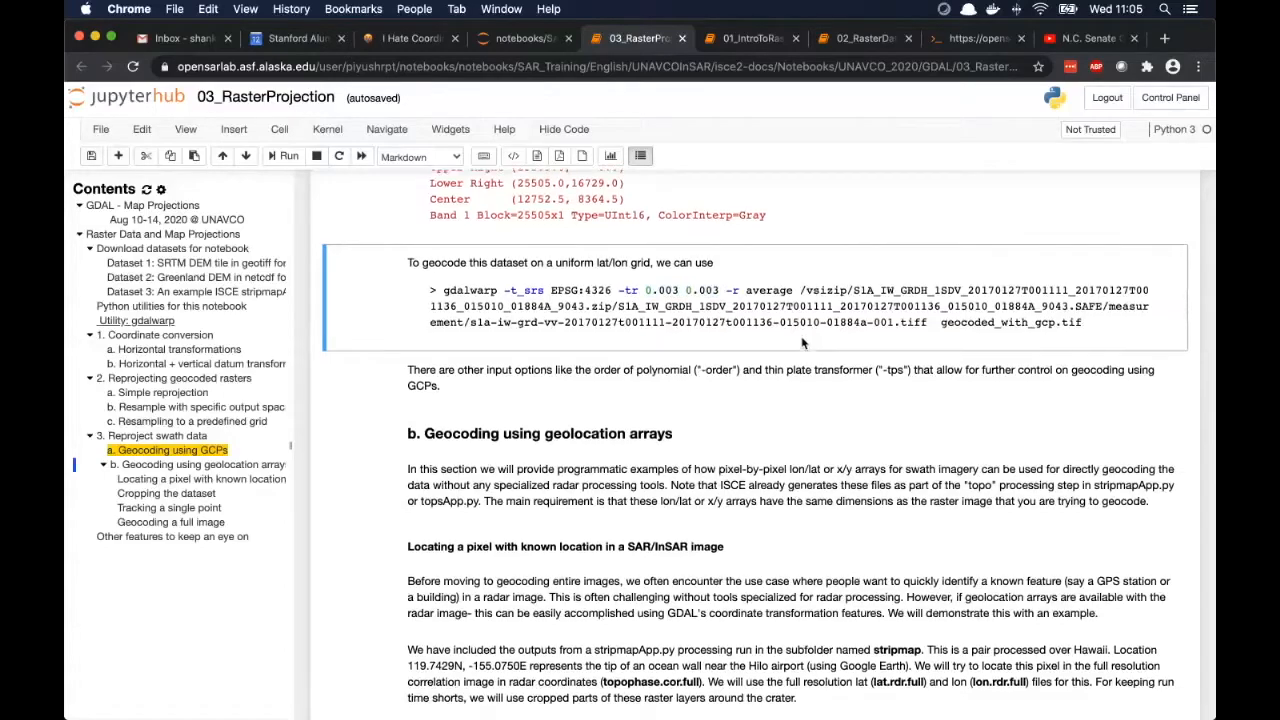
scroll(down, 3)
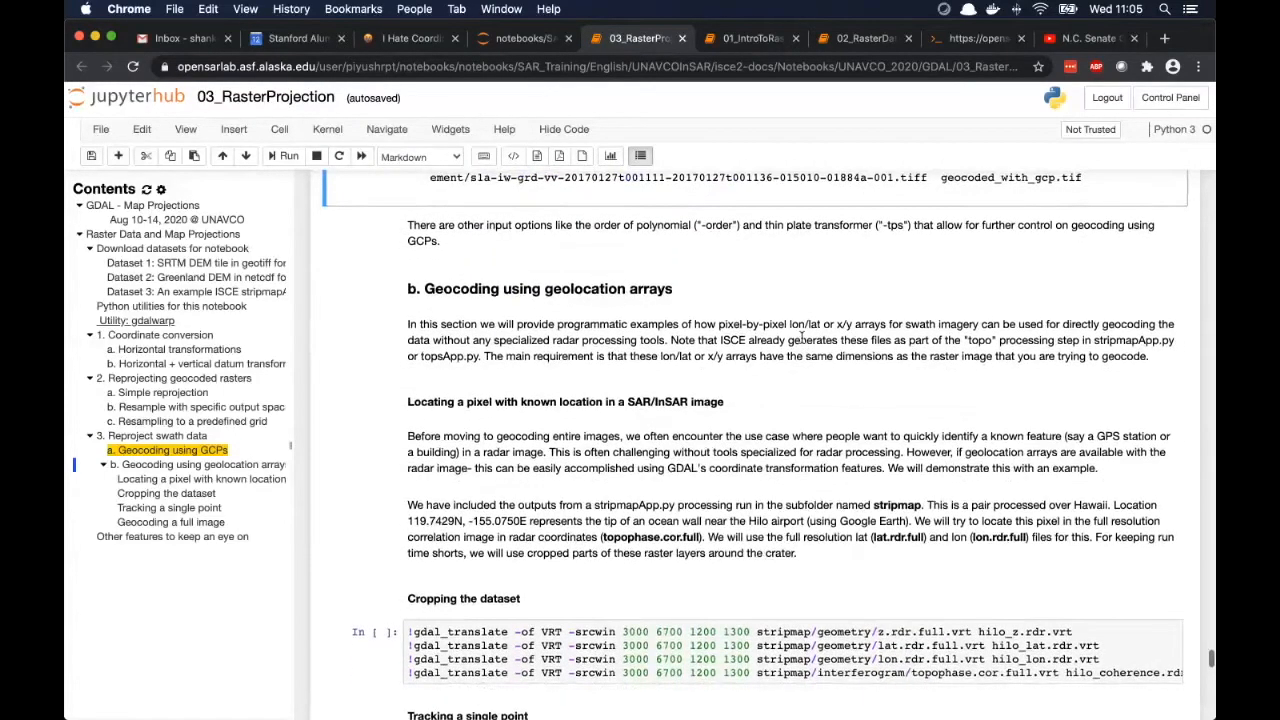
scroll(down, 3)
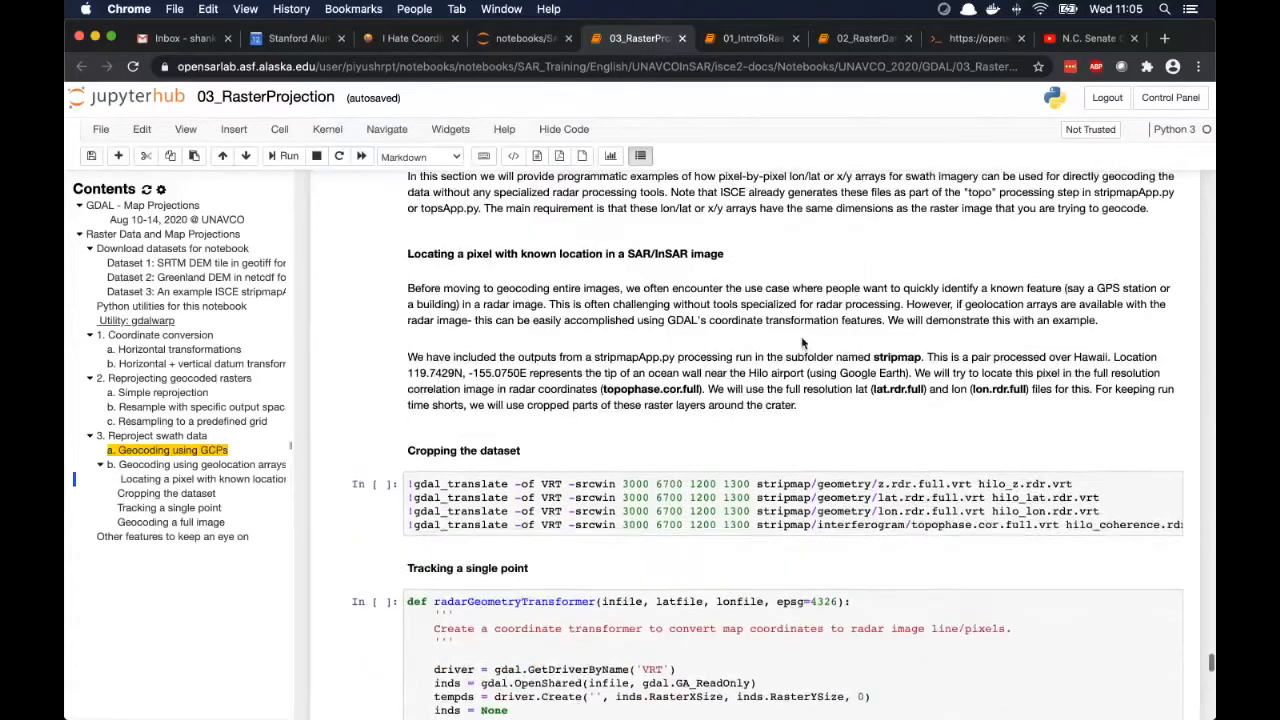
scroll(down, 3)
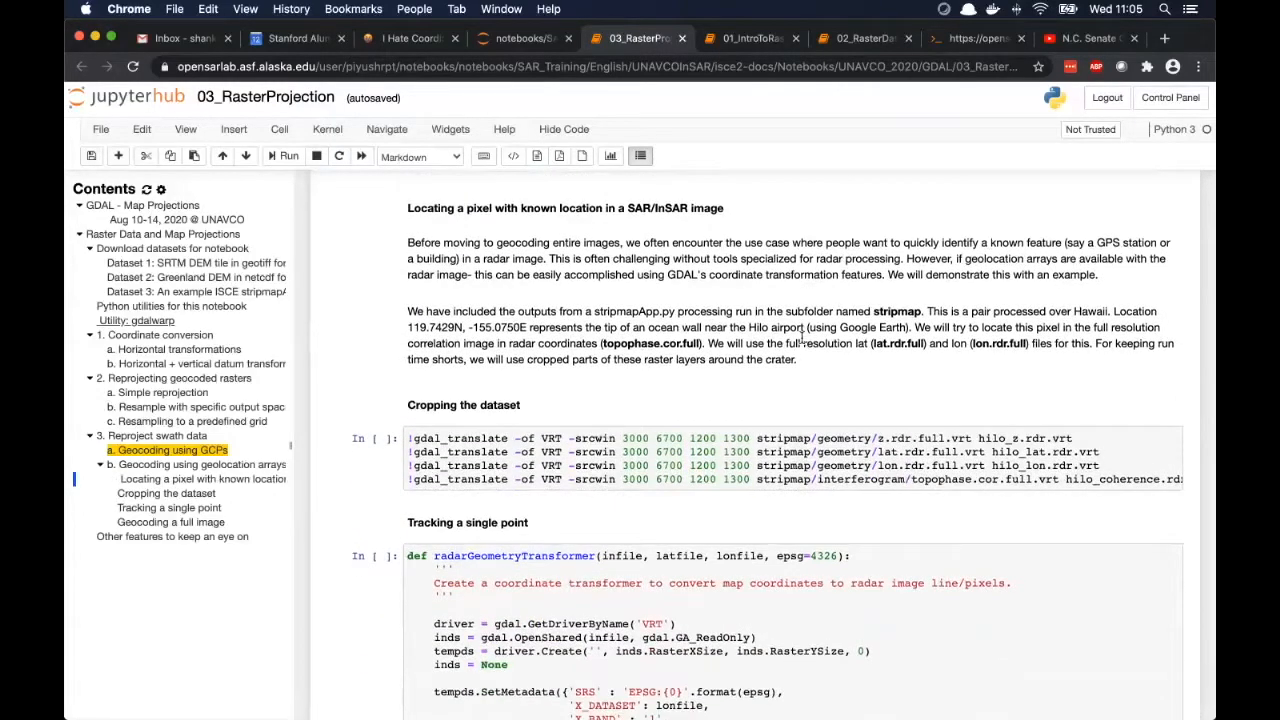
scroll(down, 3)
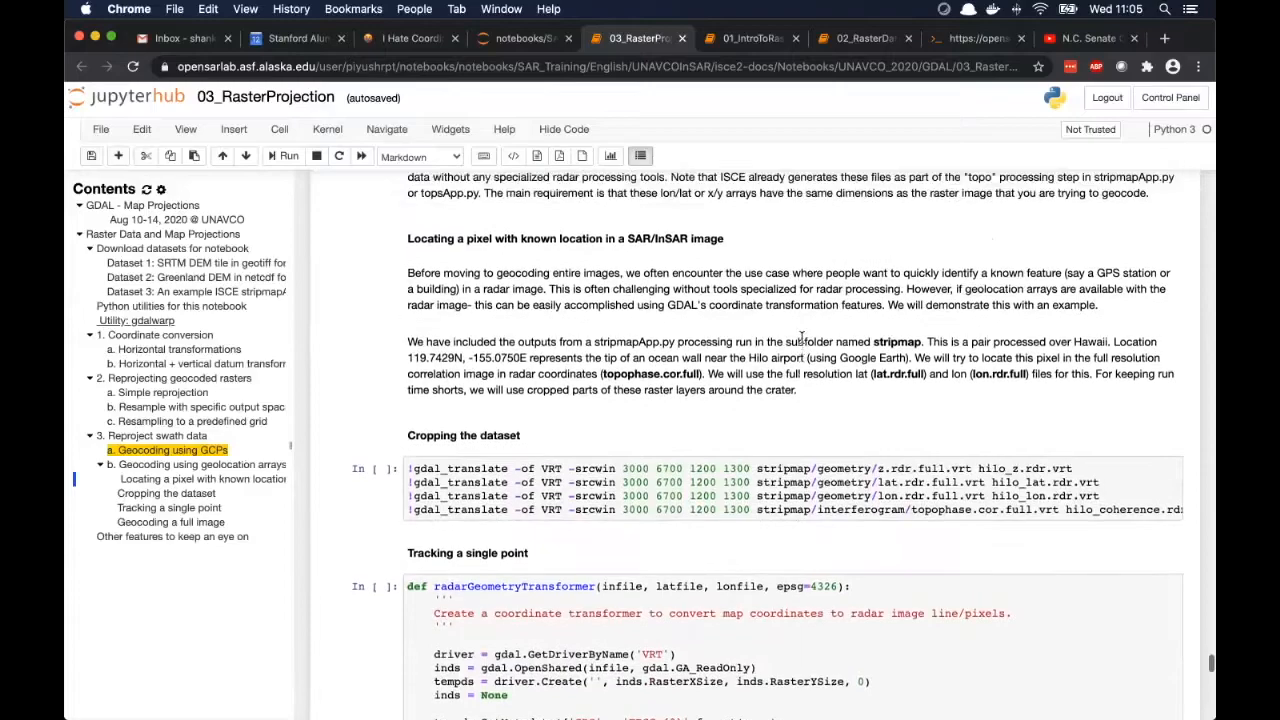
scroll(down, 3)
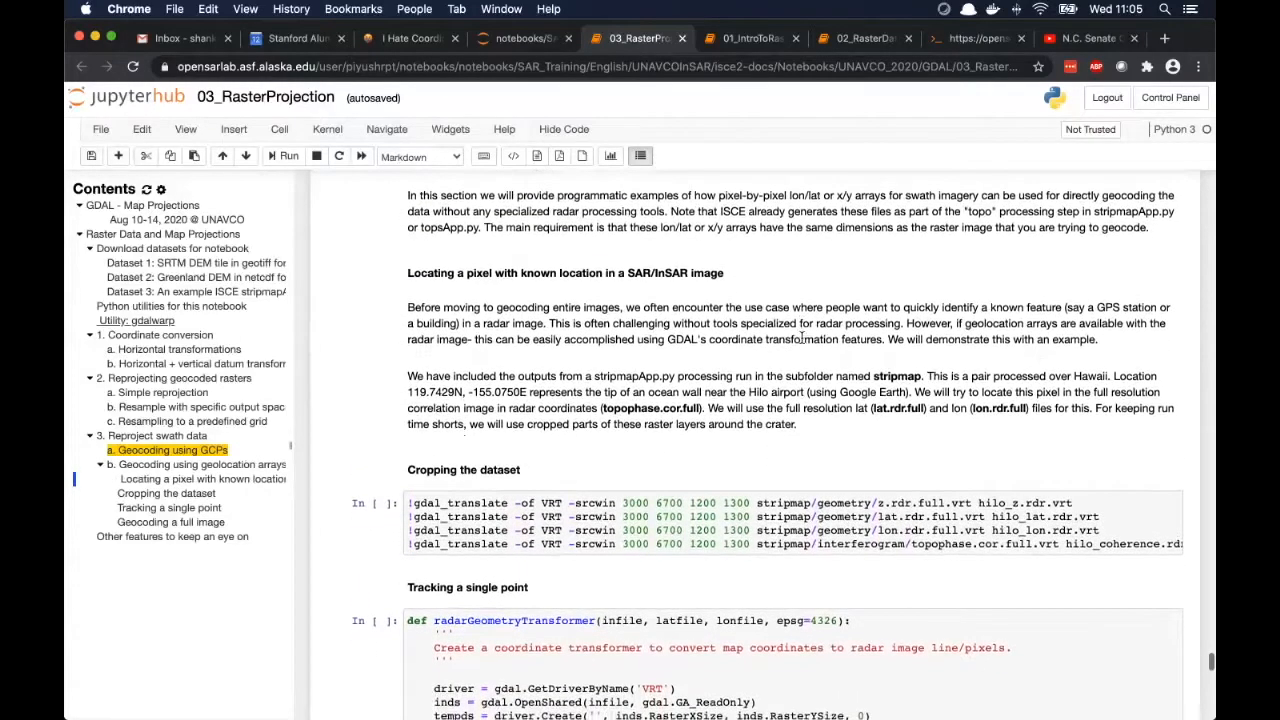
scroll(down, 3)
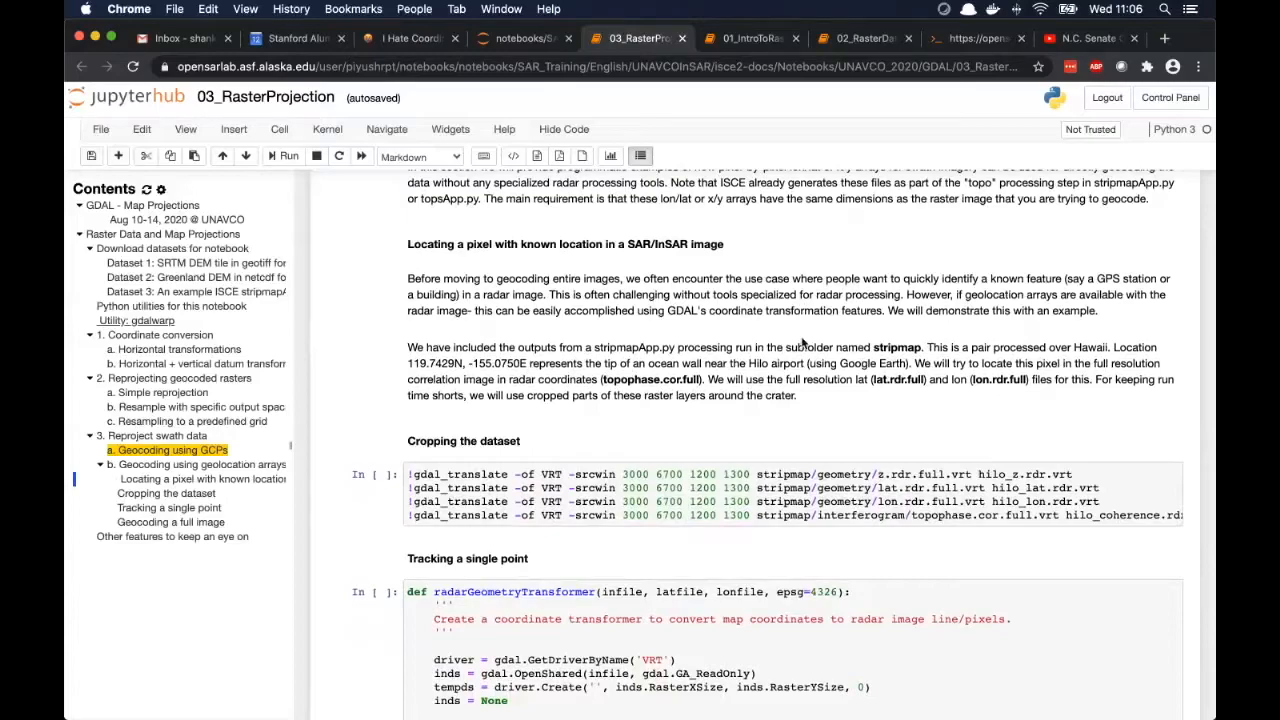
scroll(down, 3)
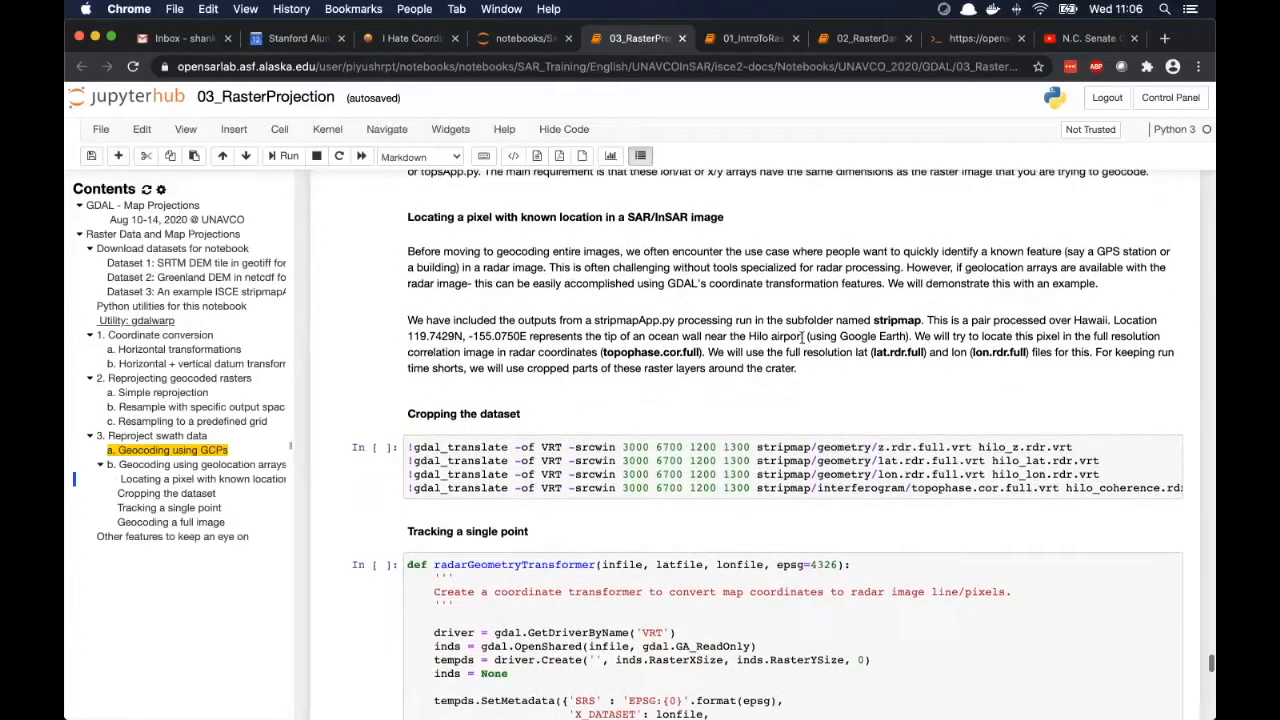
scroll(down, 3)
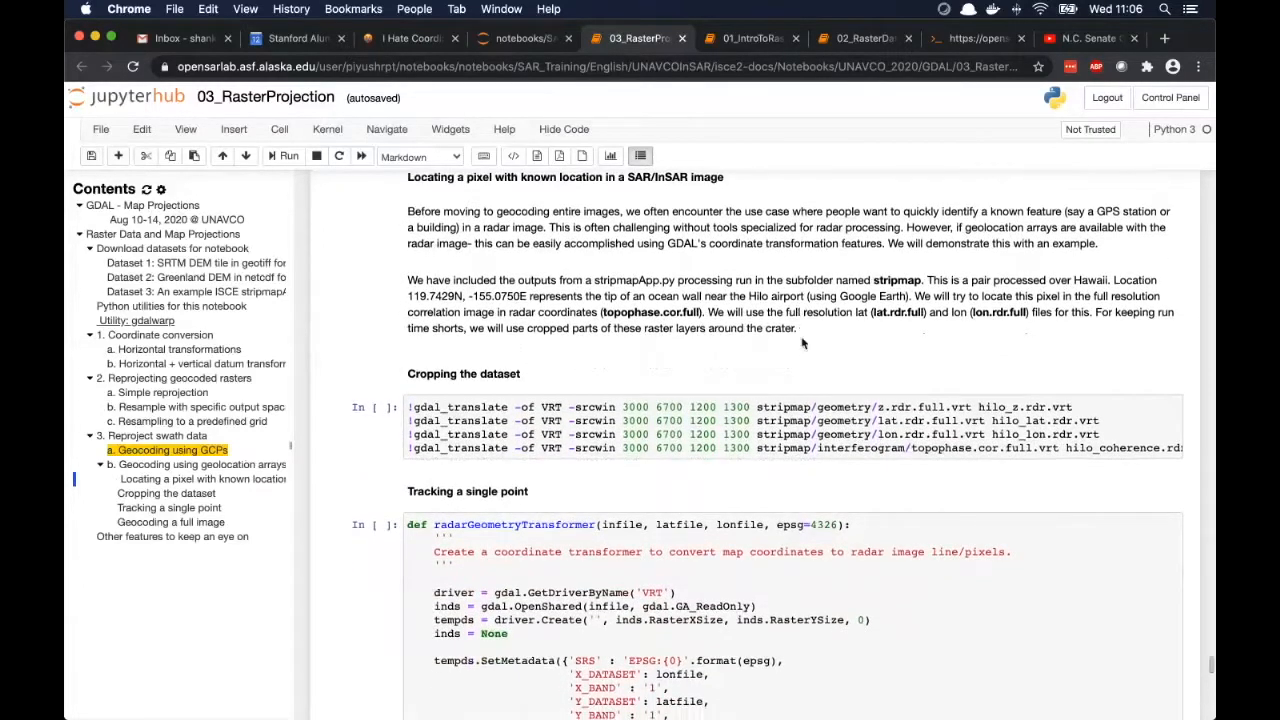
scroll(down, 3)
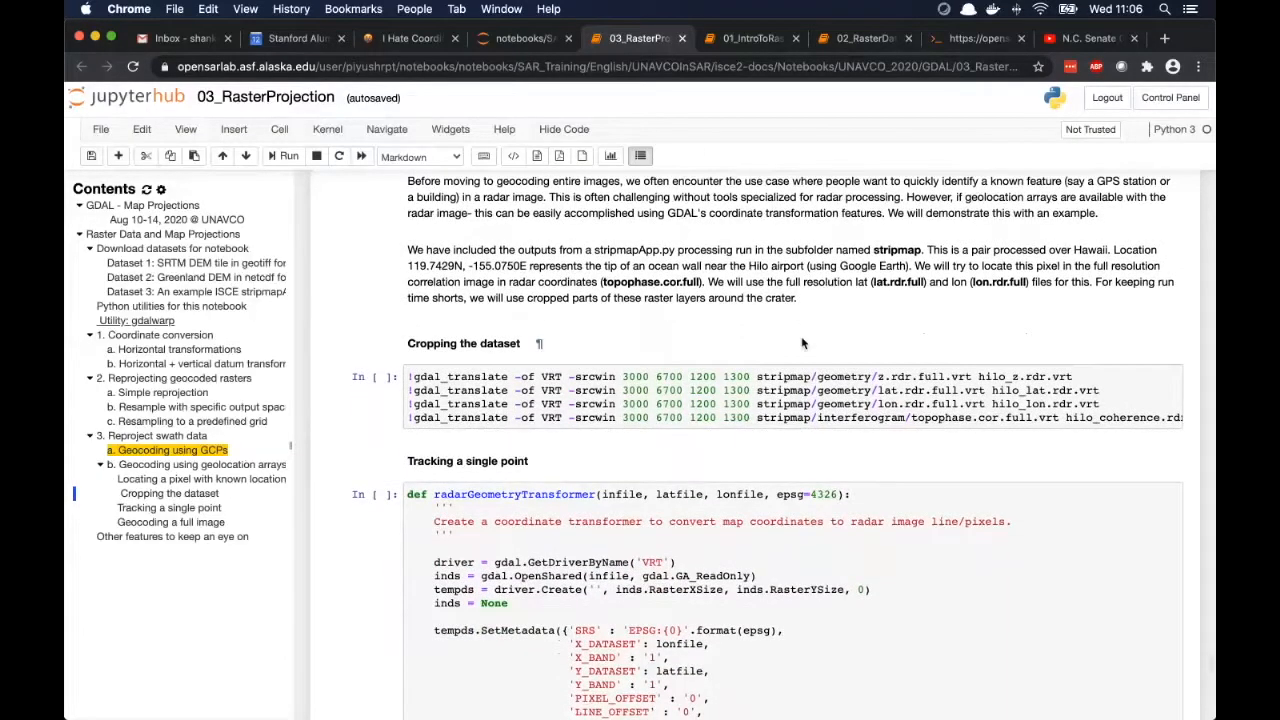
scroll(down, 3)
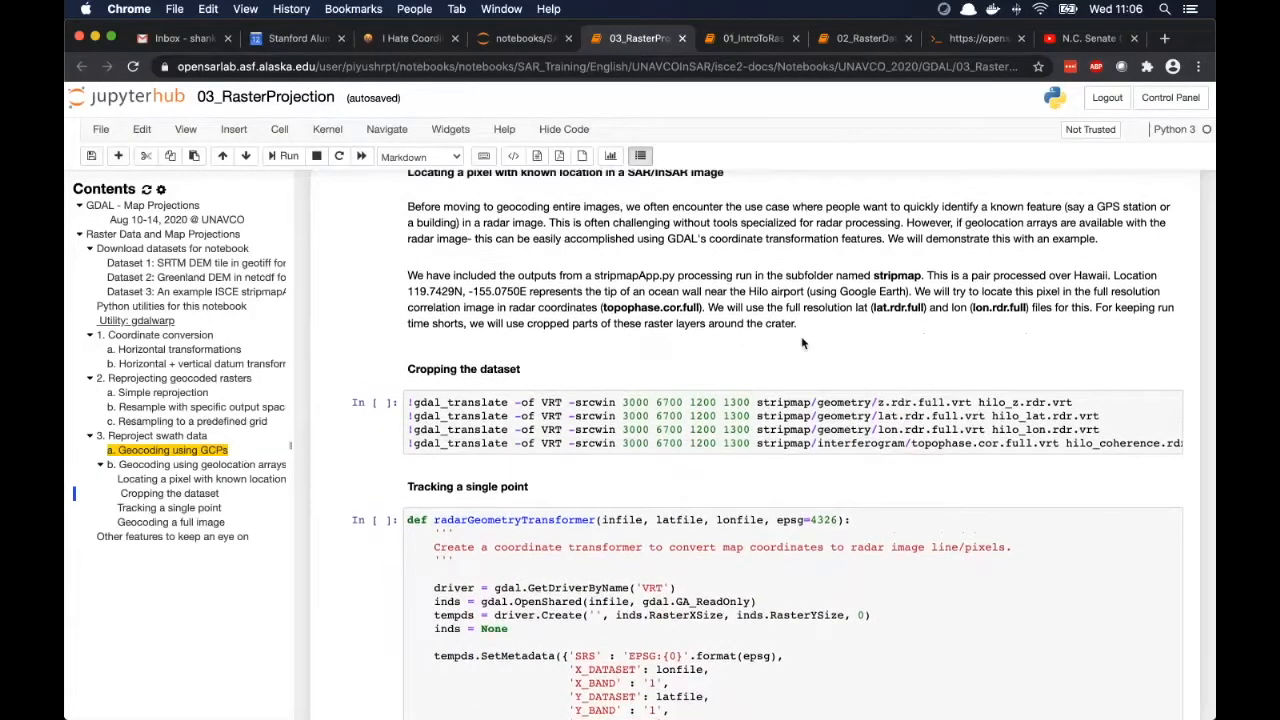
scroll(down, 3)
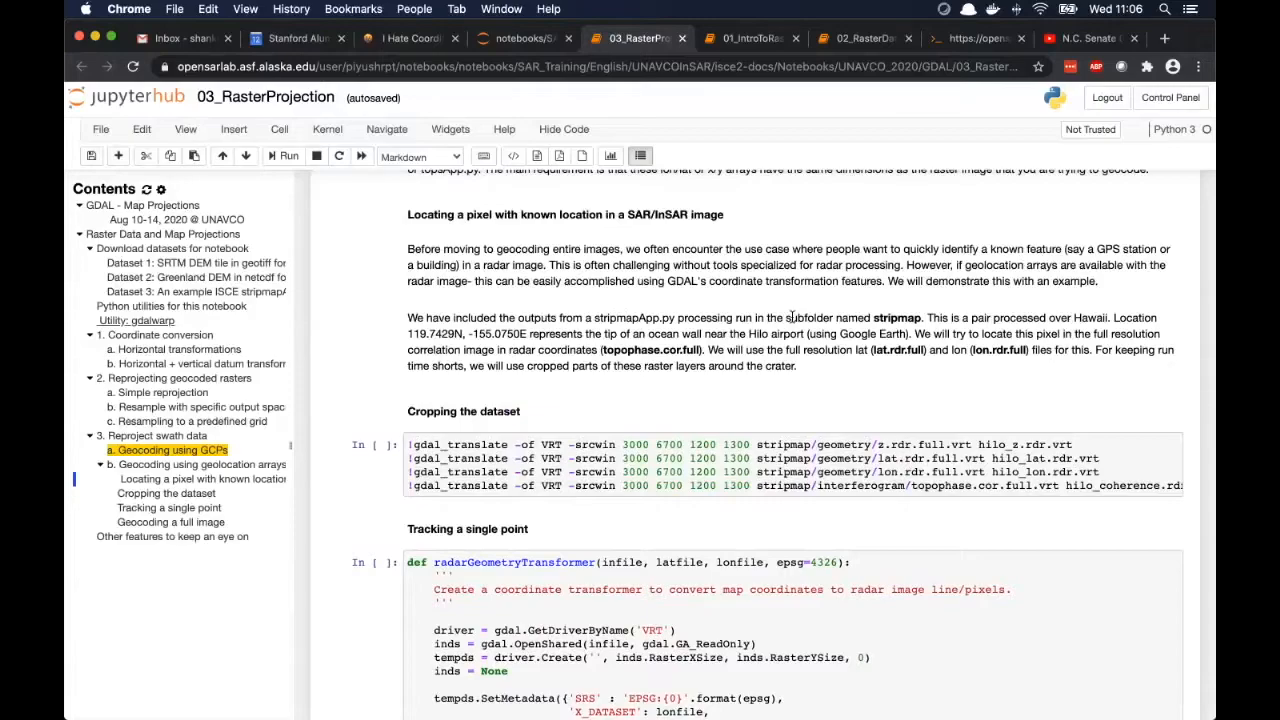
mouse_move(815, 397)
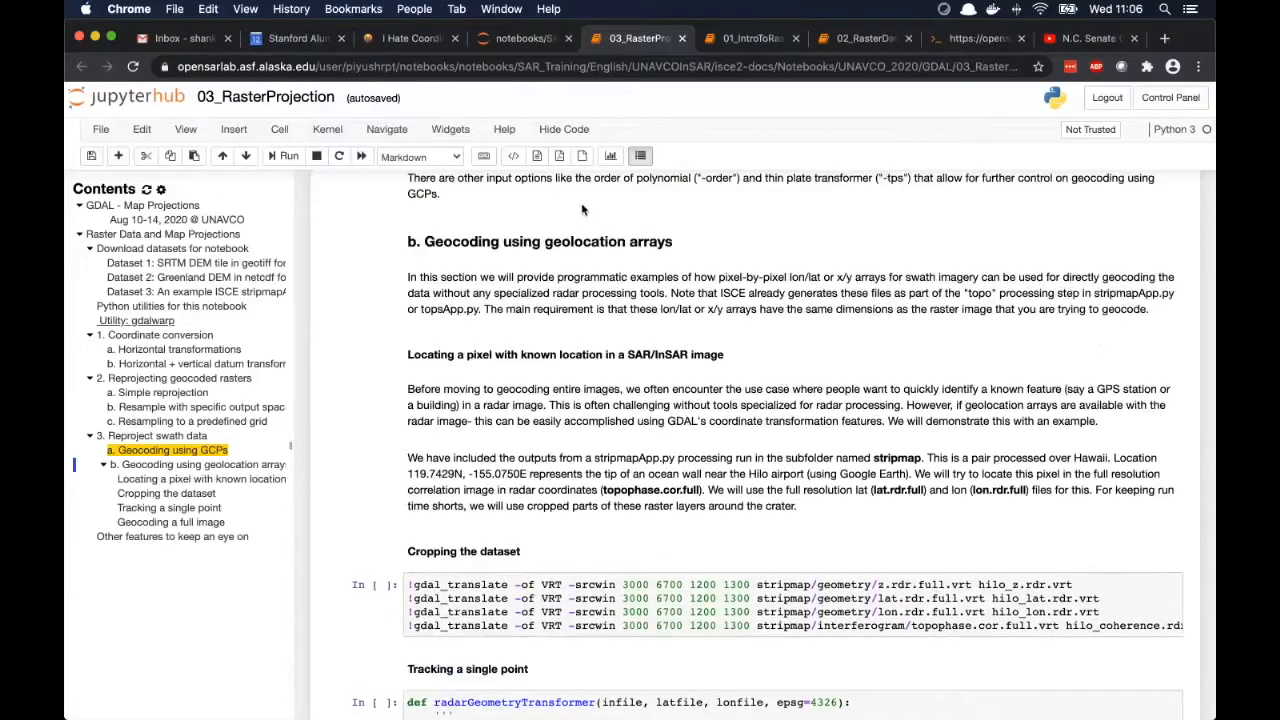
scroll(down, 3)
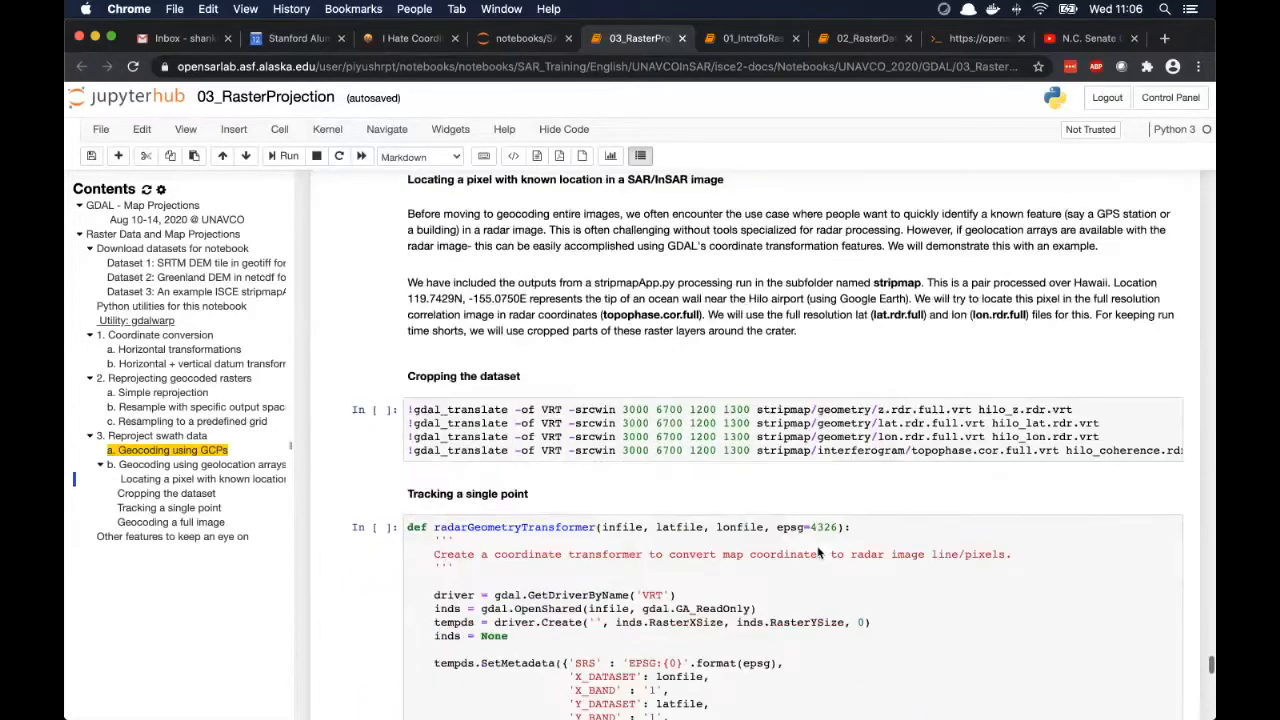
scroll(down, 3)
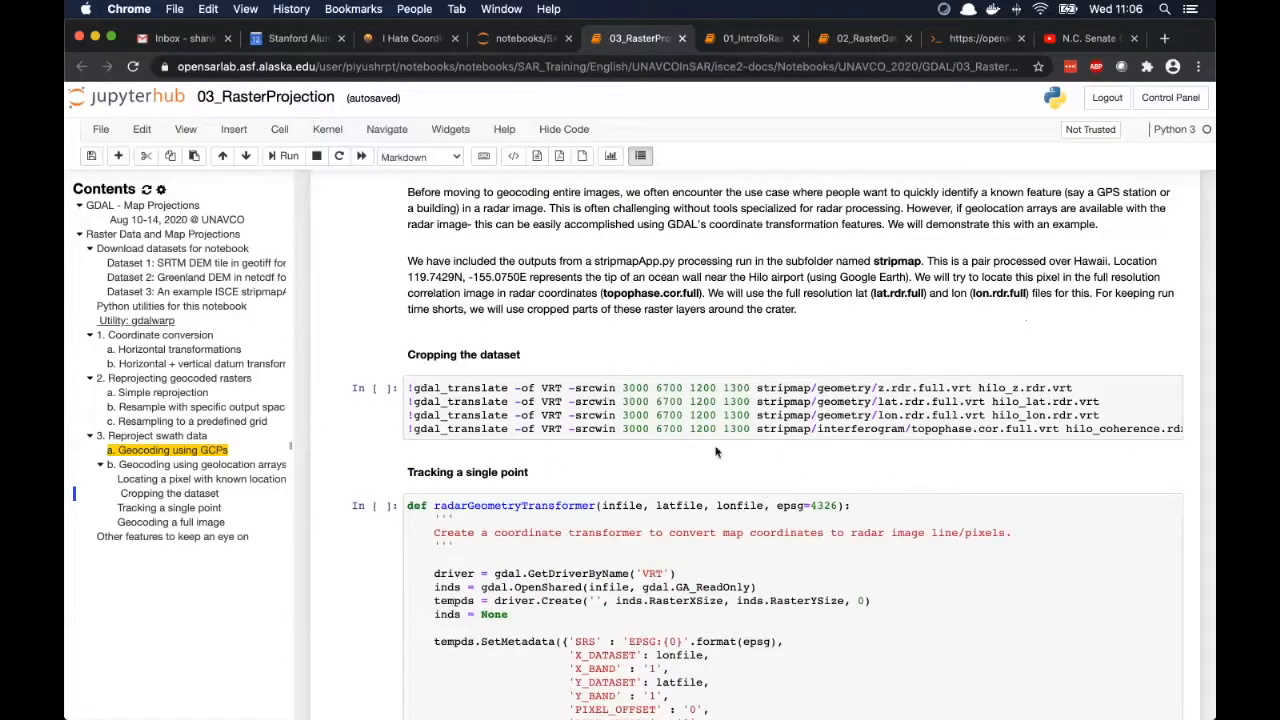
mouse_move(750, 473)
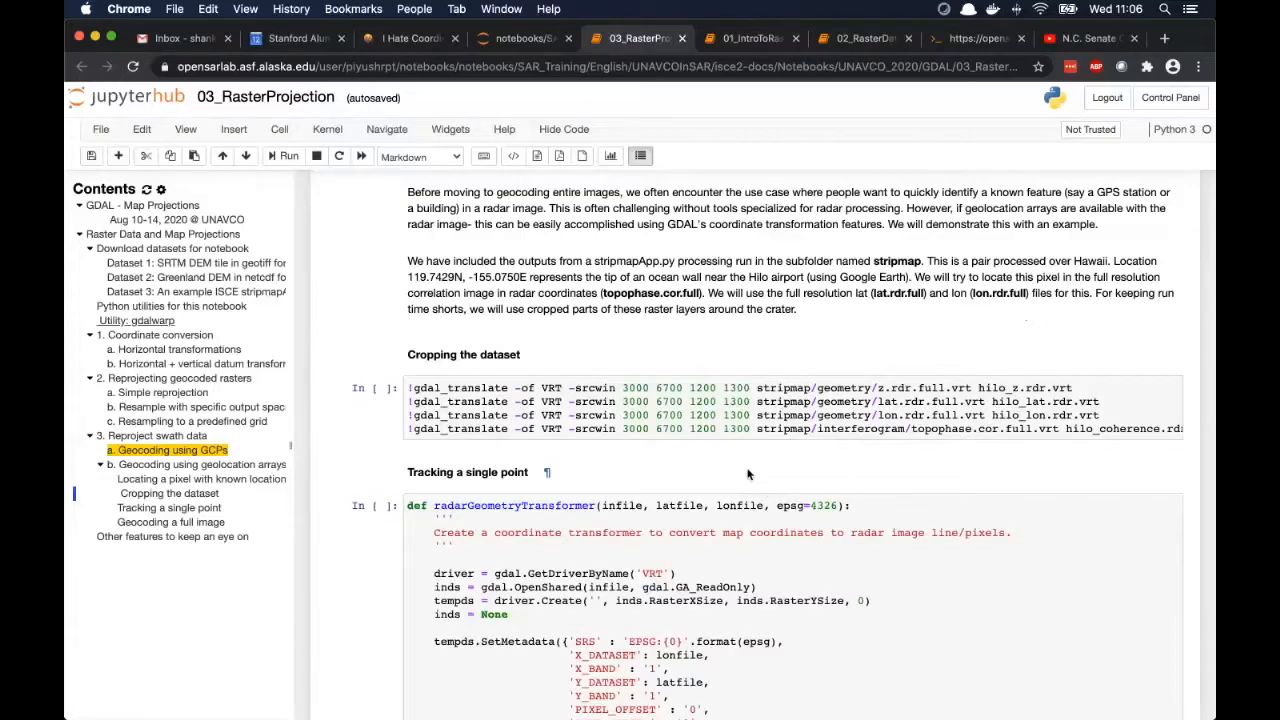
scroll(down, 3)
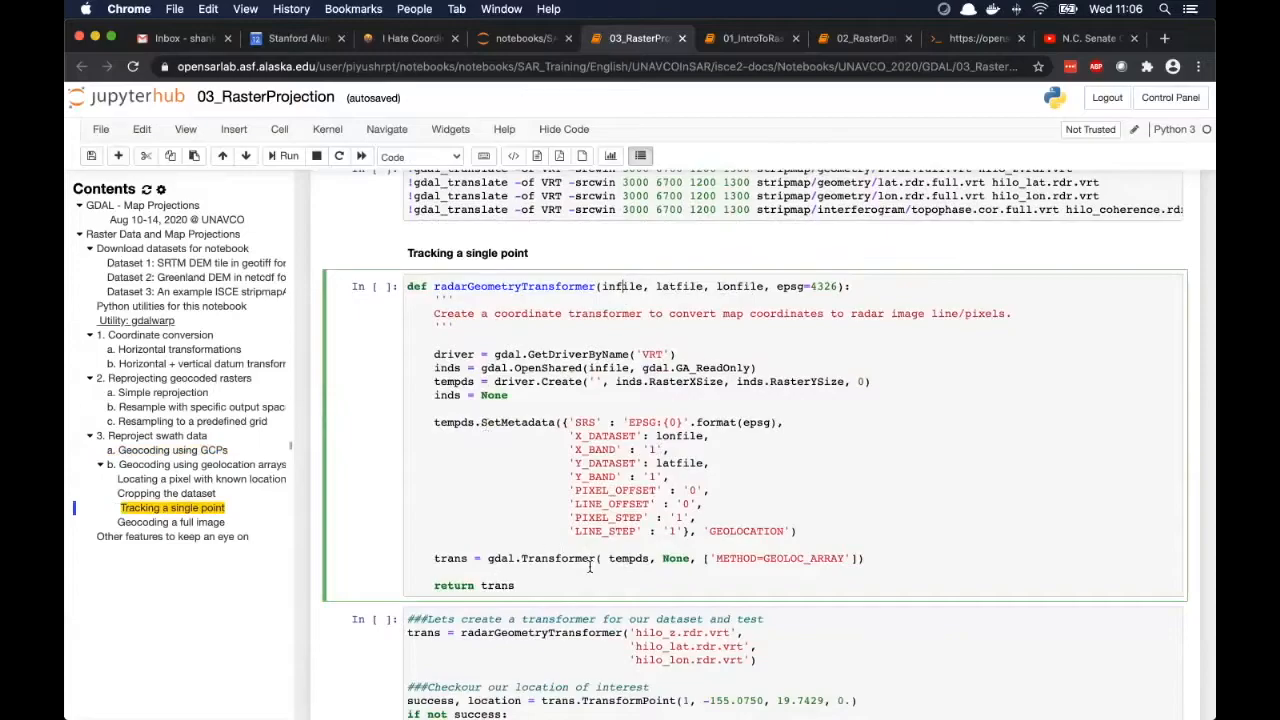
scroll(down, 3)
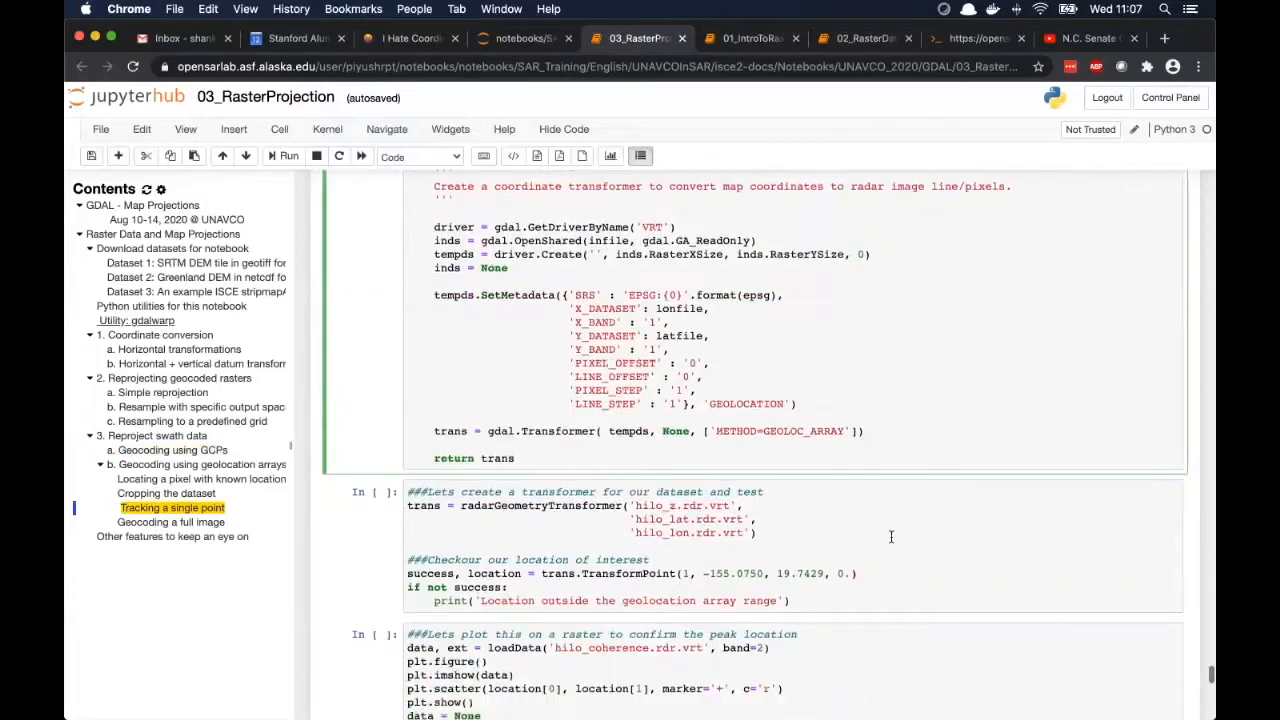
scroll(down, 3)
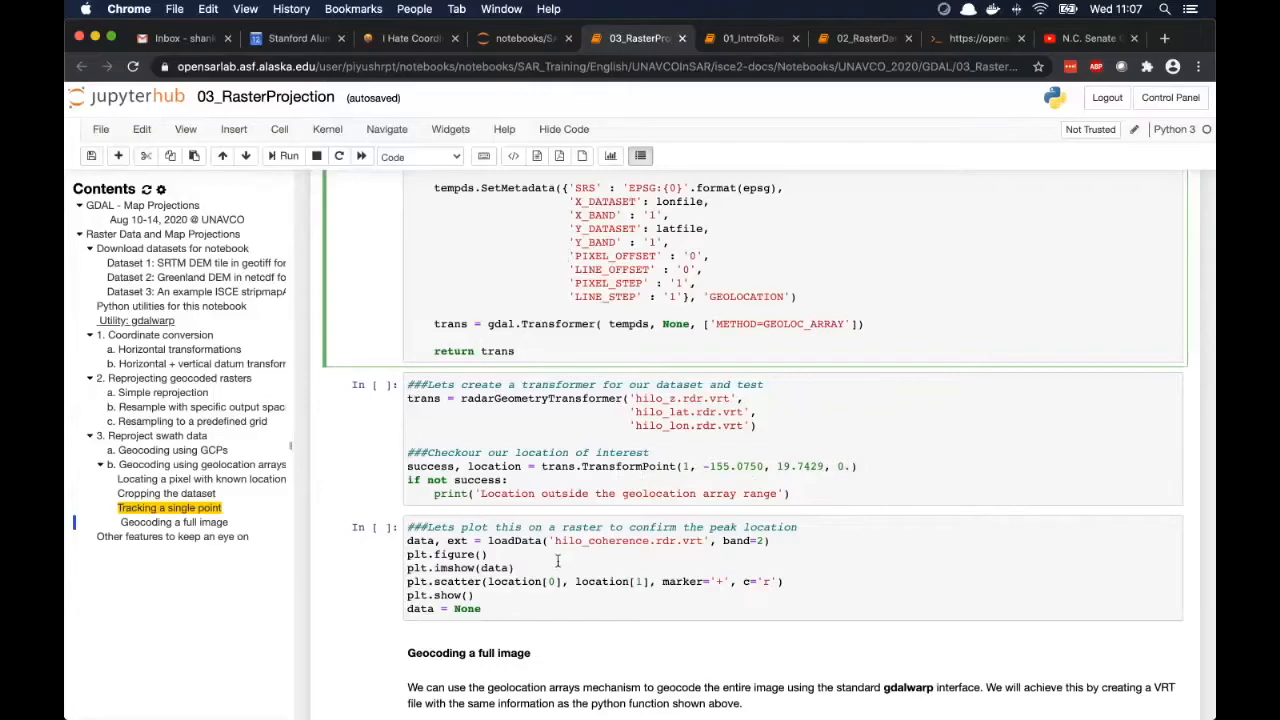
scroll(down, 3)
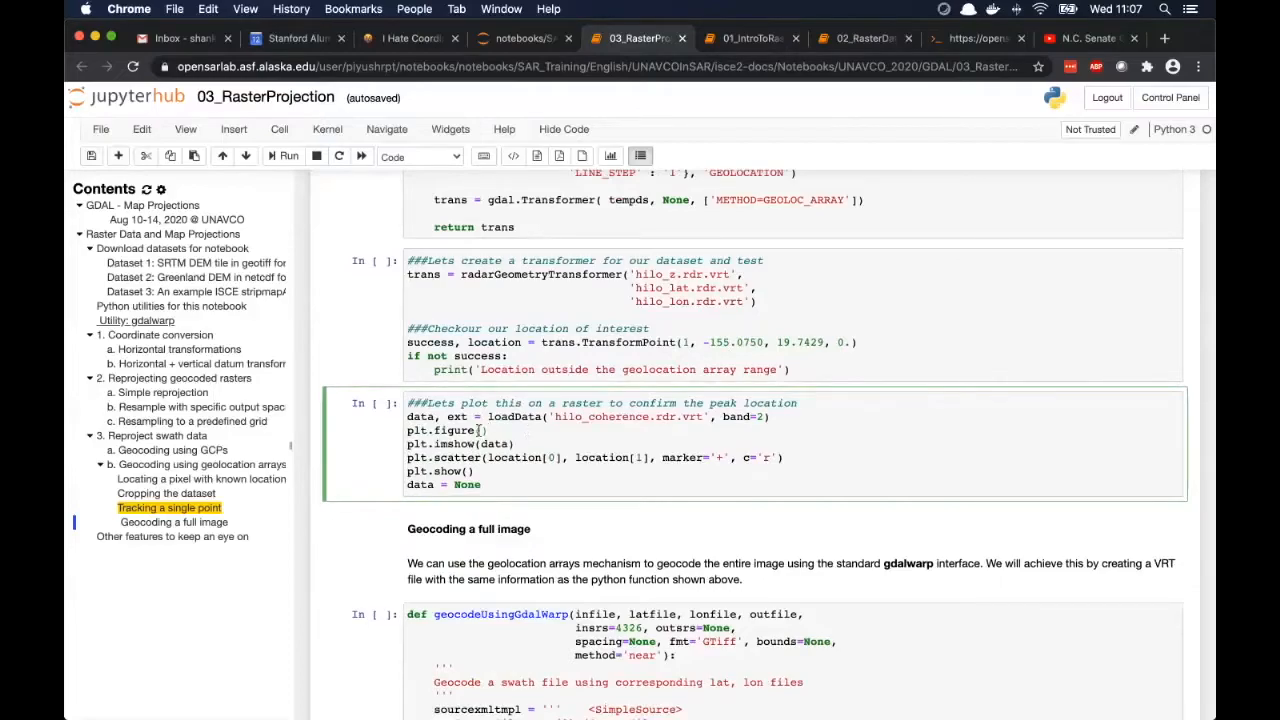
scroll(down, 3)
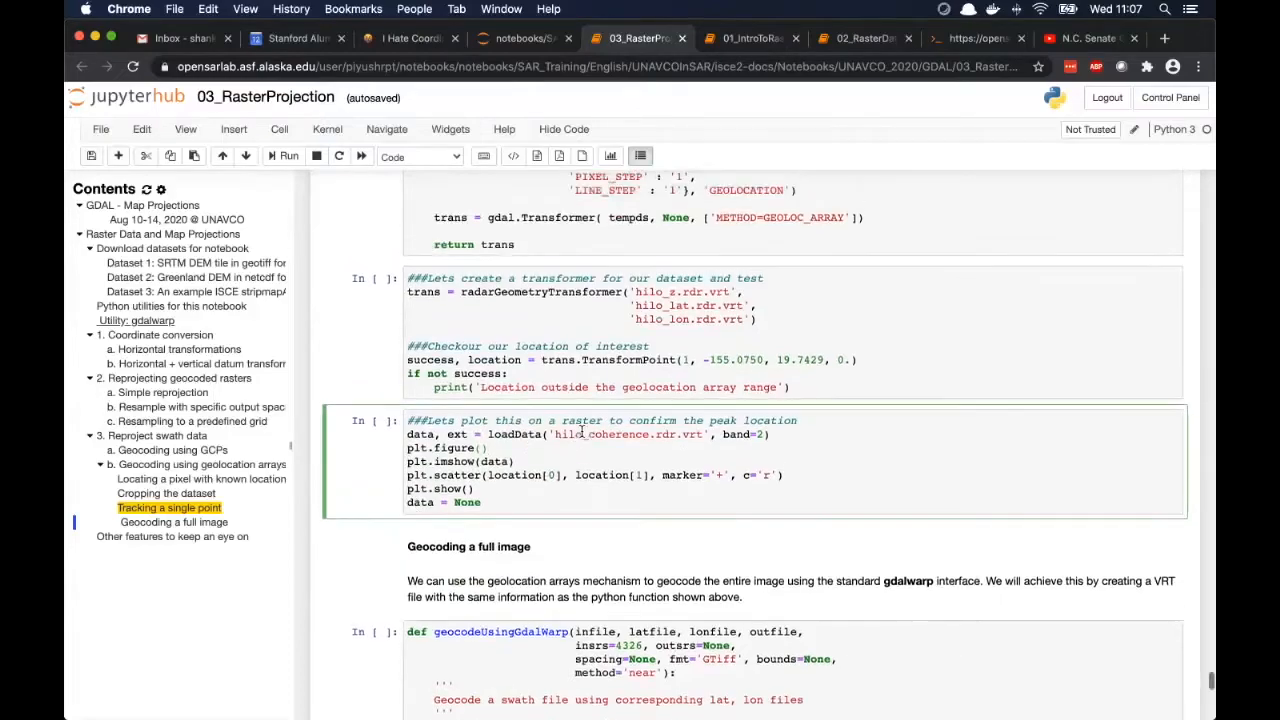
scroll(down, 3)
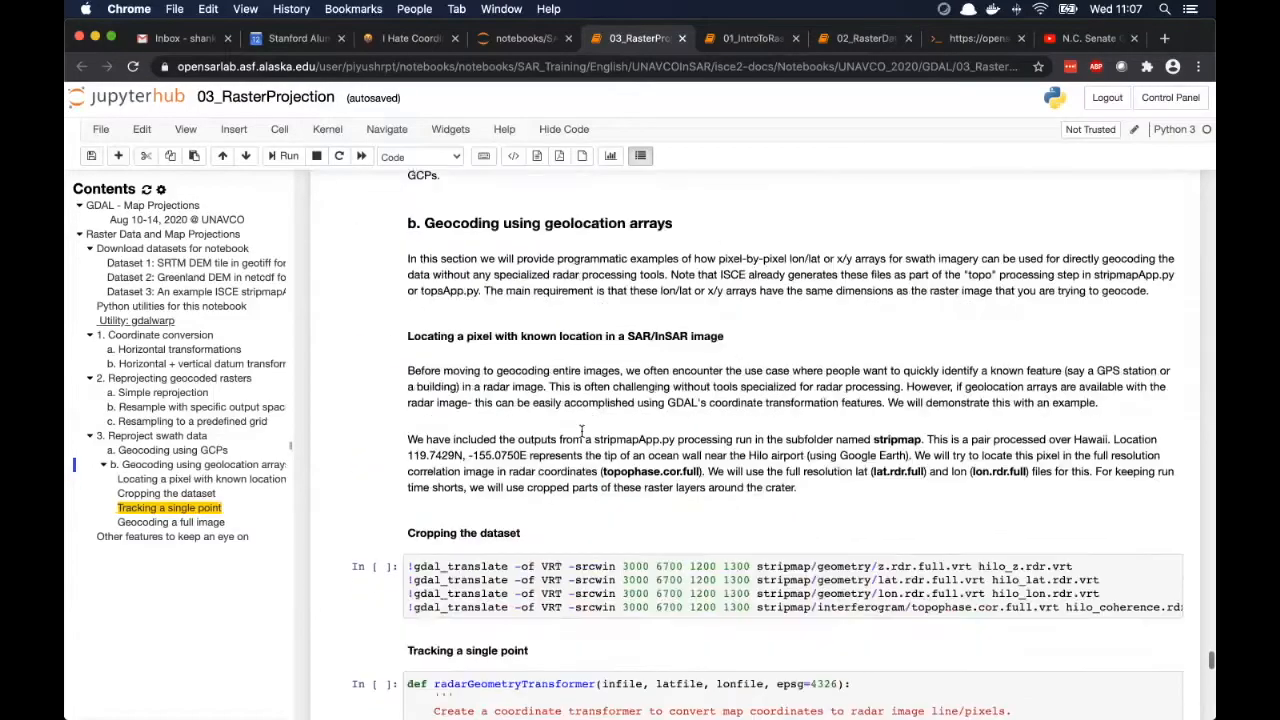
scroll(down, 3)
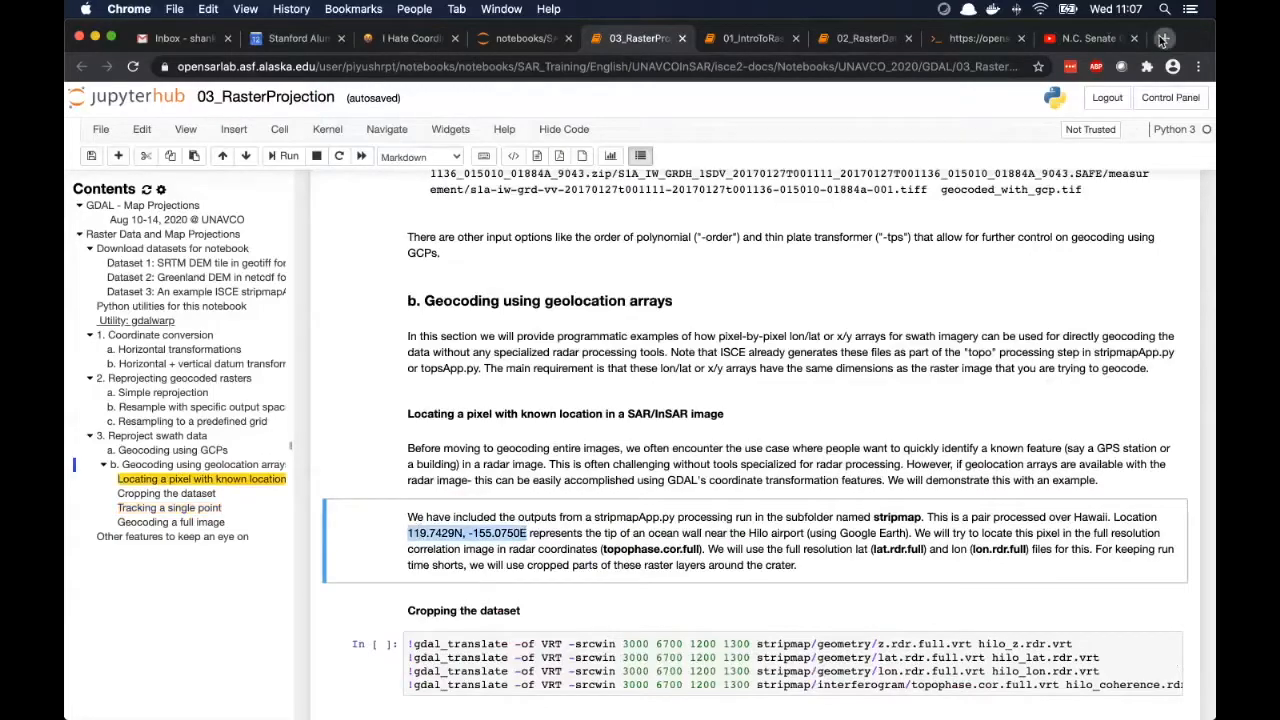
Open Google Maps in a new tab and enter the coordinates 19.7429, -155.0750.
click(1163, 38)
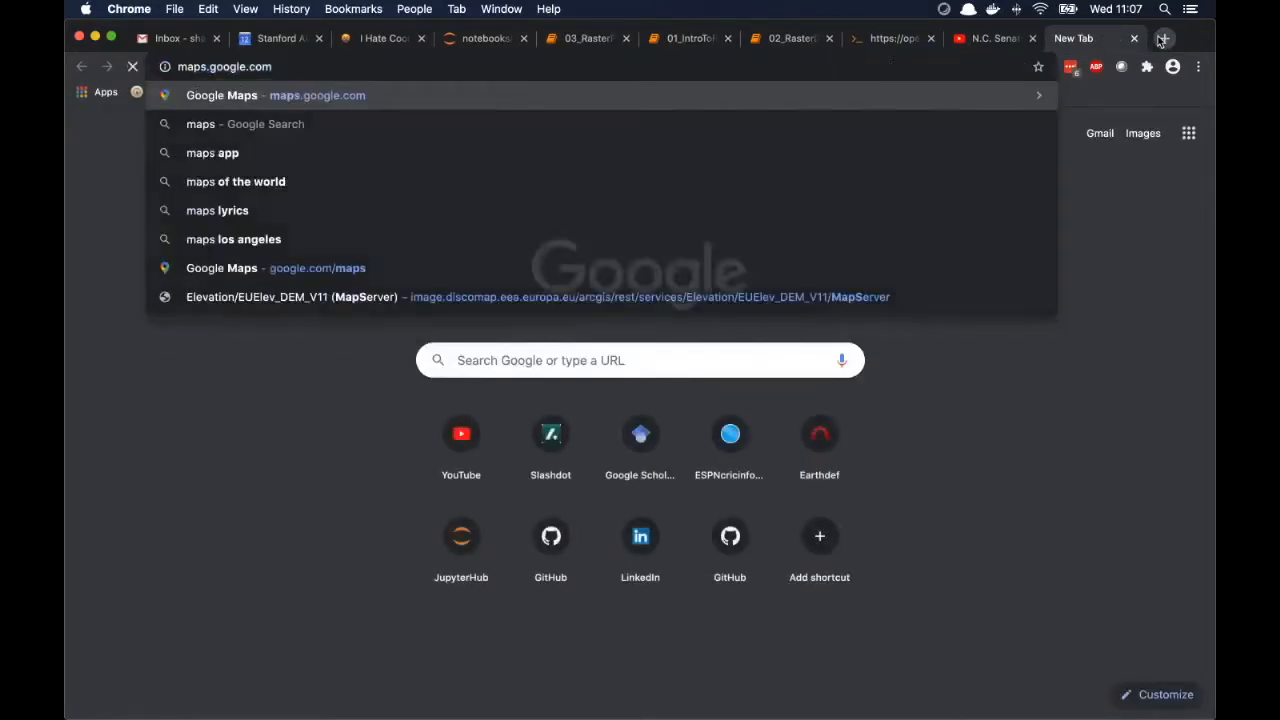
click(221, 95)
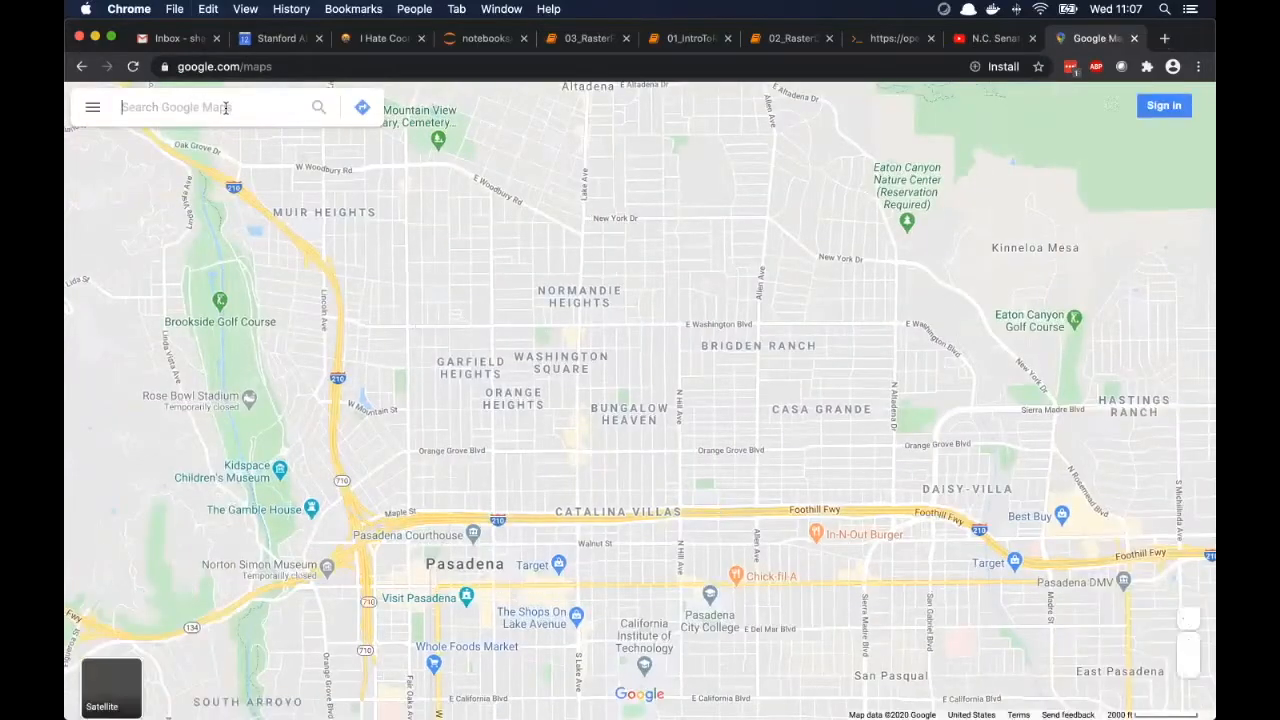
text(119.7429, -155.0750E)
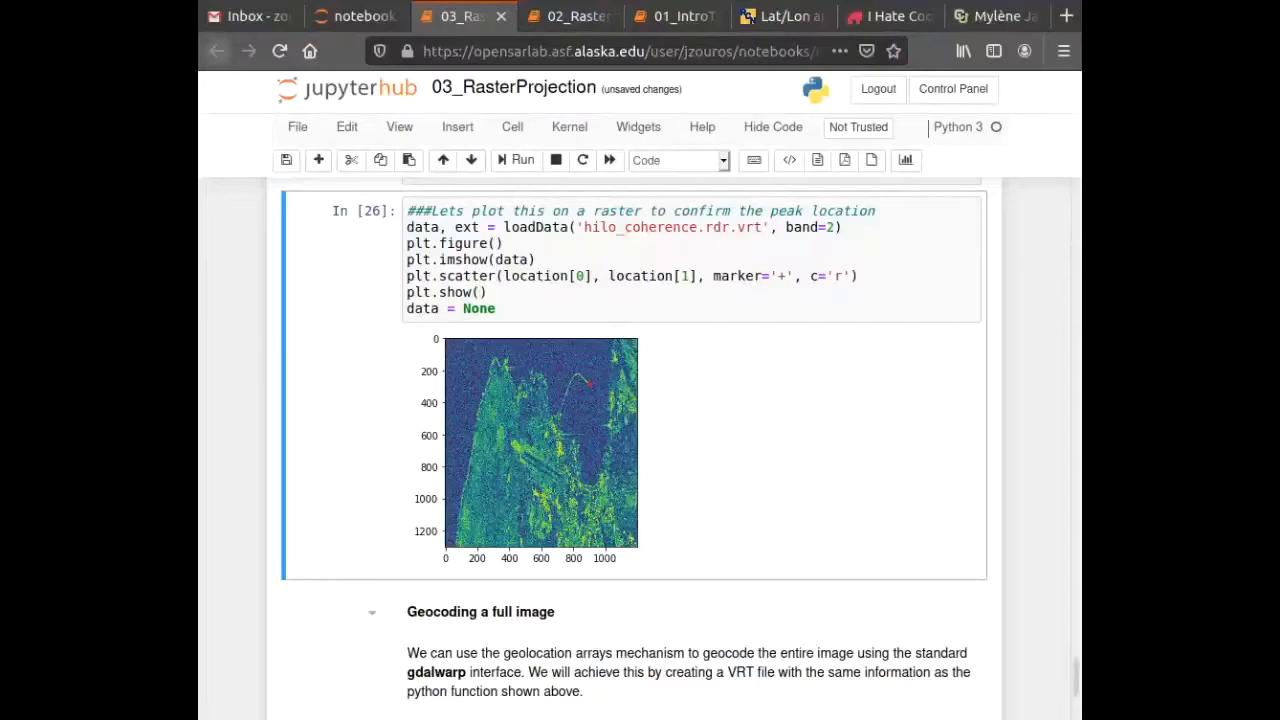
scroll(down, 3)
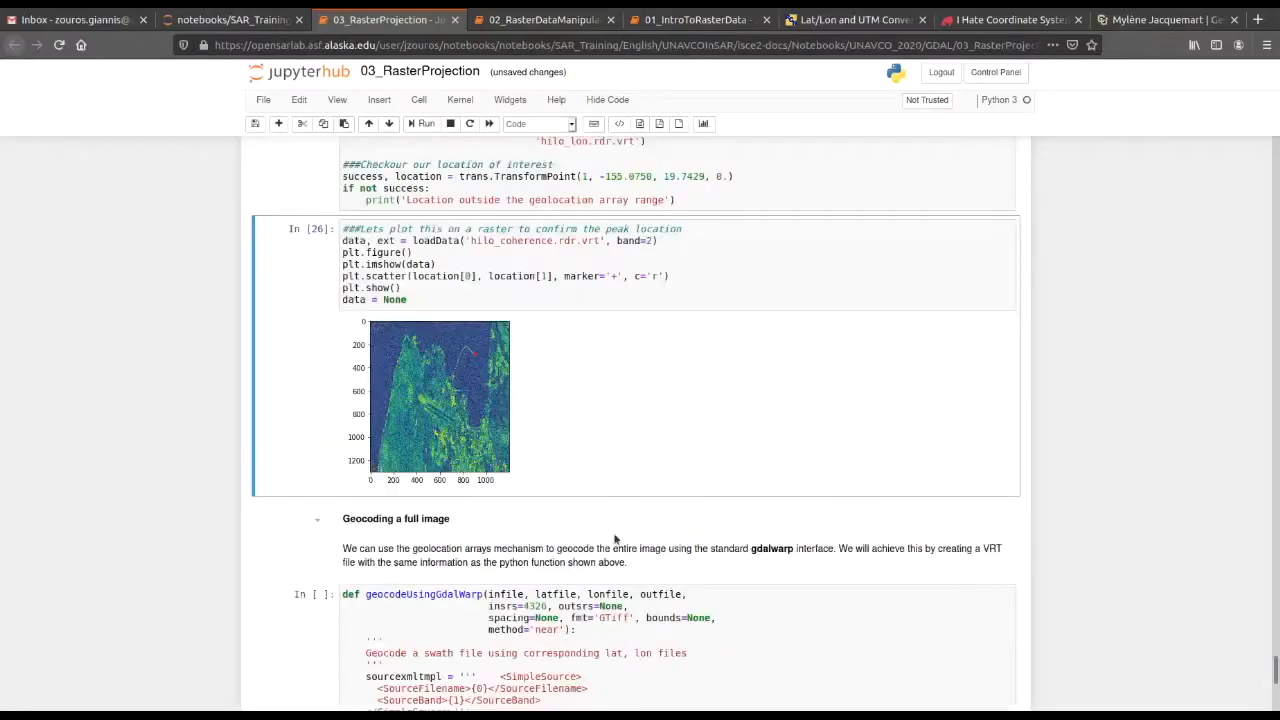
mouse_move(640, 460)
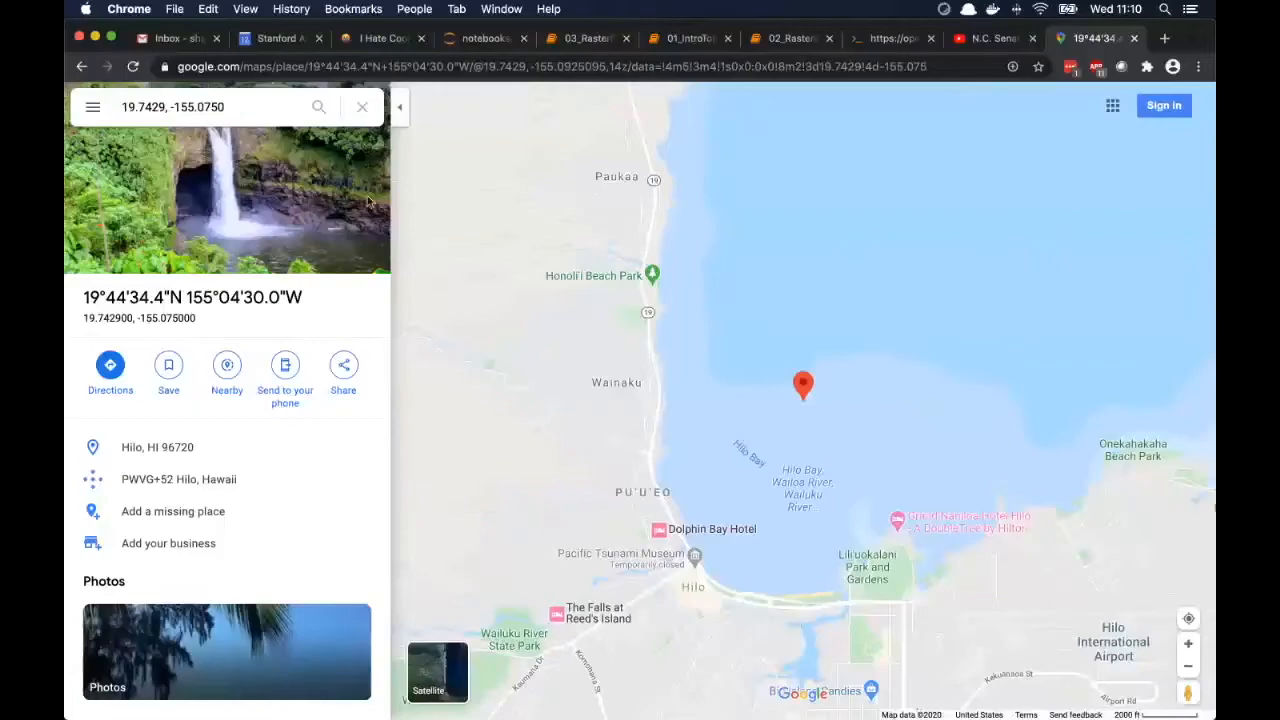
Edit the 19.7429, -155.0750 query in the Google Maps search box.
click(210, 107)
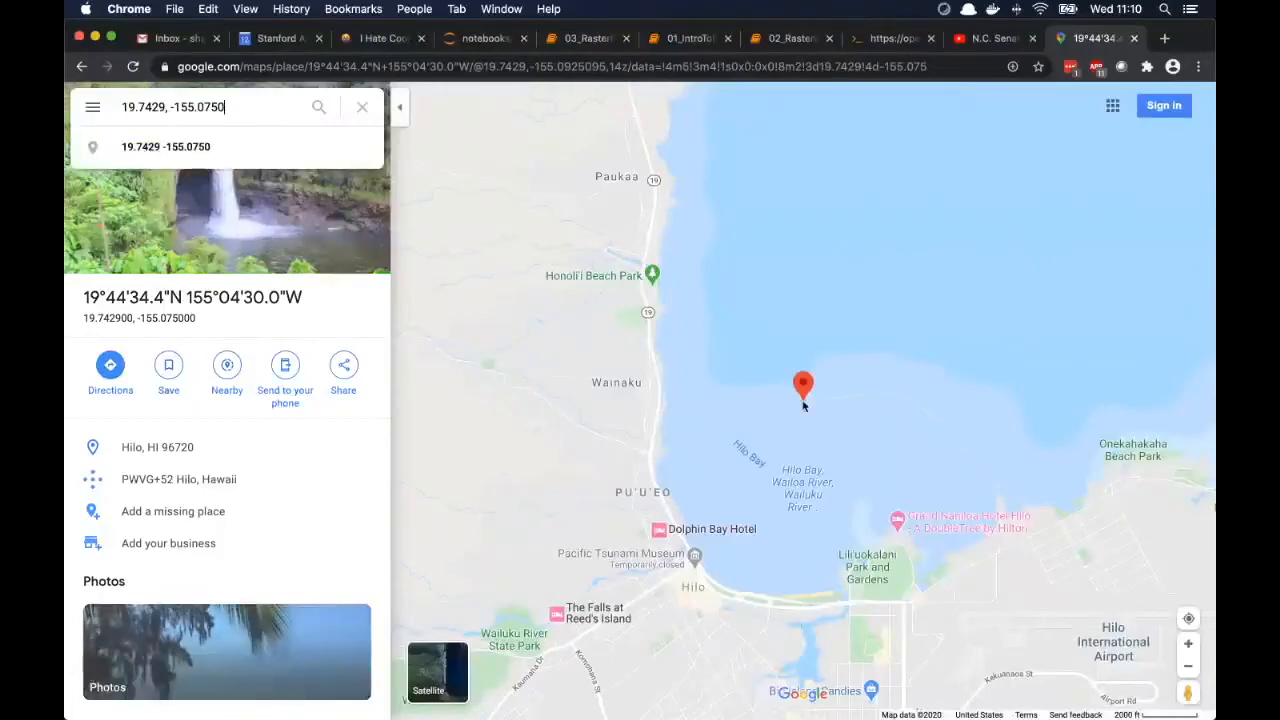
mouse_move(857, 264)
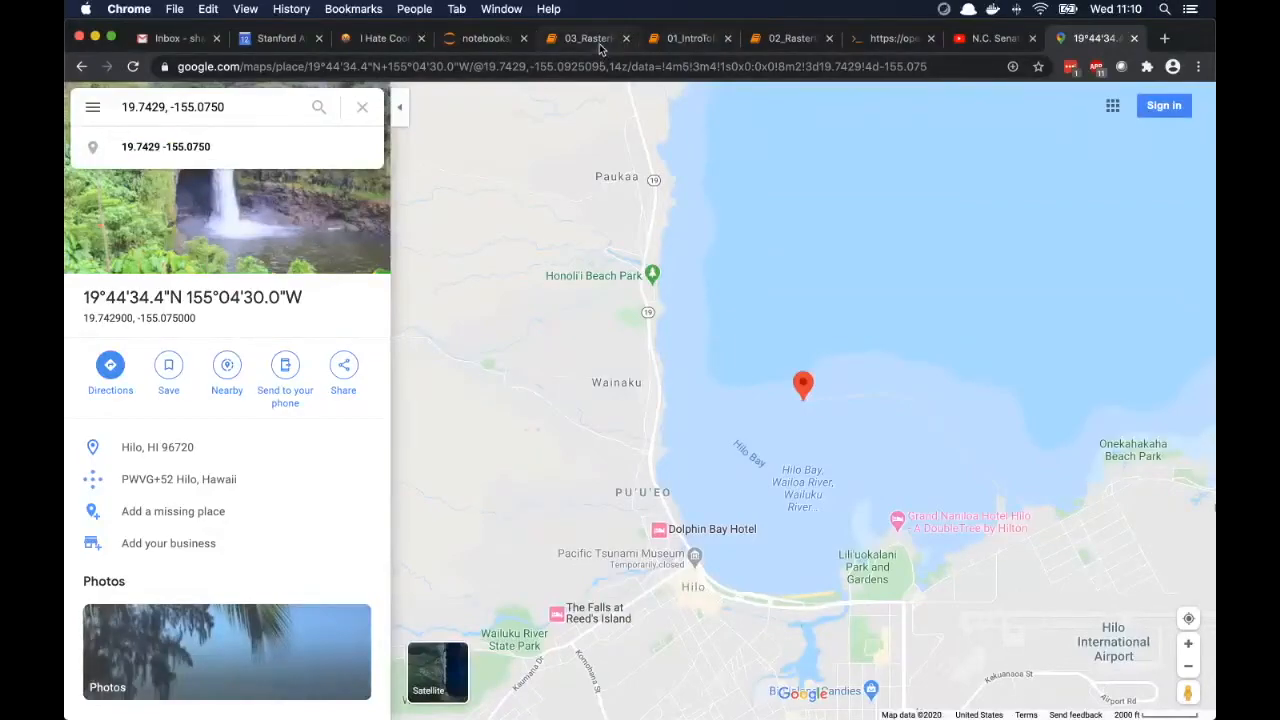
Return to 03_RasterProjection and select the Tracking a single point peak-plotting cell.
click(585, 38)
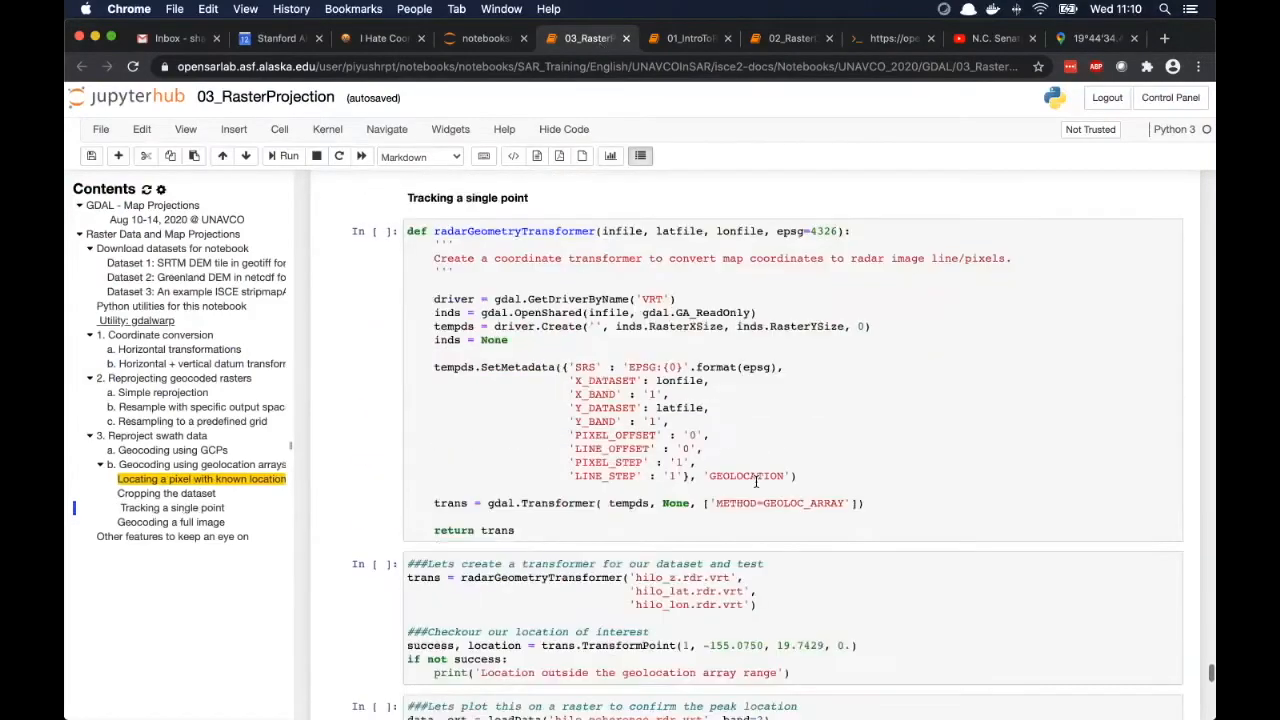
scroll(down, 3)
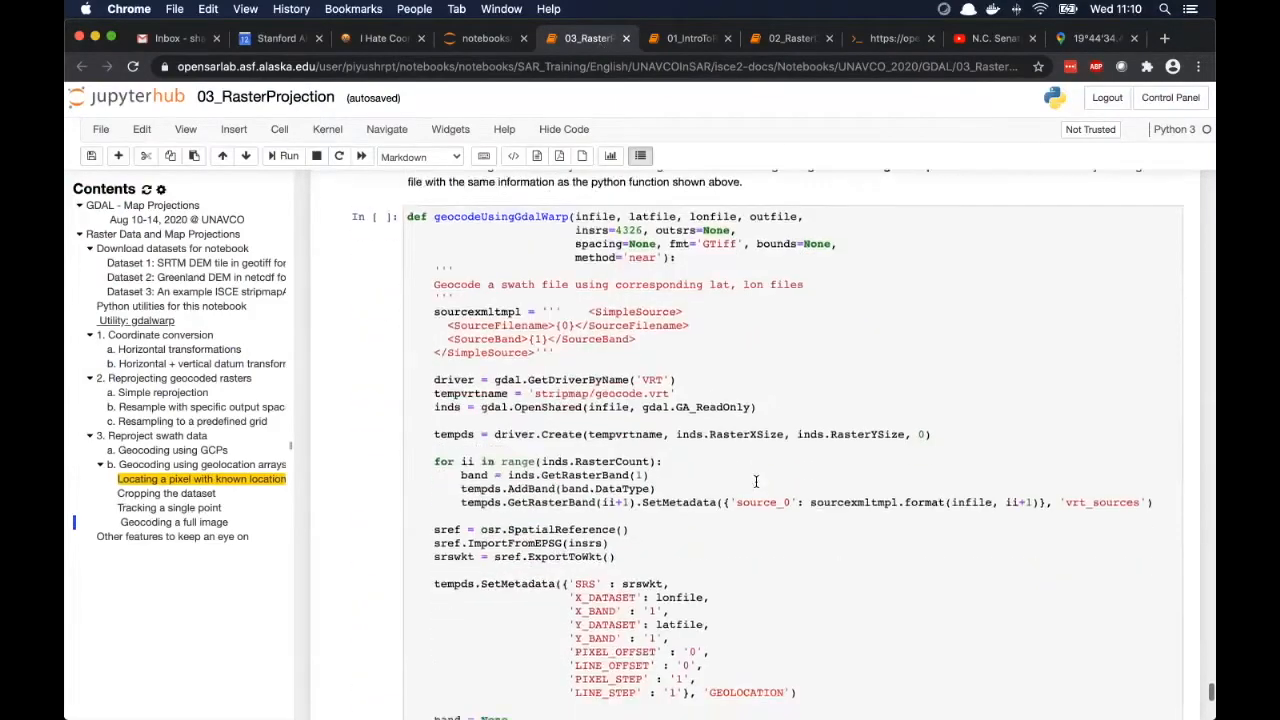
scroll(down, 3)
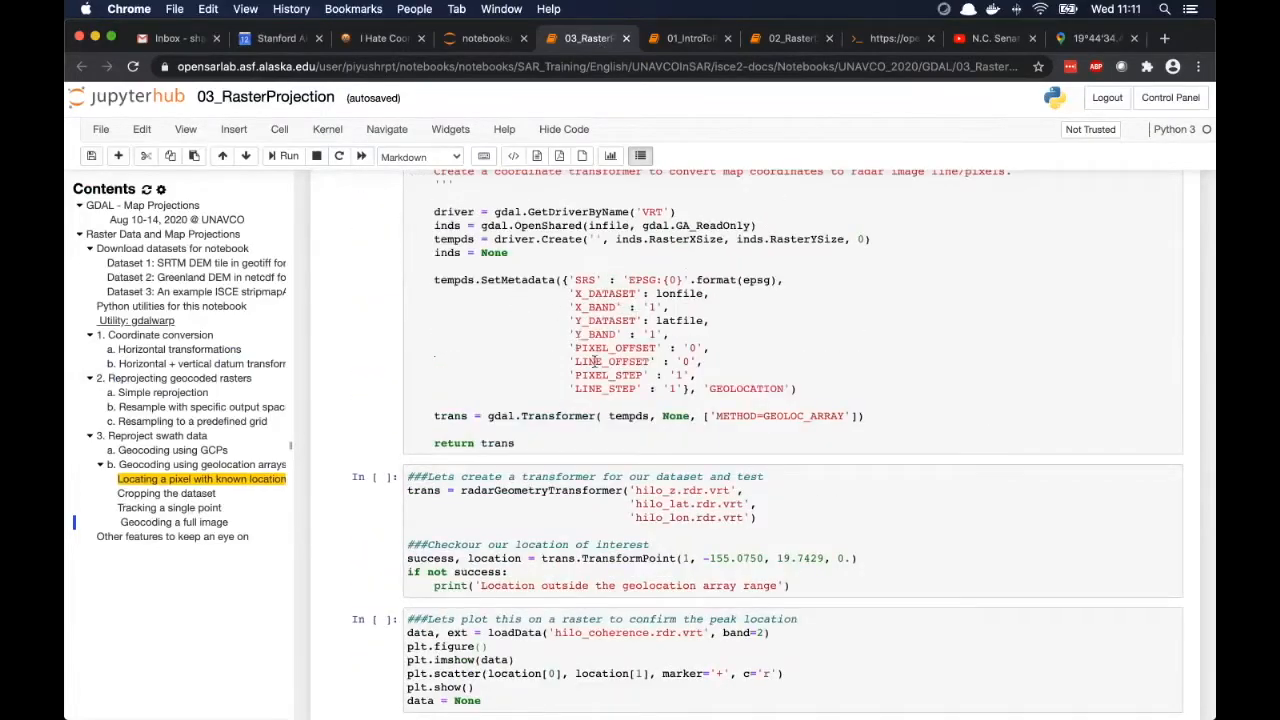
scroll(down, 3)
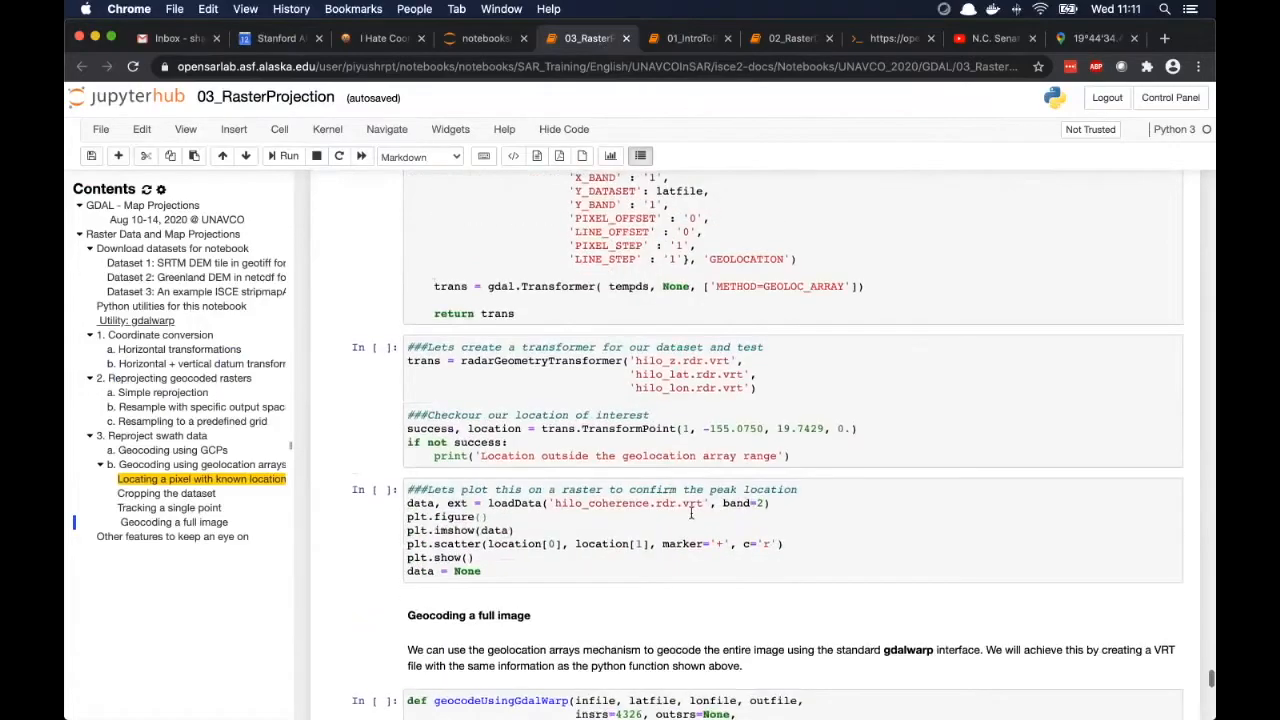
click(652, 503)
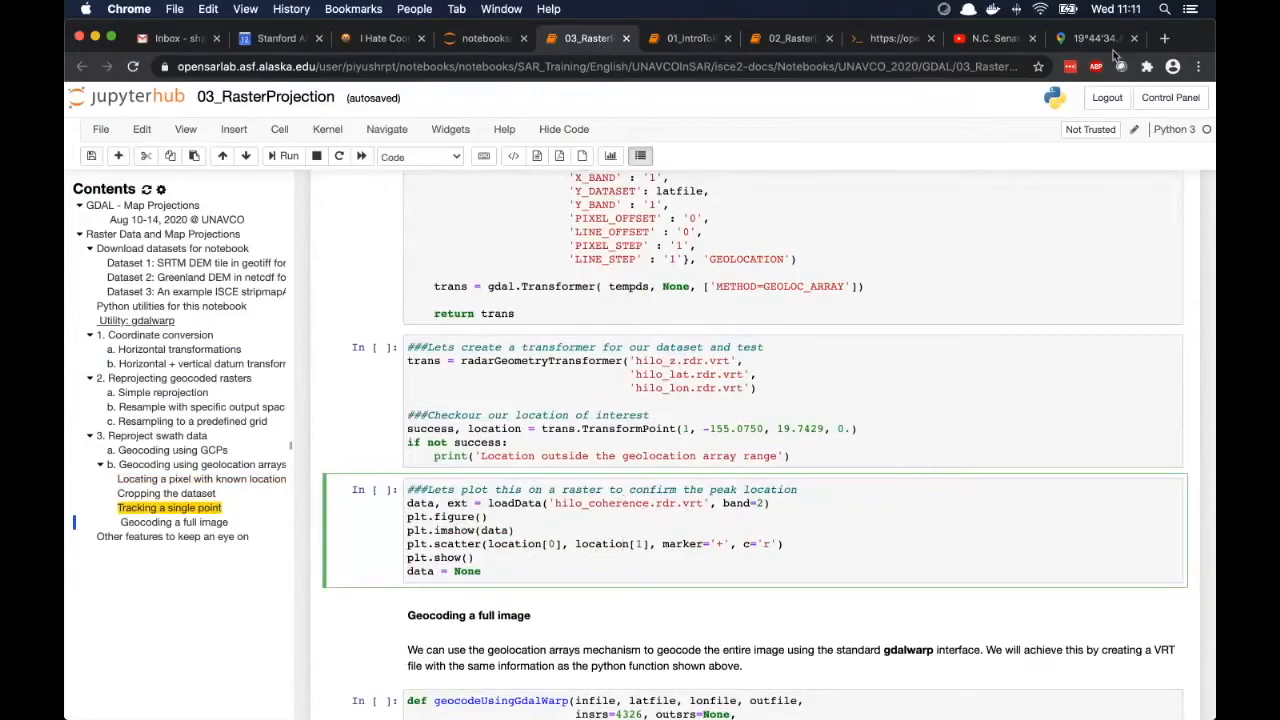
View the Hilo Bay pin in Google Maps, then switch to the 02_RasterDataManipulation notebook.
click(1097, 38)
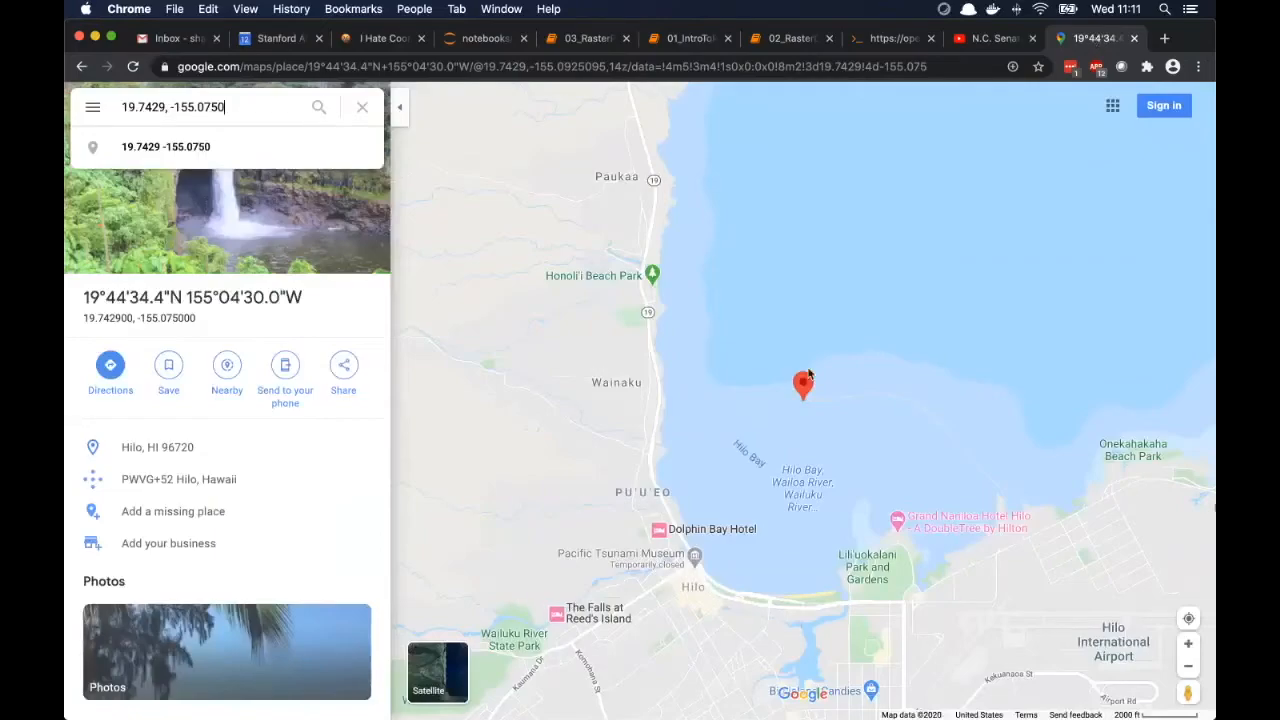
mouse_move(773, 207)
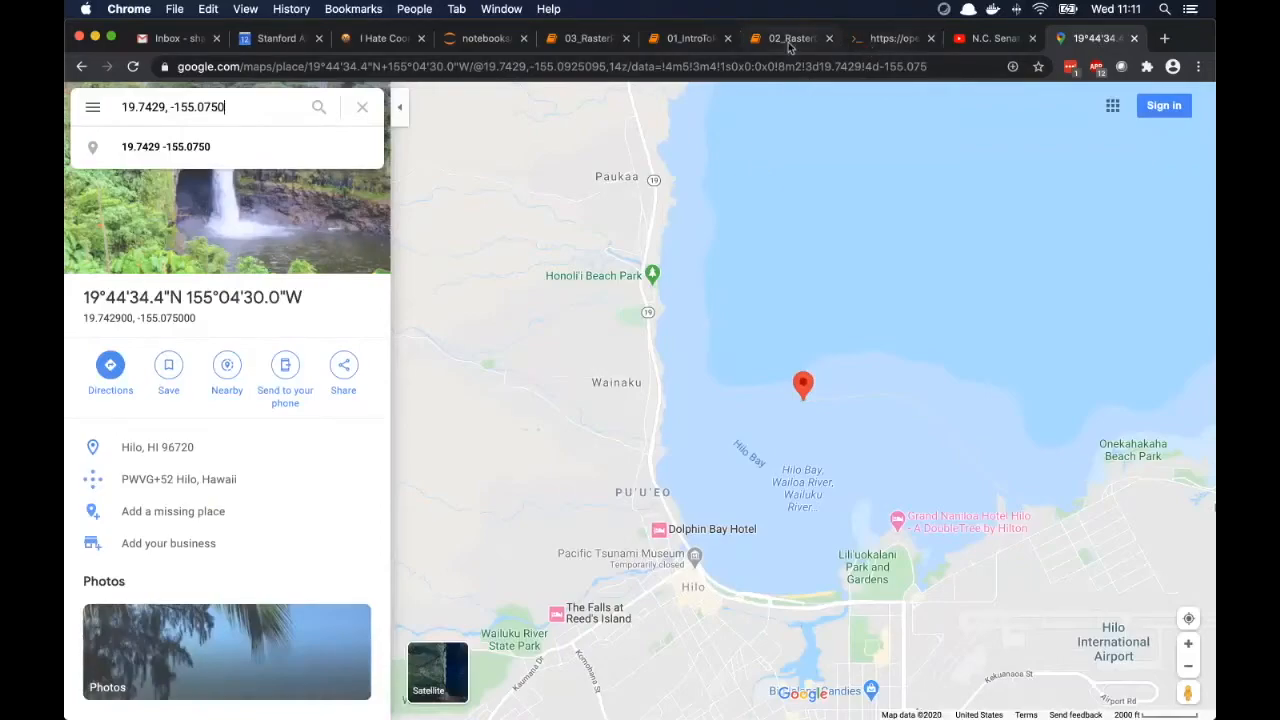
click(790, 38)
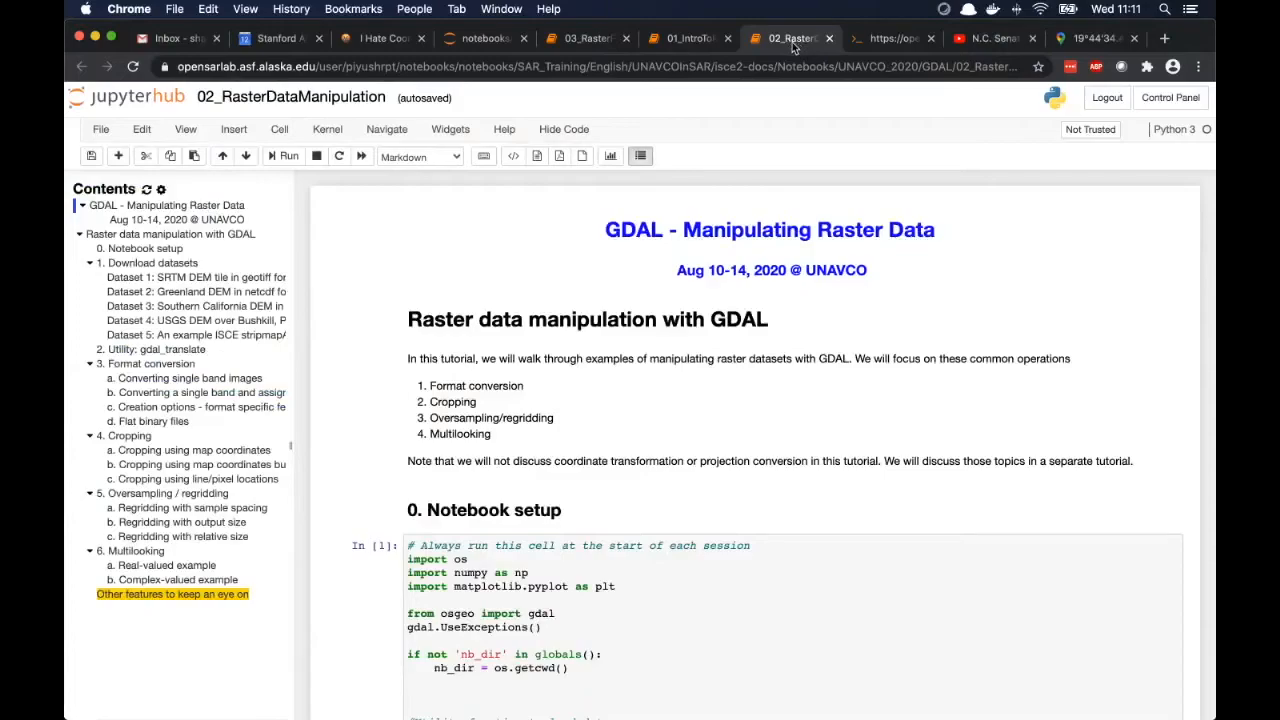
mouse_move(585, 57)
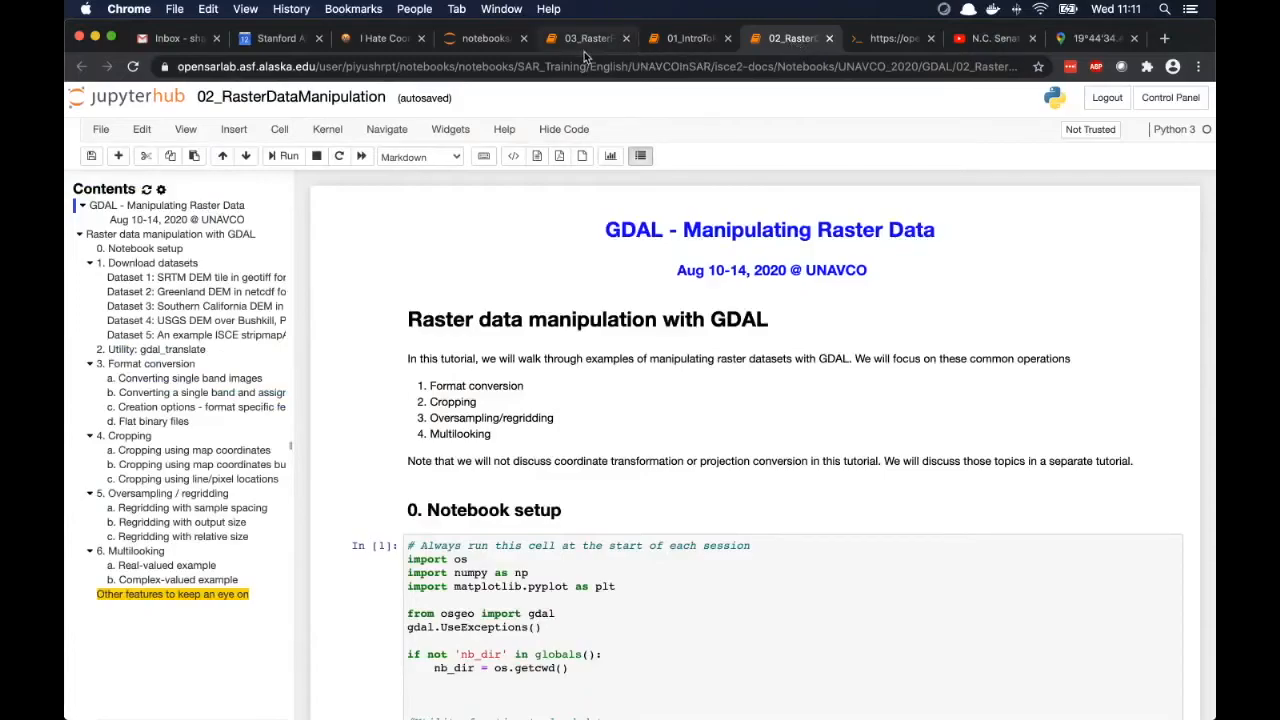
In 03_RasterProjection, scroll past geocodeUsingGdalWarp and run the geocoded output cell as In [24].
click(585, 38)
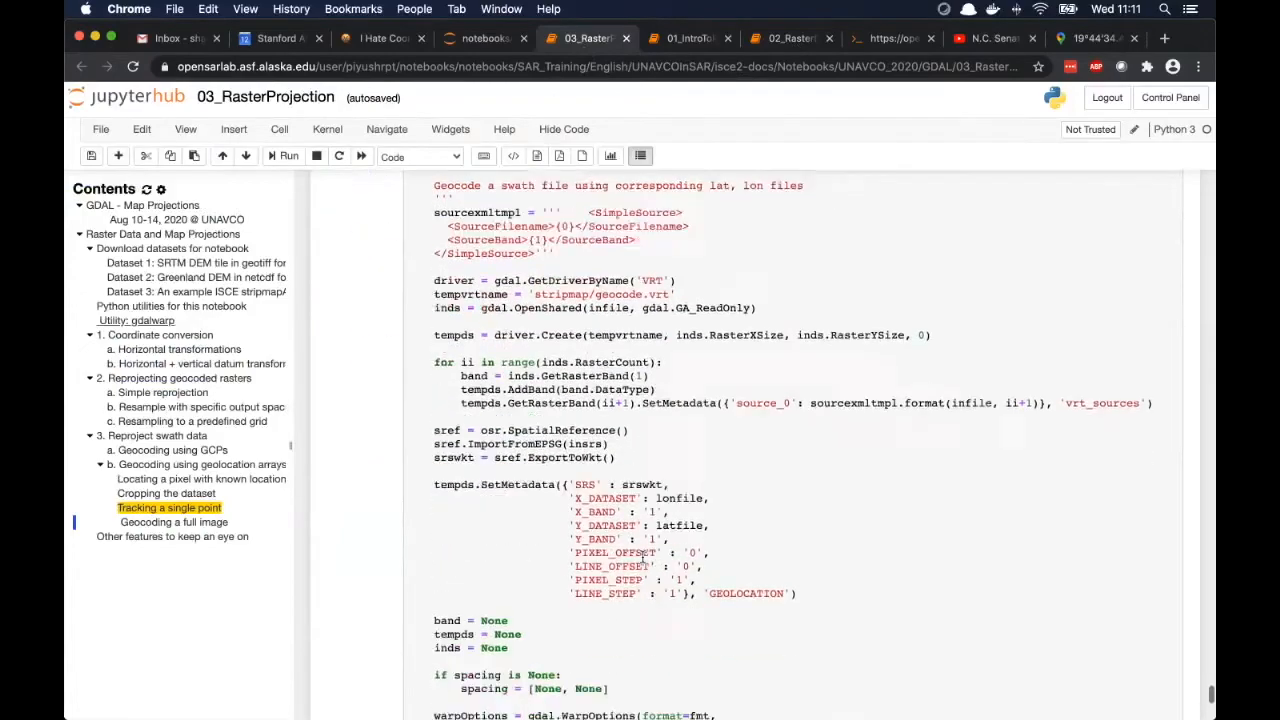
scroll(down, 3)
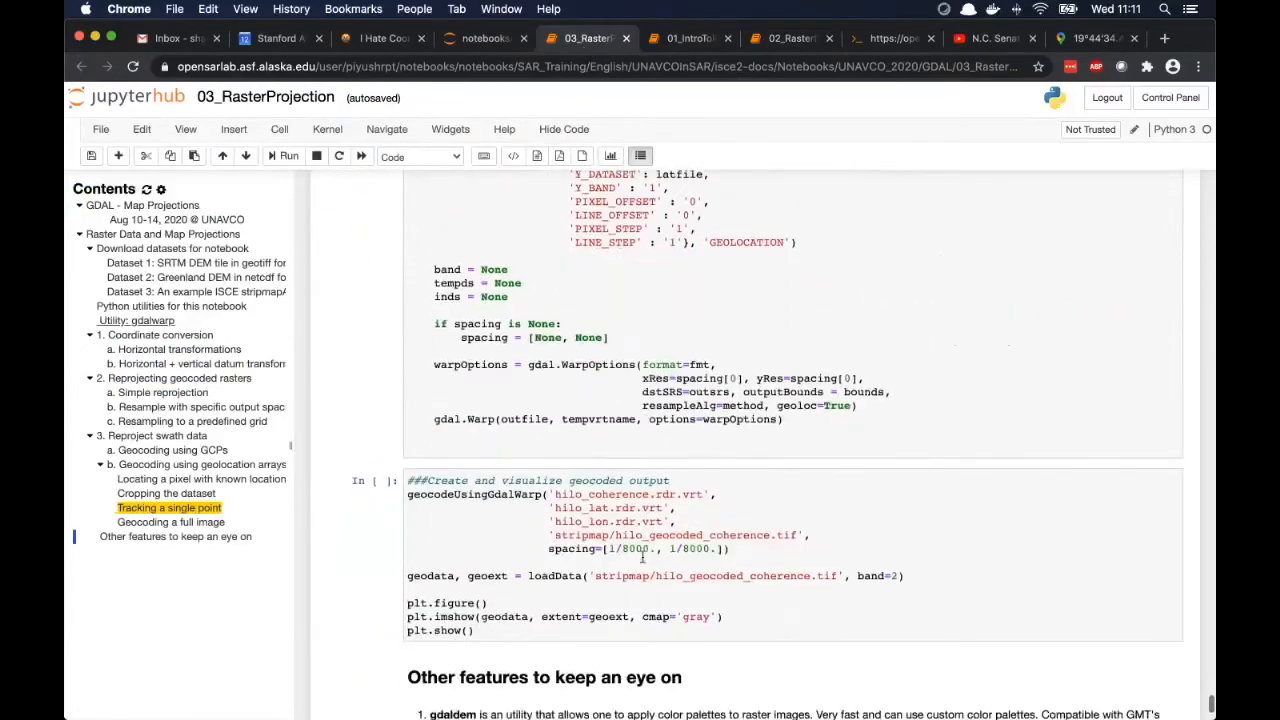
scroll(down, 3)
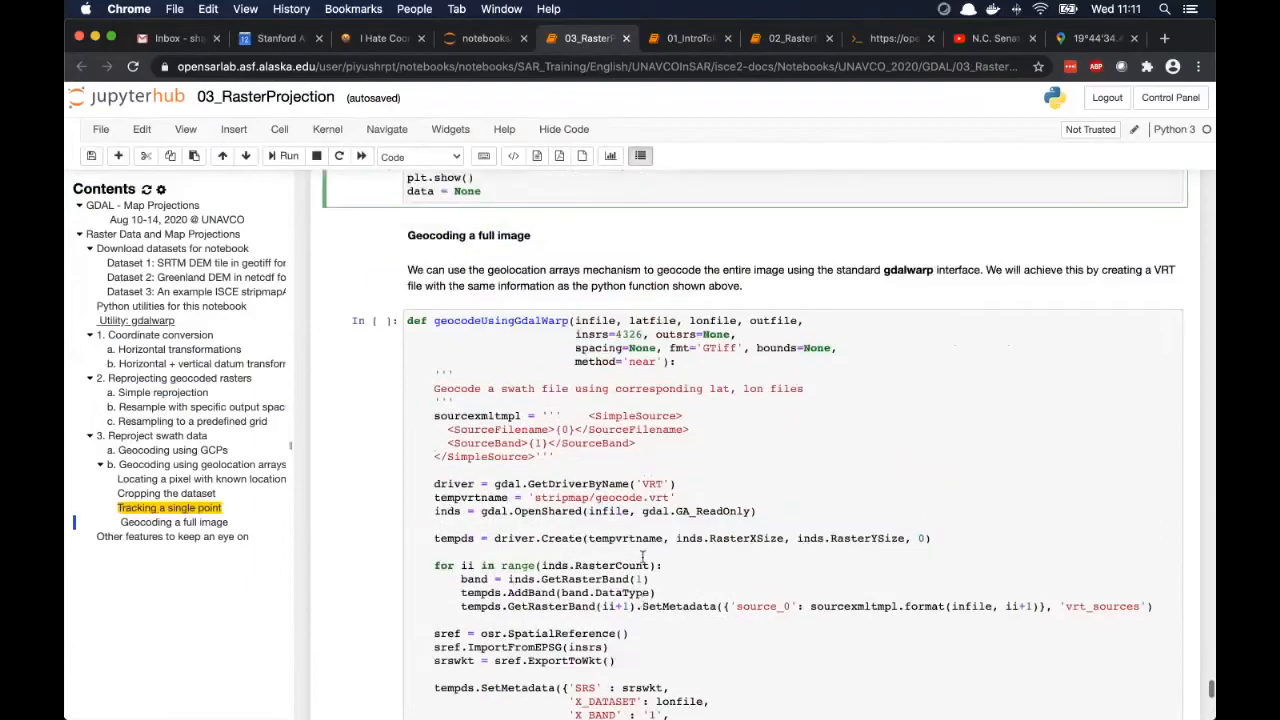
scroll(down, 3)
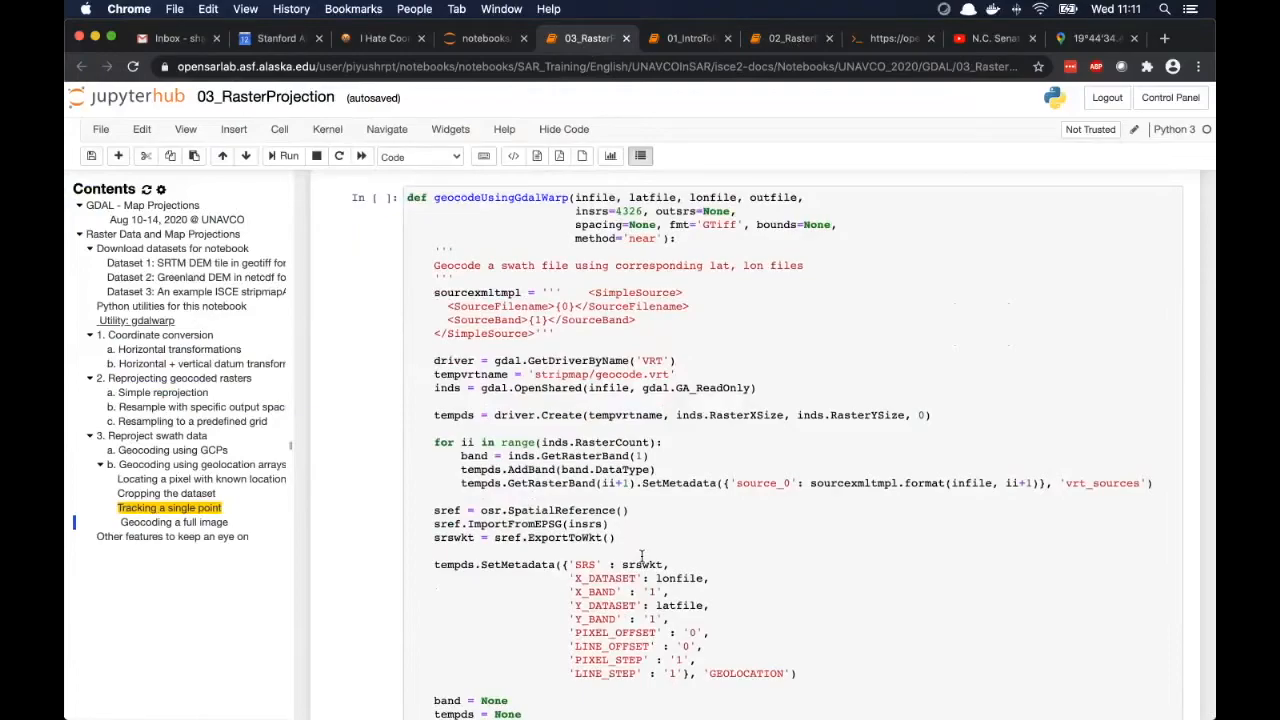
scroll(down, 3)
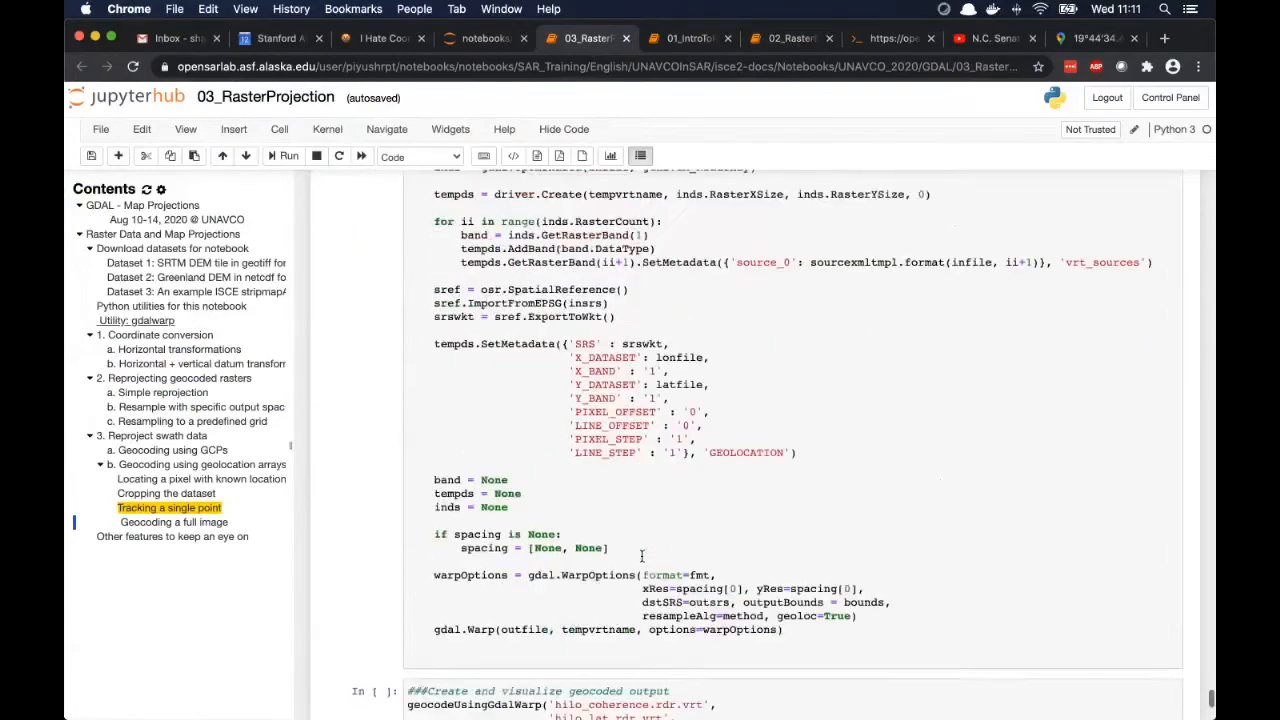
scroll(down, 3)
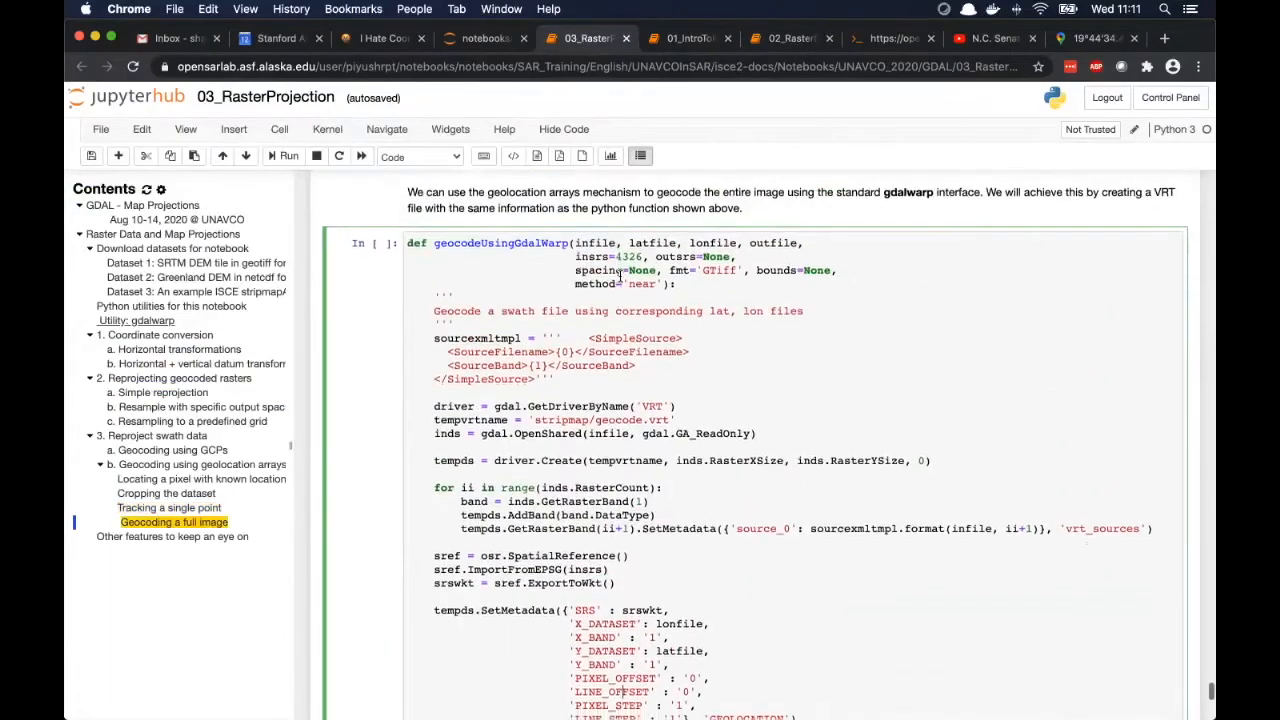
scroll(down, 3)
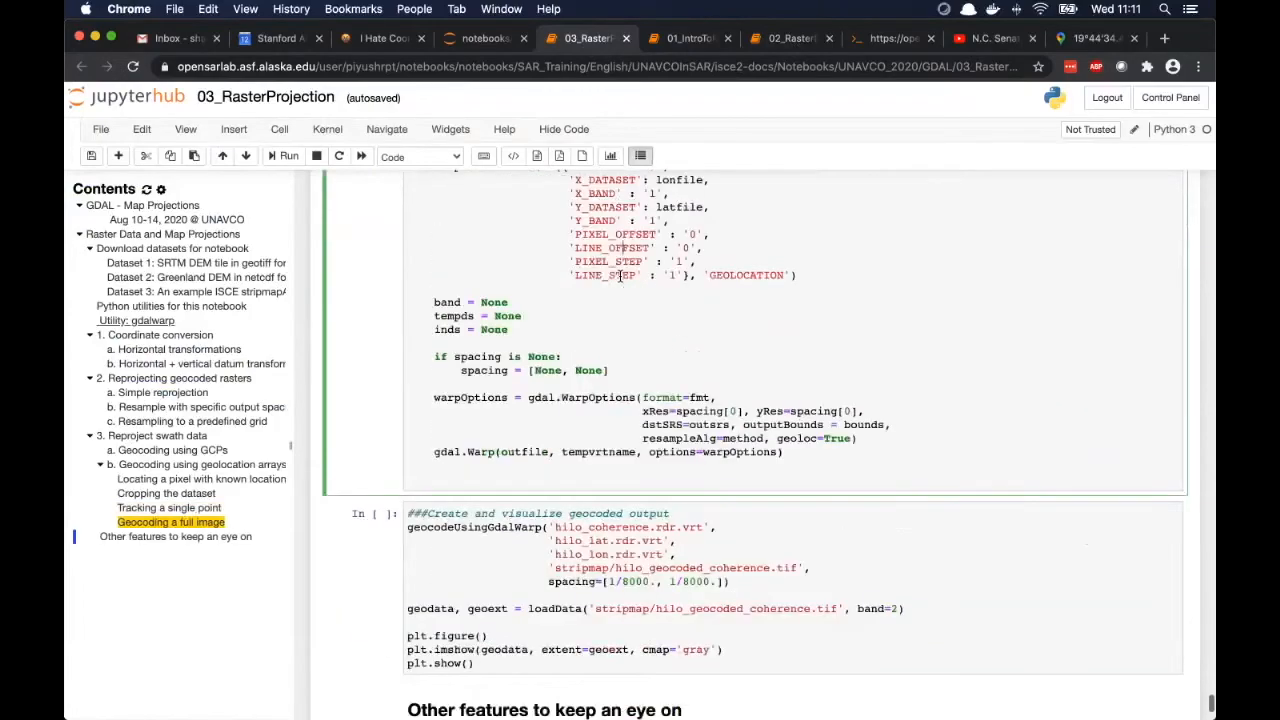
scroll(down, 3)
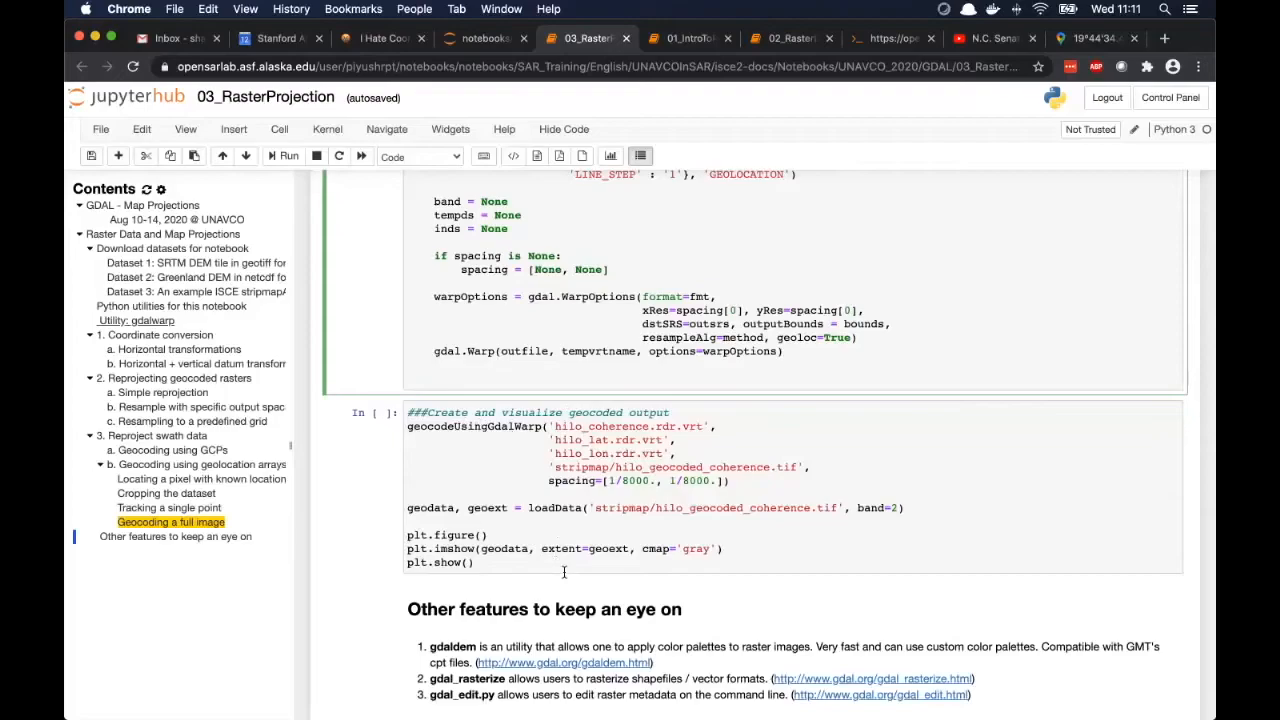
scroll(down, 3)
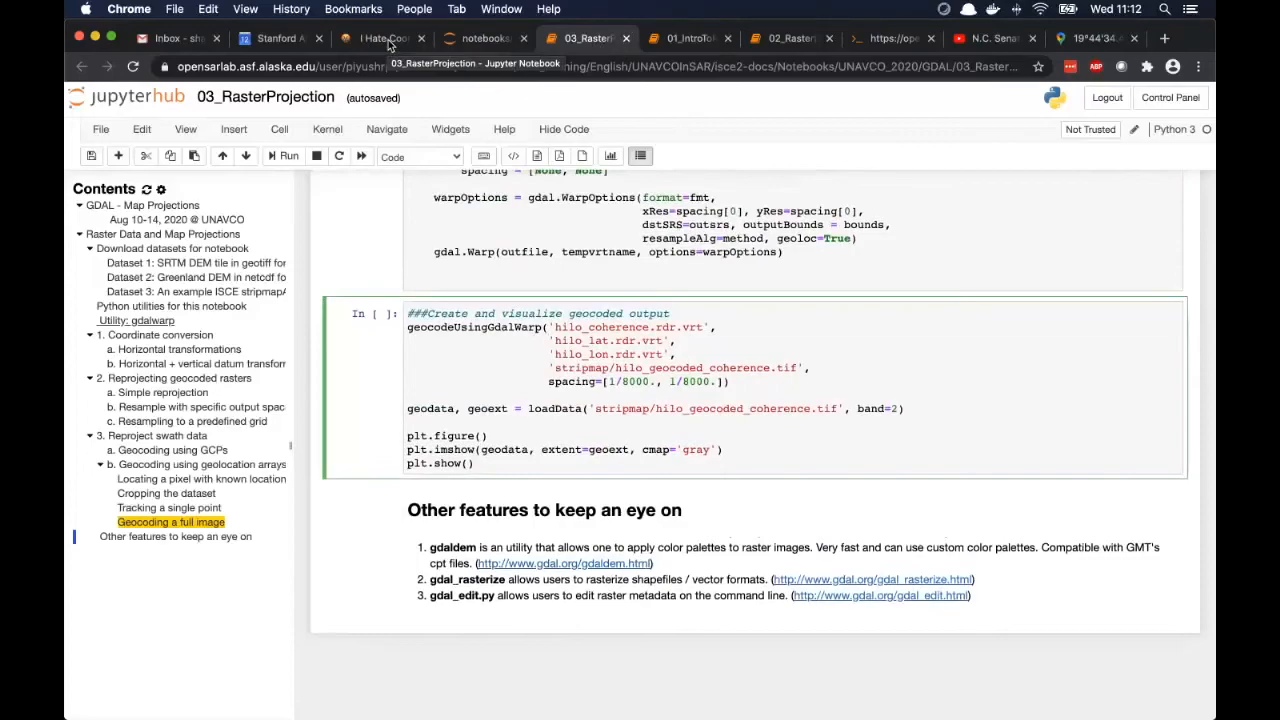
click(548, 341)
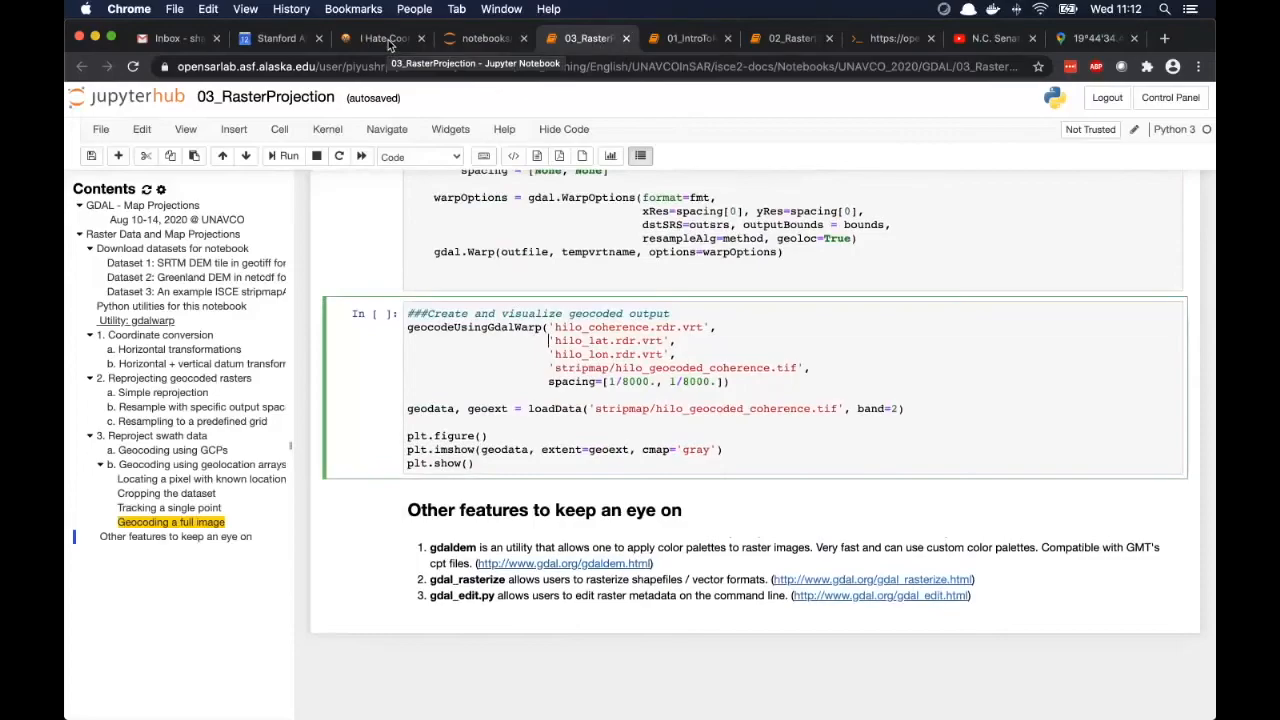
click(287, 156)
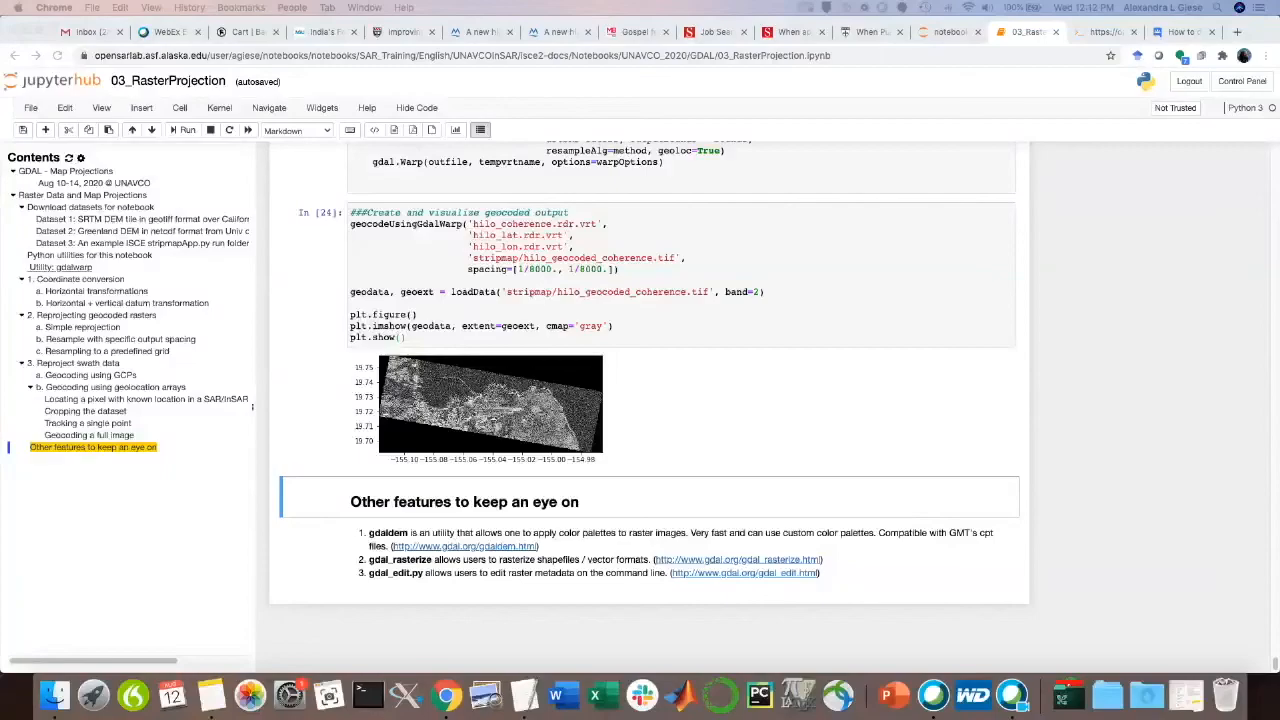
mouse_move(754, 497)
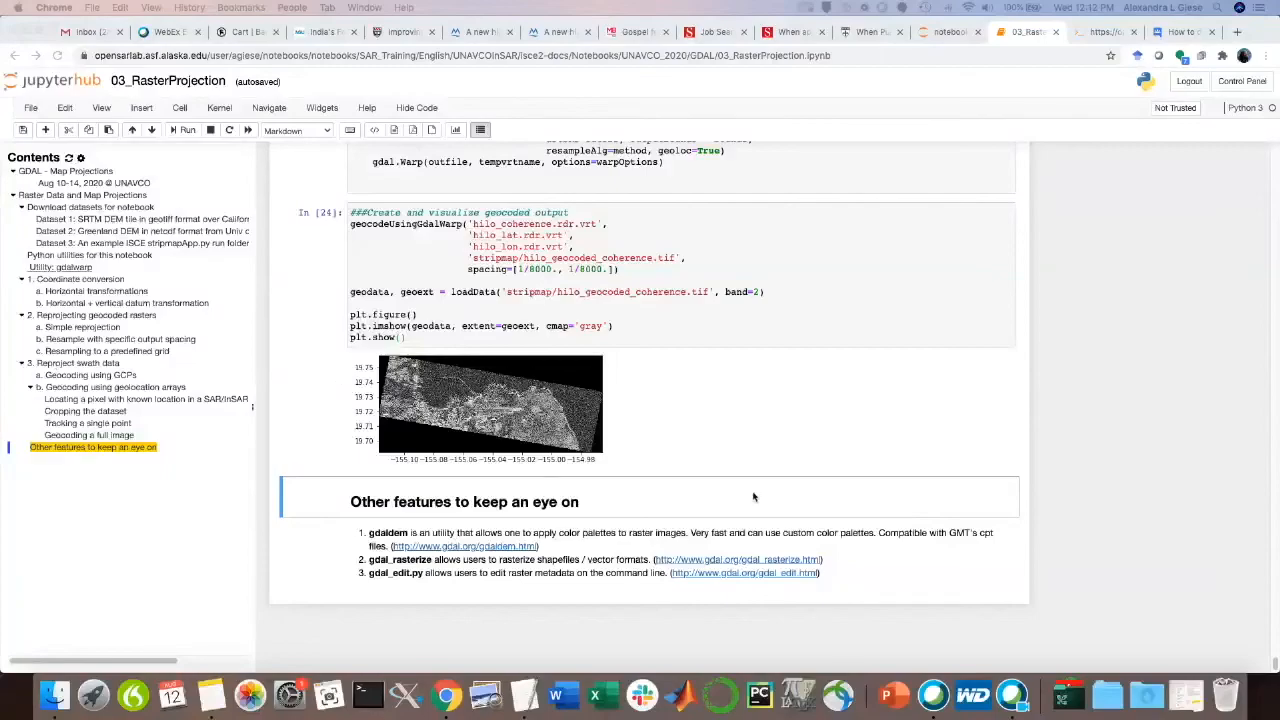
mouse_move(745, 441)
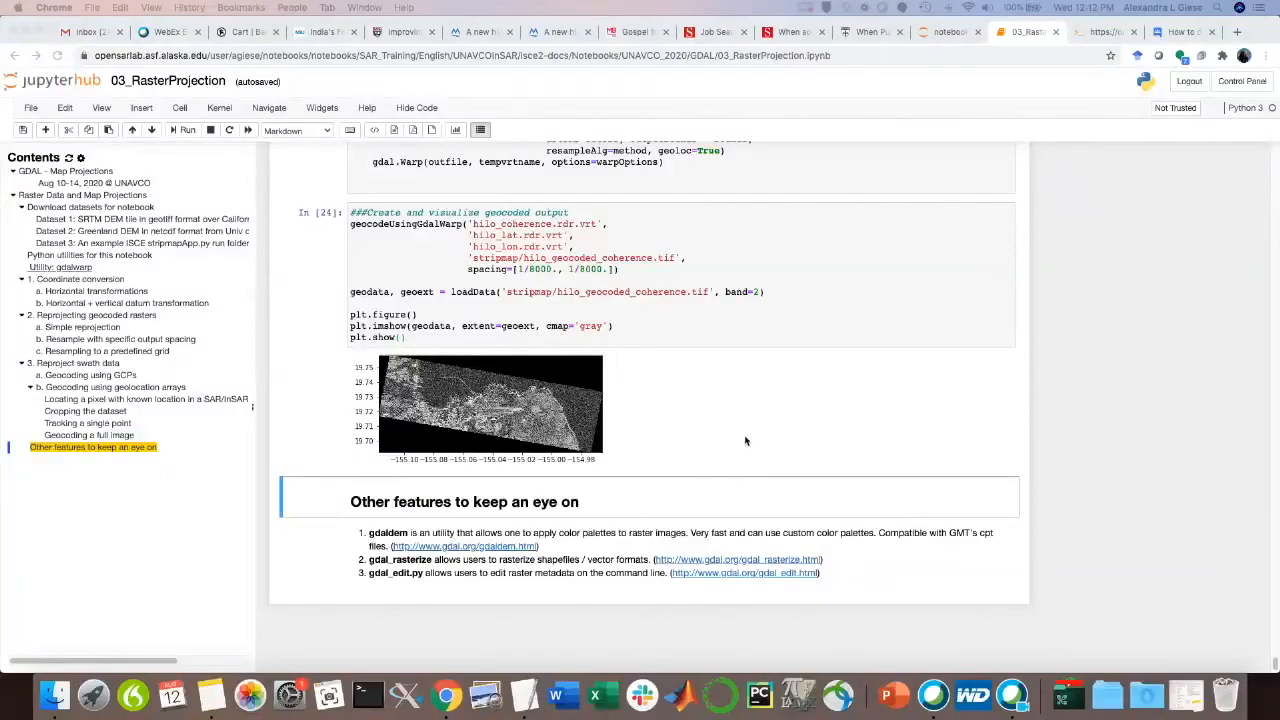